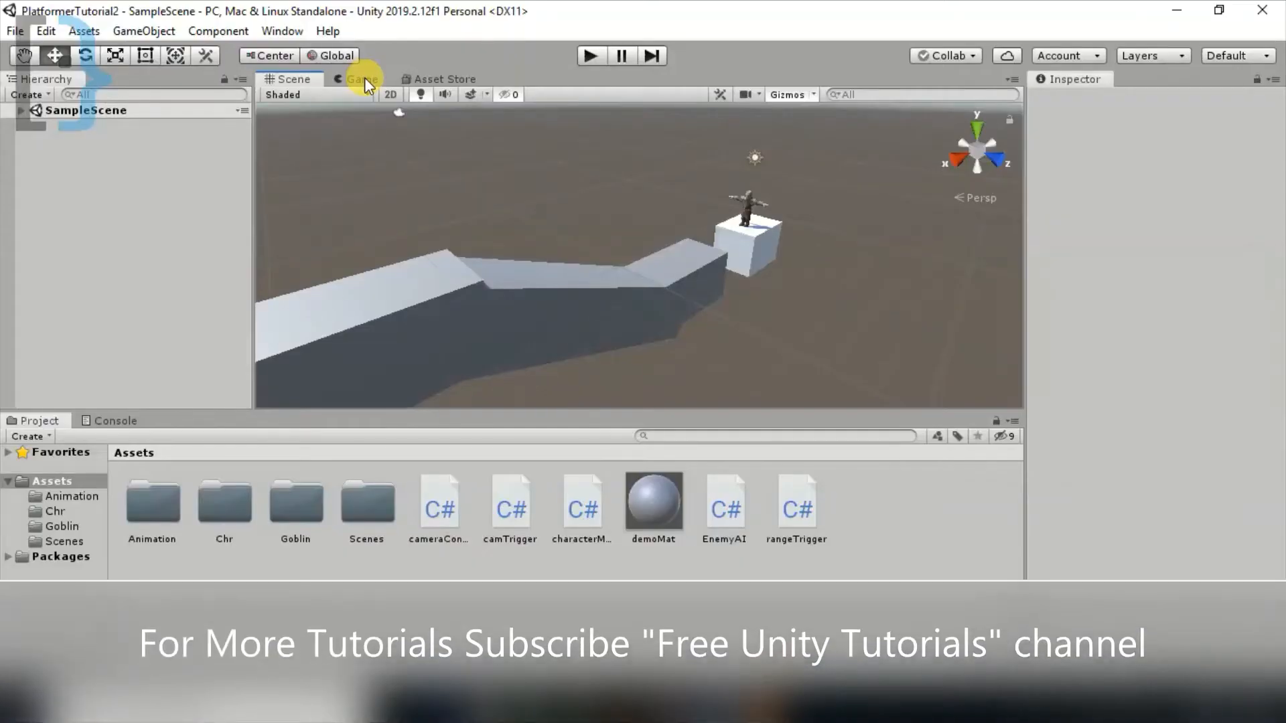
- Play-test the character running and jumping across the blocks in the Game view, then stop
{"action": "left_click", "coordinate": [360, 79]}
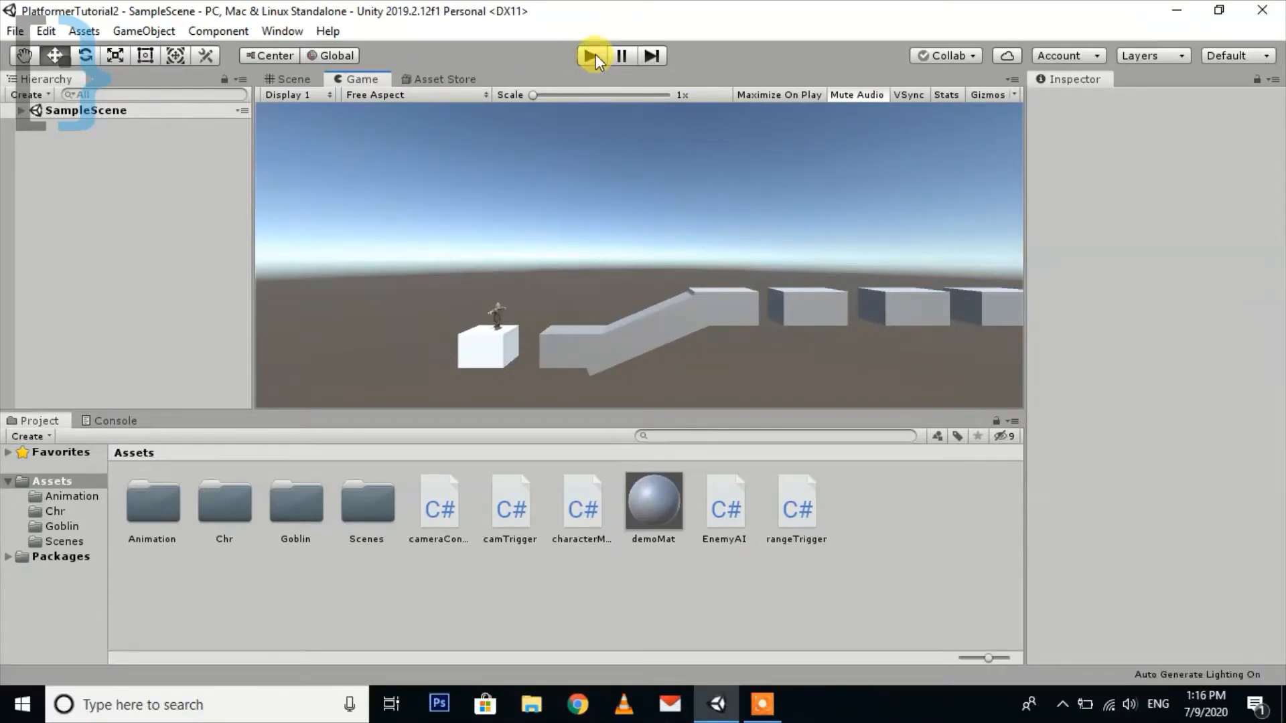
{"action": "left_click", "coordinate": [589, 55]}
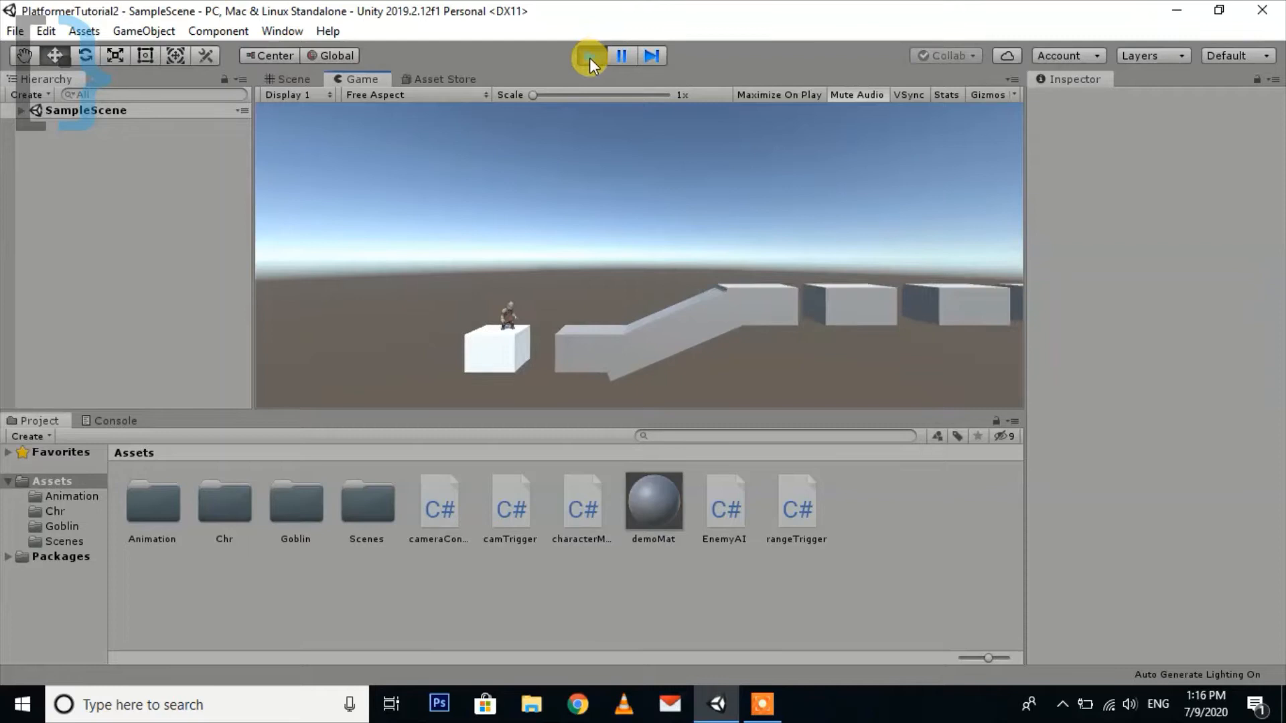
{"action": "left_click", "coordinate": [589, 55]}
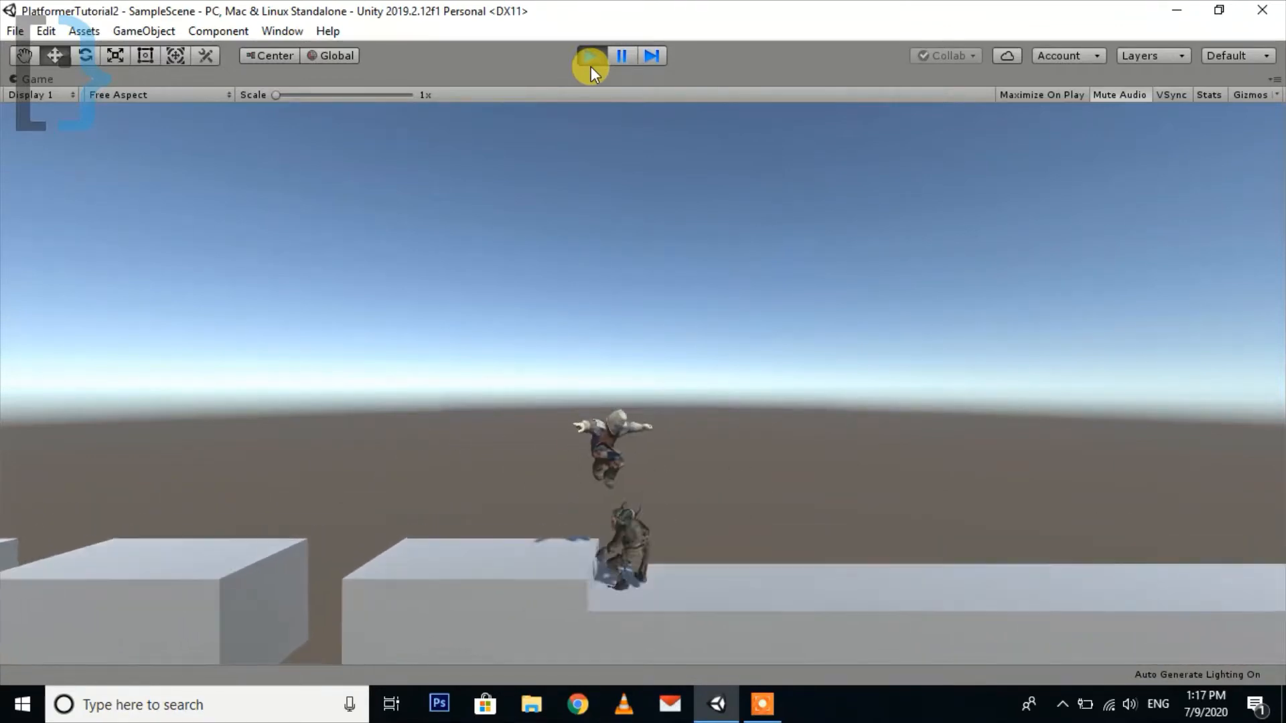
{"action": "left_click", "coordinate": [590, 54]}
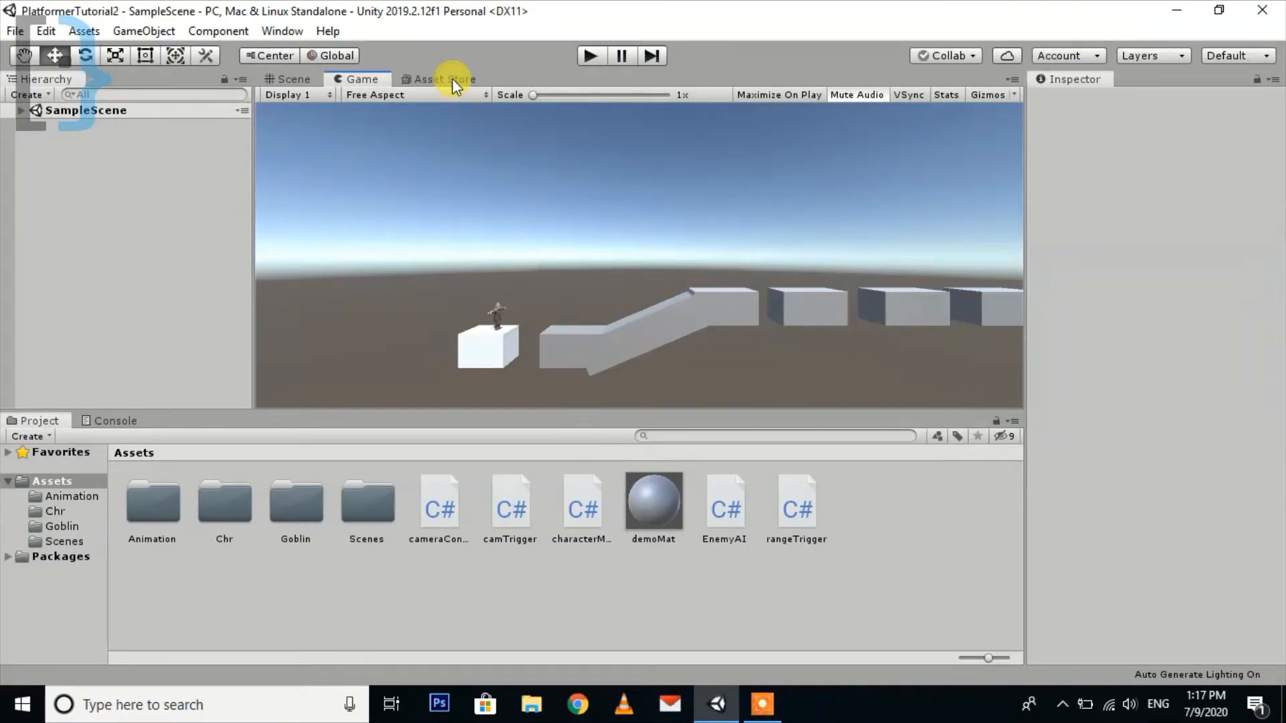
- Bring up the Asset Store and maximize its panel to fill the editor
{"action": "left_click", "coordinate": [443, 79]}
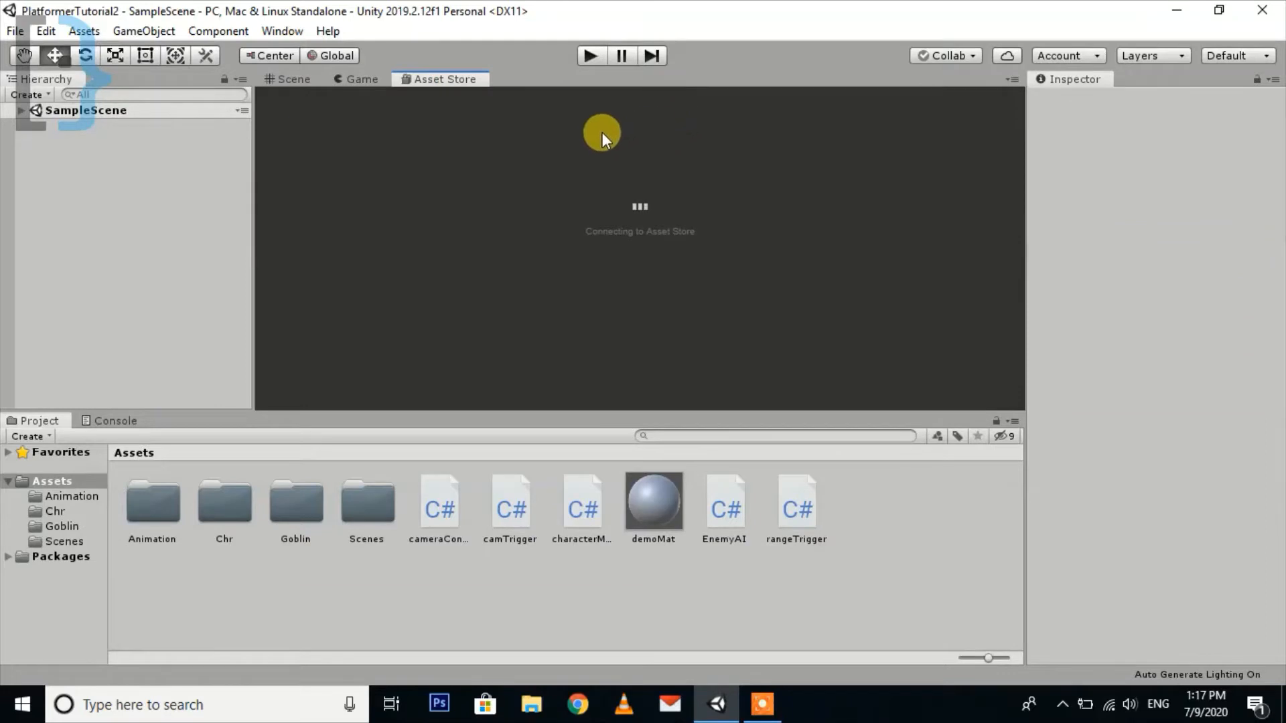
{"action": "mouse_move", "coordinate": [575, 159]}
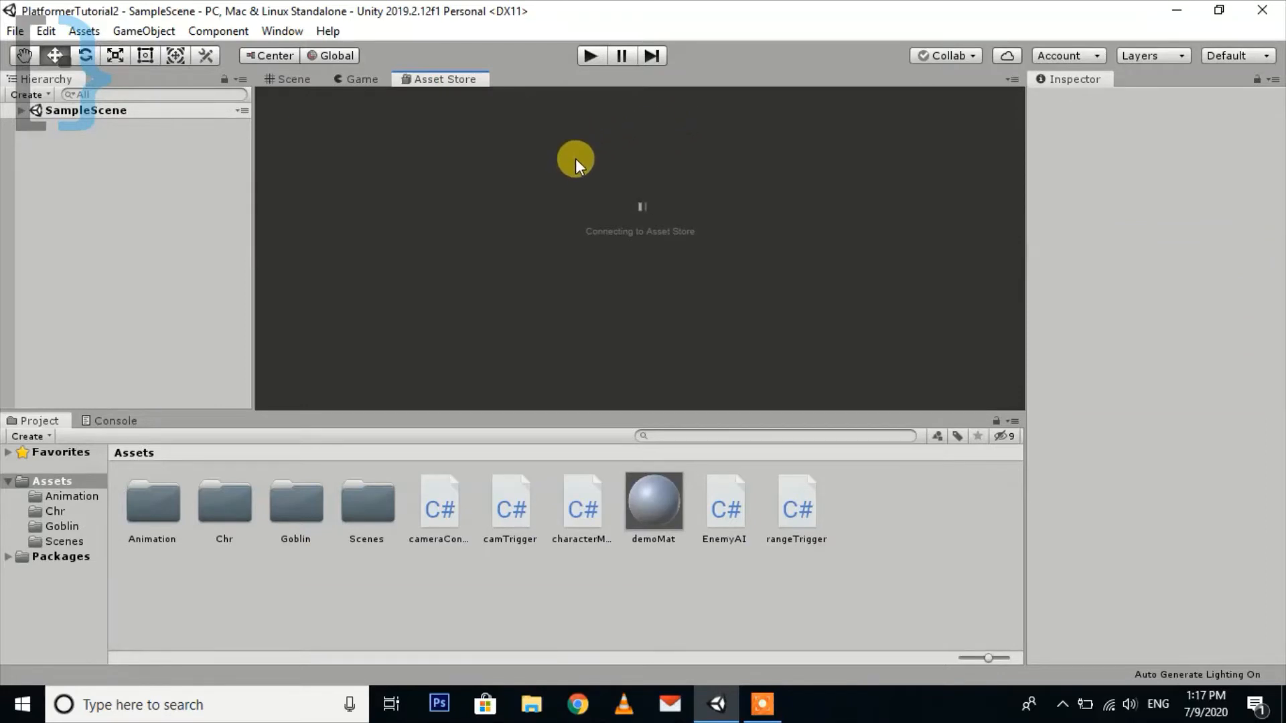
{"action": "mouse_move", "coordinate": [474, 164]}
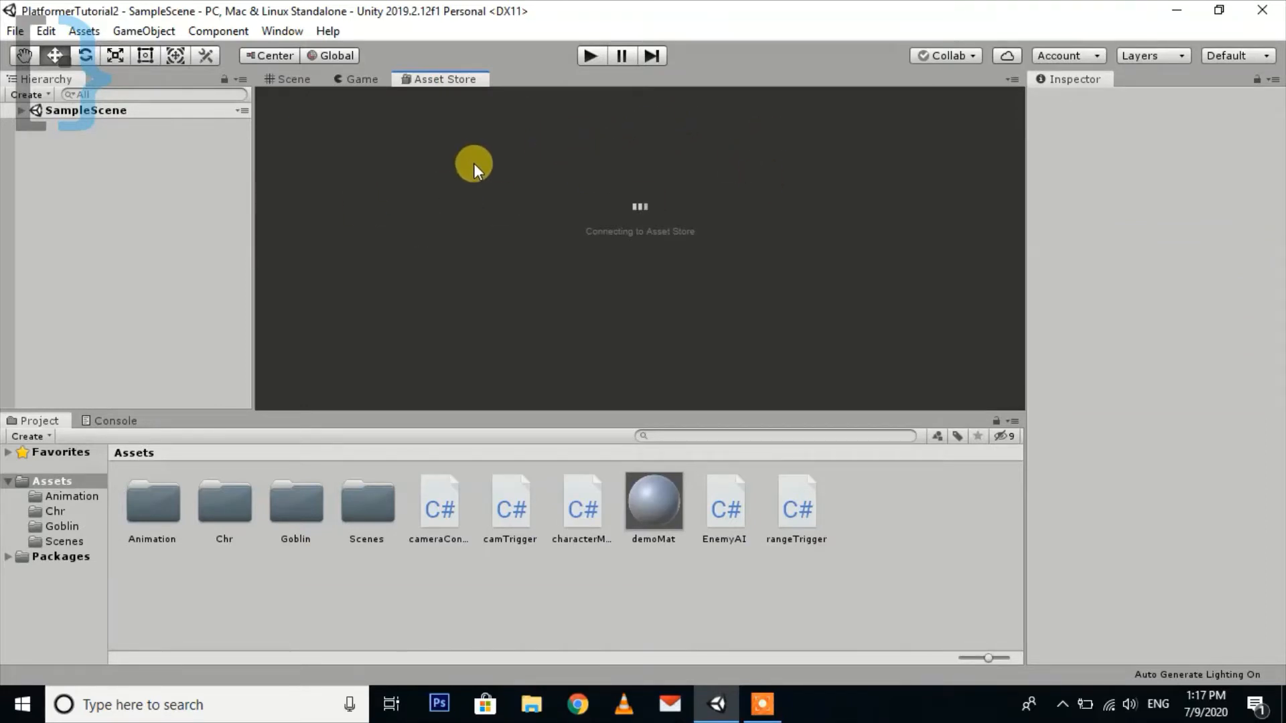
{"action": "mouse_move", "coordinate": [502, 94]}
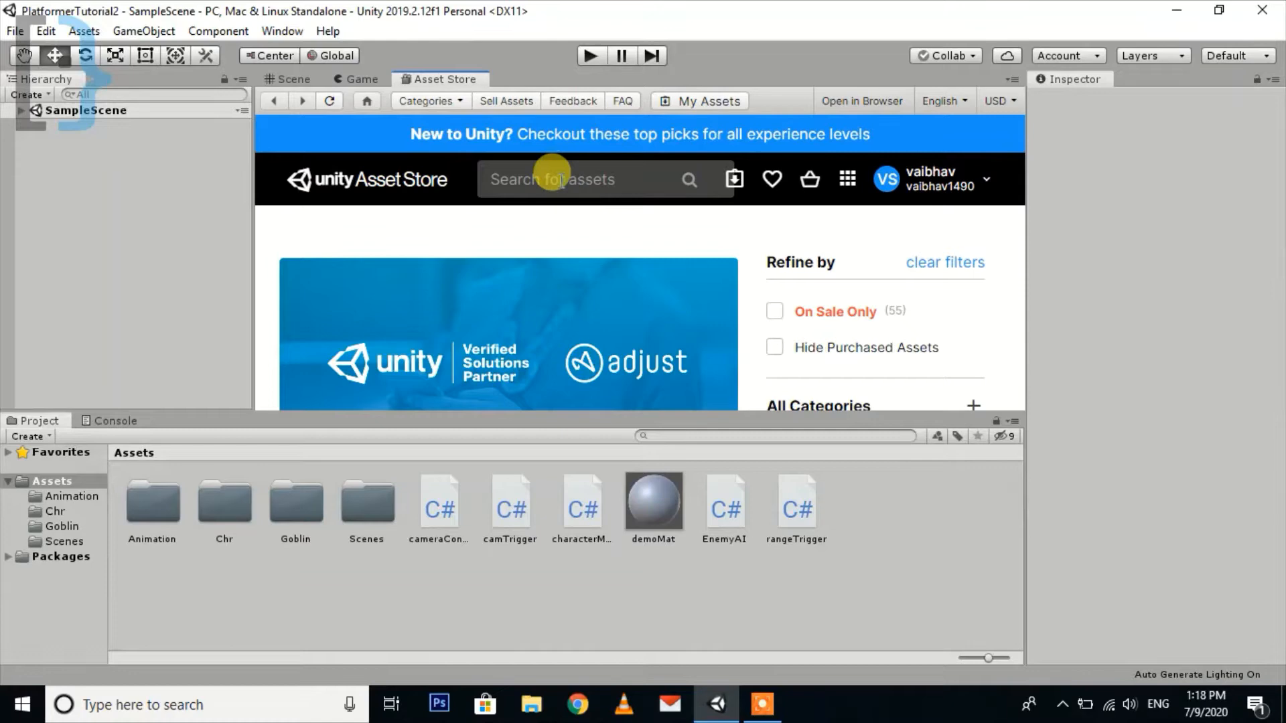
{"action": "mouse_move", "coordinate": [530, 187]}
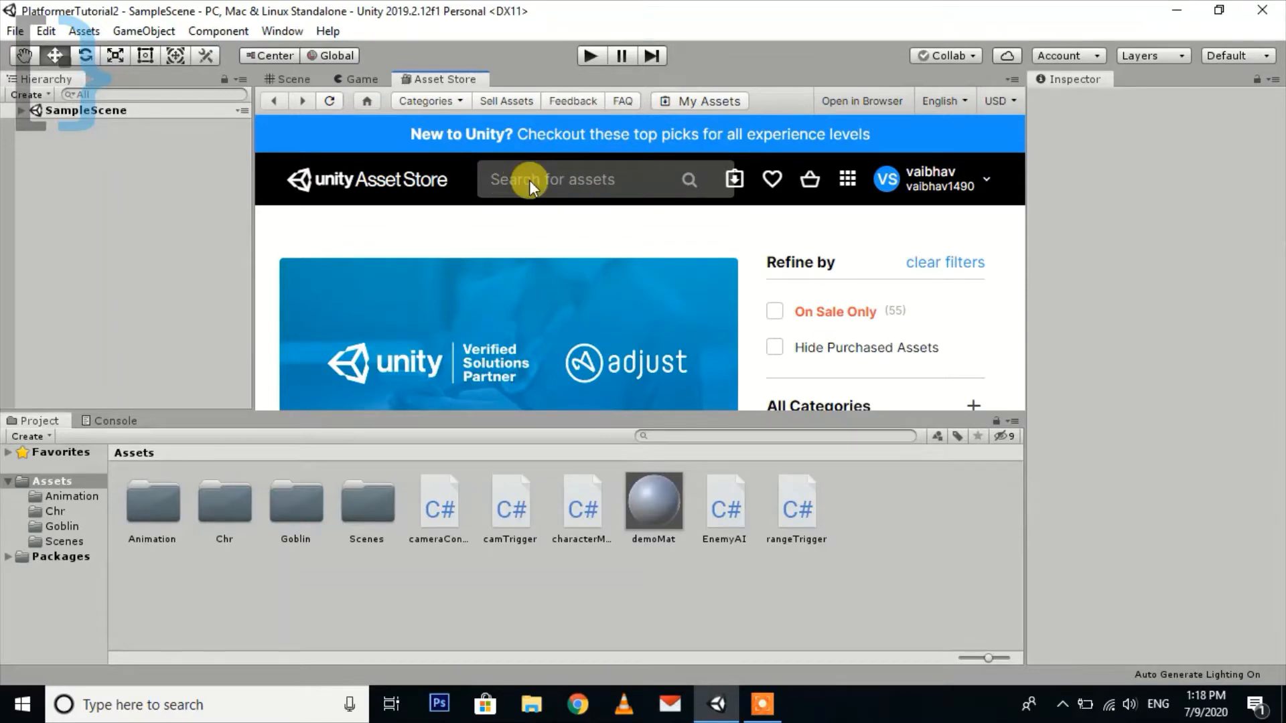
{"action": "type", "text": "j"}
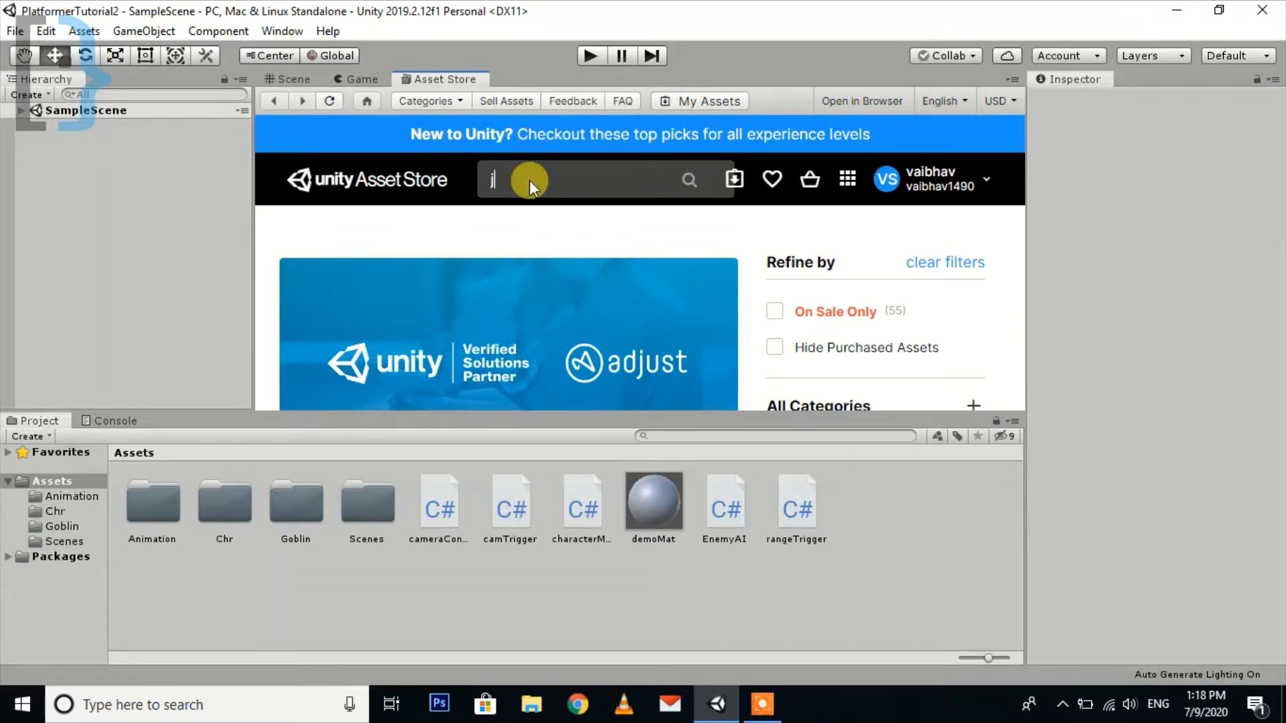
{"action": "type", "text": "o"}
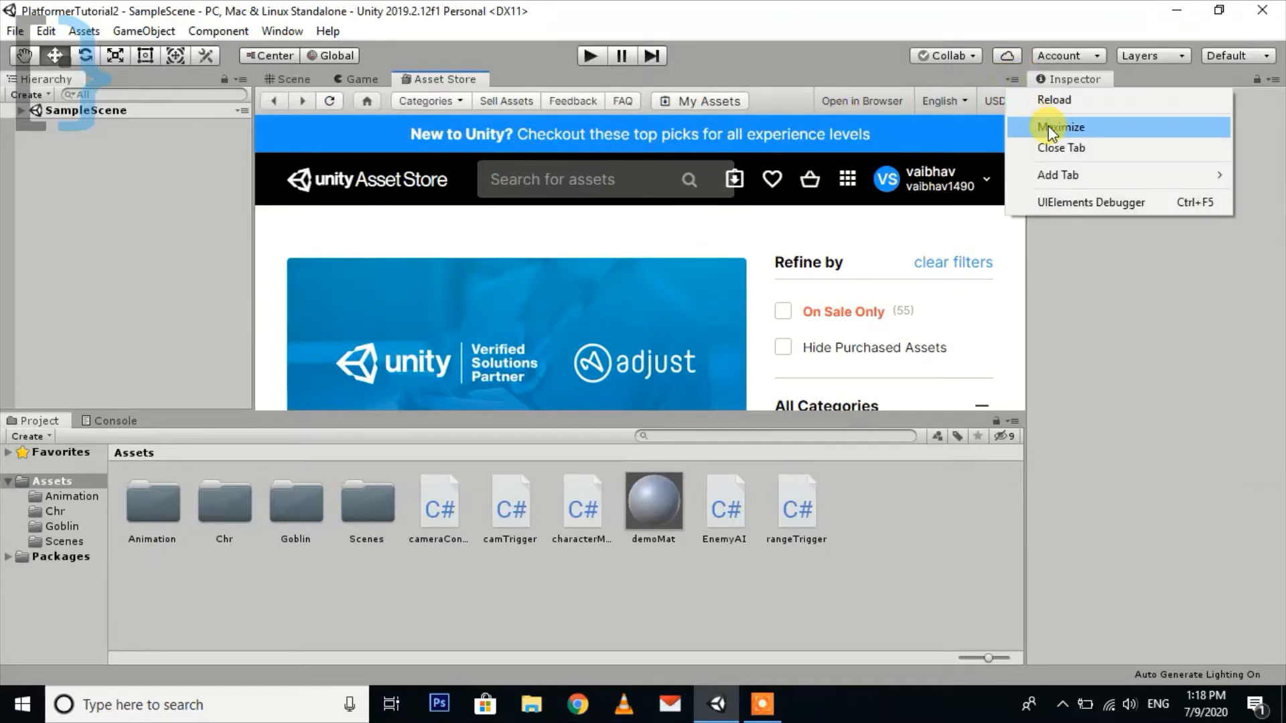
{"action": "left_click", "coordinate": [1063, 127]}
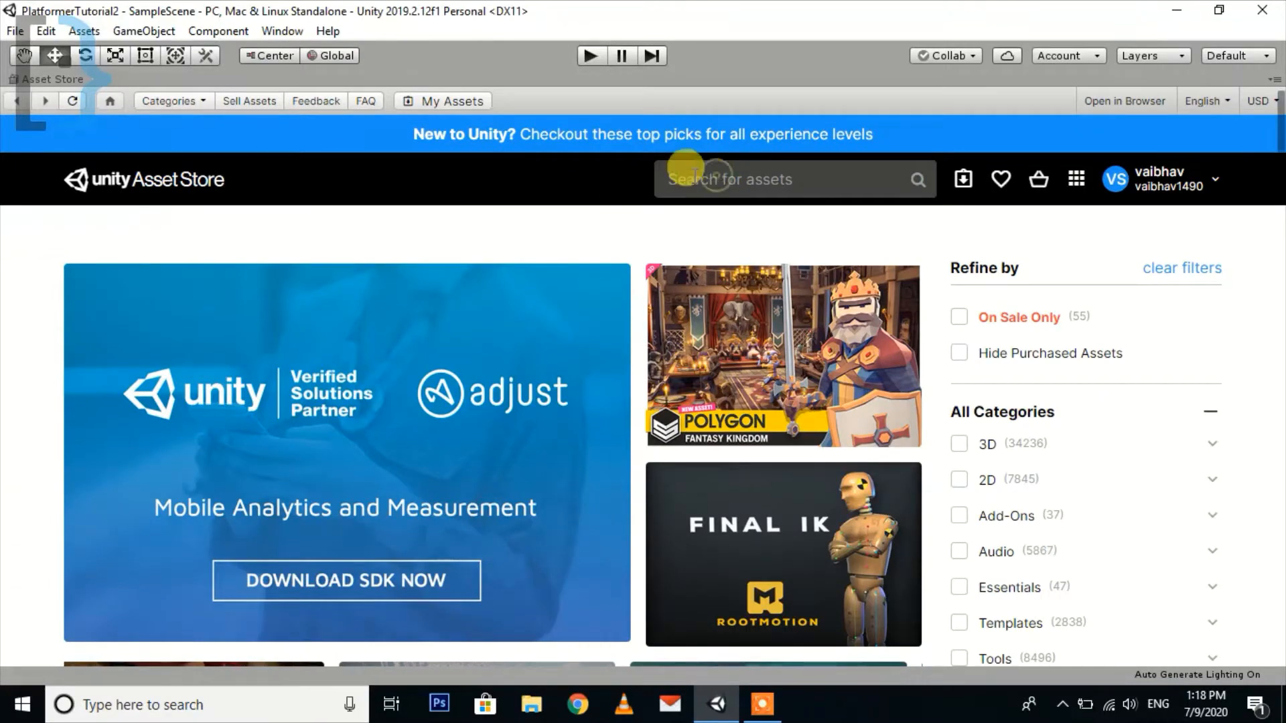
- Search the Asset Store for 'joystick'
{"action": "left_click", "coordinate": [730, 179]}
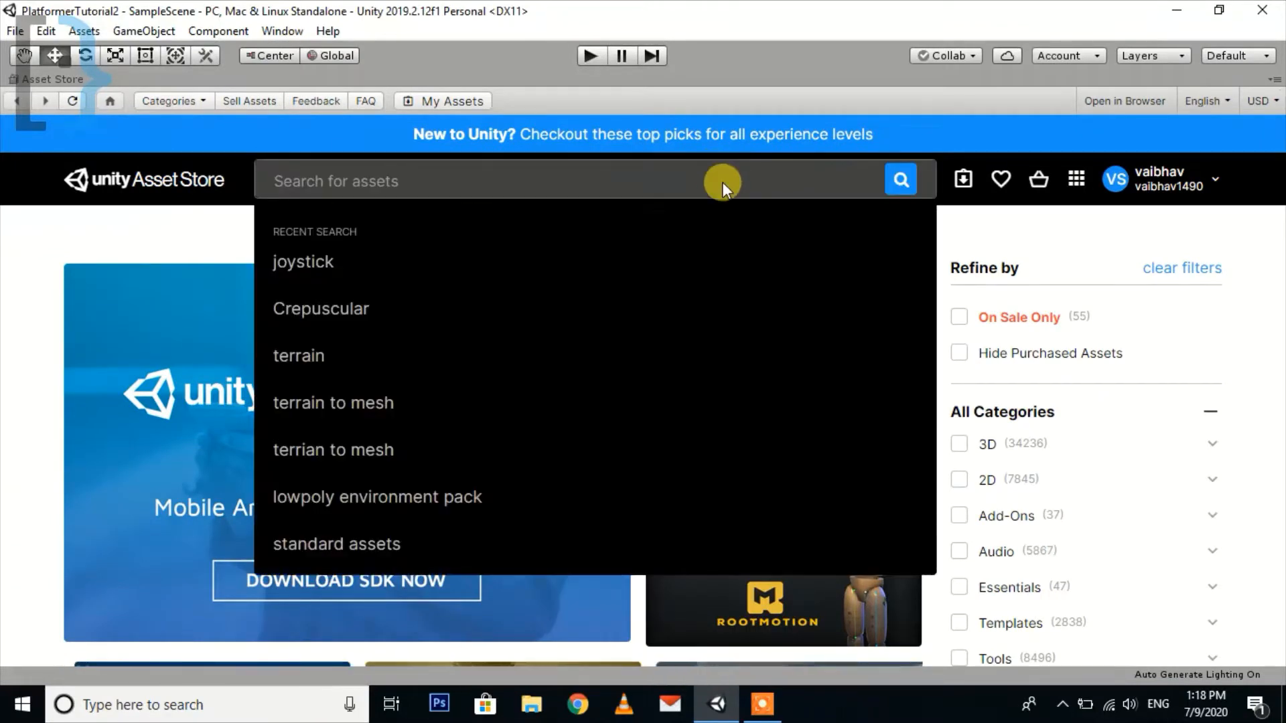
{"action": "mouse_move", "coordinate": [722, 178]}
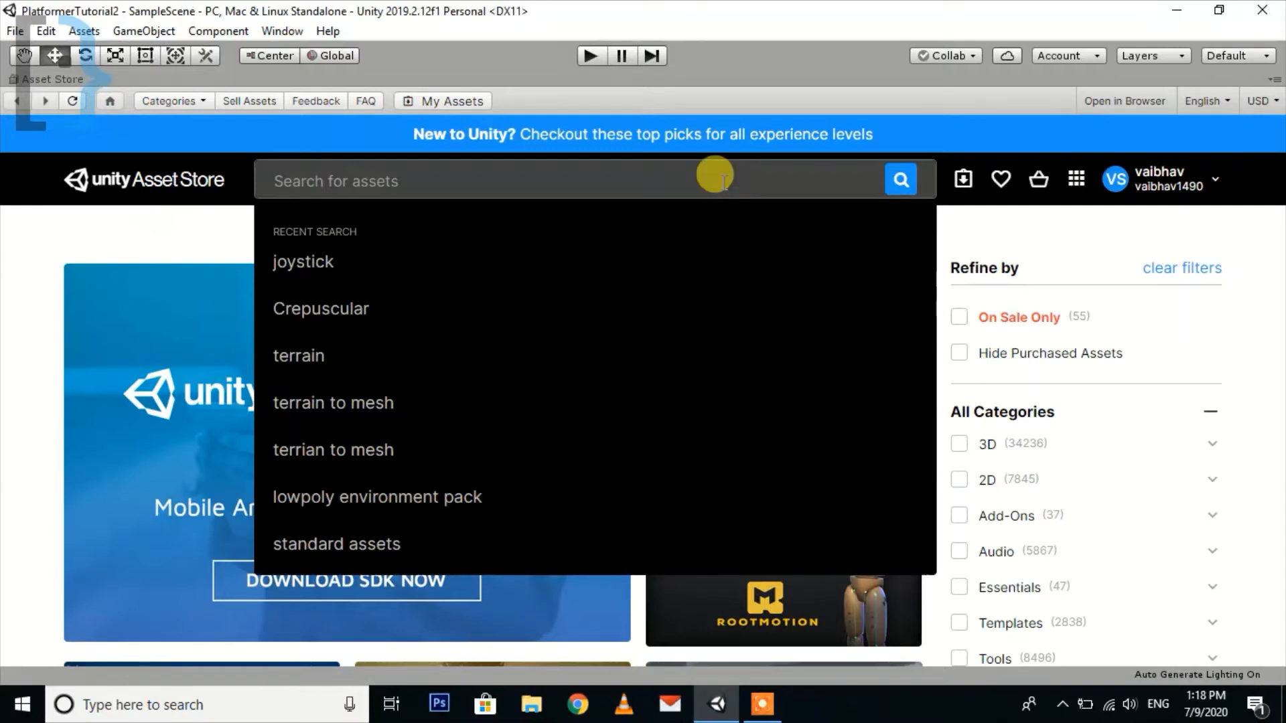
{"action": "type", "text": "j"}
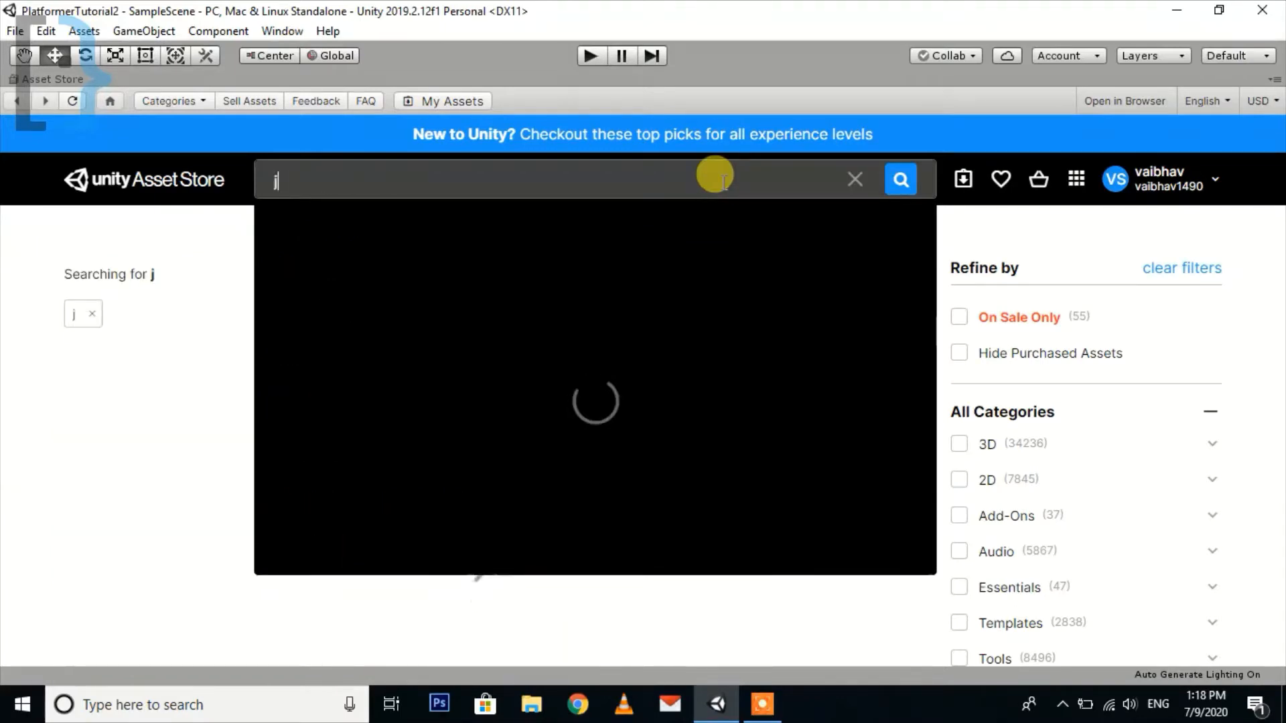
{"action": "type", "text": "oystic"}
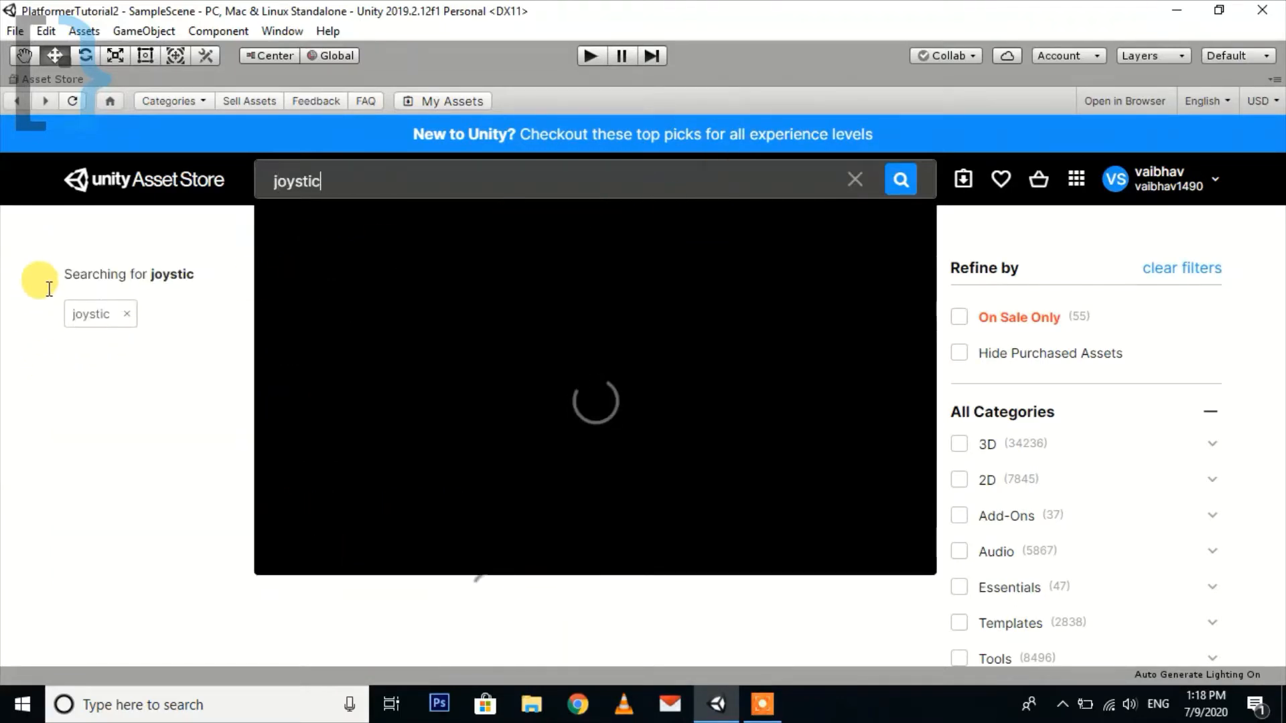
{"action": "type", "text": "k"}
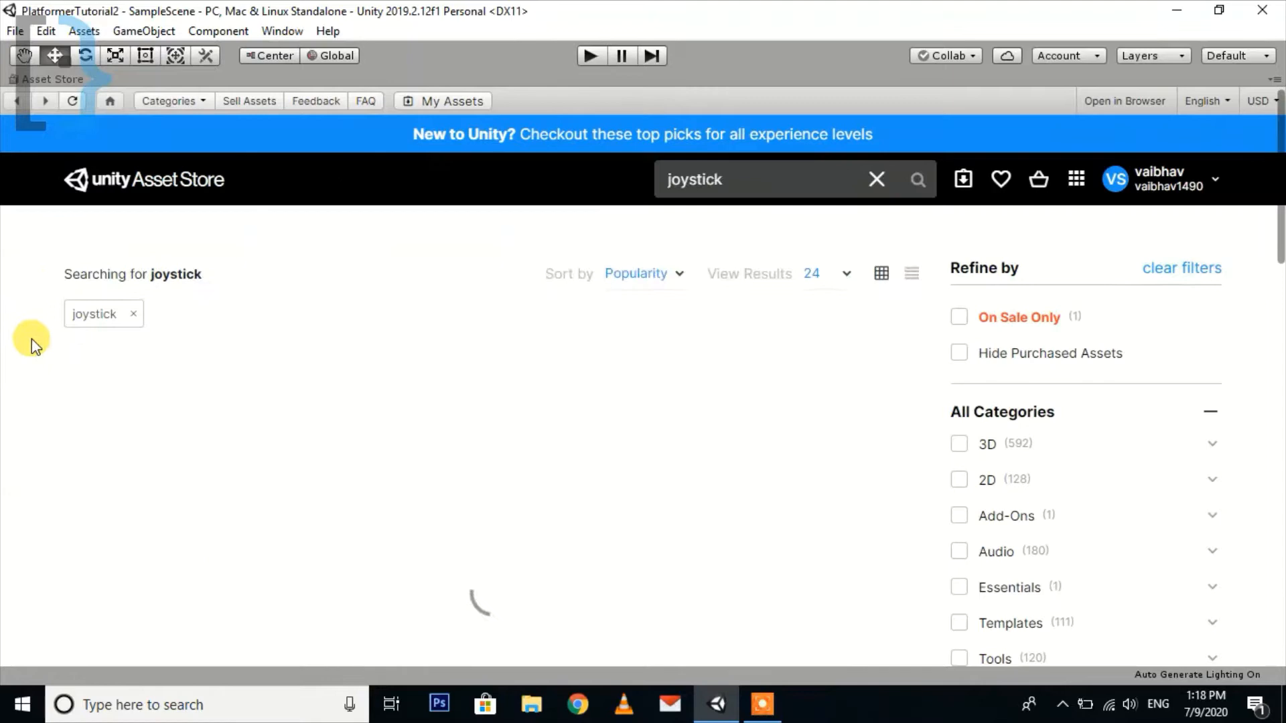
{"action": "mouse_move", "coordinate": [1013, 515]}
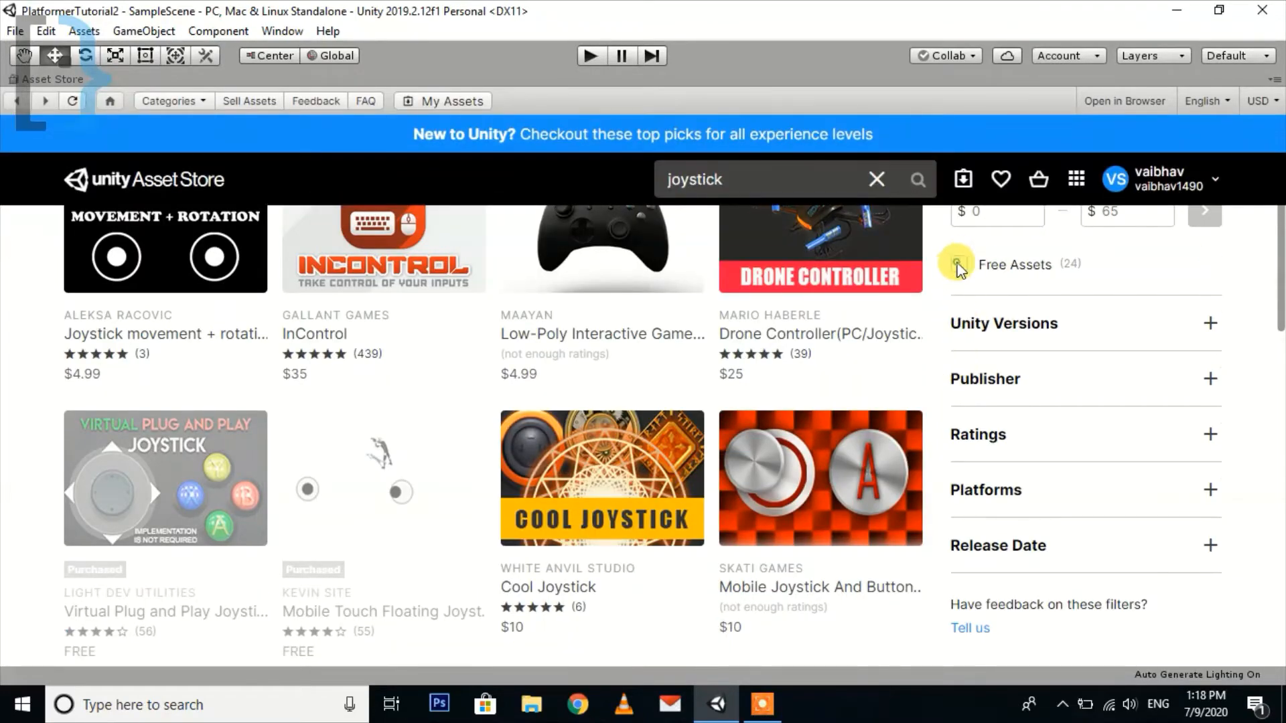
- Filter results to Free Assets and download the Joystick Pack
{"action": "left_click", "coordinate": [956, 265]}
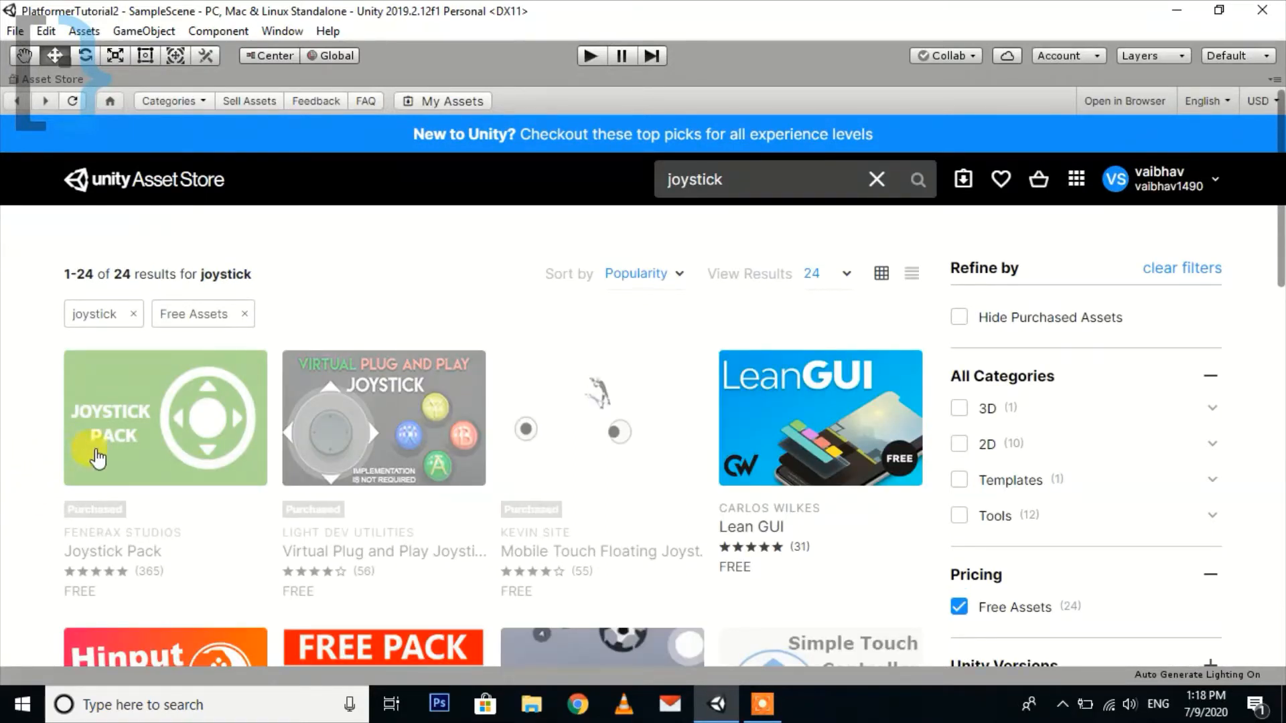
{"action": "mouse_move", "coordinate": [163, 418]}
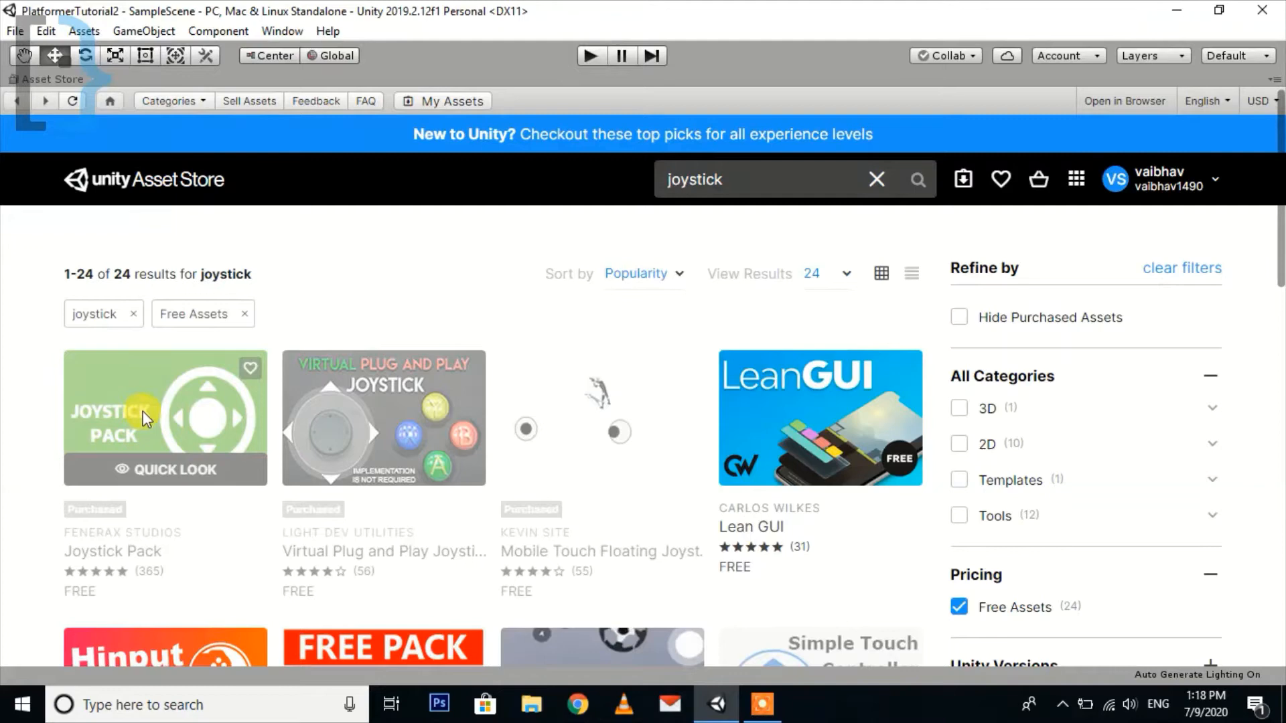
{"action": "left_click", "coordinate": [135, 419]}
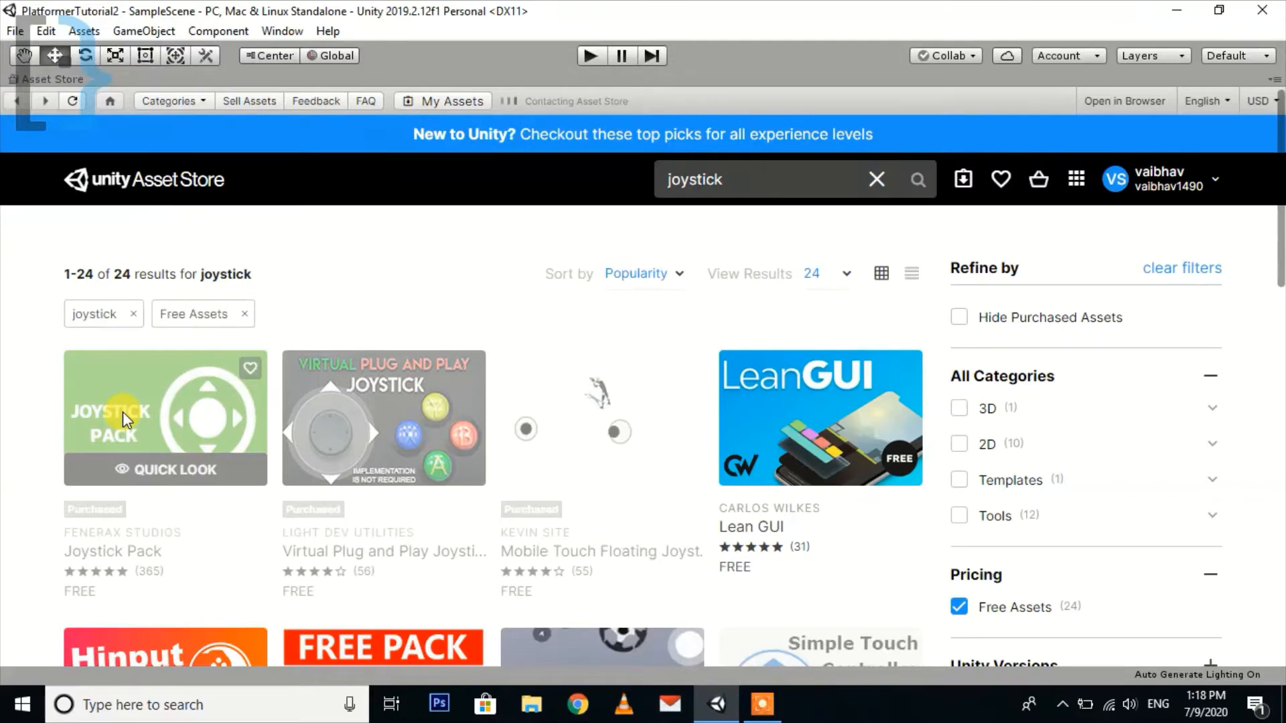
{"action": "left_click", "coordinate": [877, 178]}
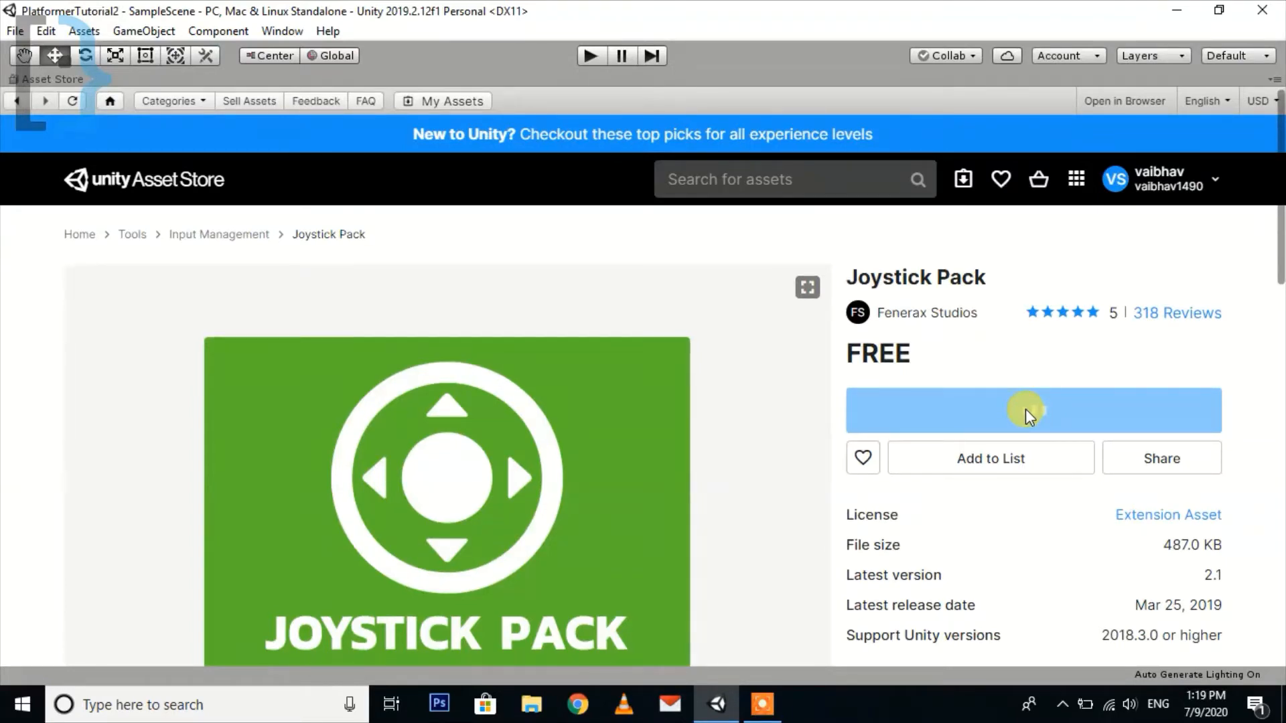
{"action": "left_click", "coordinate": [1032, 410]}
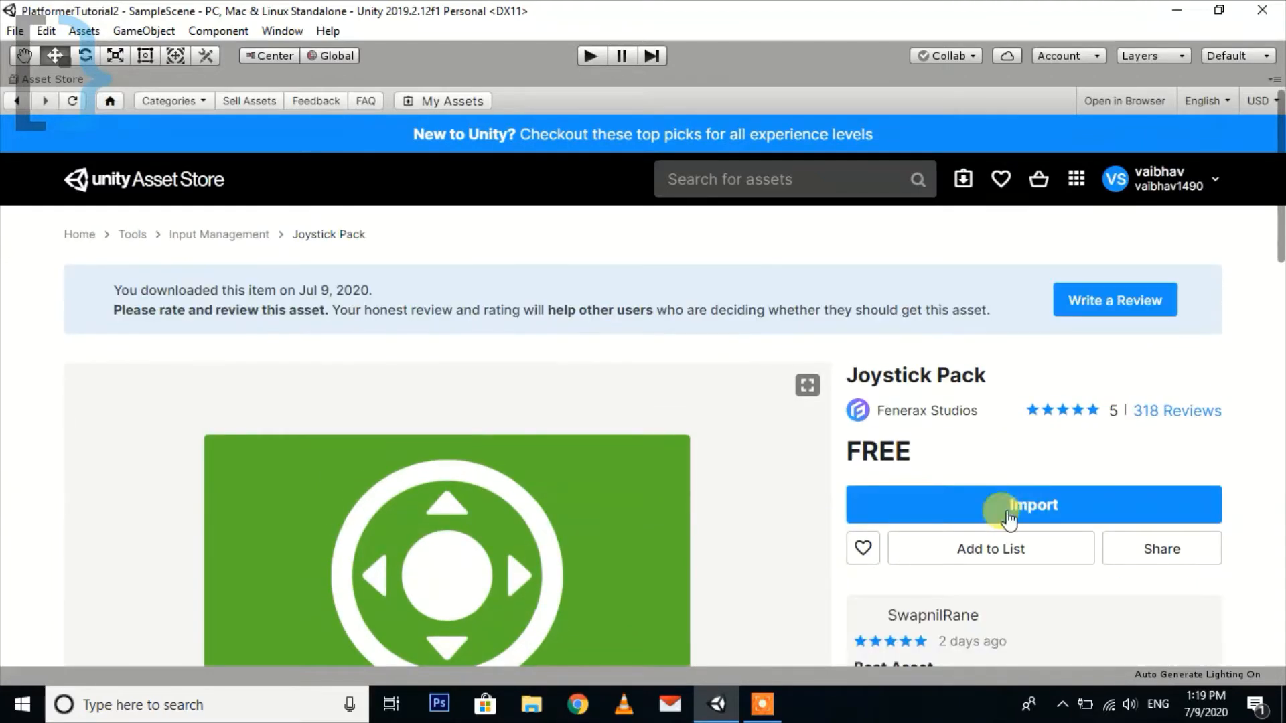
- Import the Joystick Pack's full contents into the project
{"action": "left_click", "coordinate": [1031, 505]}
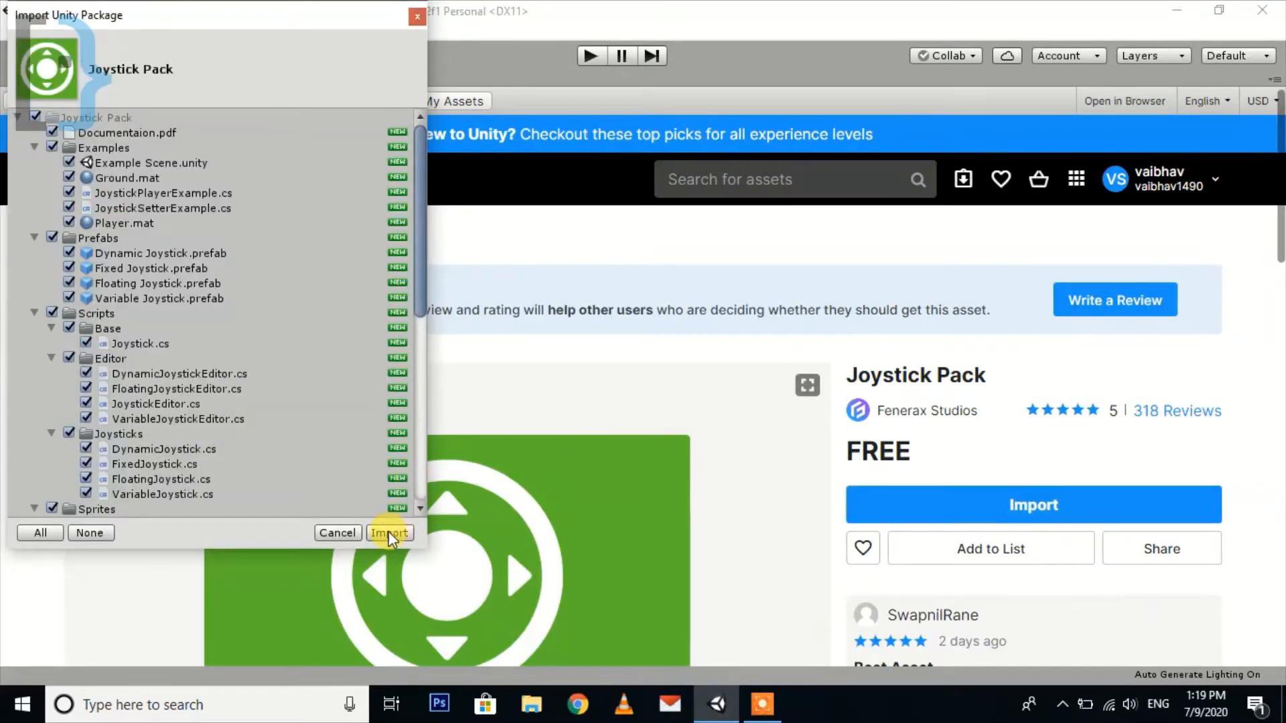
{"action": "left_click", "coordinate": [390, 533]}
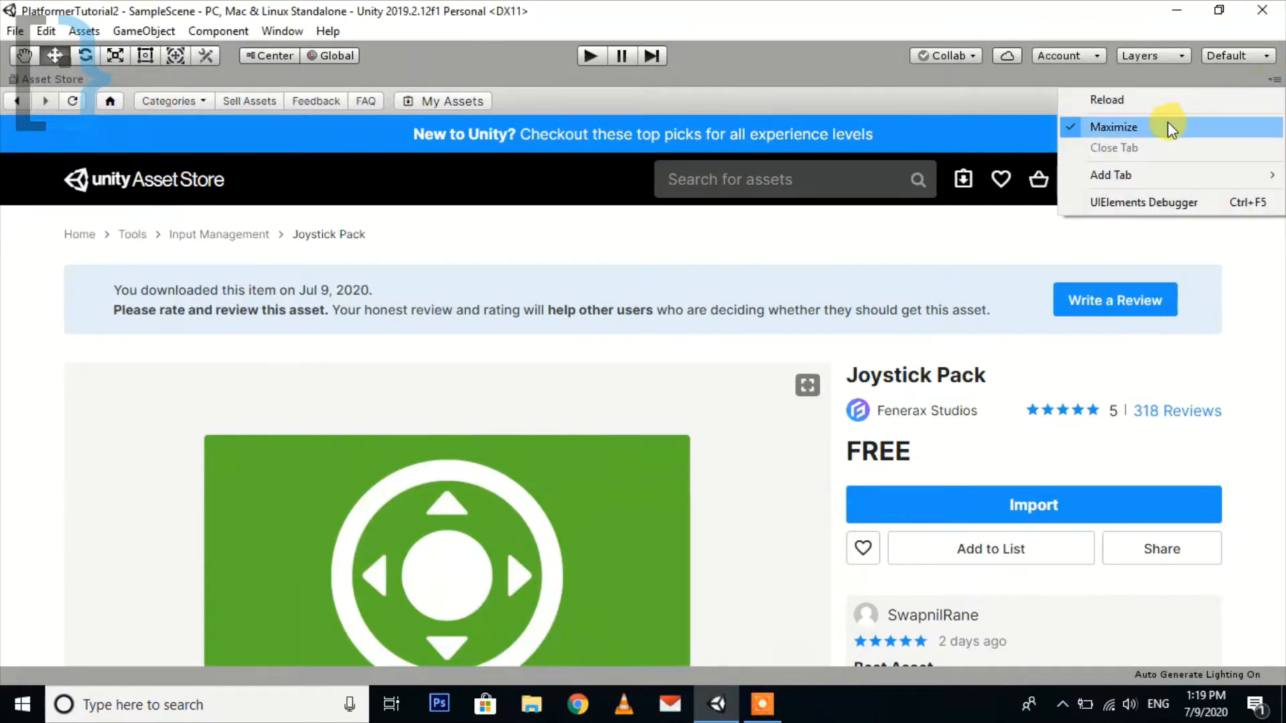
- Restore the editor layout and browse the Joystick Pack folder in the Project window
{"action": "left_click", "coordinate": [1113, 127]}
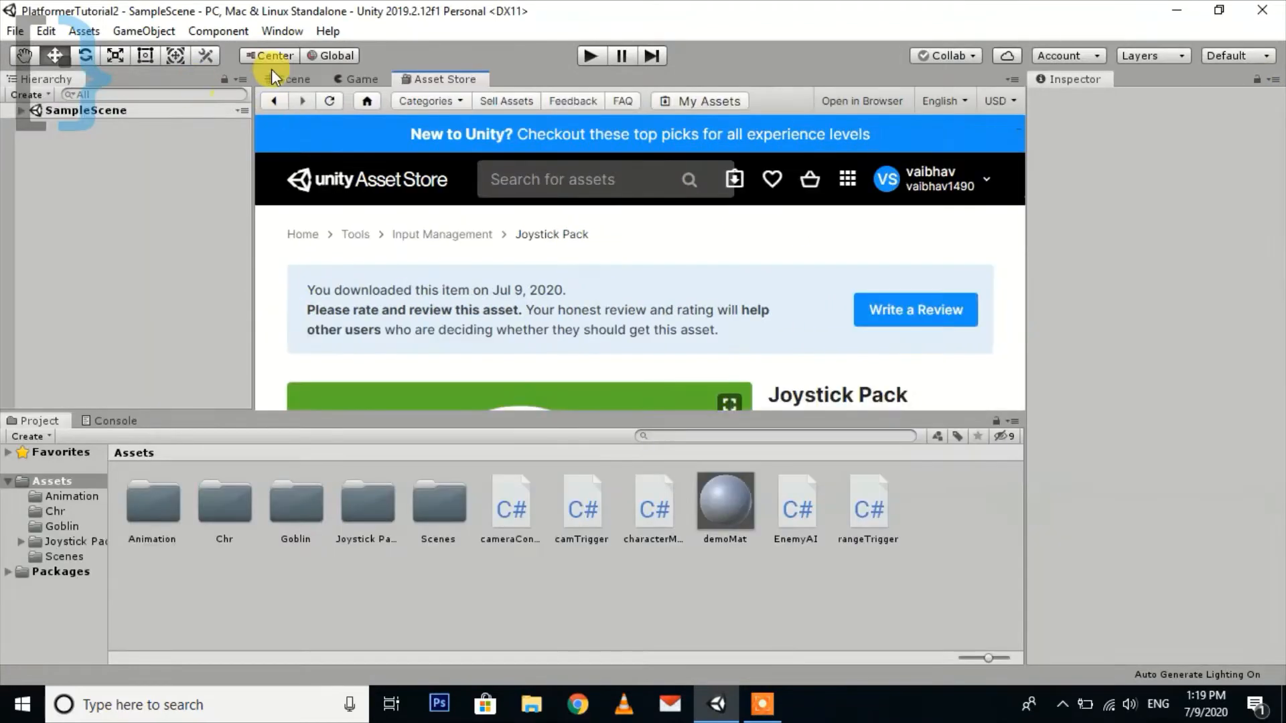
{"action": "left_click", "coordinate": [293, 79]}
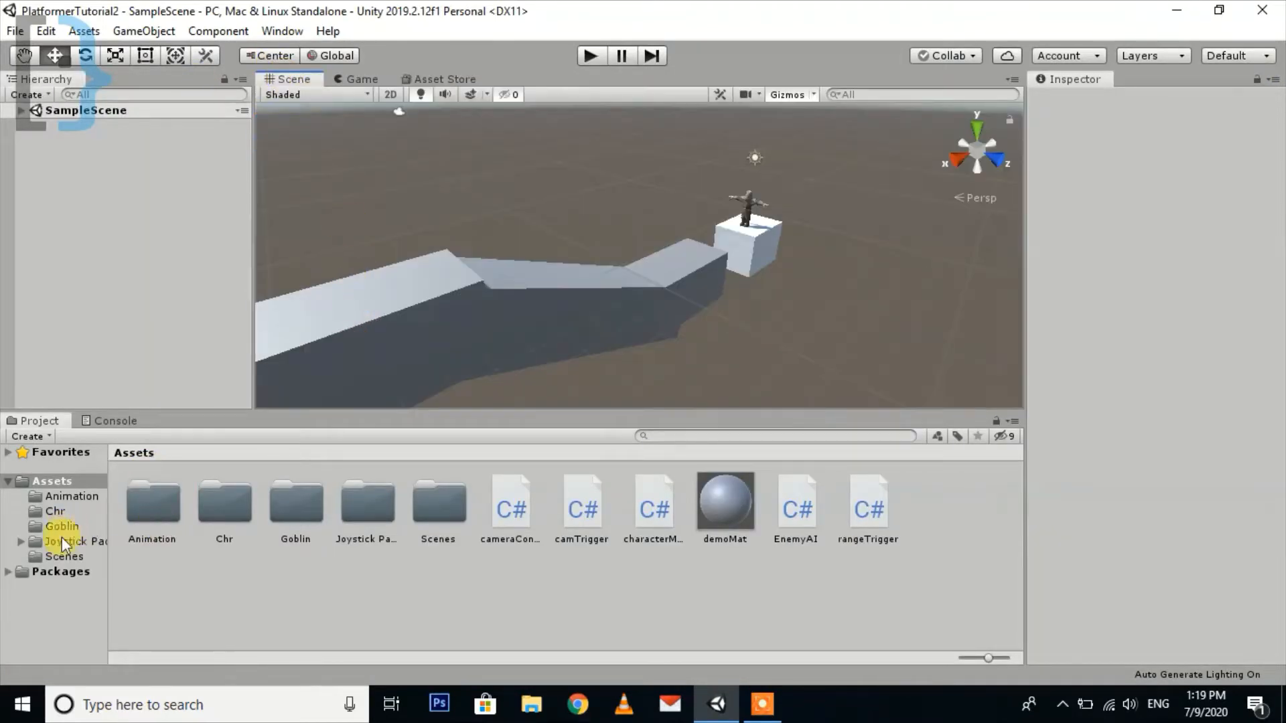
{"action": "mouse_move", "coordinate": [108, 522]}
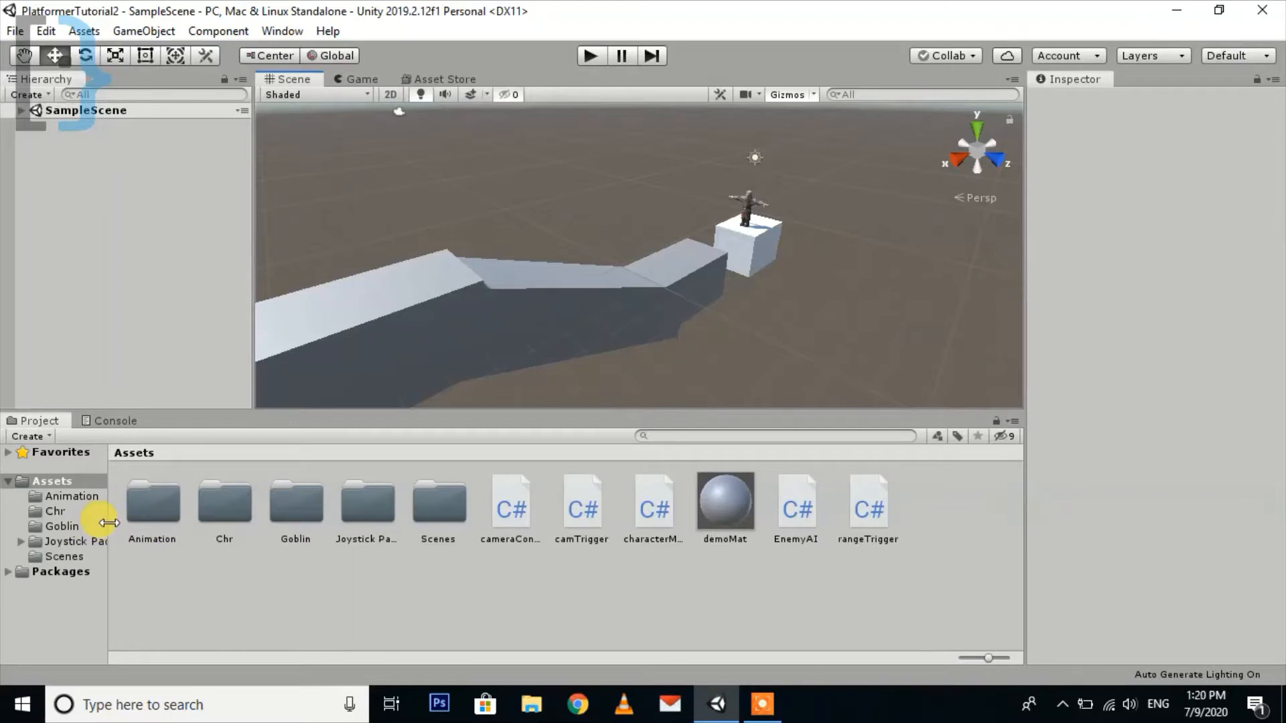
{"action": "double_click", "coordinate": [79, 540]}
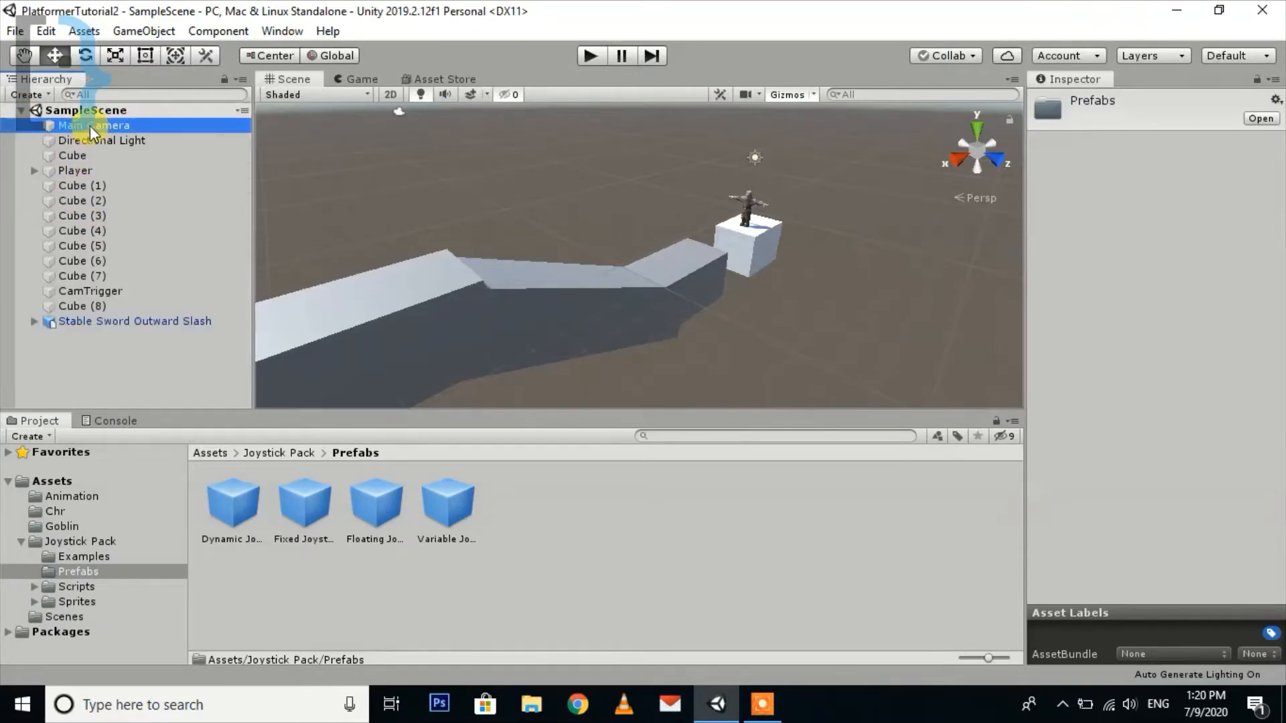
{"action": "left_click", "coordinate": [82, 185]}
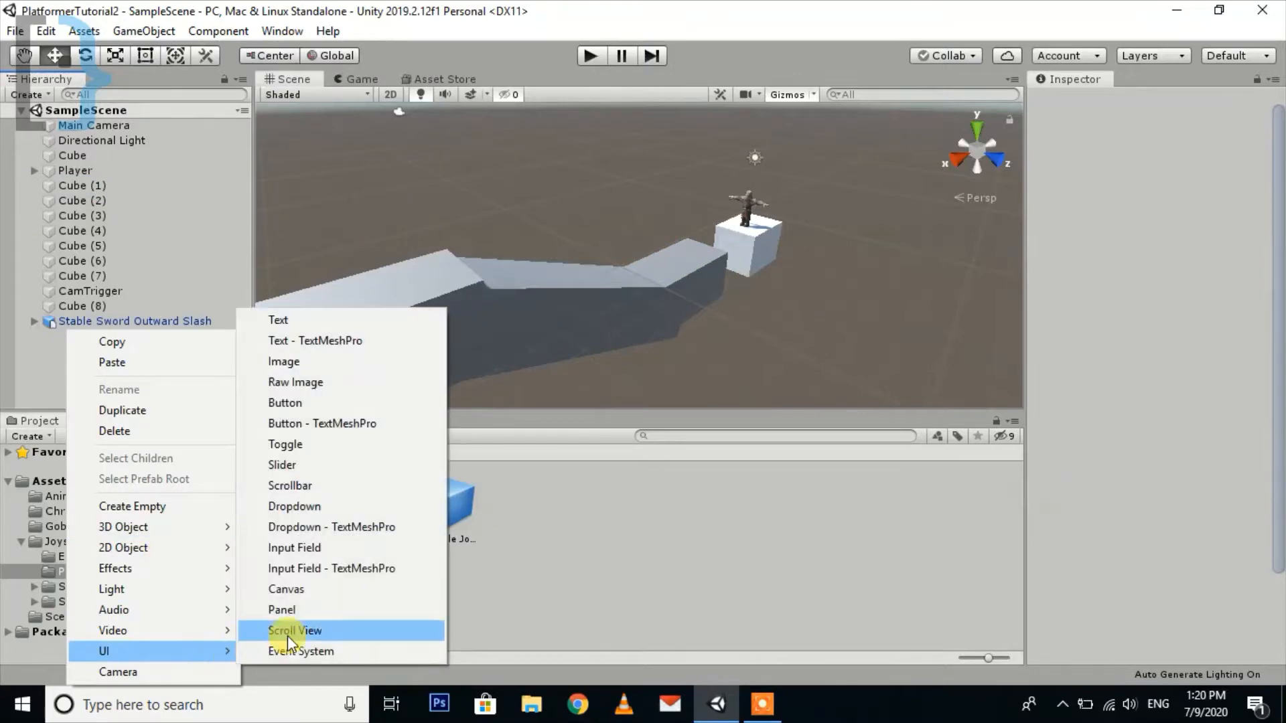
{"action": "mouse_move", "coordinate": [293, 507]}
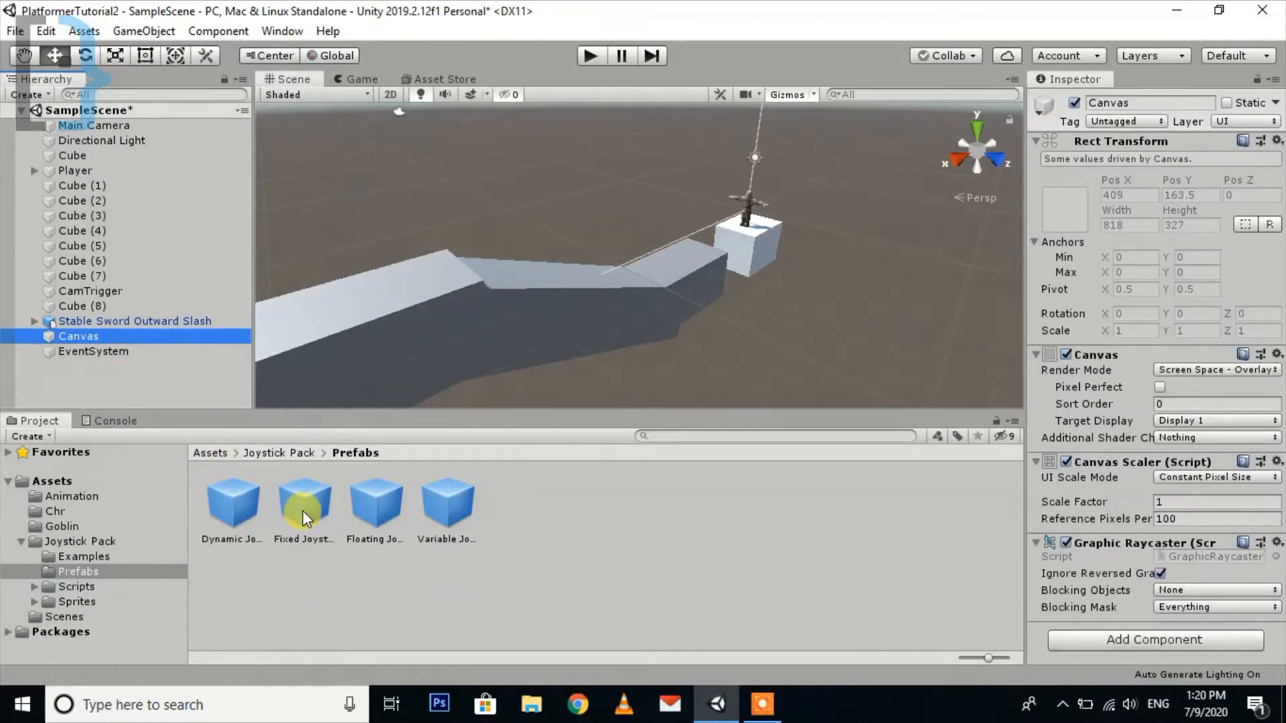
{"action": "mouse_move", "coordinate": [375, 501]}
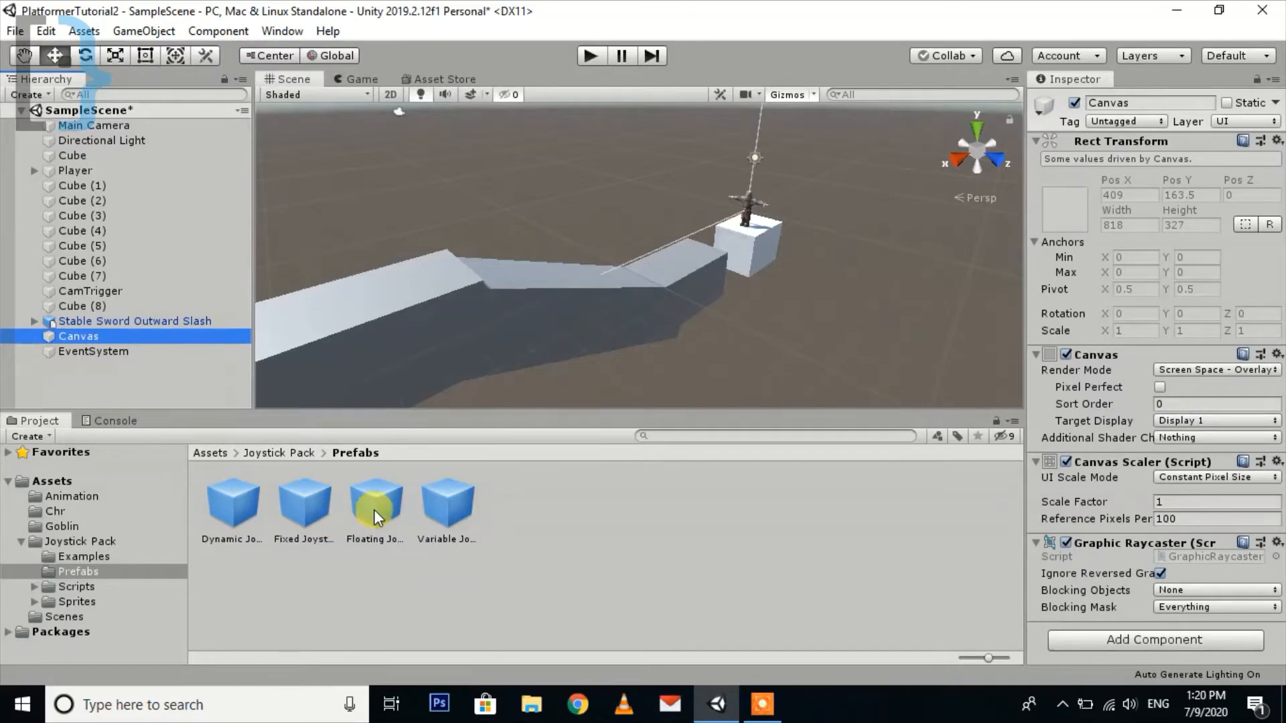
- Nest Floating Joystick under Canvas; Canvas renders Screen Space - Camera via Main Camera, scaling with screen size
{"action": "left_click_drag", "start_coordinate": [375, 500], "coordinate": [116, 351]}
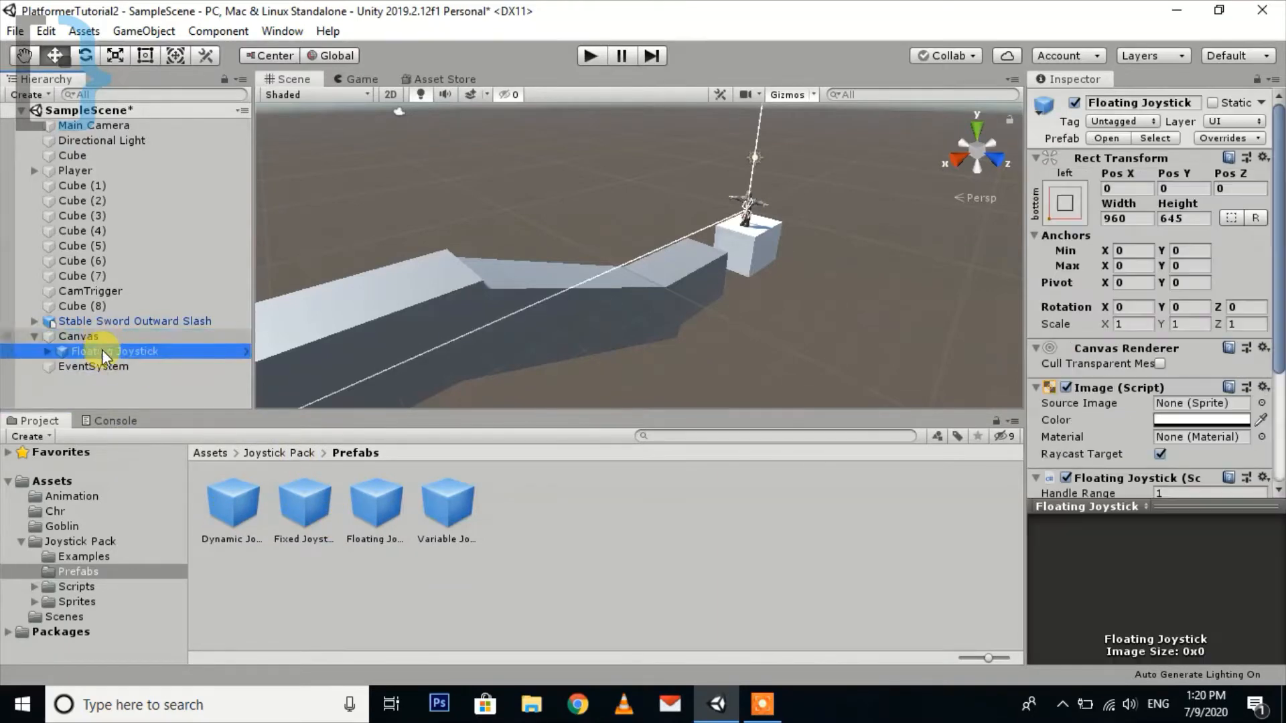
{"action": "left_click", "coordinate": [78, 337]}
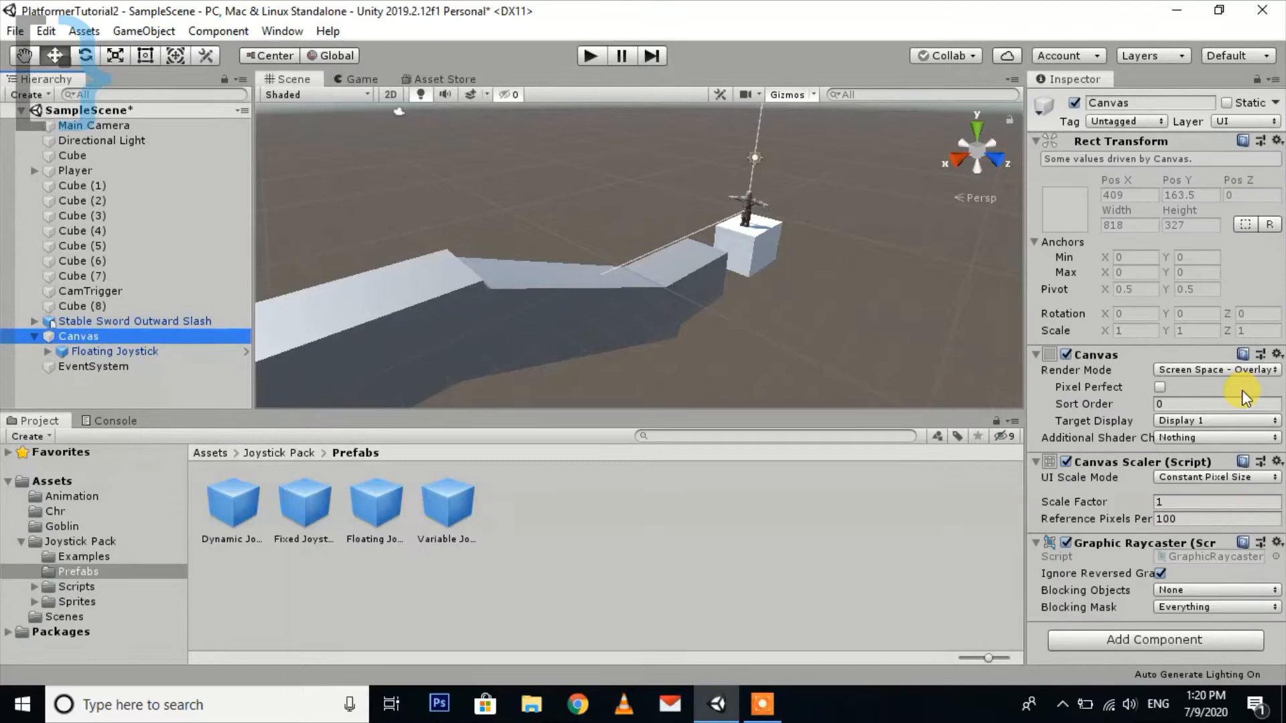
{"action": "left_click", "coordinate": [1214, 369]}
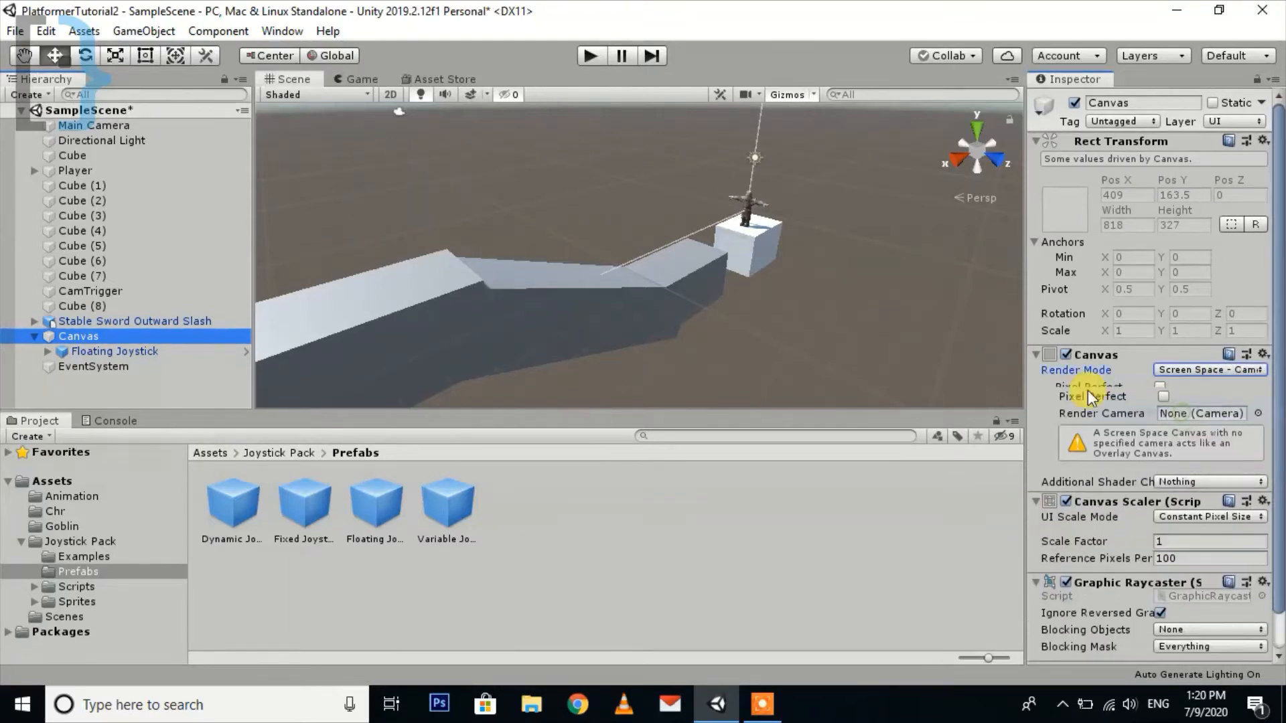
{"action": "left_click", "coordinate": [94, 124]}
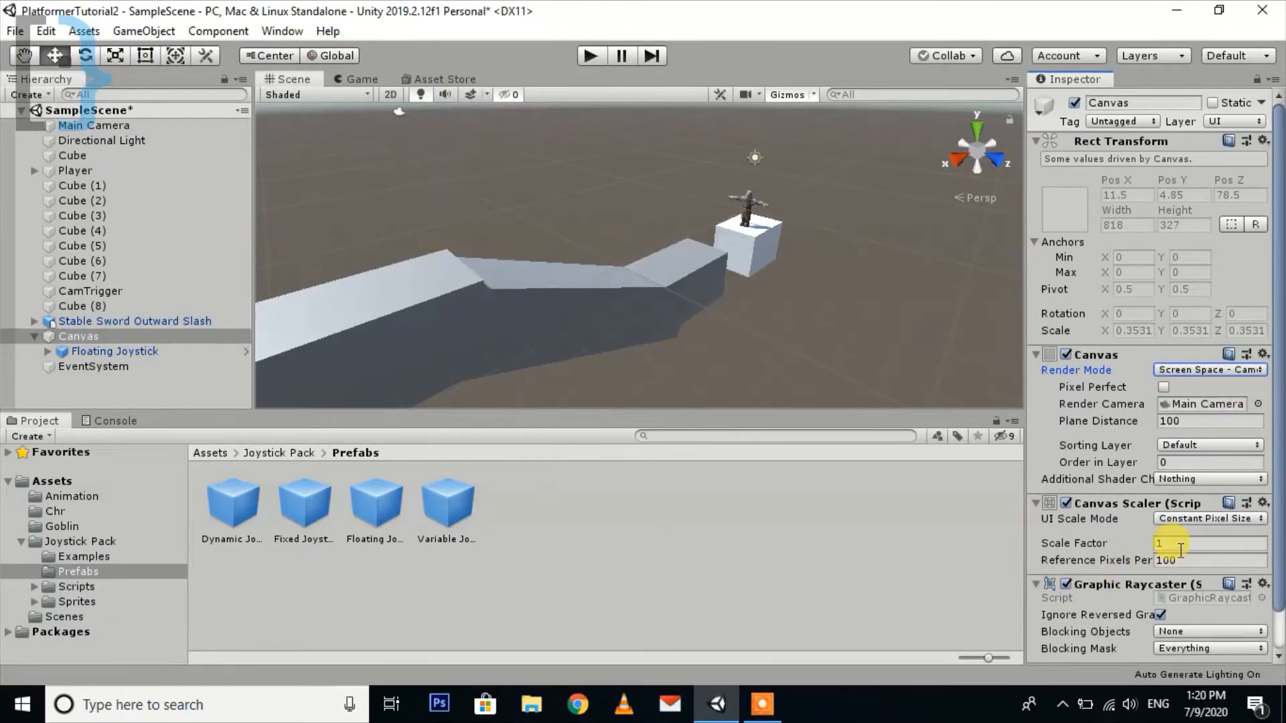
{"action": "left_click", "coordinate": [1207, 519]}
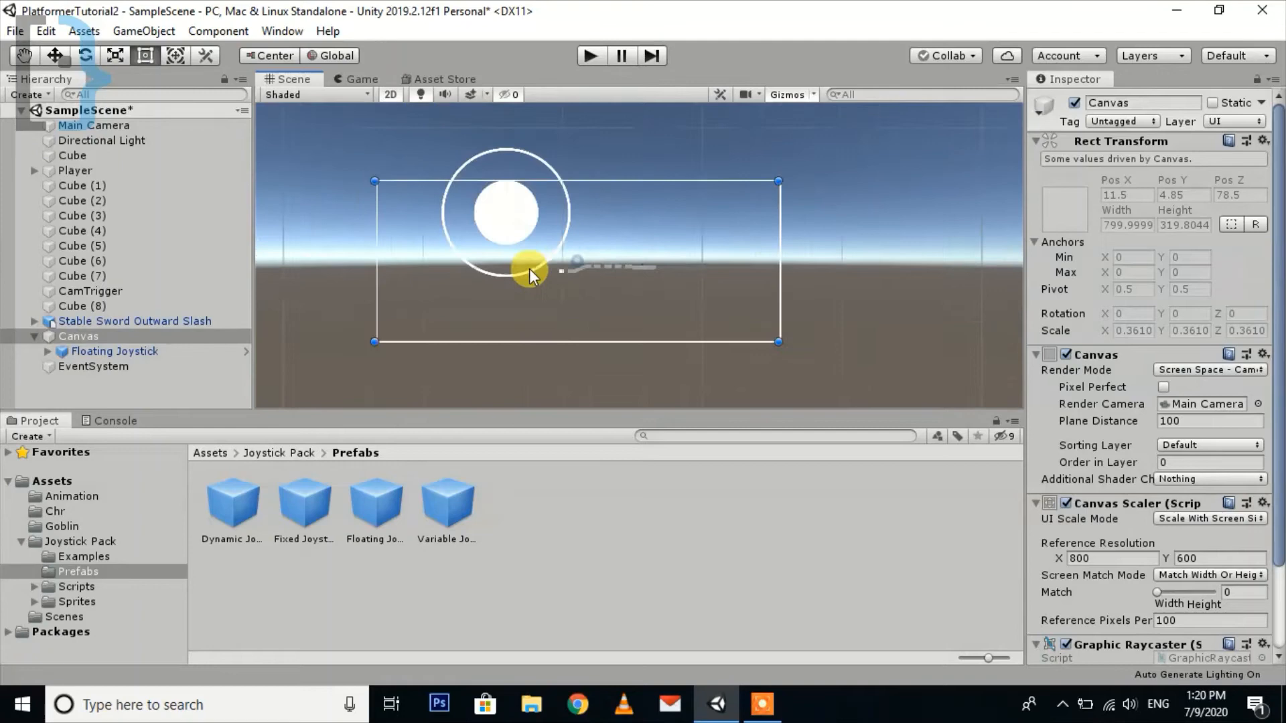
- Set the Floating Joystick's scale to 0.5
{"action": "left_click_drag", "start_coordinate": [530, 275], "coordinate": [502, 240]}
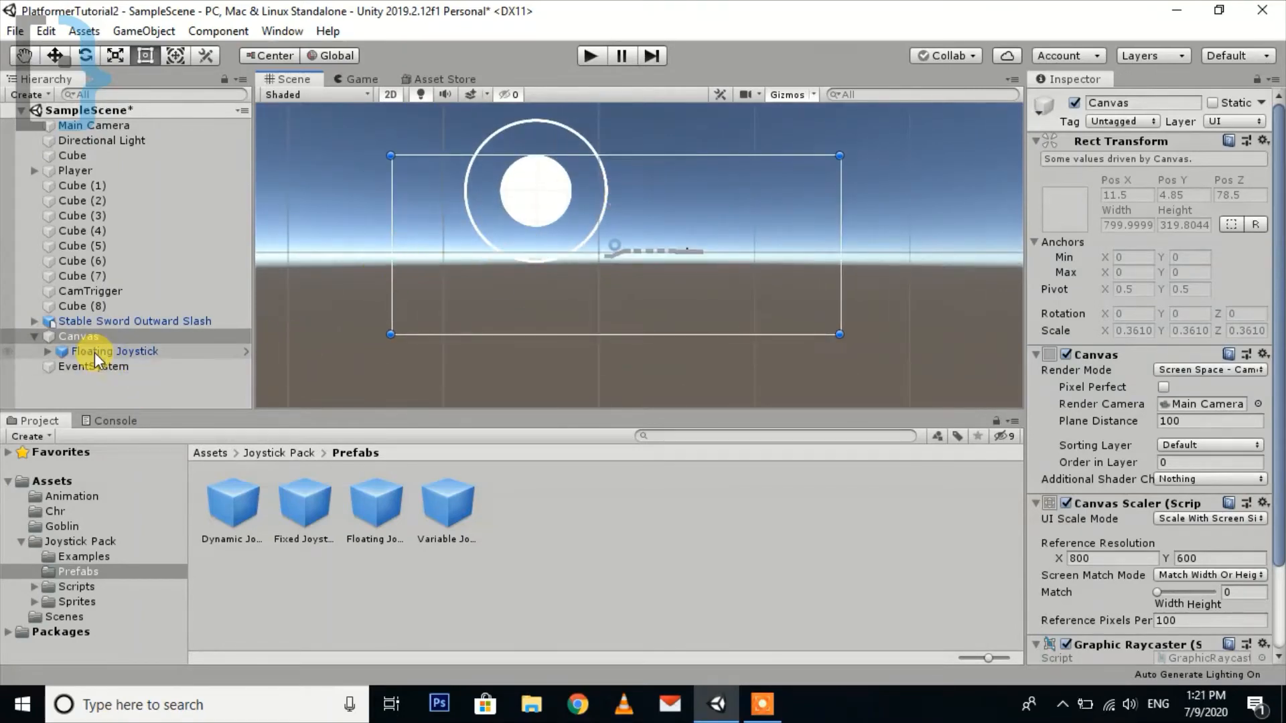
{"action": "left_click", "coordinate": [114, 351]}
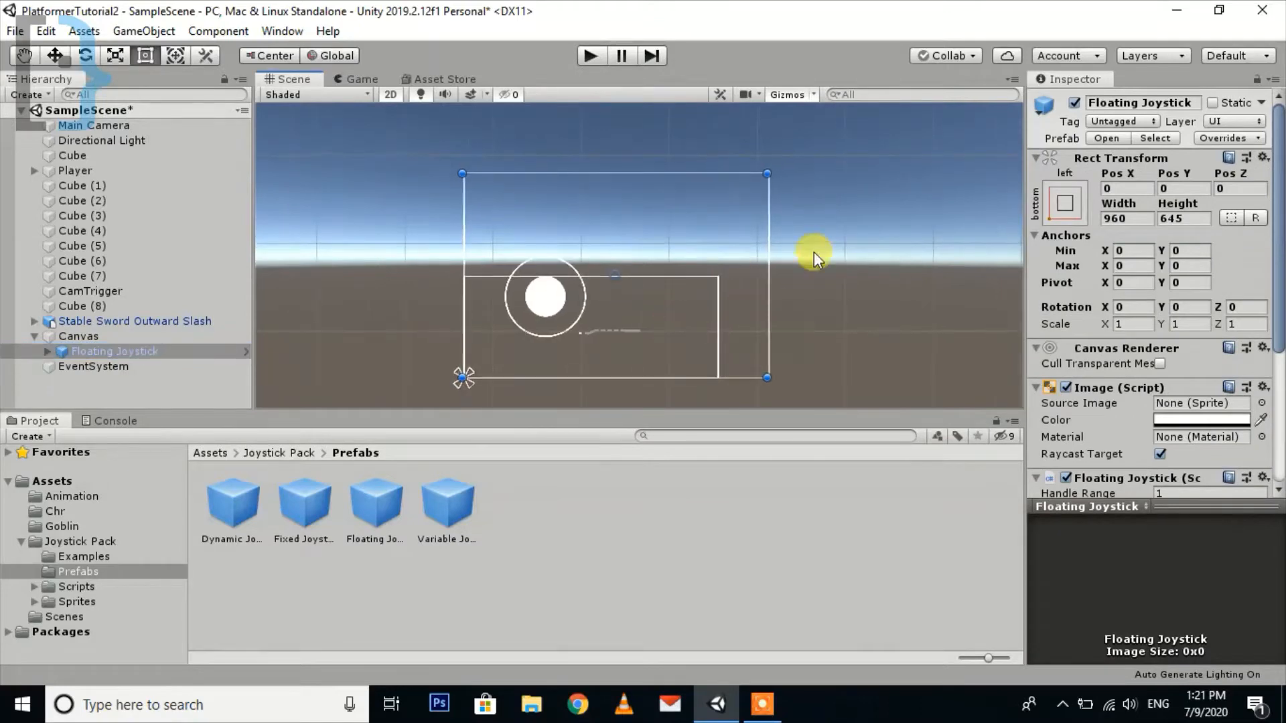
{"action": "left_click", "coordinate": [1126, 325]}
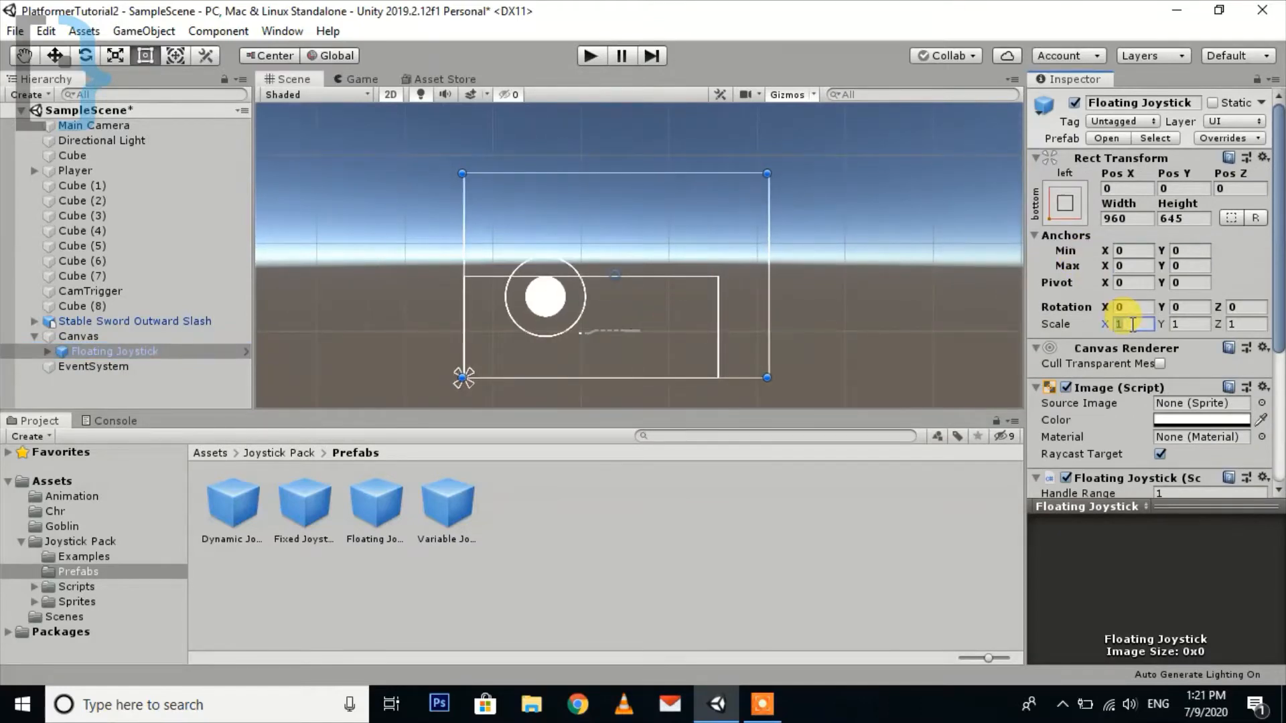
{"action": "type", "text": "0.5"}
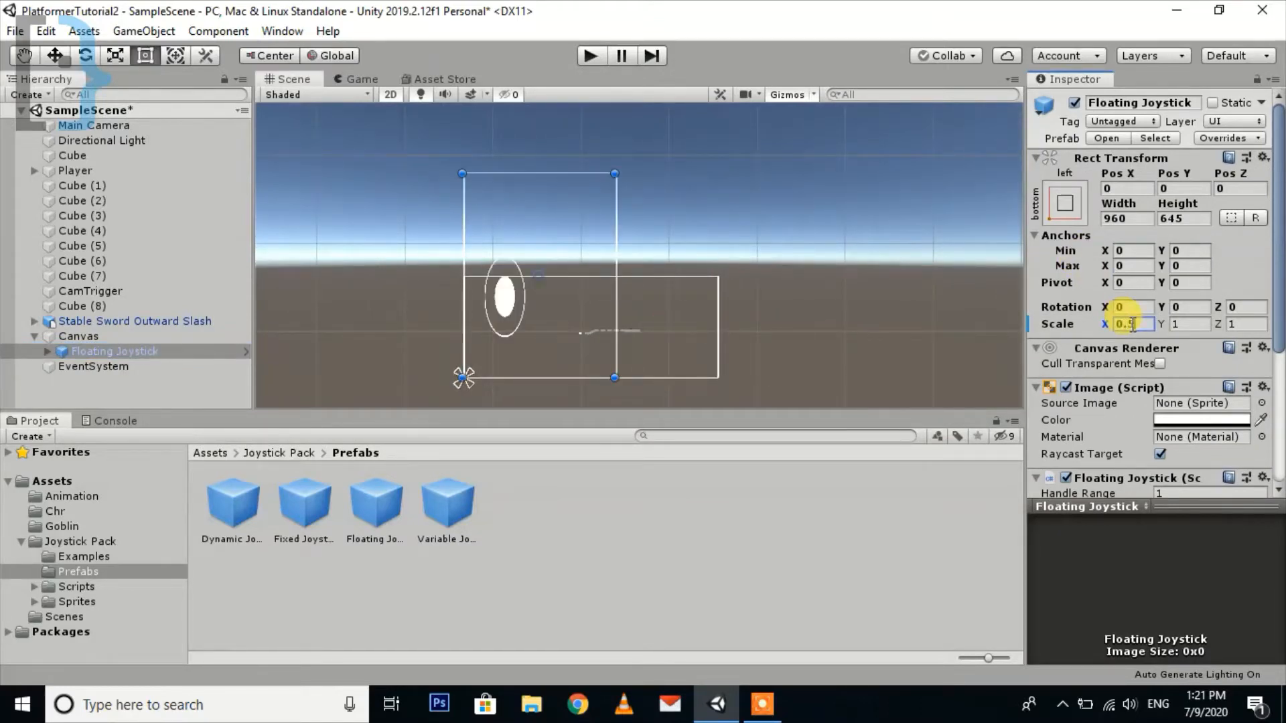
{"action": "type", "text": "0.5"}
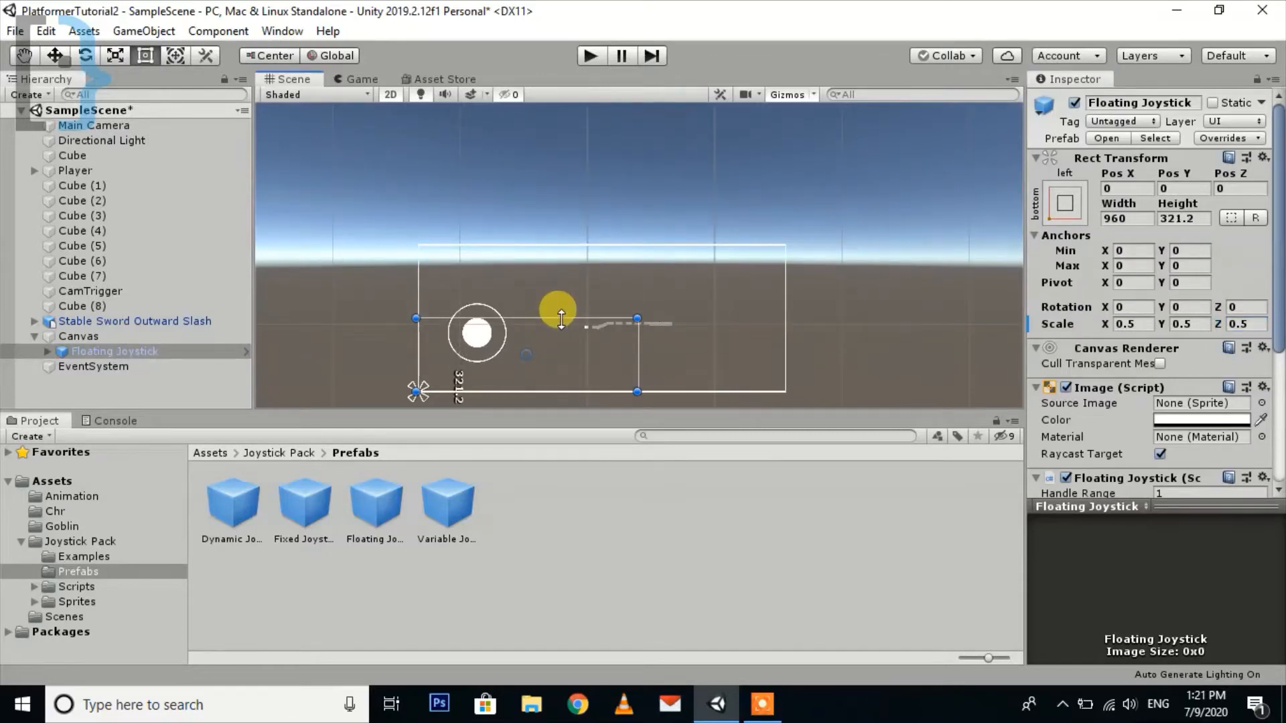
- Make the joystick's touch area taller and restrict Axis Options to Horizontal
{"action": "left_click_drag", "start_coordinate": [560, 313], "coordinate": [561, 305]}
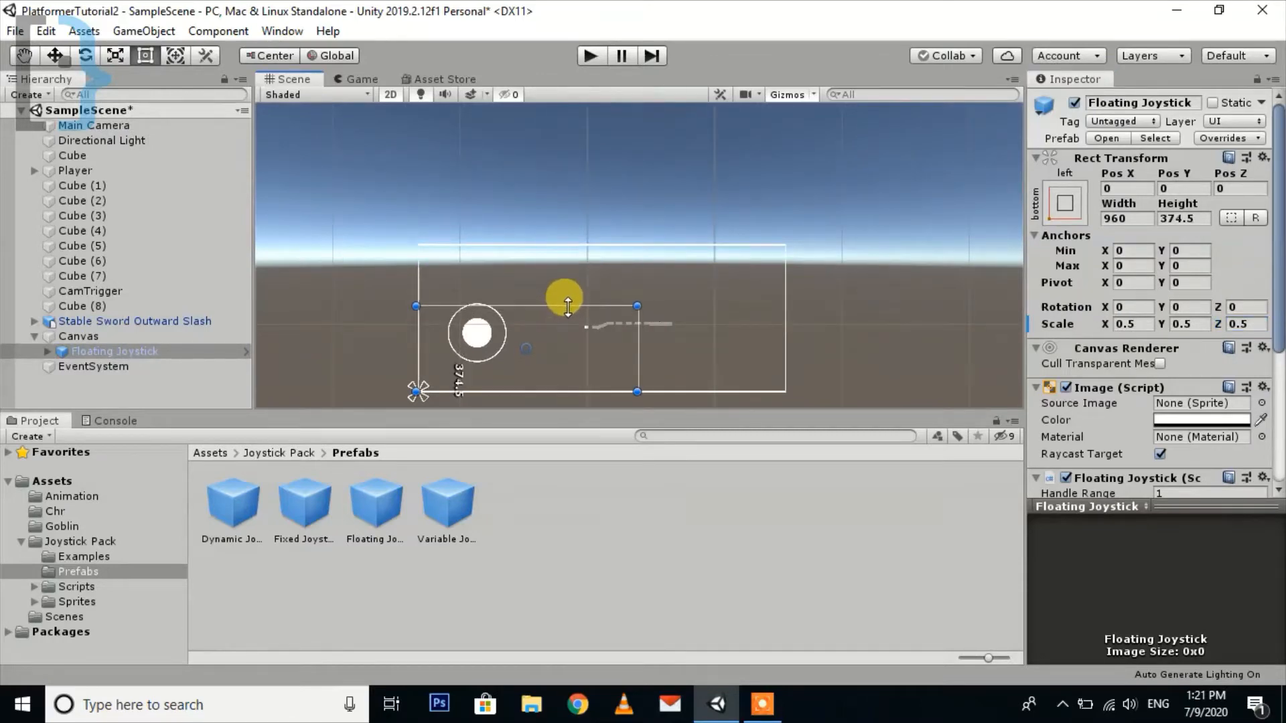
{"action": "left_click_drag", "start_coordinate": [564, 295], "coordinate": [603, 353]}
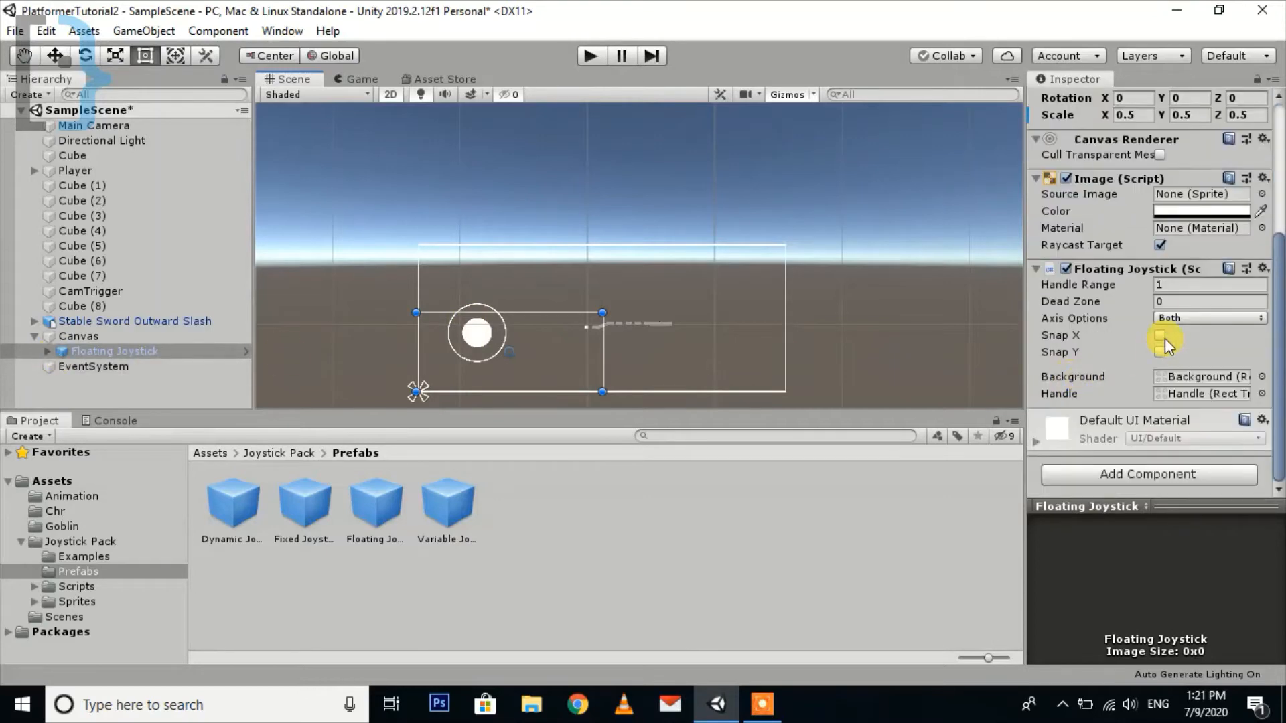
{"action": "left_click", "coordinate": [1209, 317]}
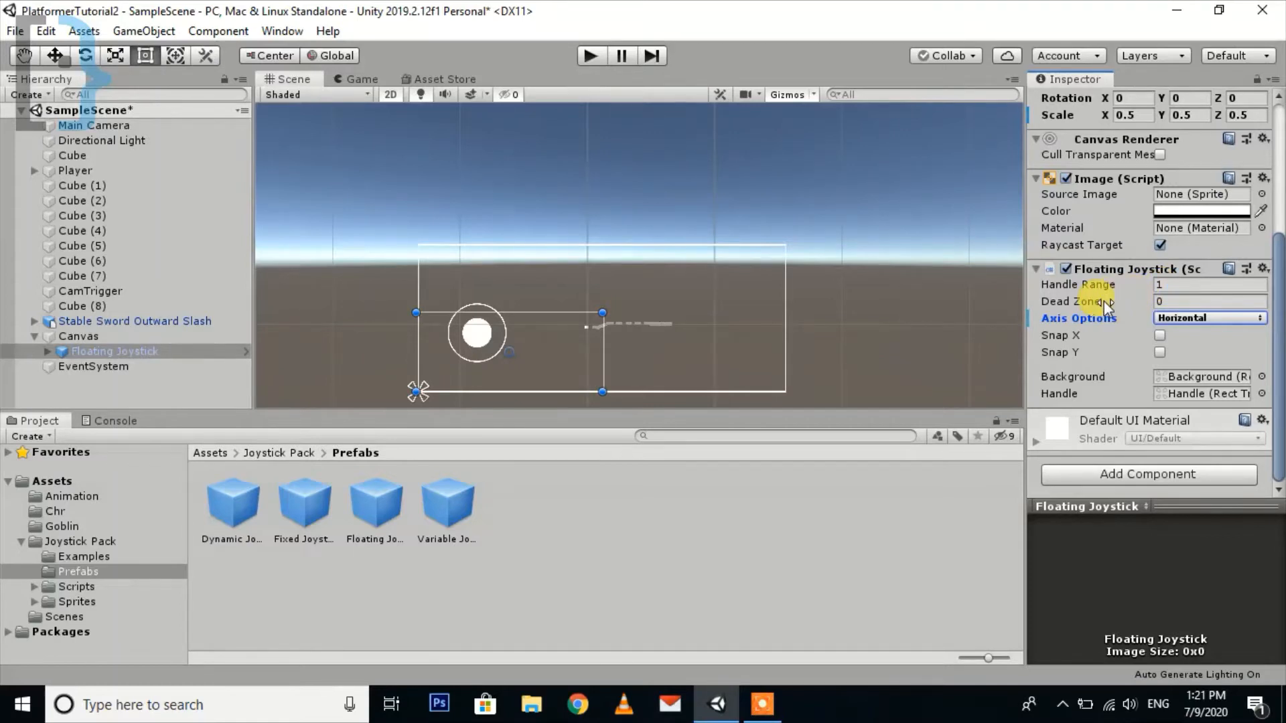
{"action": "mouse_move", "coordinate": [92, 171]}
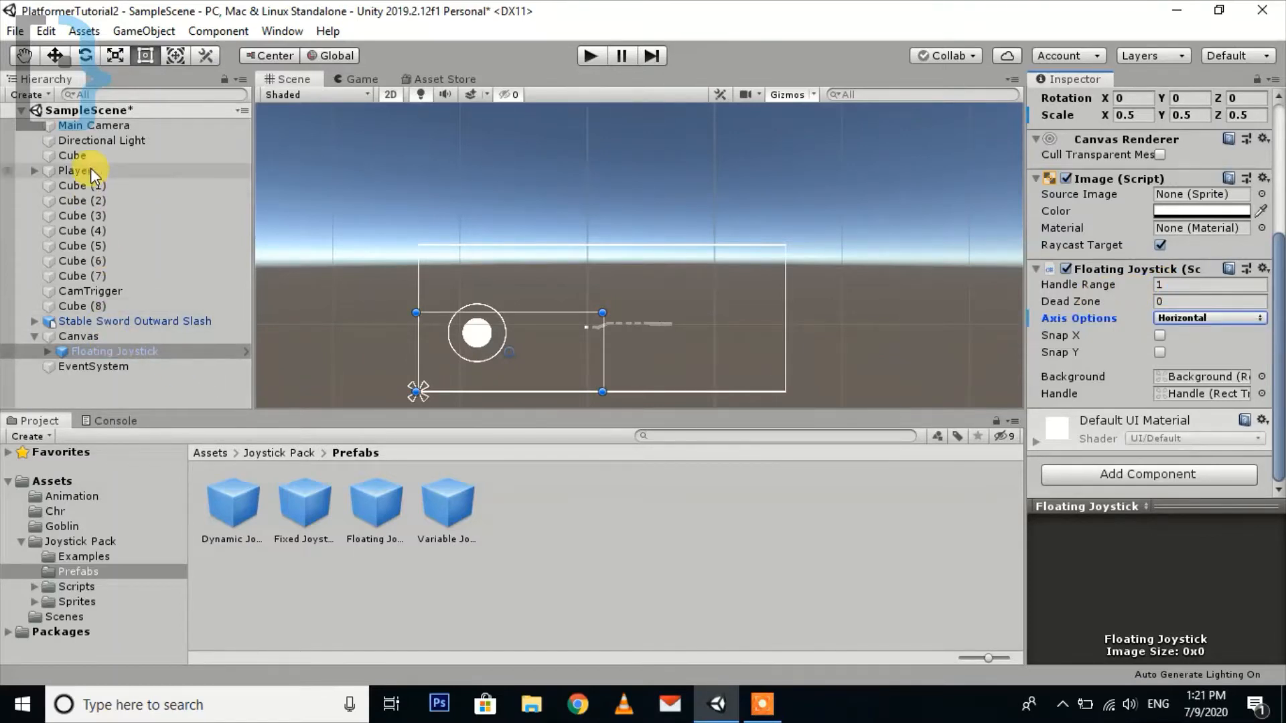
- Edit the Player's Character Movement script in Visual Studio
{"action": "left_click", "coordinate": [75, 171]}
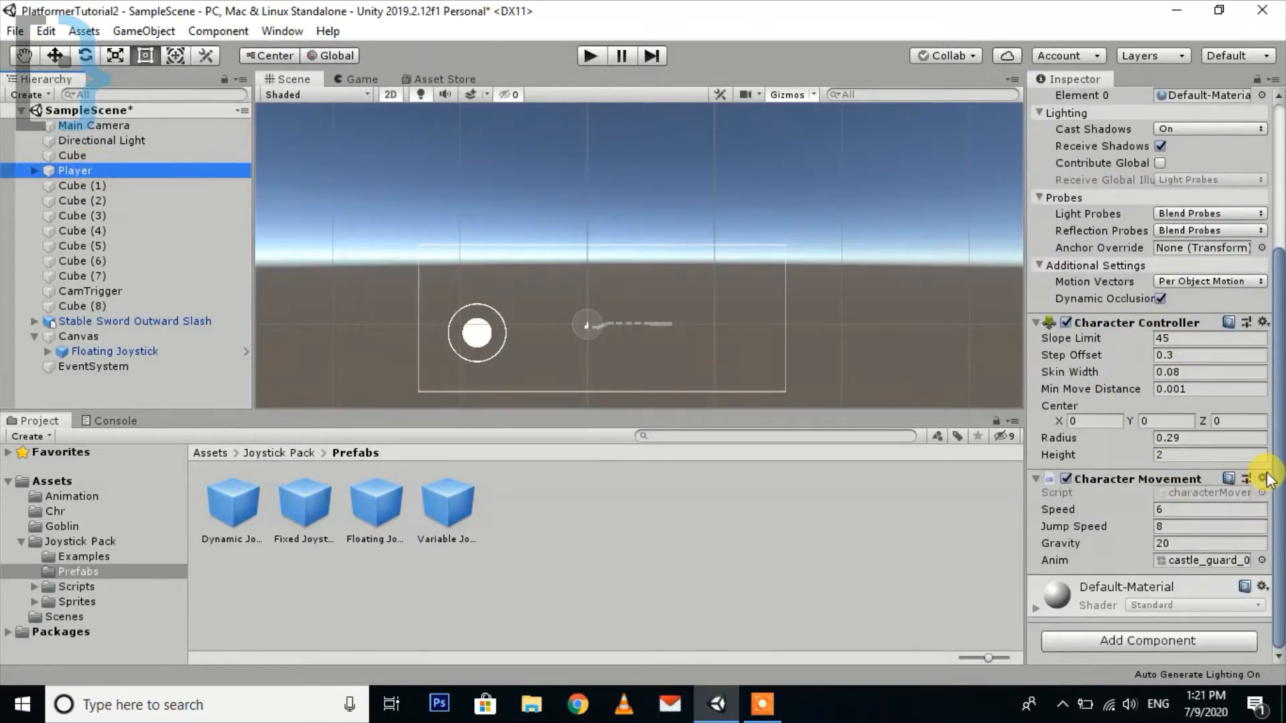
{"action": "left_click", "coordinate": [1264, 479]}
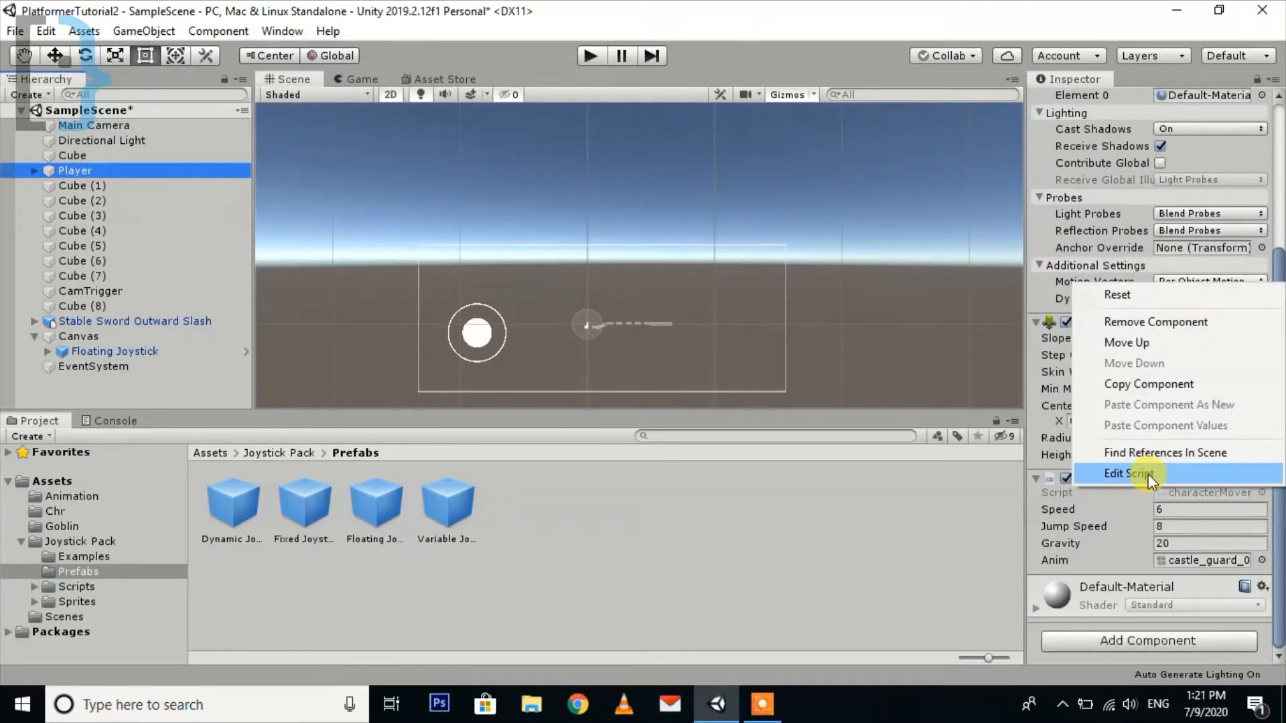
{"action": "left_click", "coordinate": [1127, 474]}
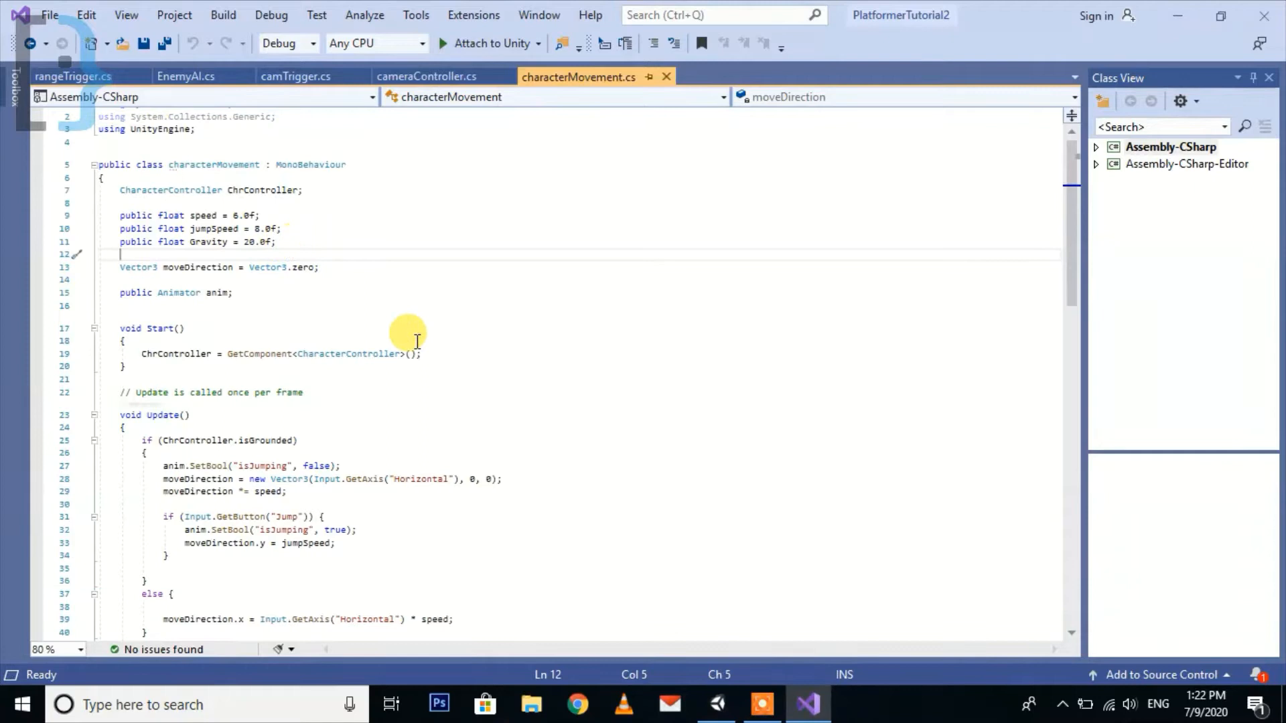
- Declare 'public FloatingJoystick fJoystick;' and position the cursor for the isMobileControl flag
{"action": "type", "text": "public"}
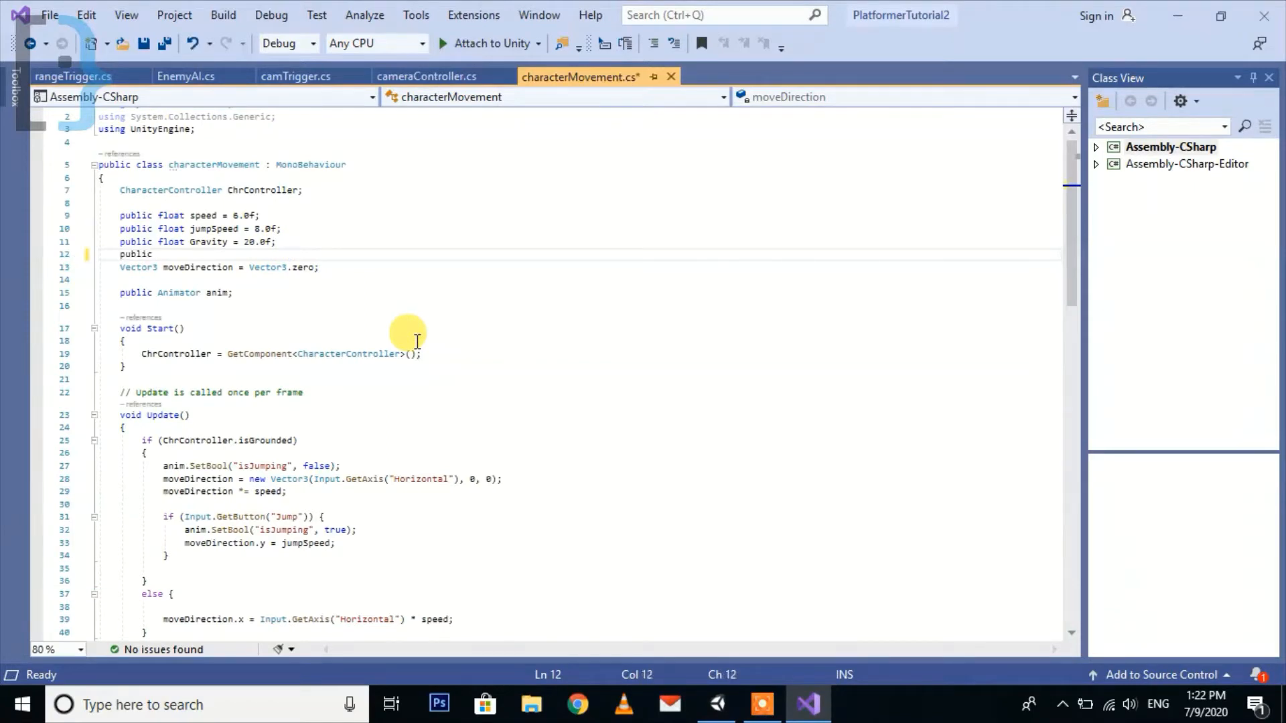
{"action": "type", "text": "flo"}
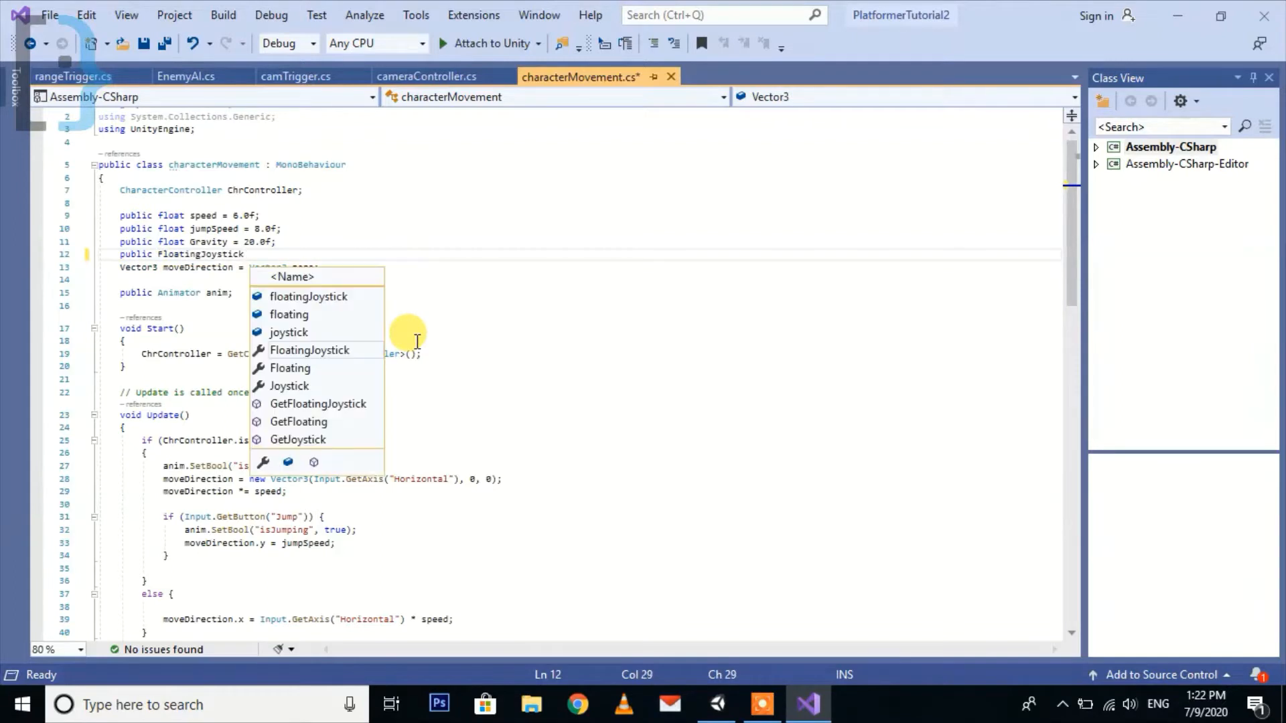
{"action": "type", "text": "fJo"}
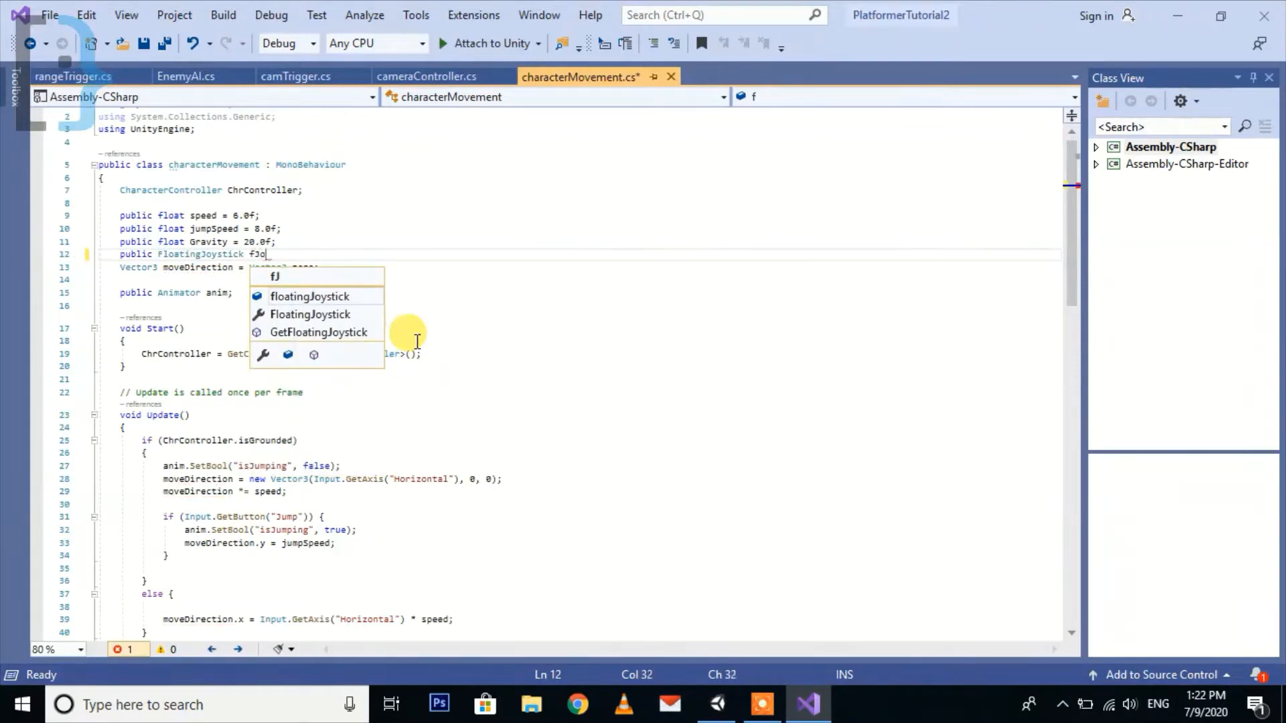
{"action": "type", "text": "ystick;"}
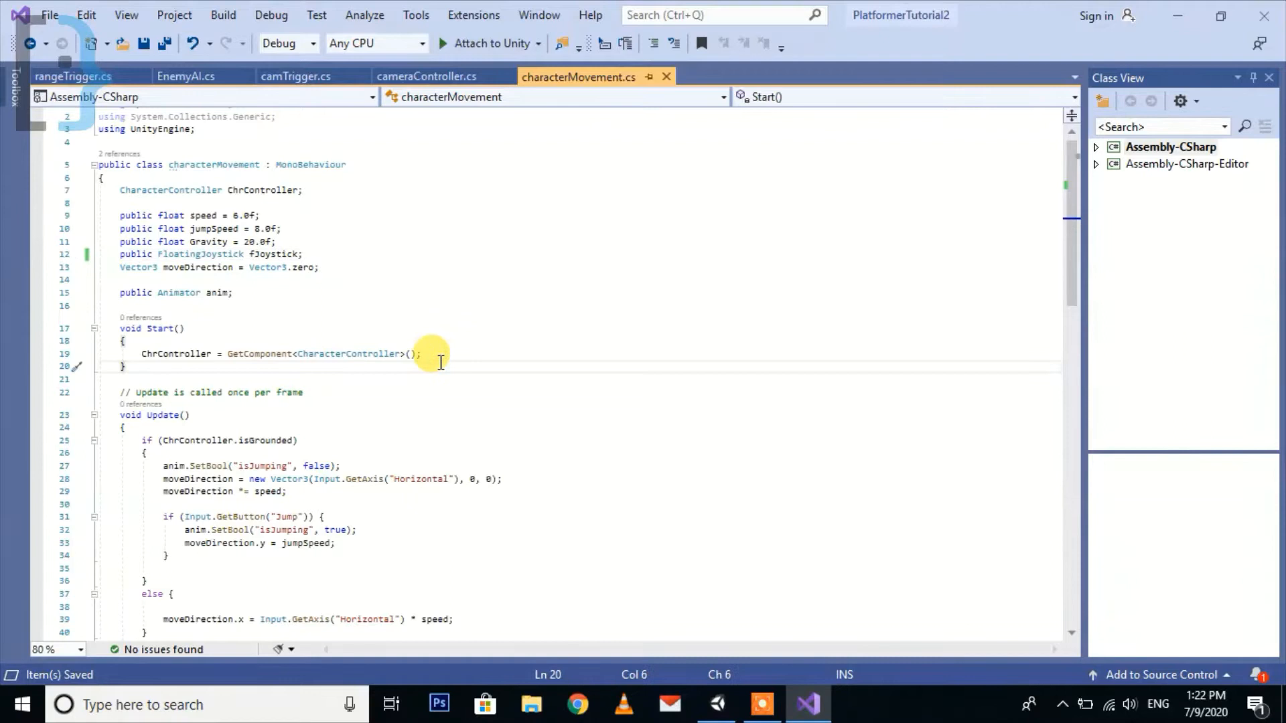
{"action": "left_click", "coordinate": [422, 354]}
{"action": "type", "text": "public bool isMobileControl"}
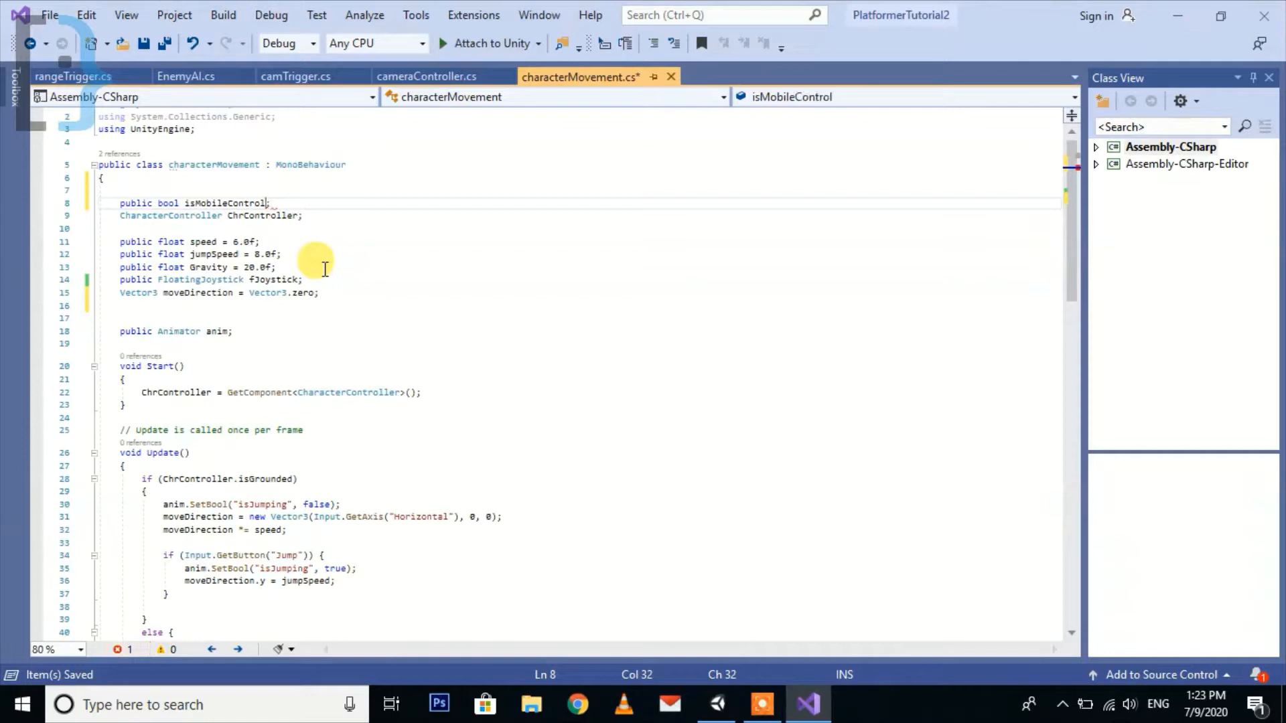
- Default isMobileControl to false and set it true inside an Android platform check in Start
{"action": "type", "text": "= false"}
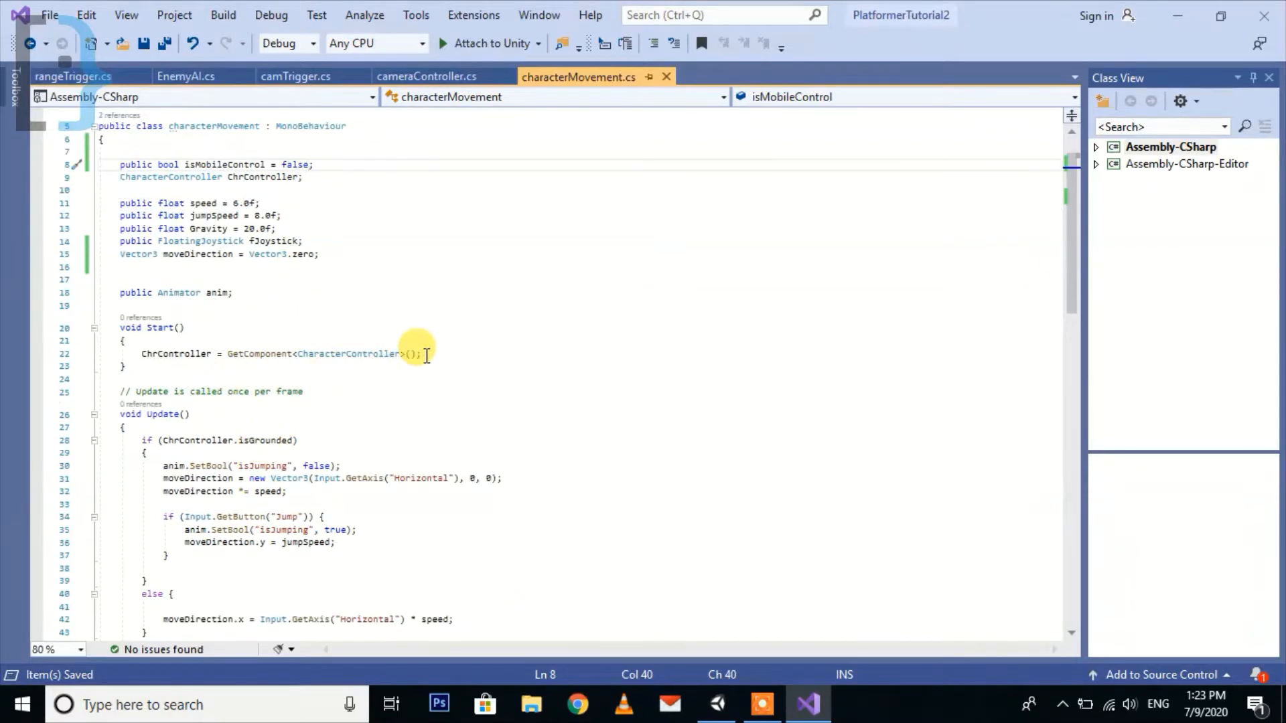
{"action": "type", "text": "if"}
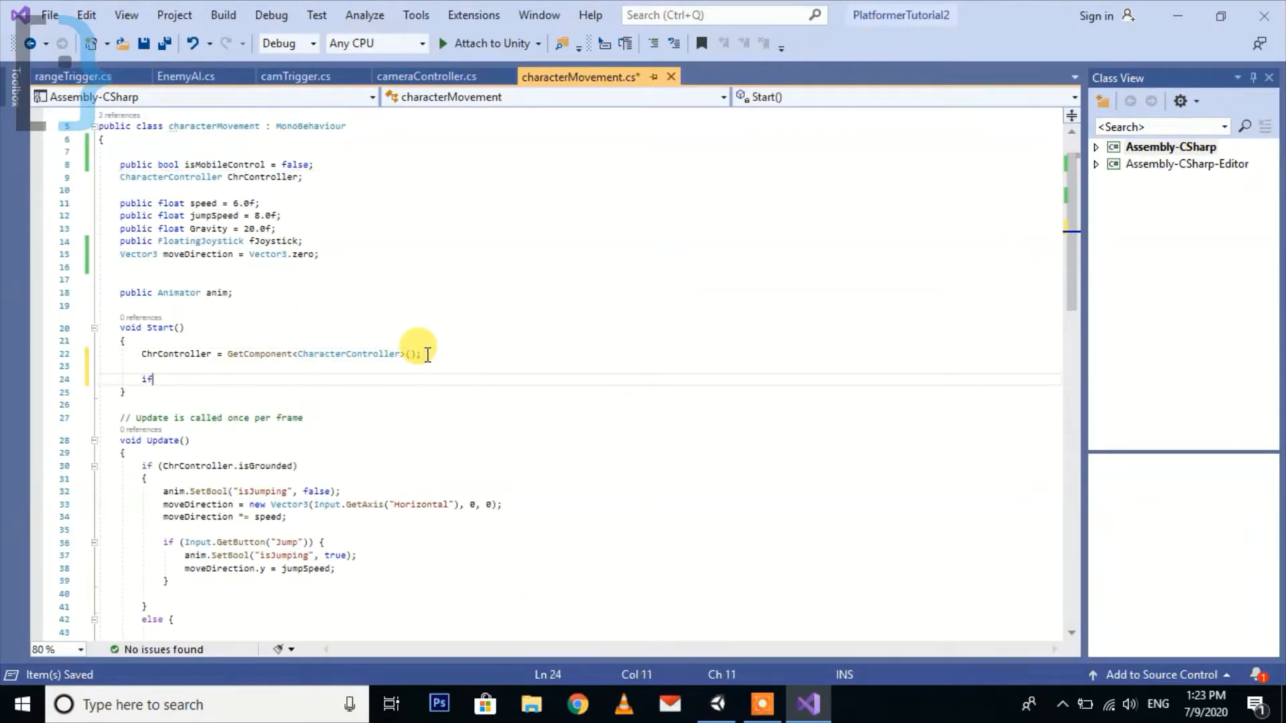
{"action": "type", "text": "("}
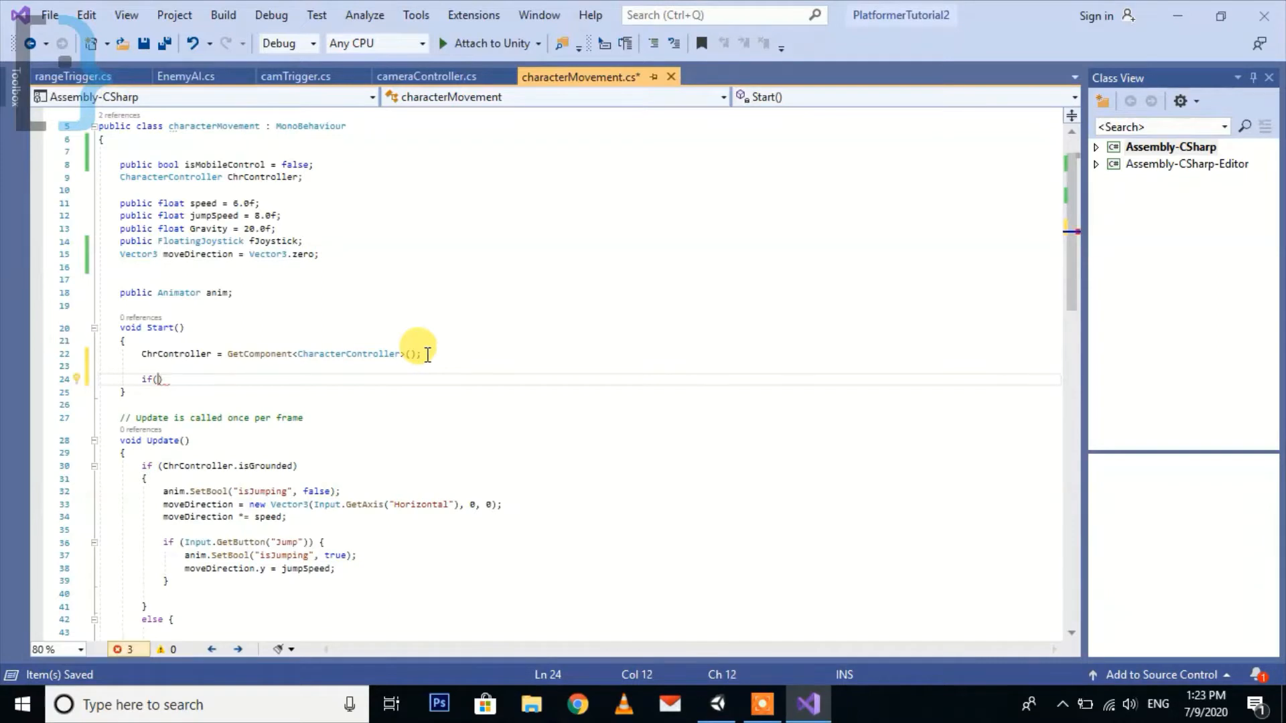
{"action": "type", "text": "Application"}
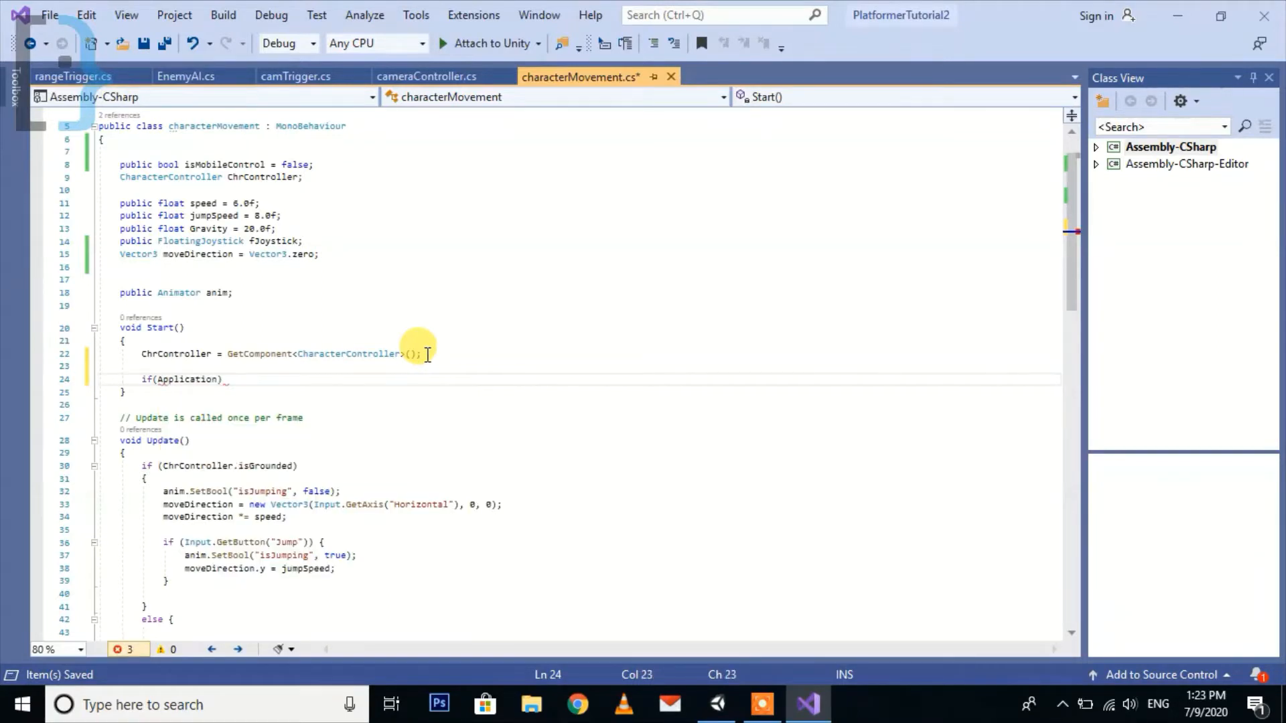
{"action": "type", "text": ".platform == RuntimePlatform"}
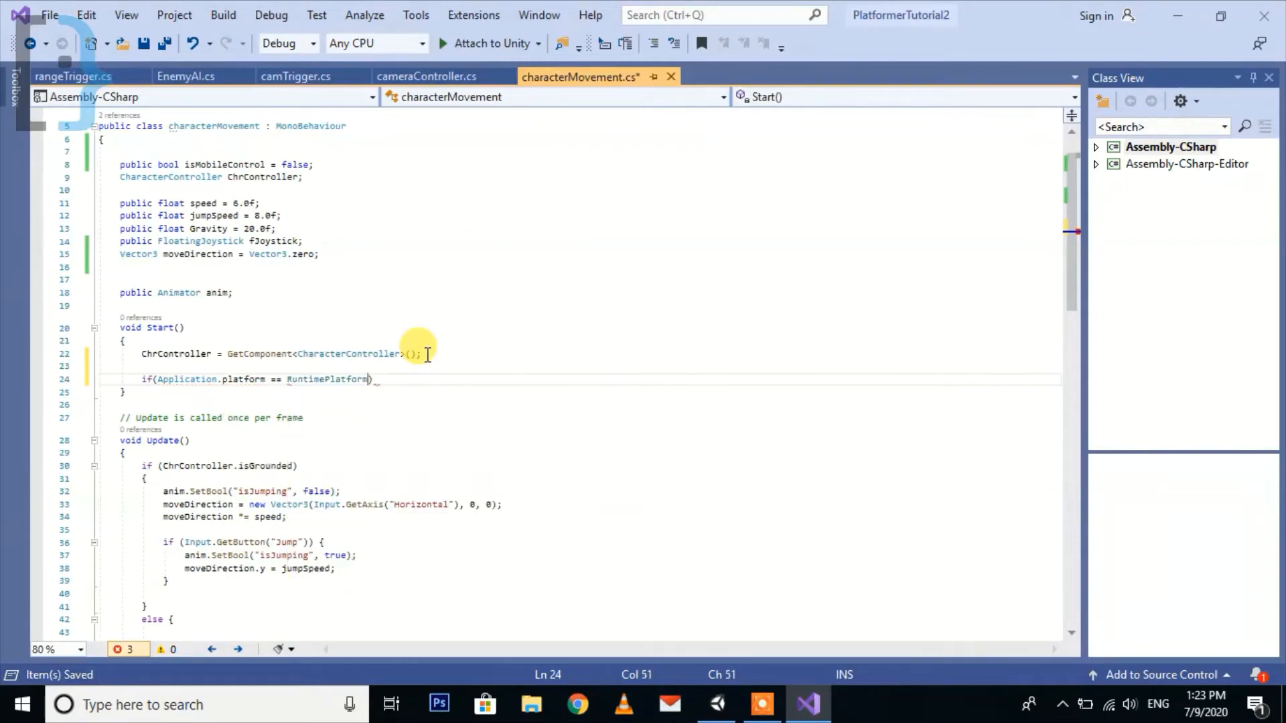
{"action": "type", "text": ".and"}
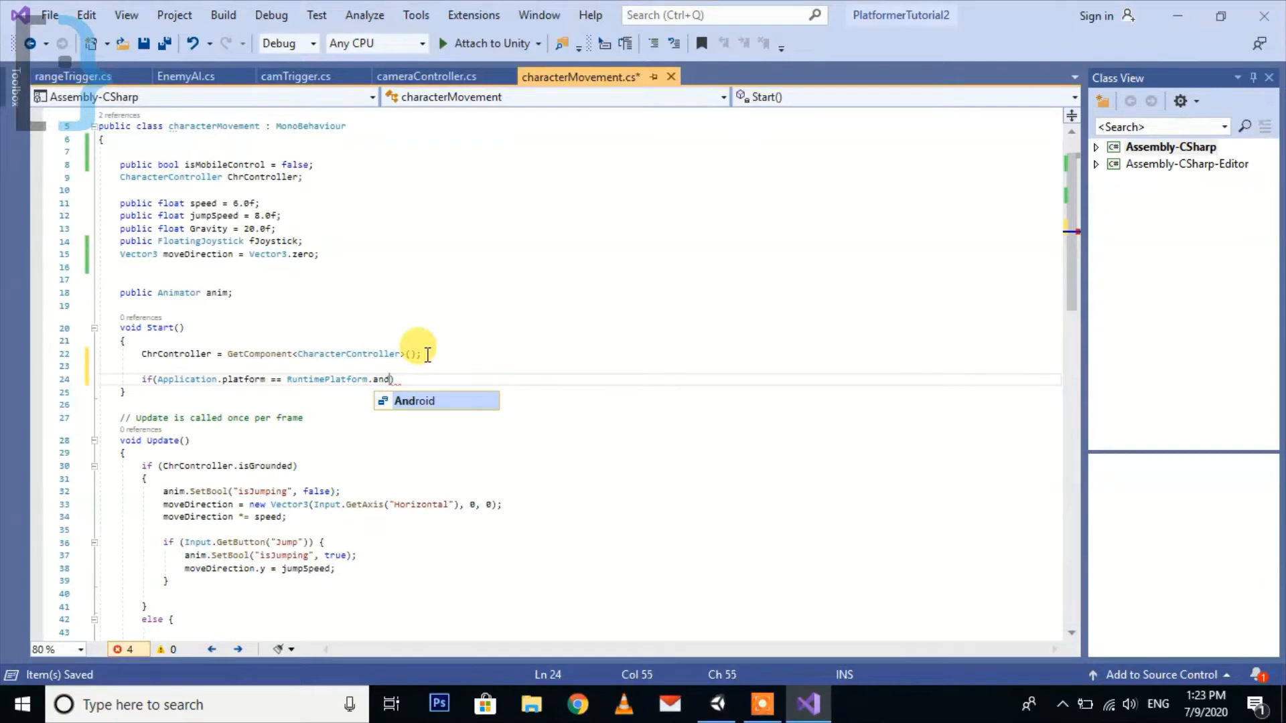
{"action": "key", "text": "Tab"}
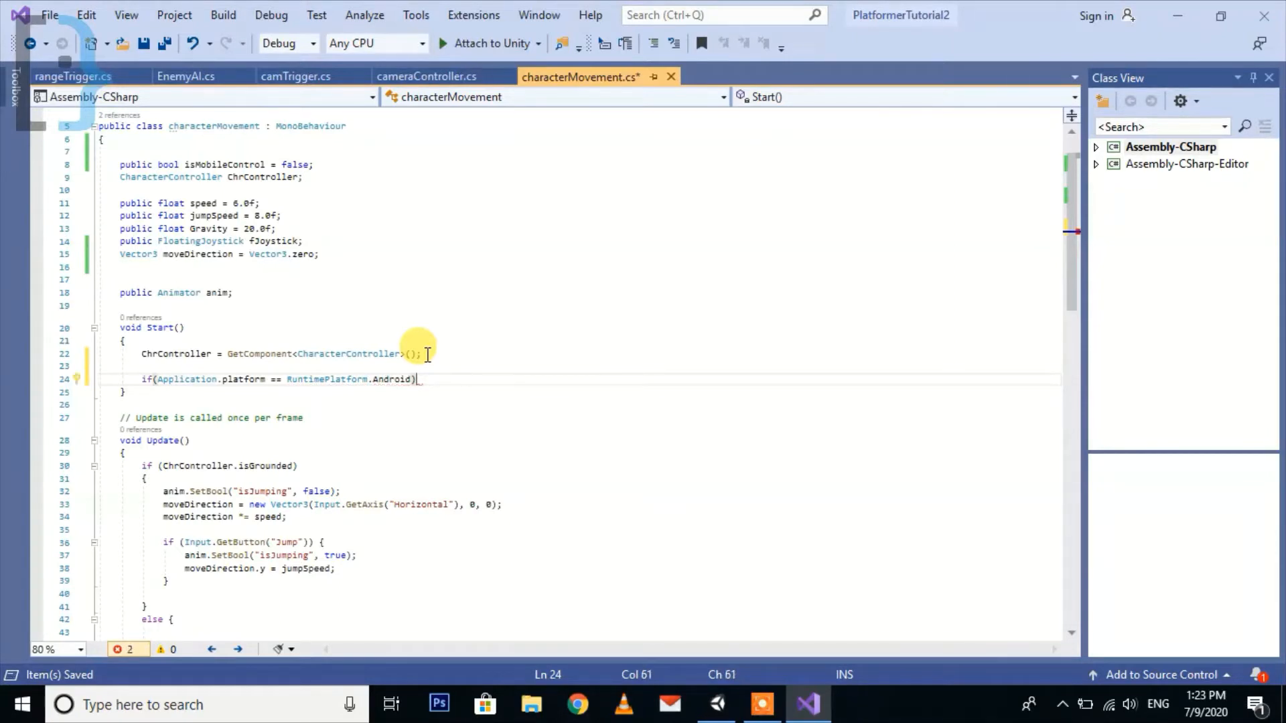
{"action": "type", "text": "{"}
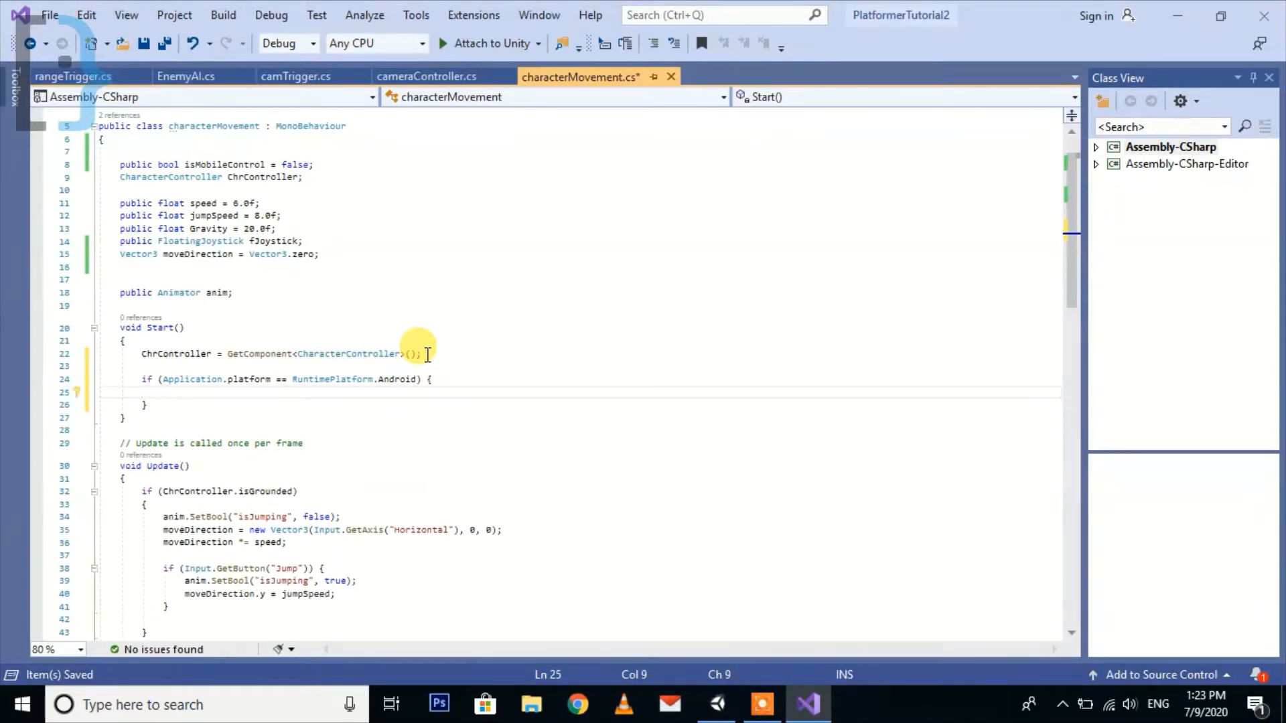
{"action": "key", "text": "enter"}
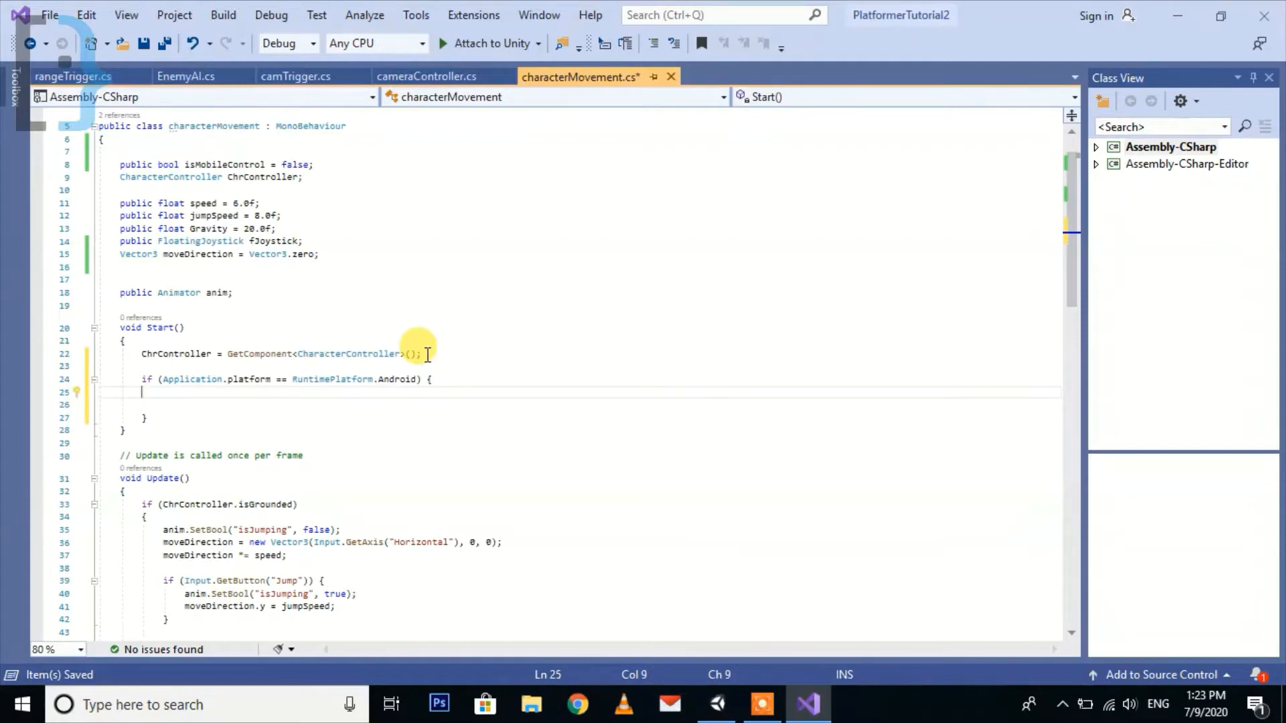
{"action": "type", "text": "isMobileControl"}
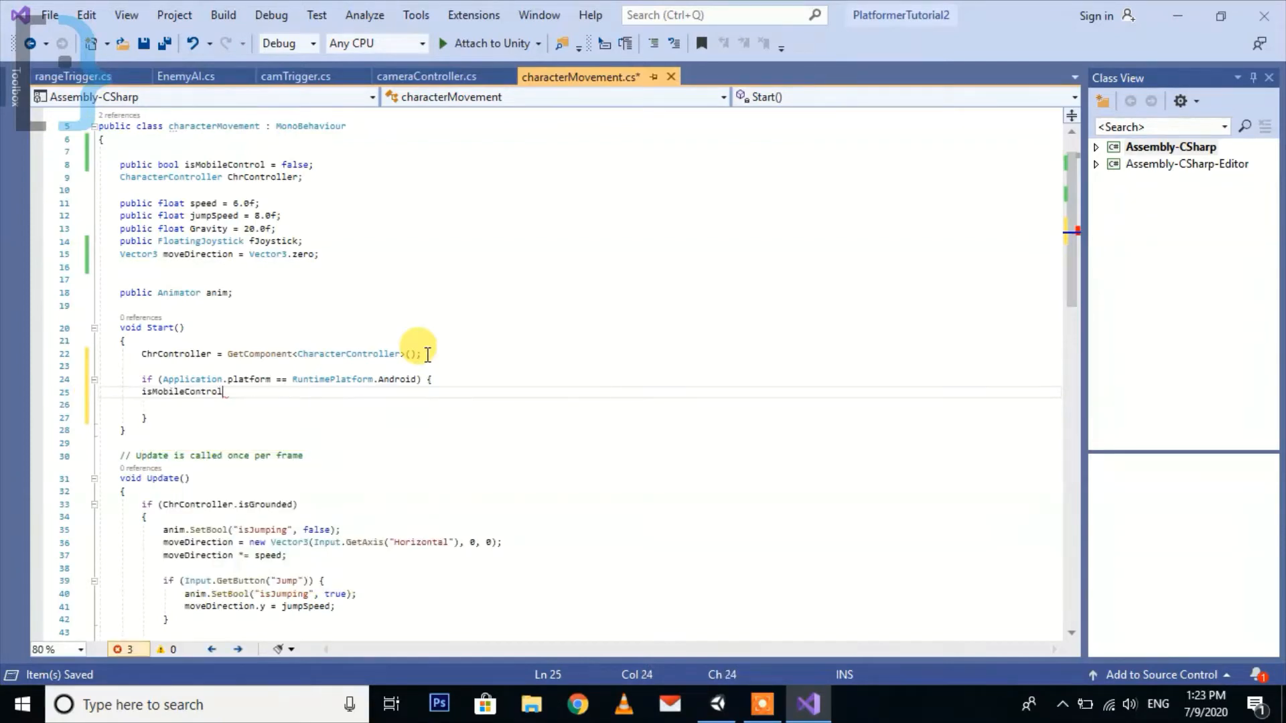
{"action": "type", "text": "= tr"}
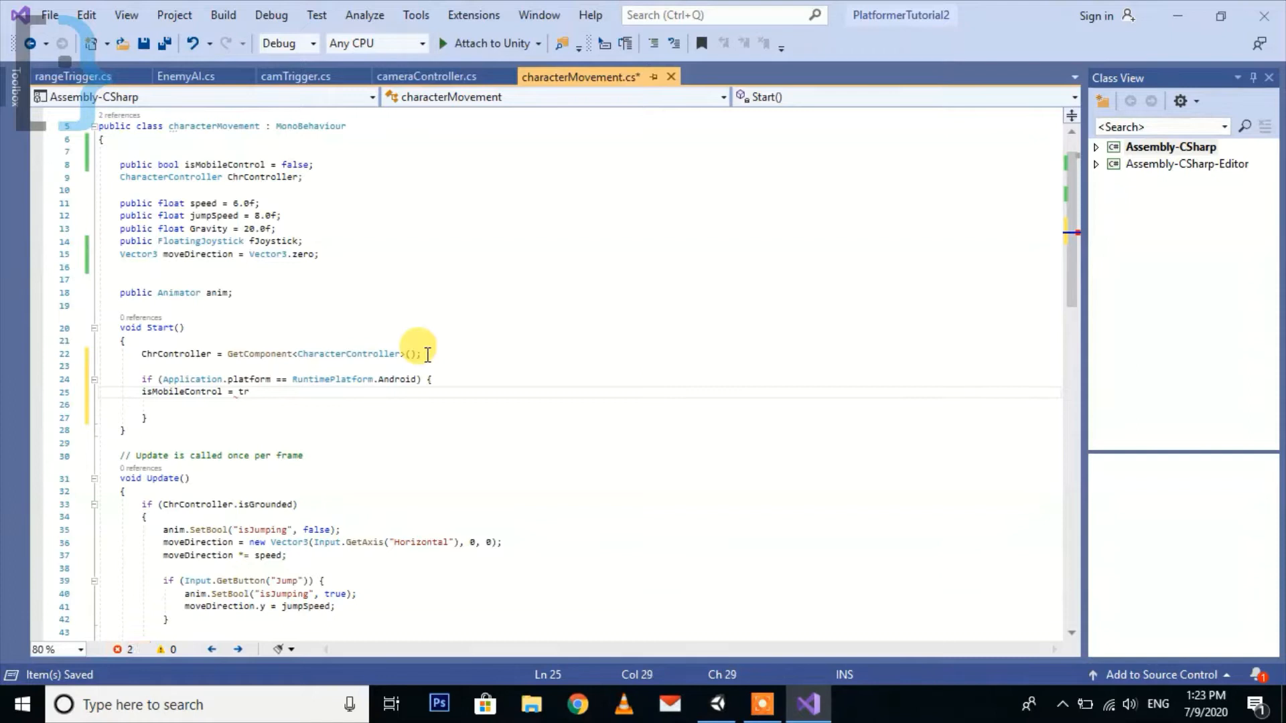
{"action": "type", "text": "ue;"}
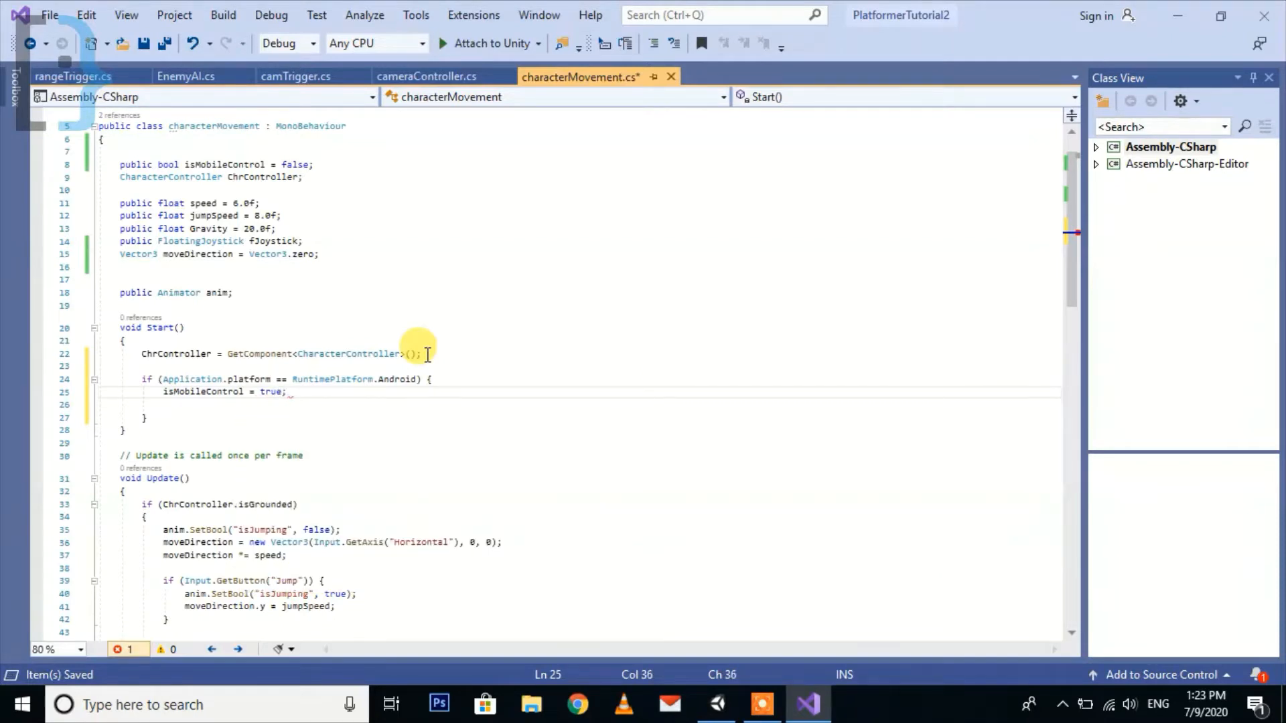
- Add an else branch setting isMobileControl = false
{"action": "type", "text": "else {"}
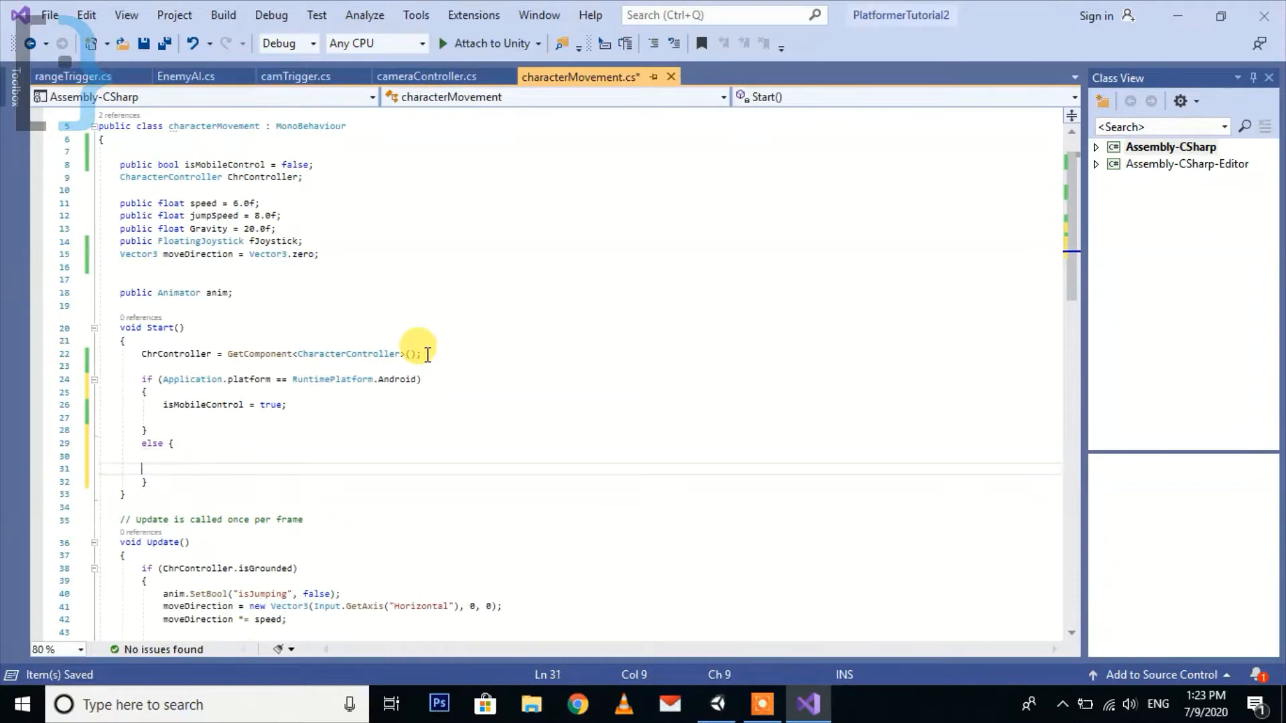
{"action": "type", "text": "ismobile"}
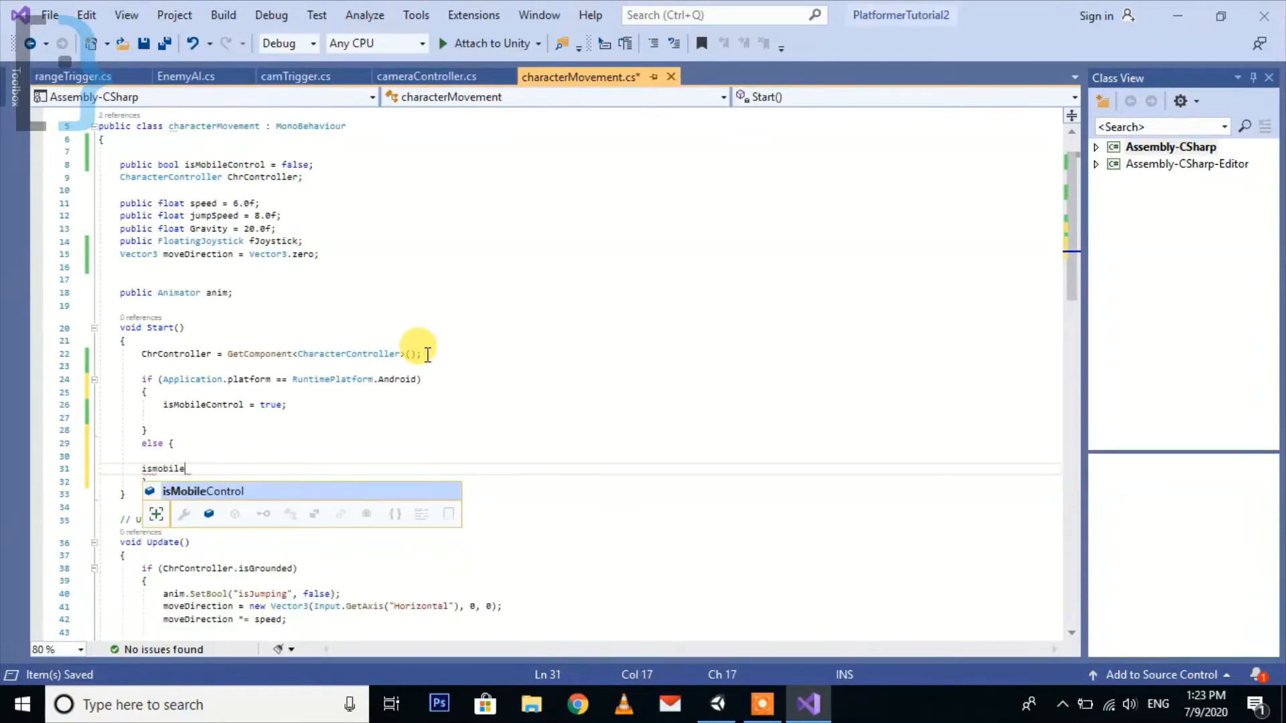
{"action": "type", "text": "Control = false;"}
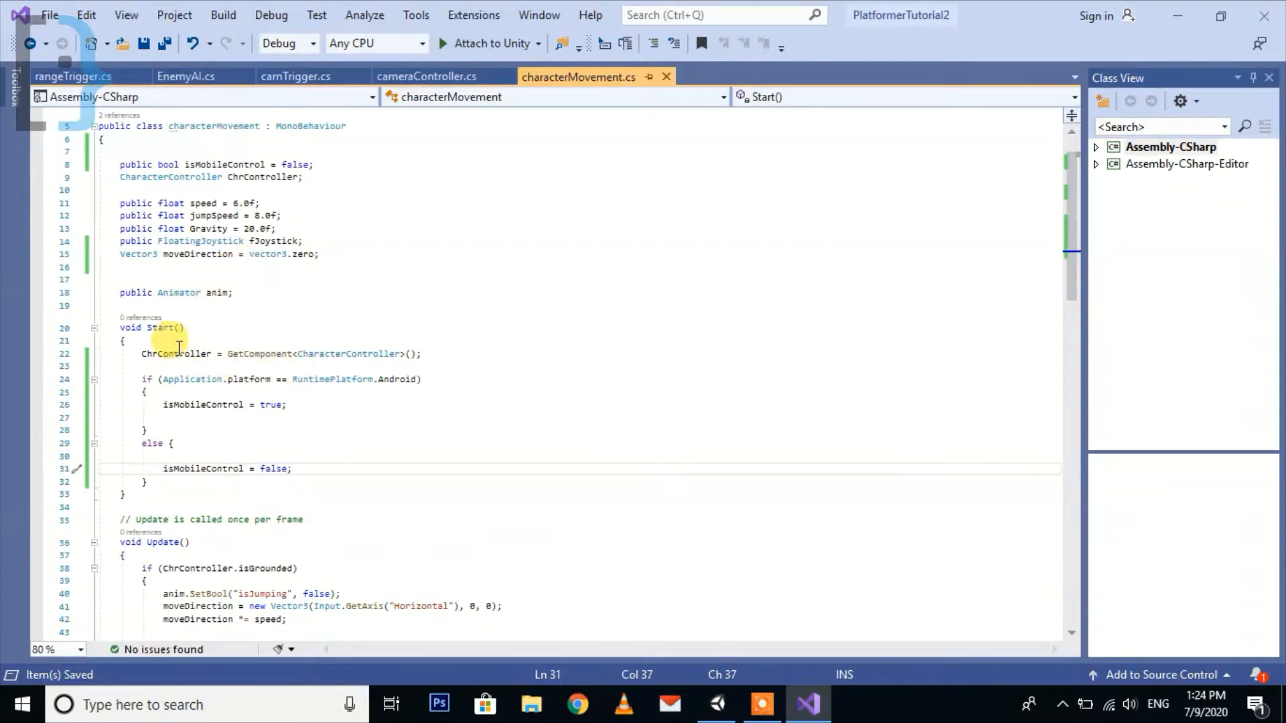
{"action": "key", "text": "enter"}
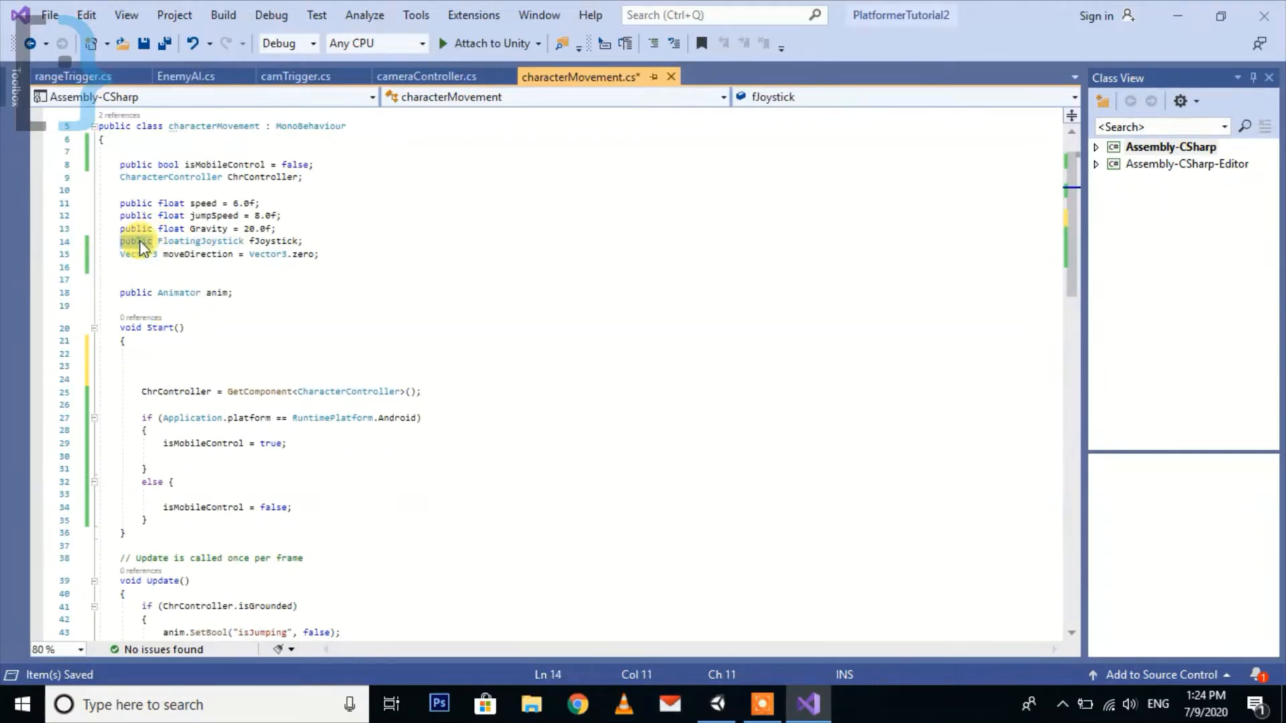
- Make fJoystick private and assign it in Start with FindObjectOfType<FloatingJoystick>()
{"action": "type", "text": "private"}
{"action": "left_click", "coordinate": [583, 366]}
{"action": "type", "text": "f"}
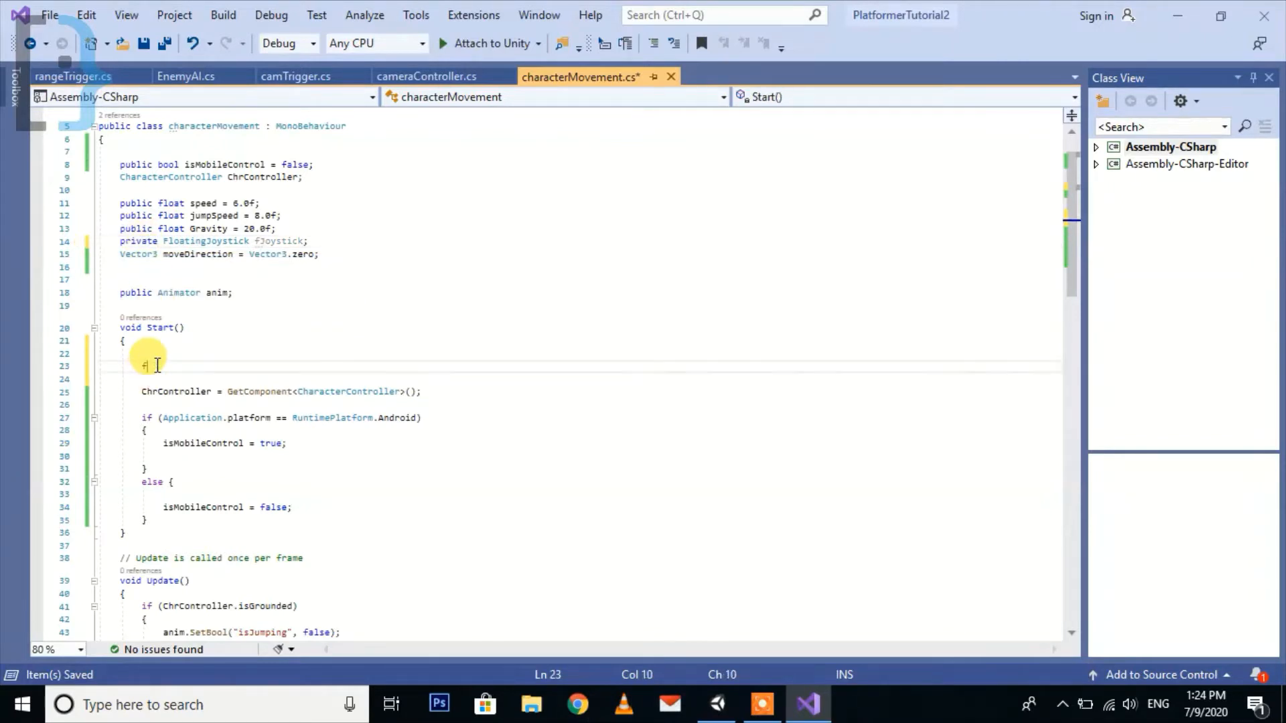
{"action": "type", "text": "l"}
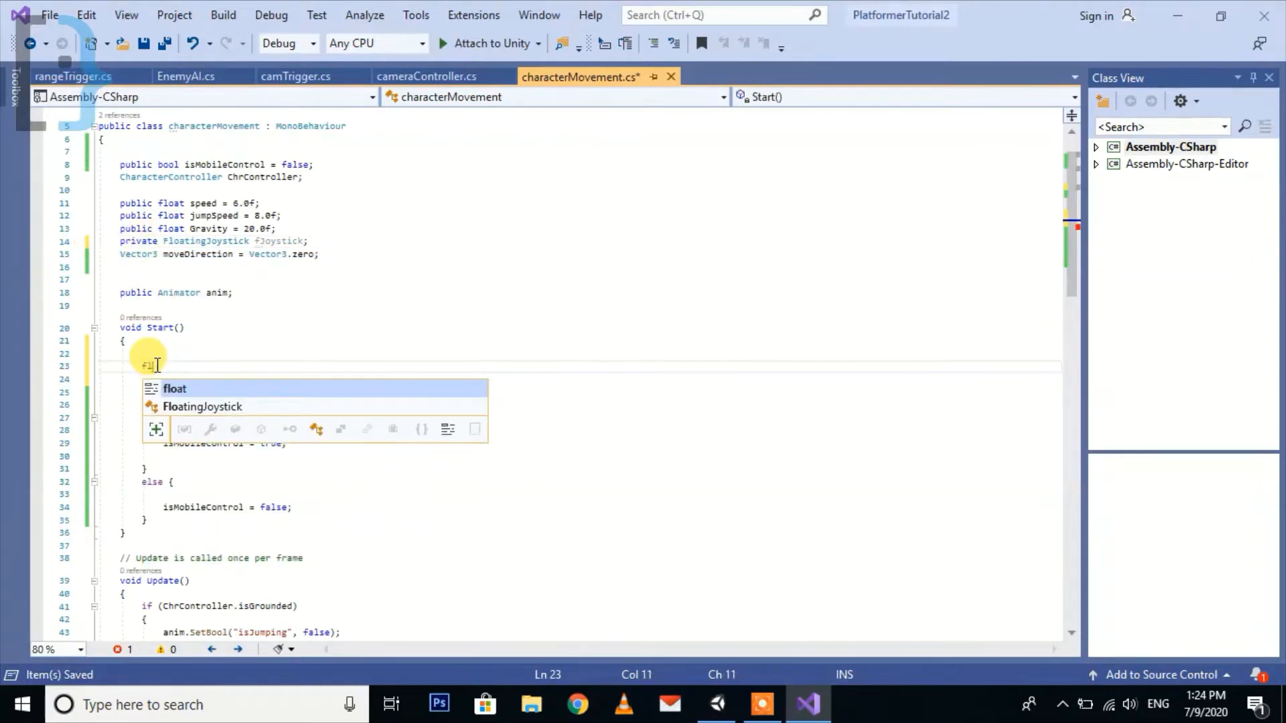
{"action": "type", "text": "fJ"}
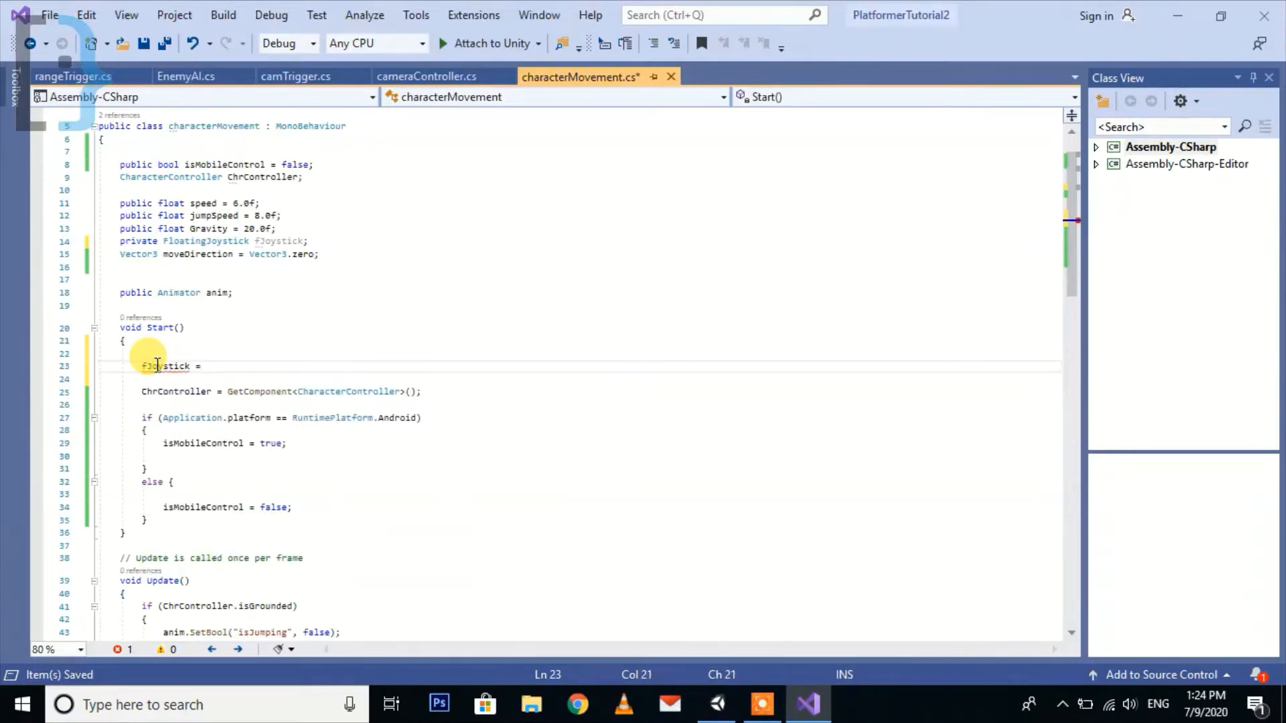
{"action": "type", "text": "find"}
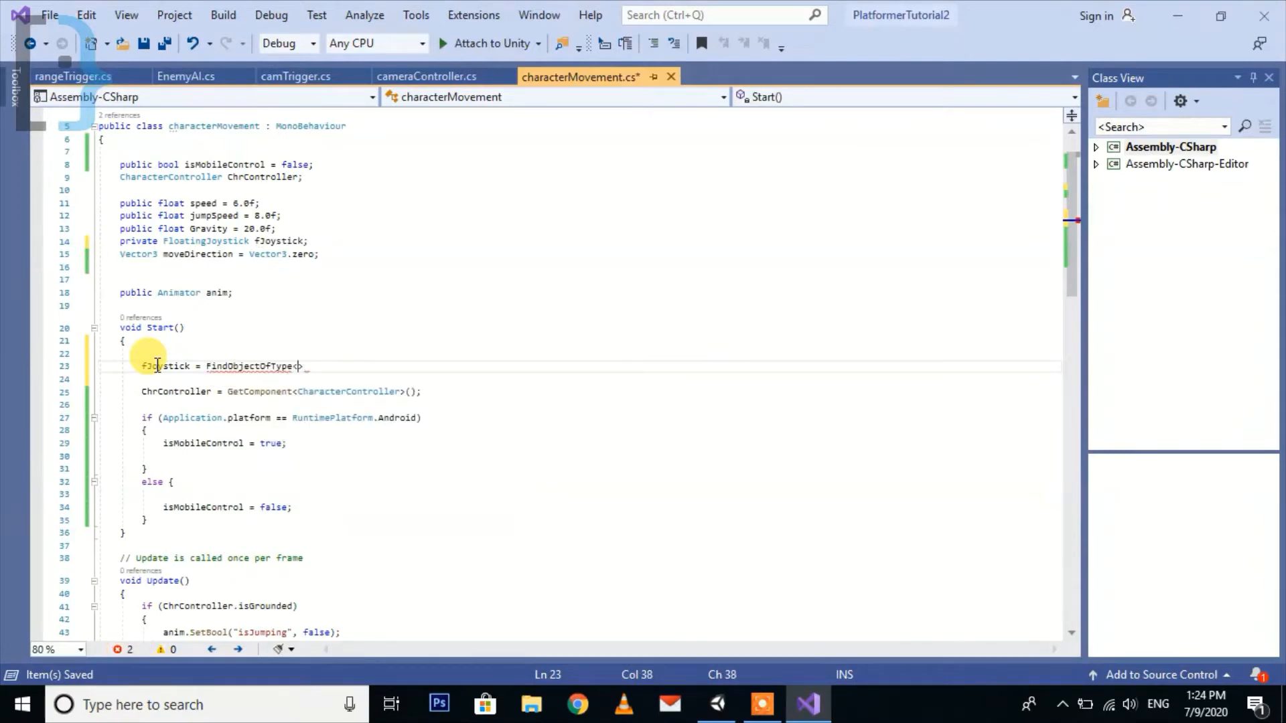
{"action": "type", "text": "flo"}
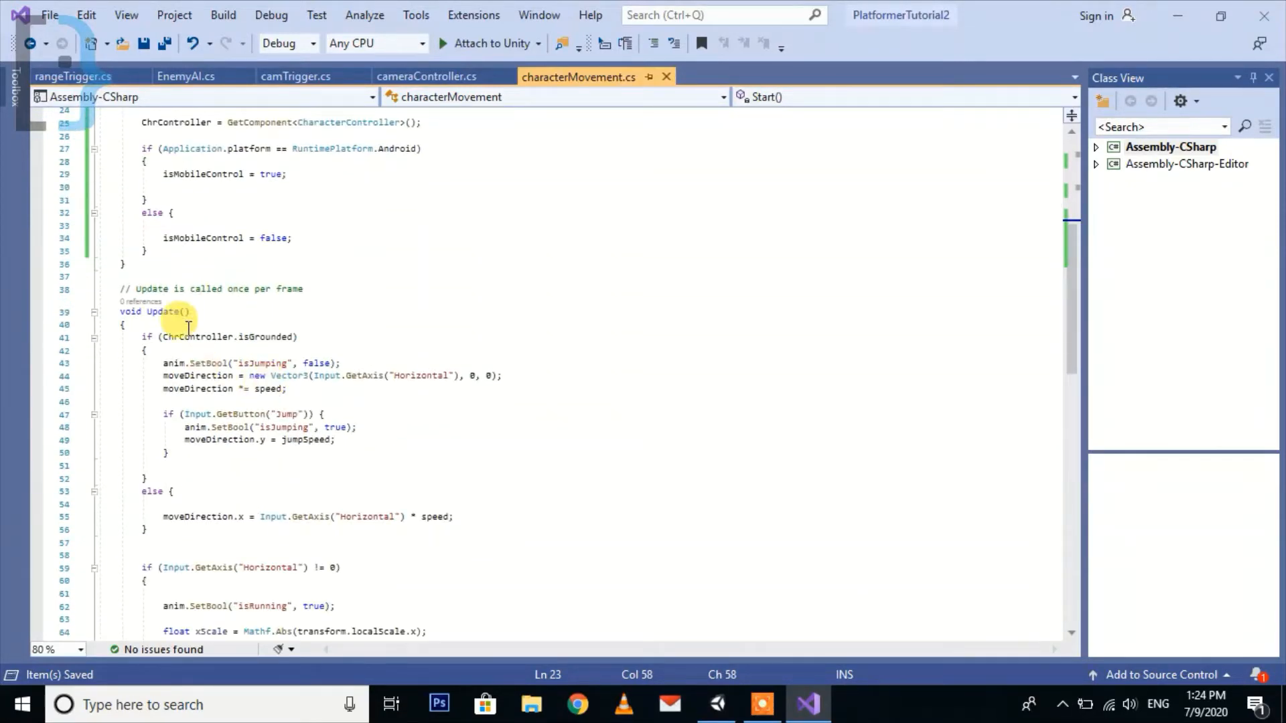
{"action": "mouse_move", "coordinate": [181, 329]}
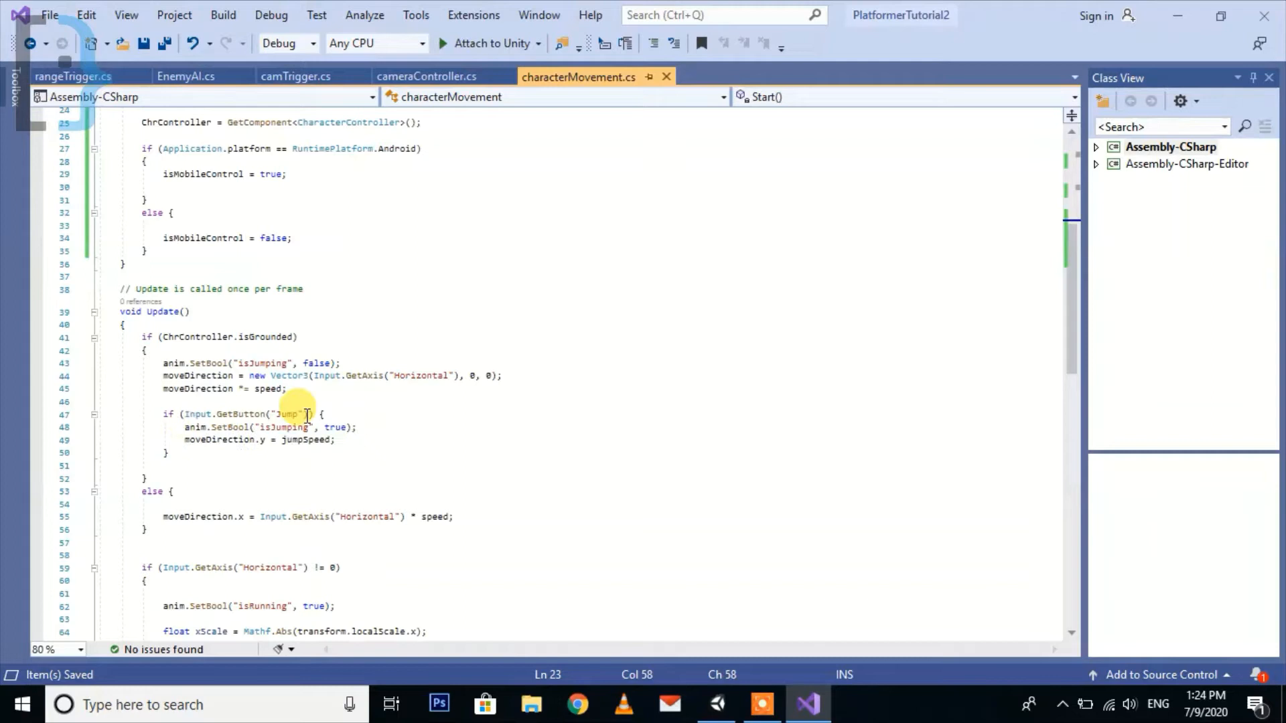
- Wrap the grounded moveDirection line in an if (isMobileControl) block
{"action": "double_click", "coordinate": [422, 375]}
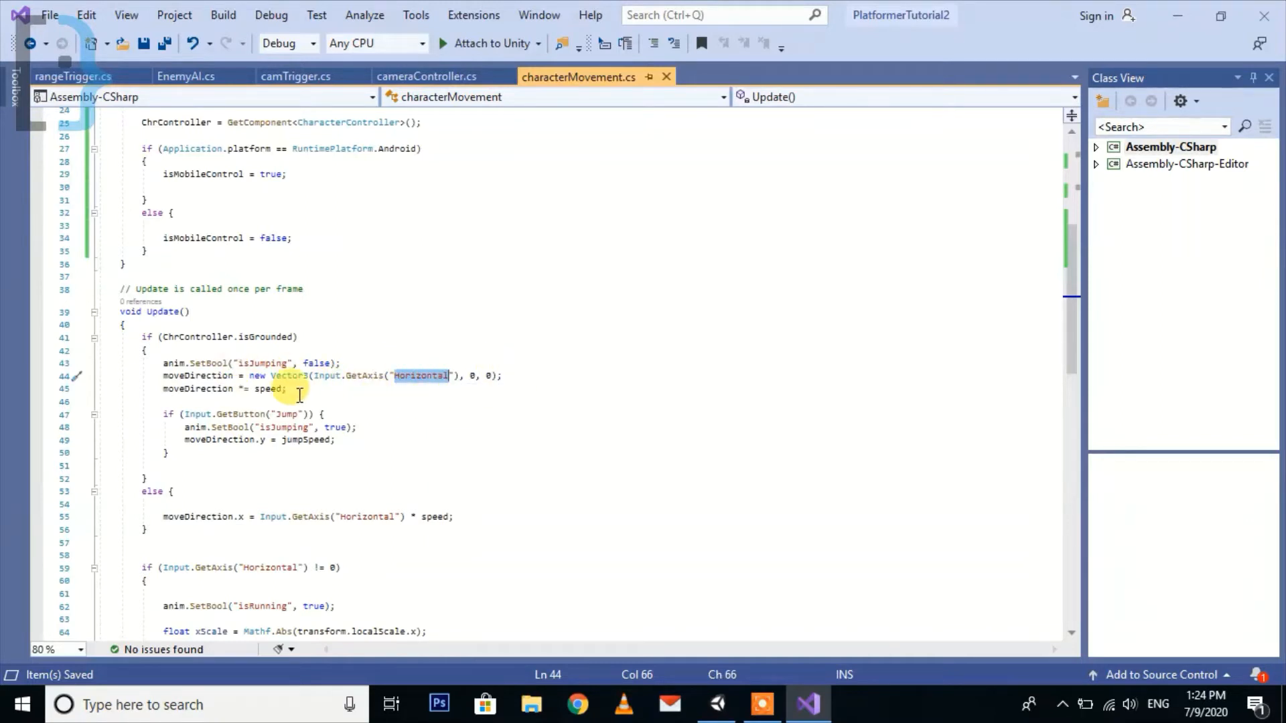
{"action": "key", "text": "enter"}
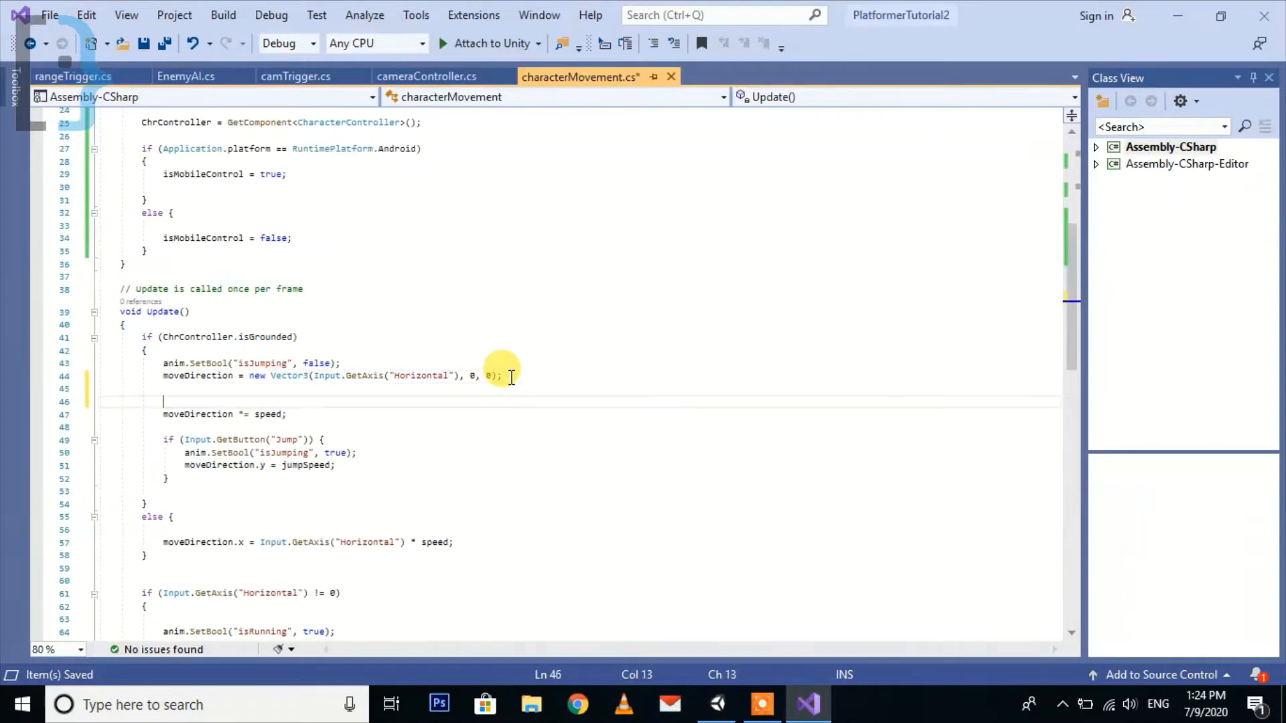
{"action": "type", "text": "if"}
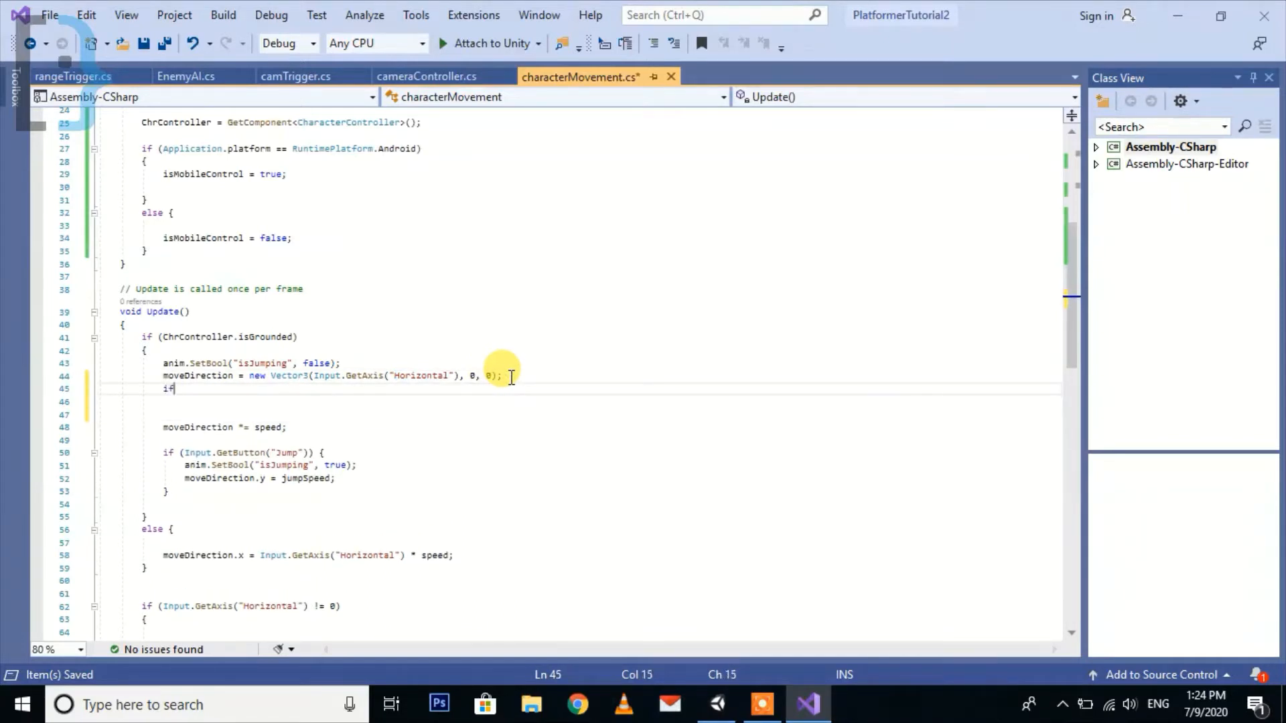
{"action": "type", "text": "(is)"}
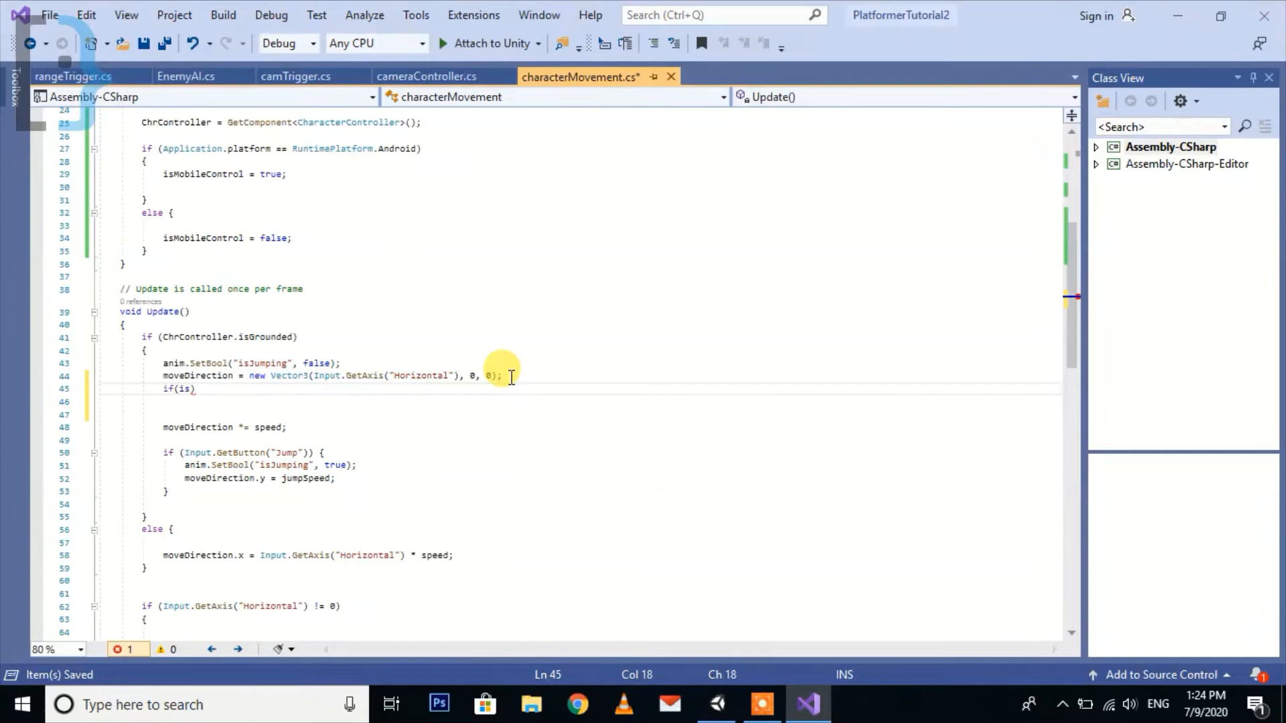
{"action": "type", "text": "MobileControl == true"}
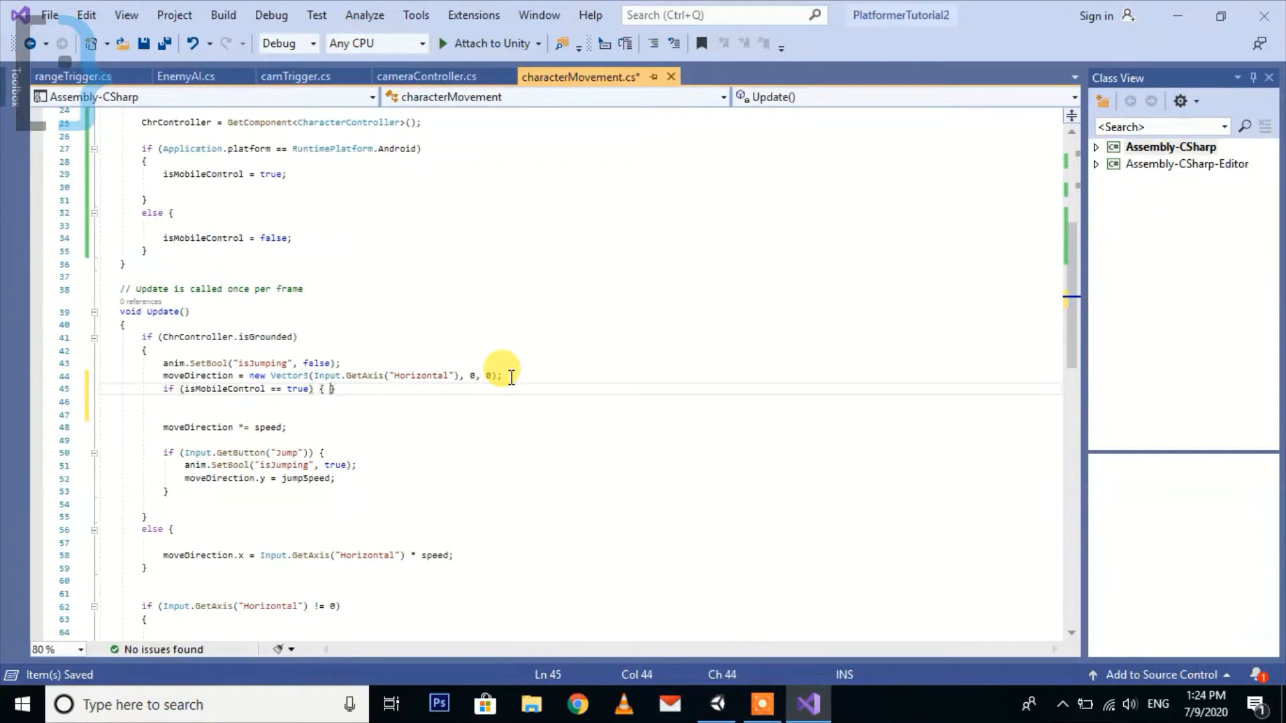
{"action": "key", "text": "enter"}
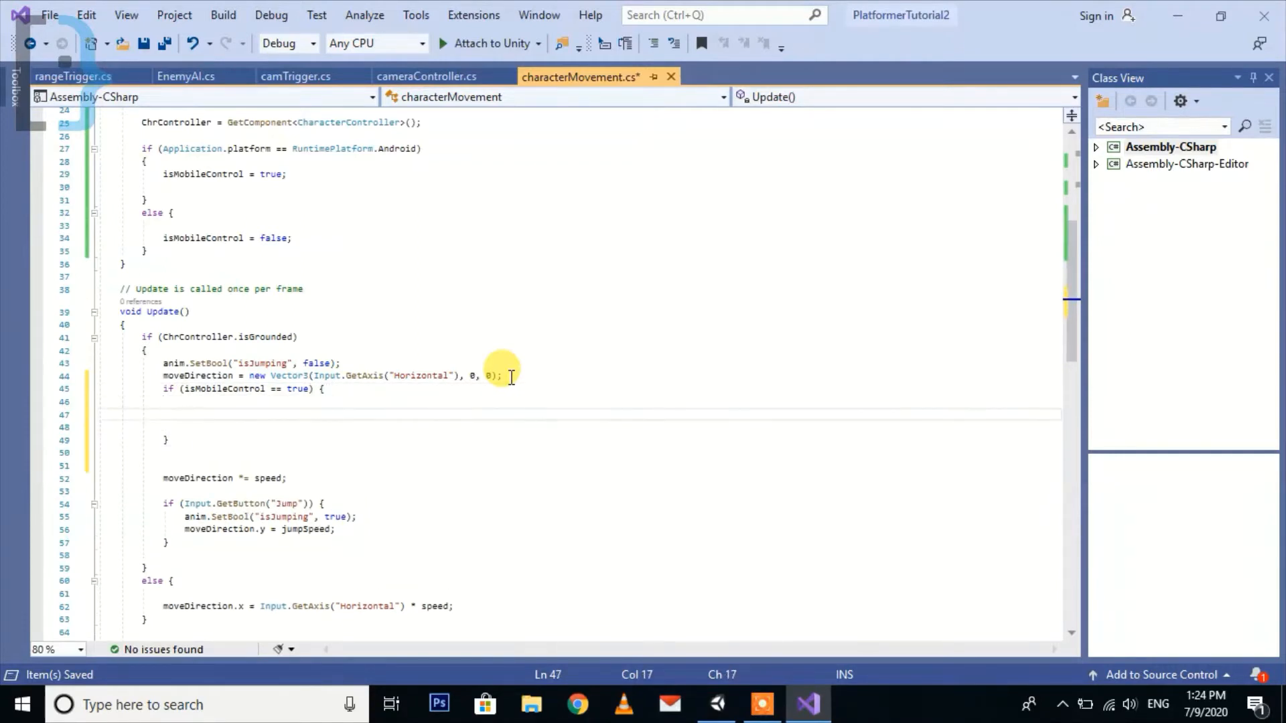
{"action": "double_click", "coordinate": [197, 376]}
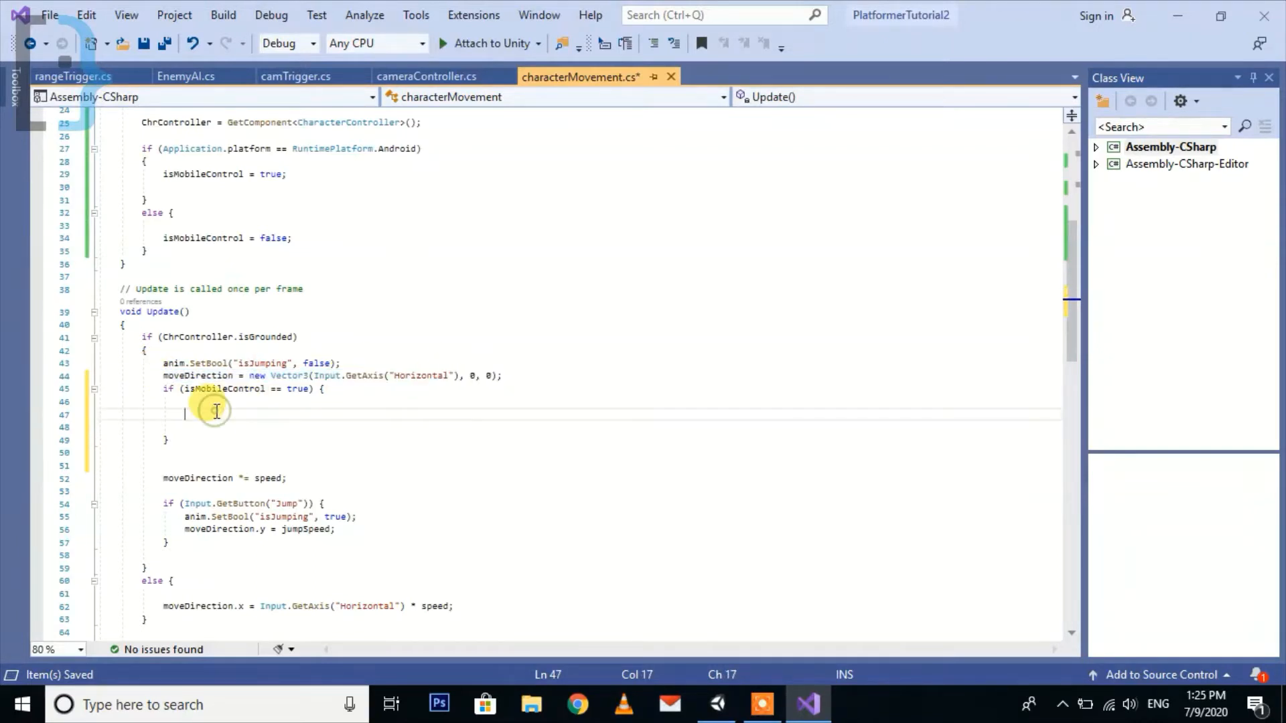
- Set mobile moveDirection to new Vector3(fJoystick.Direction.x, 0, 0)
{"action": "type", "text": "moveDirection = new Vector3(Input.GetAxis(\"Horizontal\"), 0, 0);"}
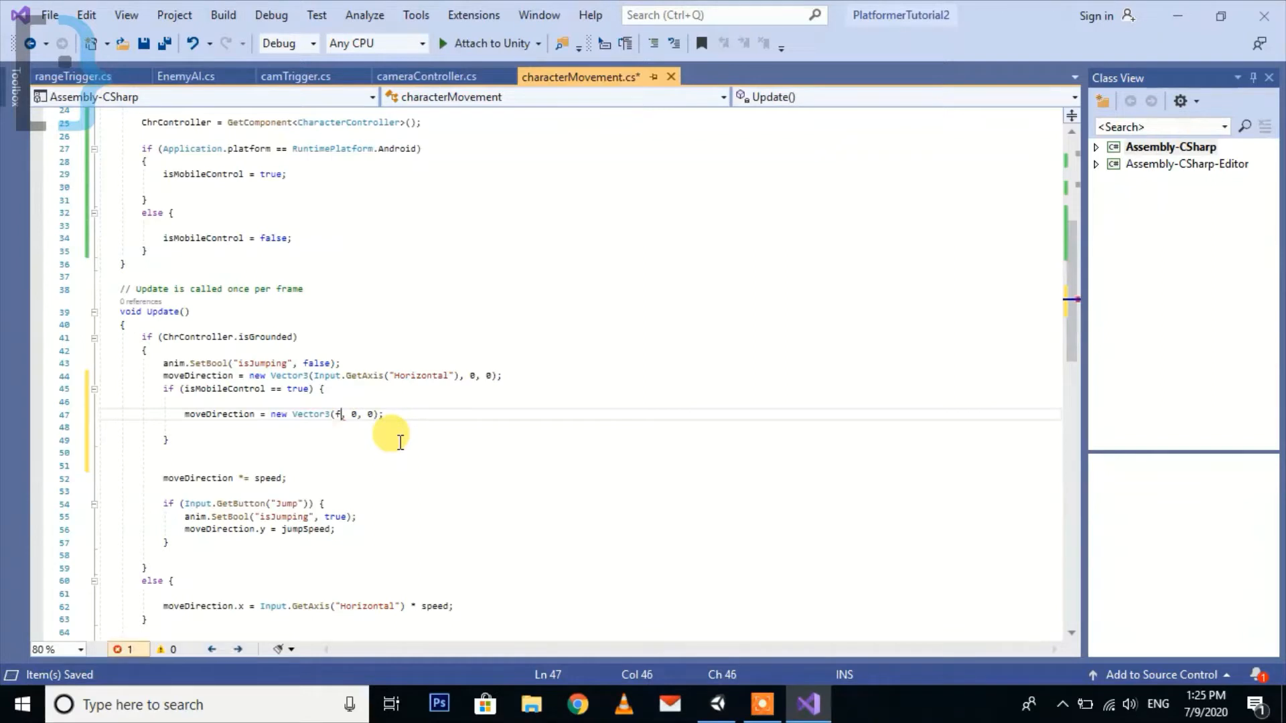
{"action": "type", "text": "Joystick"}
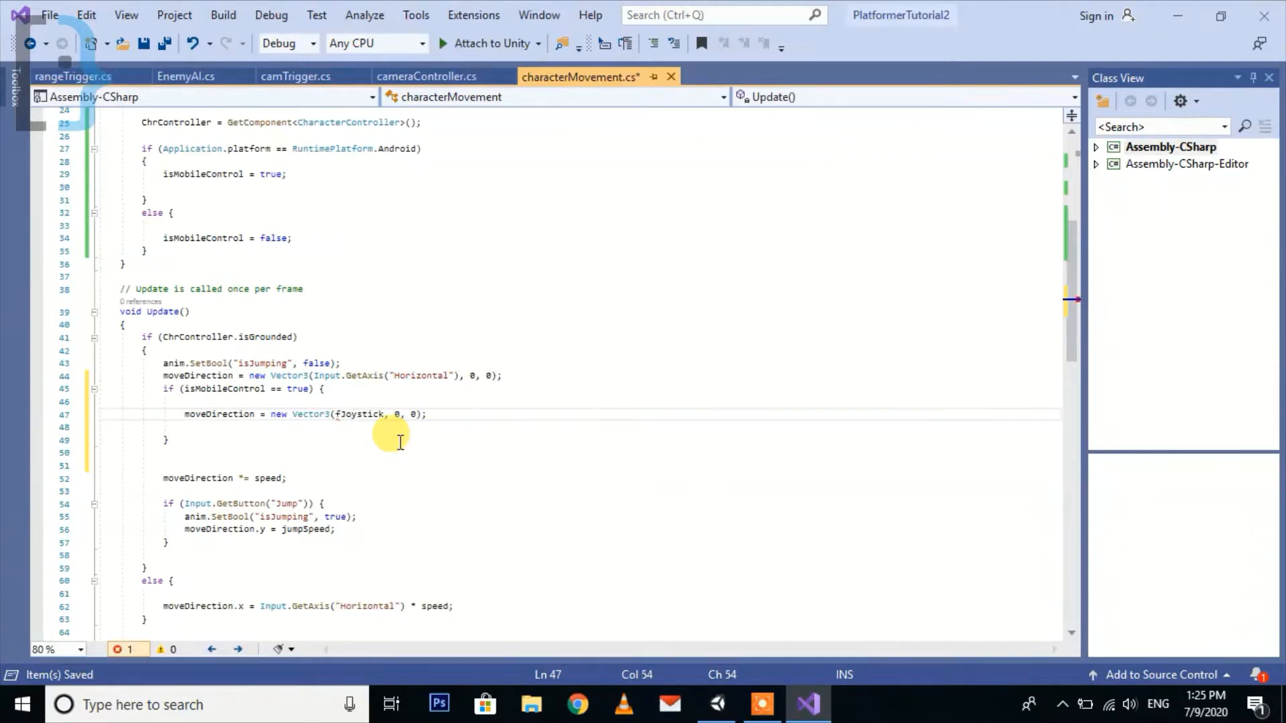
{"action": "type", "text": ".Direction"}
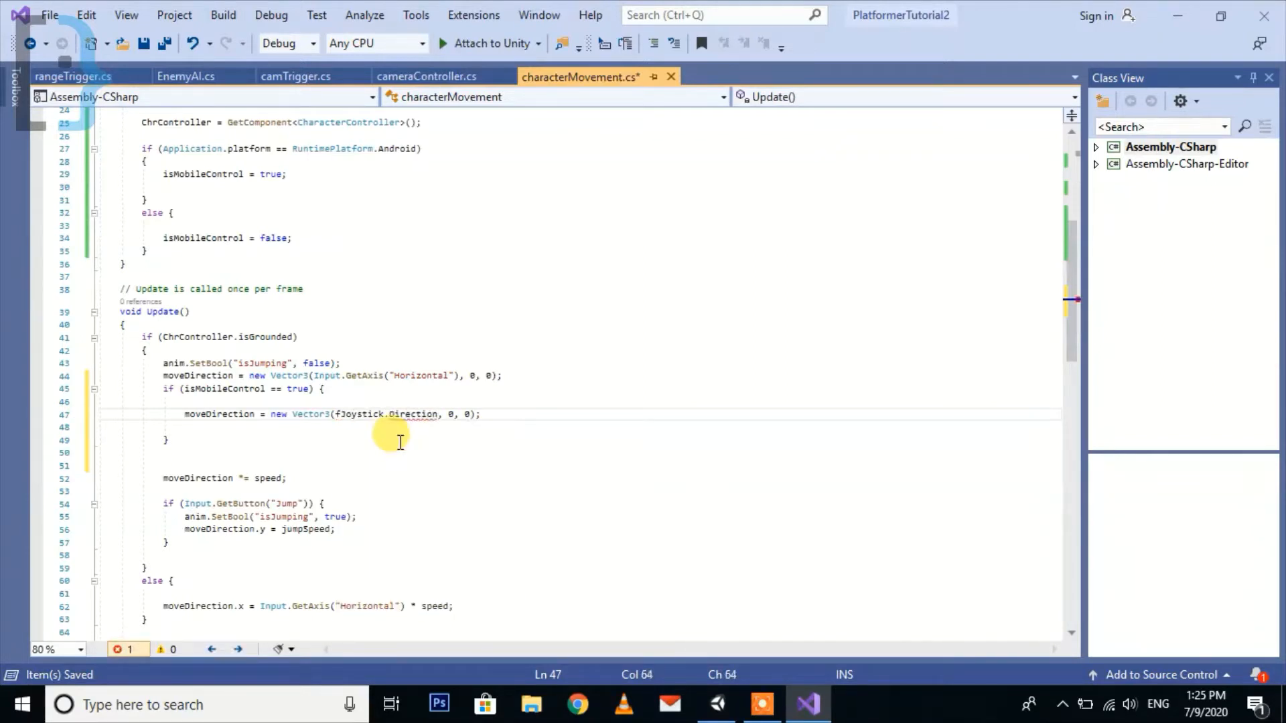
{"action": "type", "text": ".x"}
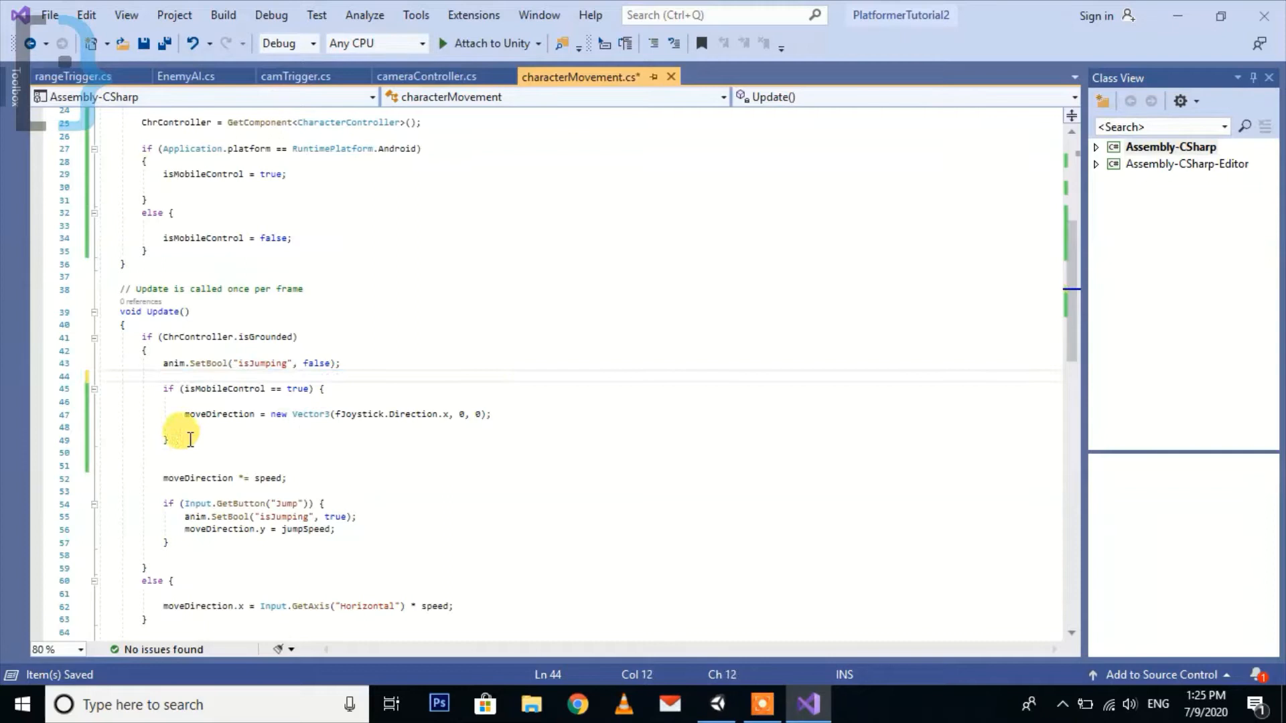
- Add an else branch using Input.GetAxis("Horizontal") for moveDirection
{"action": "type", "text": "else {"}
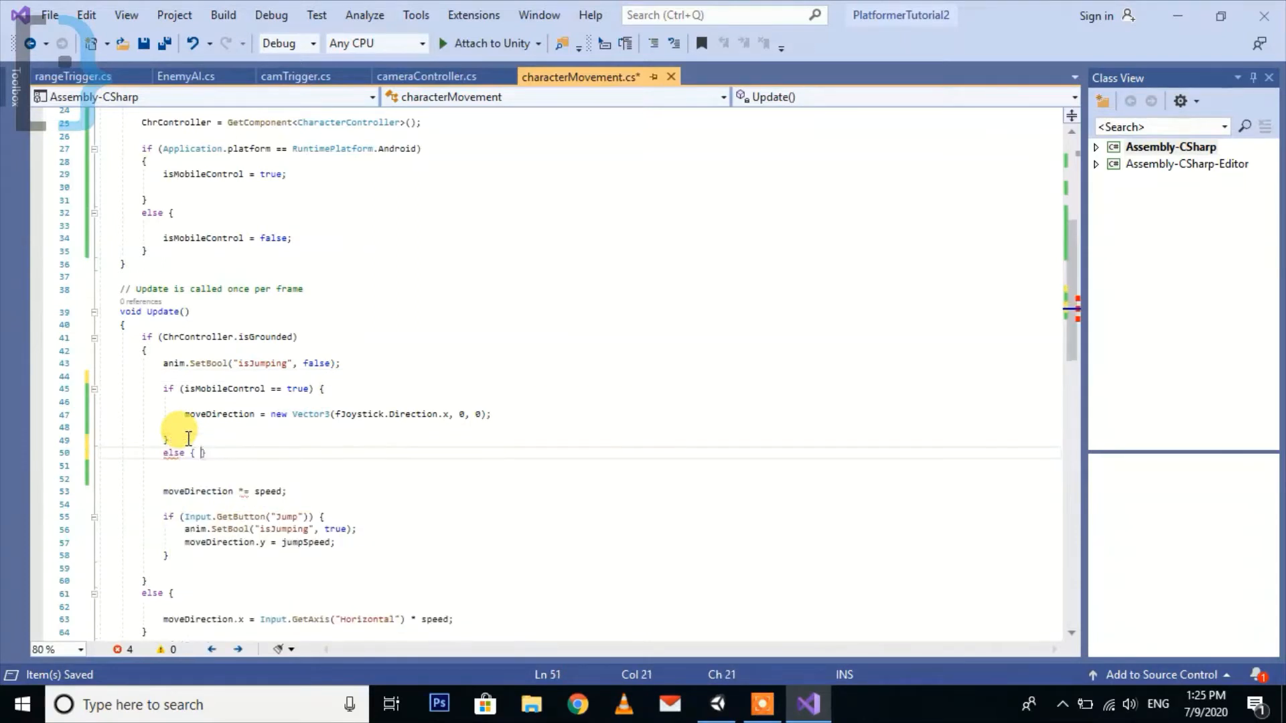
{"action": "key", "text": "Enter"}
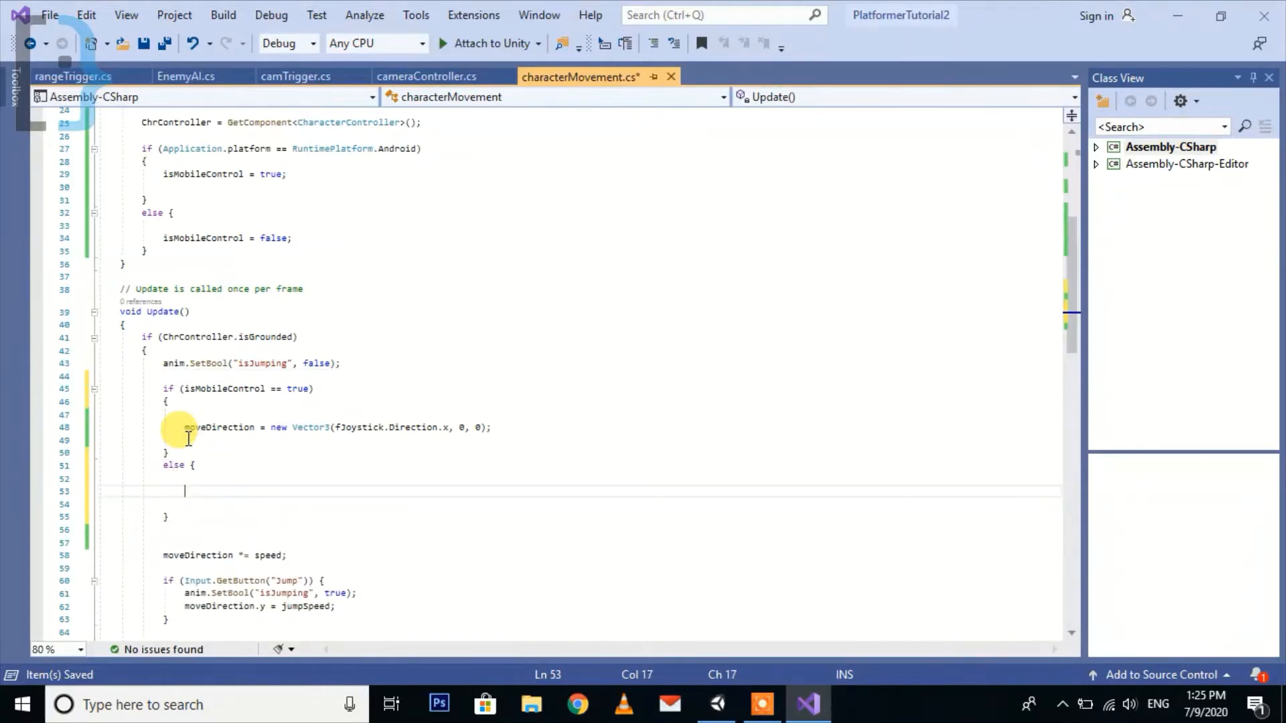
{"action": "type", "text": "moveDirection = new Vector3(Input.GetAxis(\"Horizontal\"), 0, 0);"}
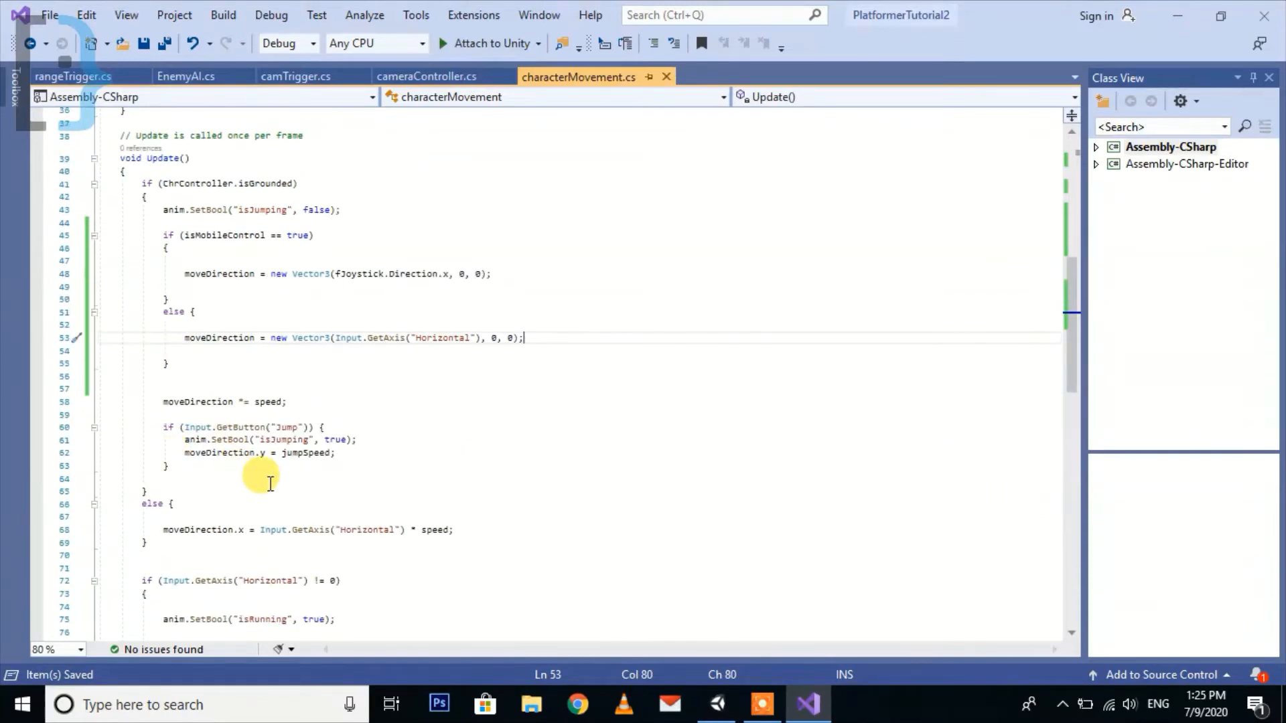
{"action": "scroll", "scroll_direction": "down", "scroll_amount": 3}
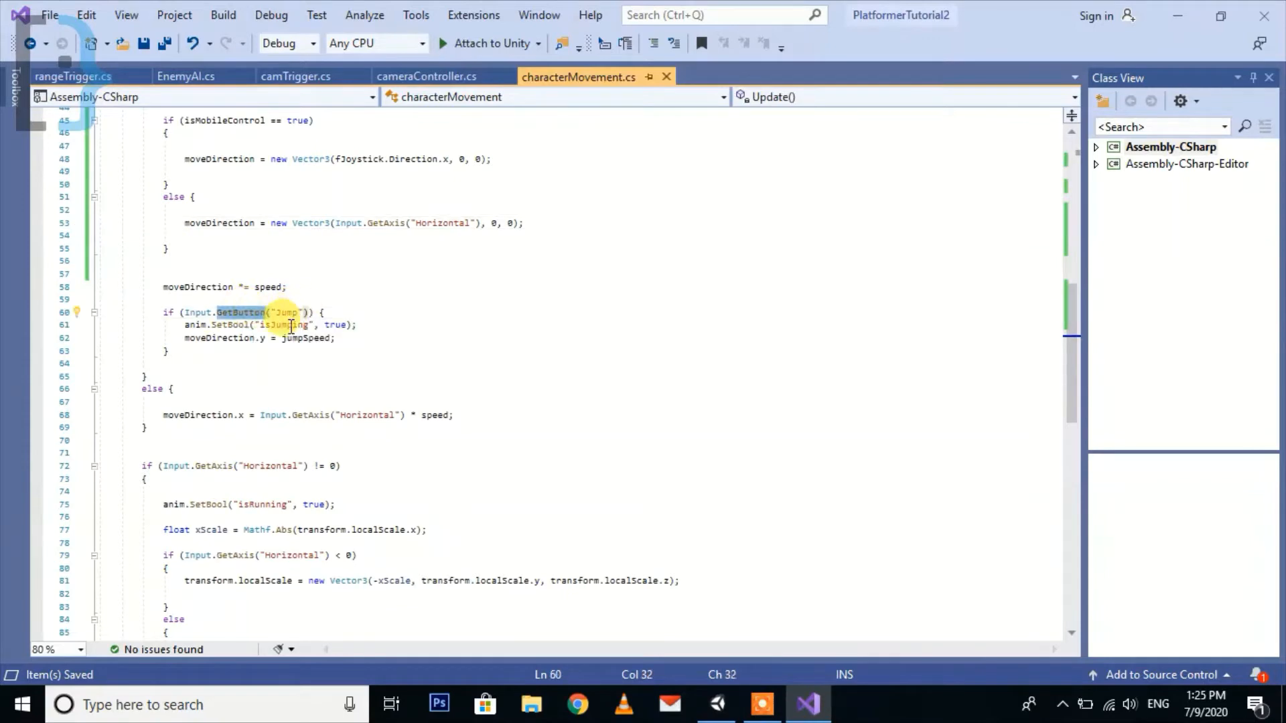
{"action": "mouse_move", "coordinate": [155, 414]}
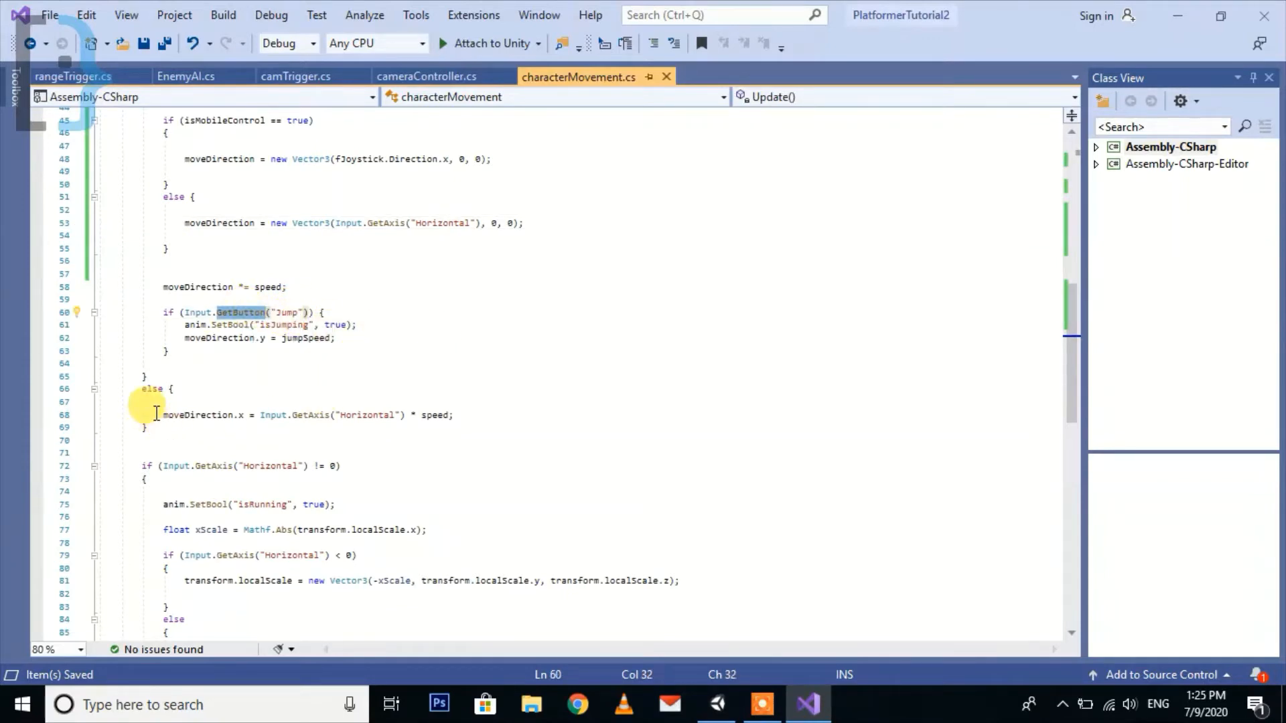
- In the airborne branch, add if (isMobileControl) setting moveDirection.x = fJoystick.Direction.x * speed
{"action": "left_click", "coordinate": [183, 402]}
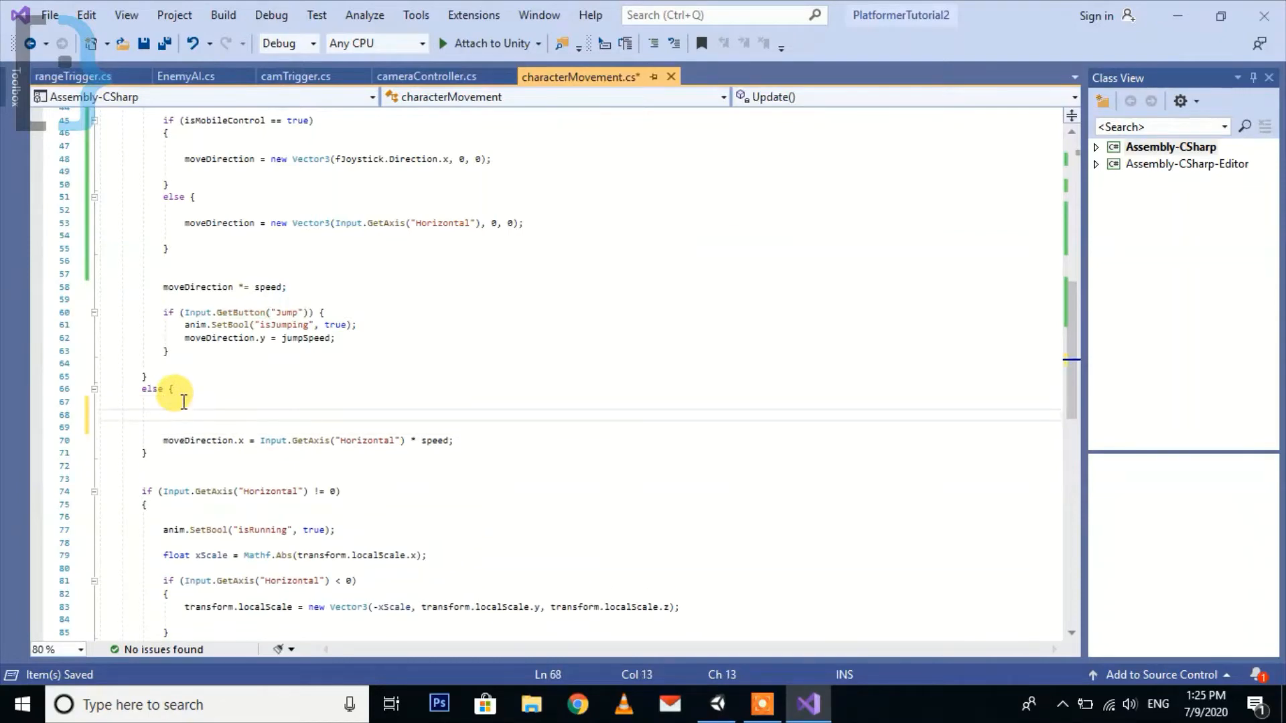
{"action": "type", "text": "if(is"}
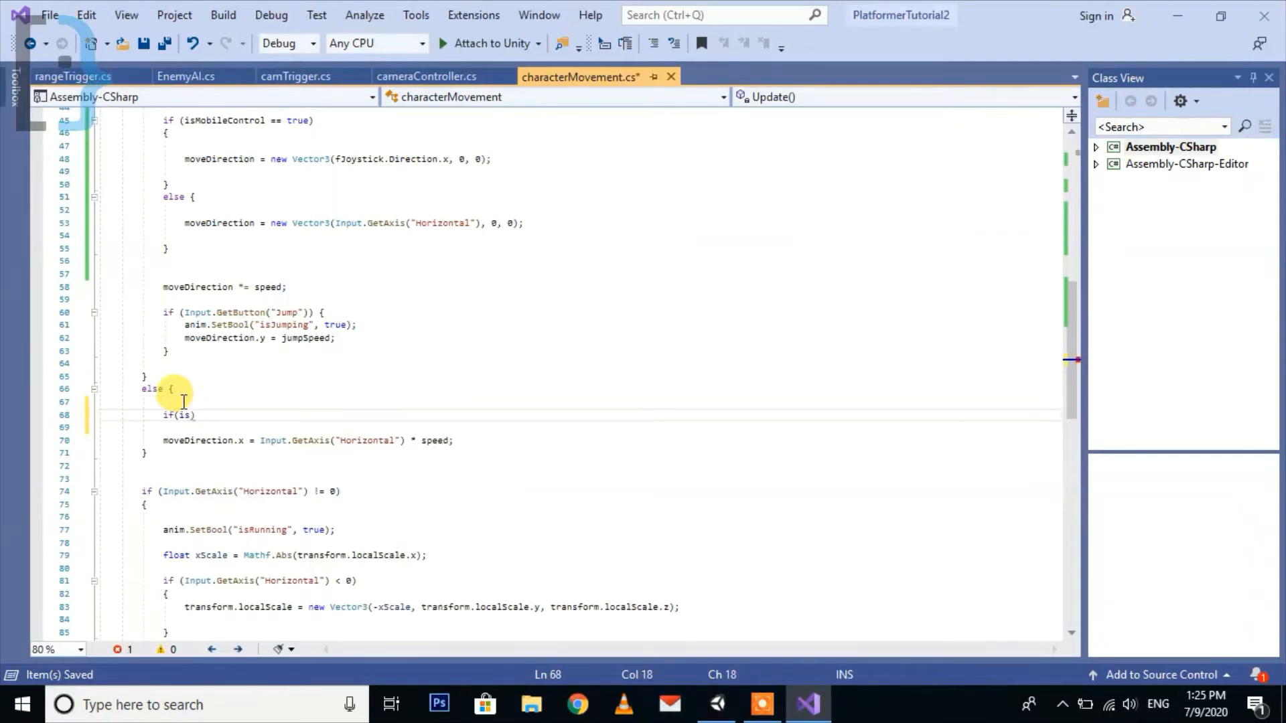
{"action": "type", "text": "MobileControl == true"}
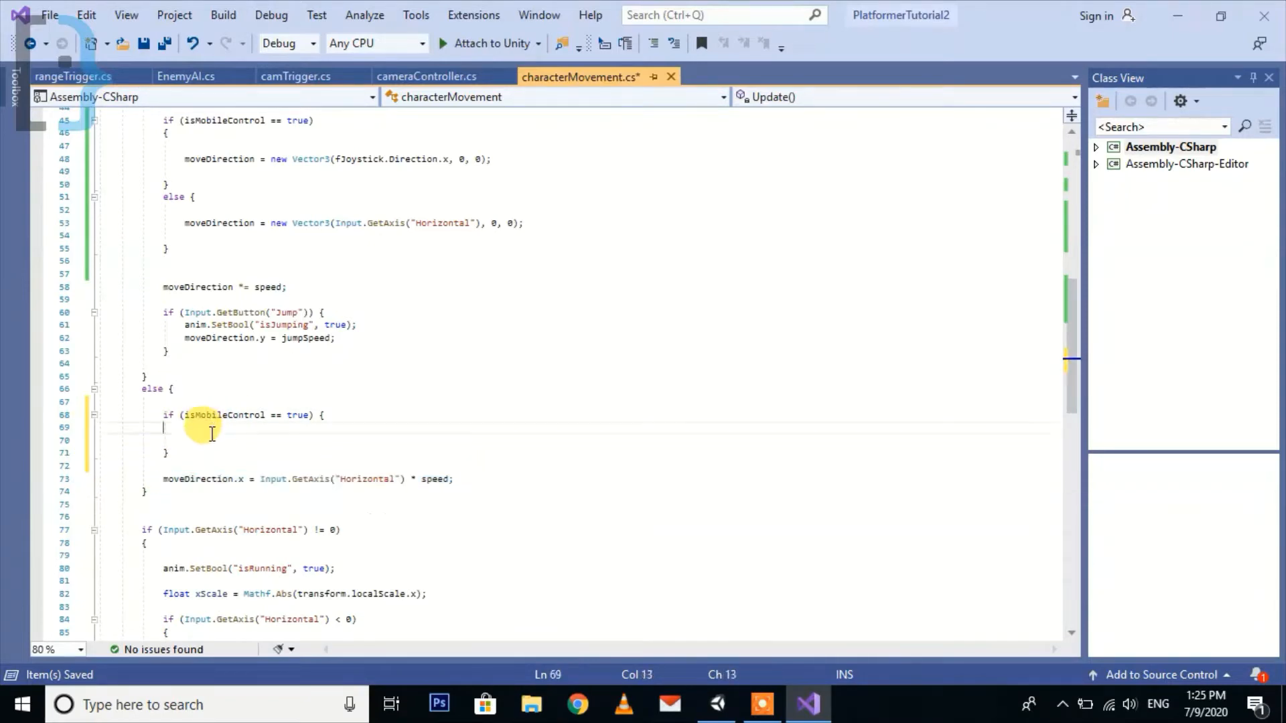
{"action": "type", "text": "moveDirection.x = Input.GetAxis(\"Horizontal\") * speed;"}
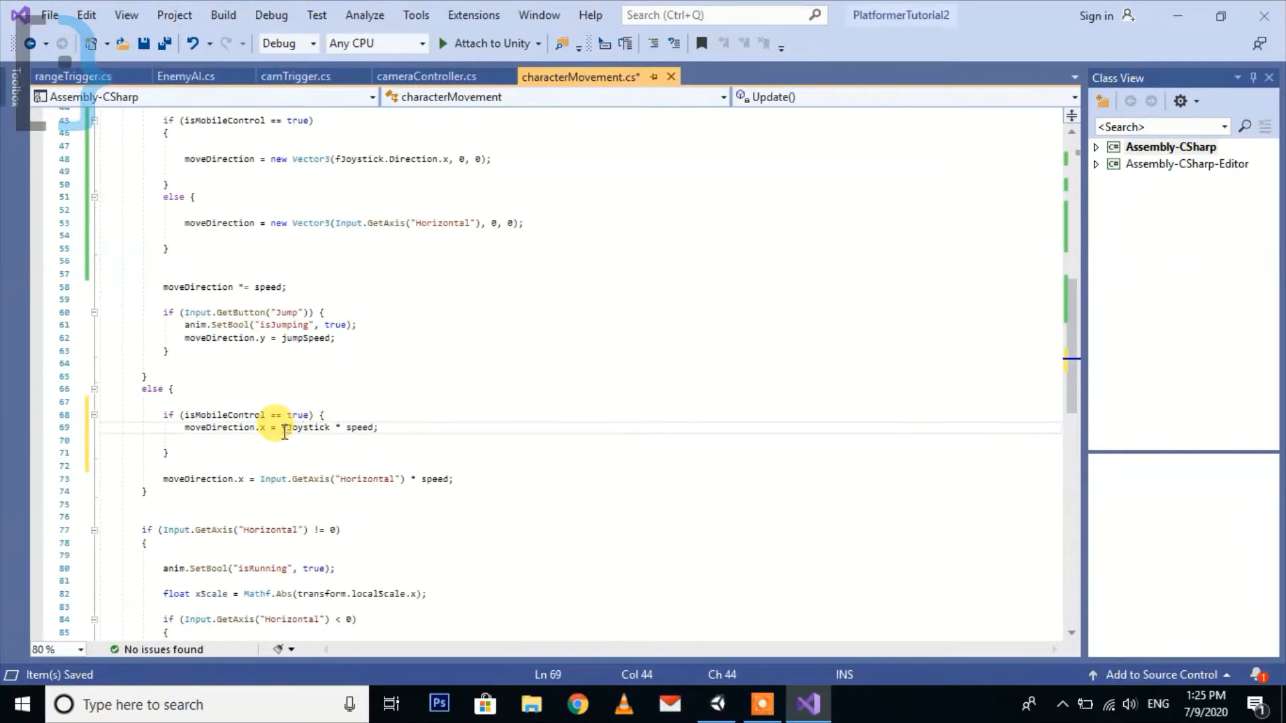
{"action": "type", "text": ".Direction"}
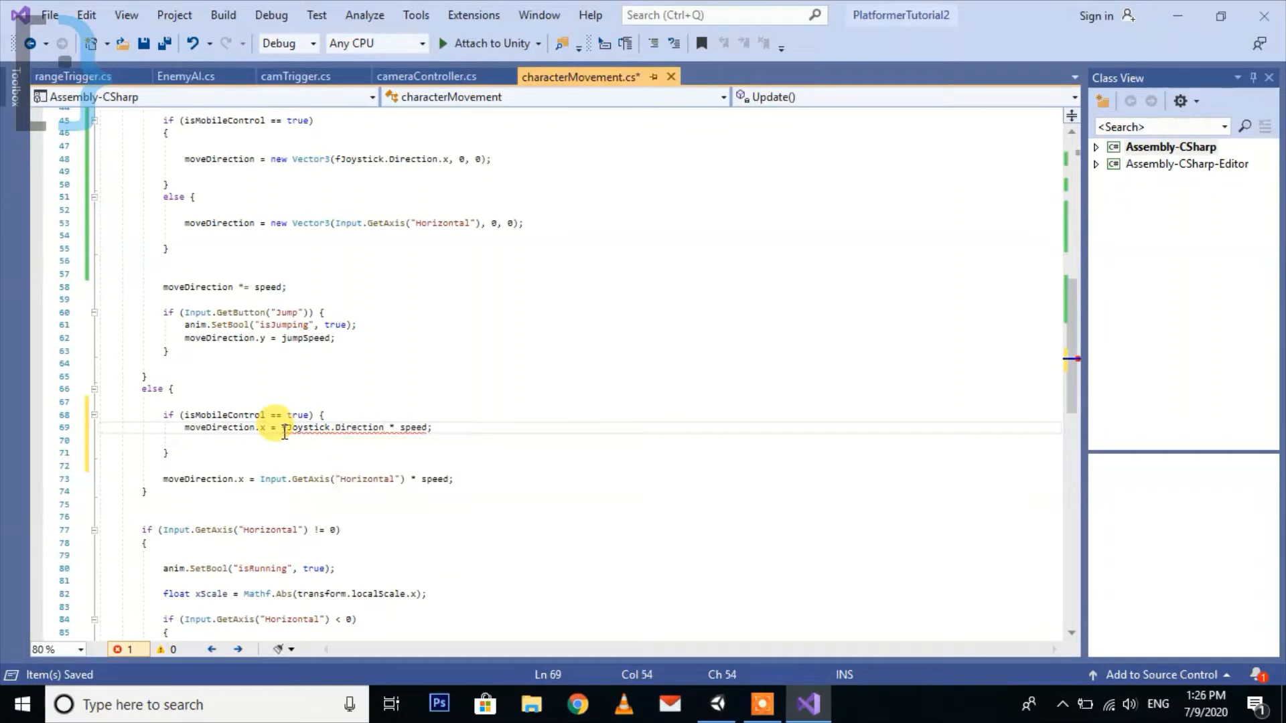
{"action": "type", "text": ".x"}
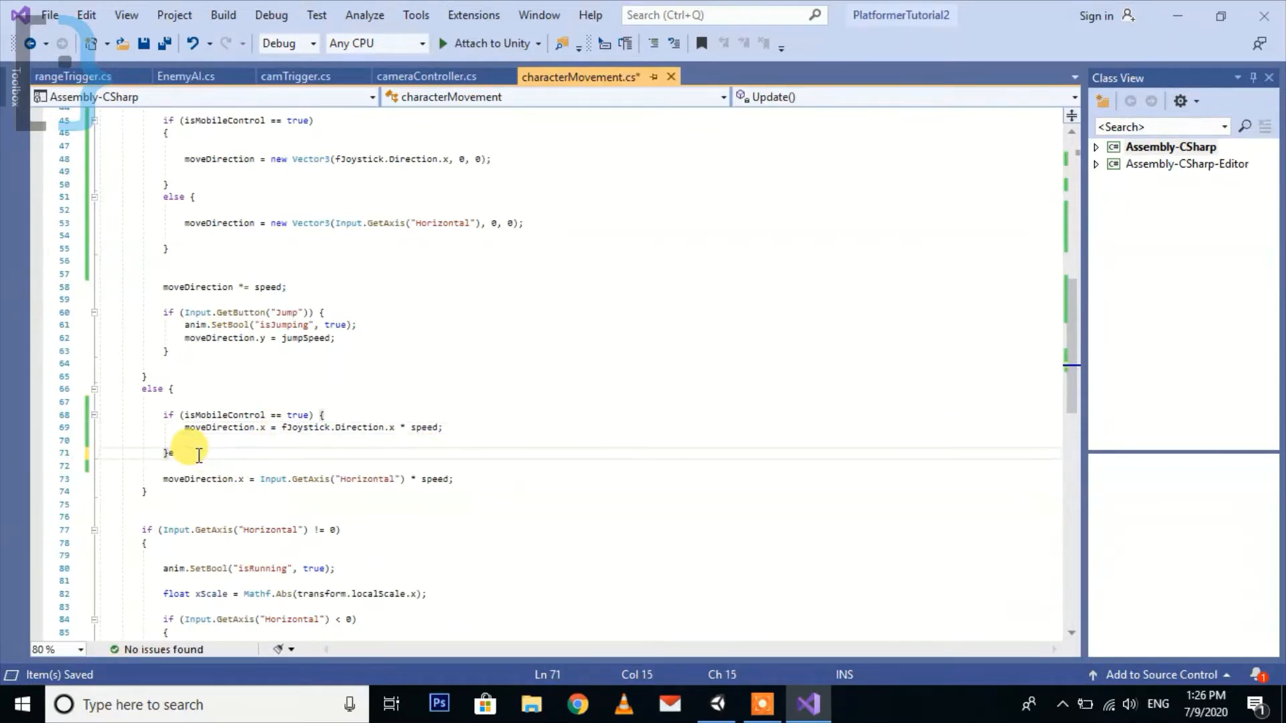
- Add an else branch setting moveDirection.x = Input.GetAxis("Horizontal") * speed
{"action": "type", "text": "else {"}
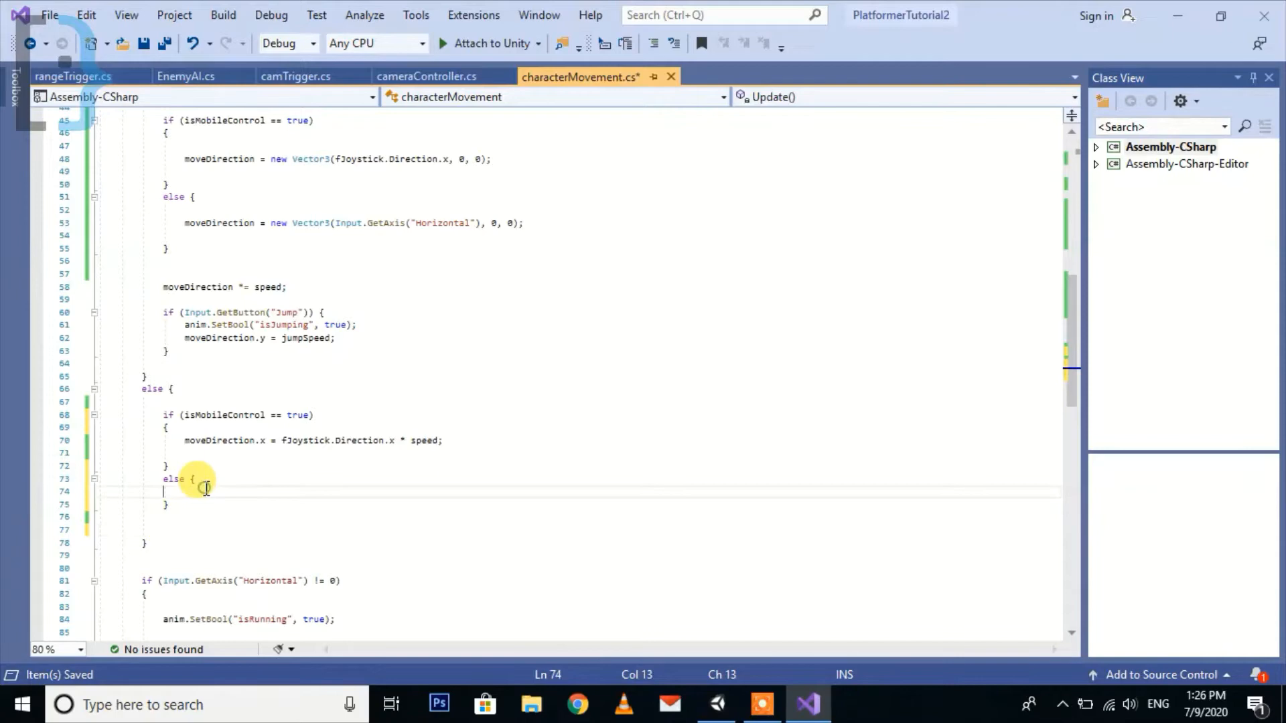
{"action": "type", "text": "moveDirection.x = Input.GetAxis(\"Horizontal\") * speed;"}
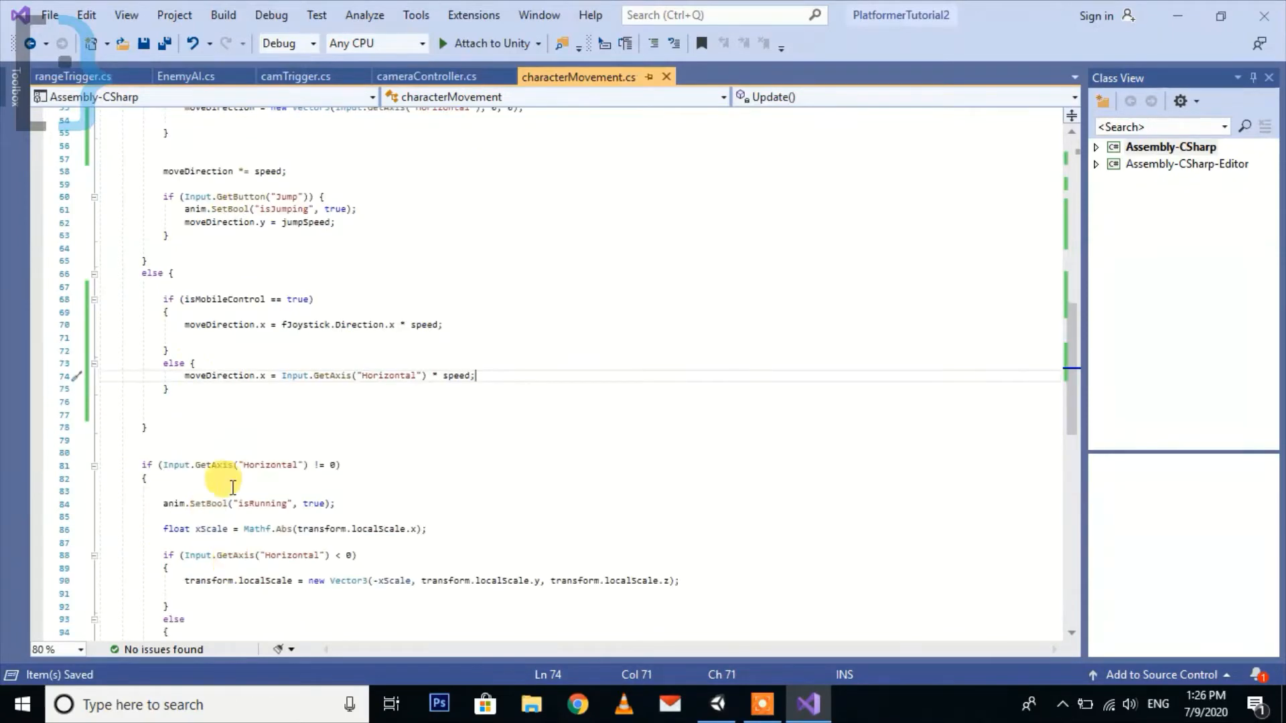
{"action": "scroll", "scroll_direction": "down", "scroll_amount": 3}
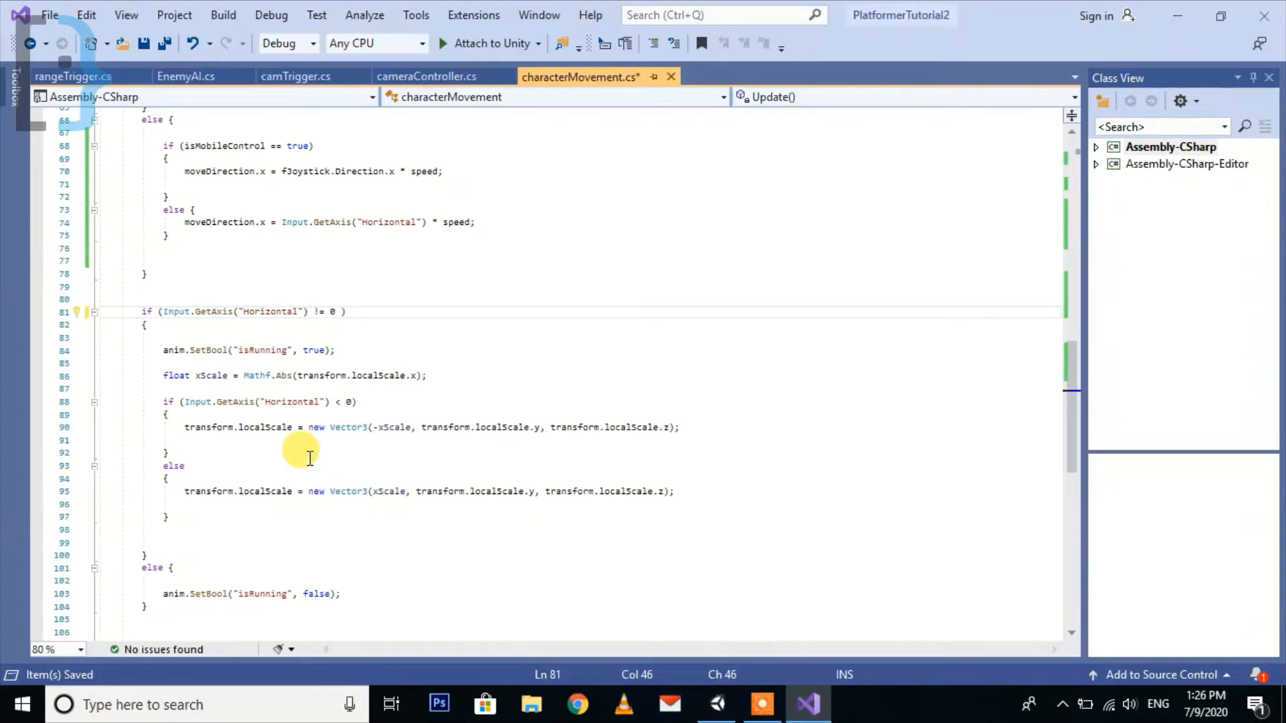
- Extend the running condition with || fJoystick.Direction.x != 0
{"action": "type", "text": "||"}
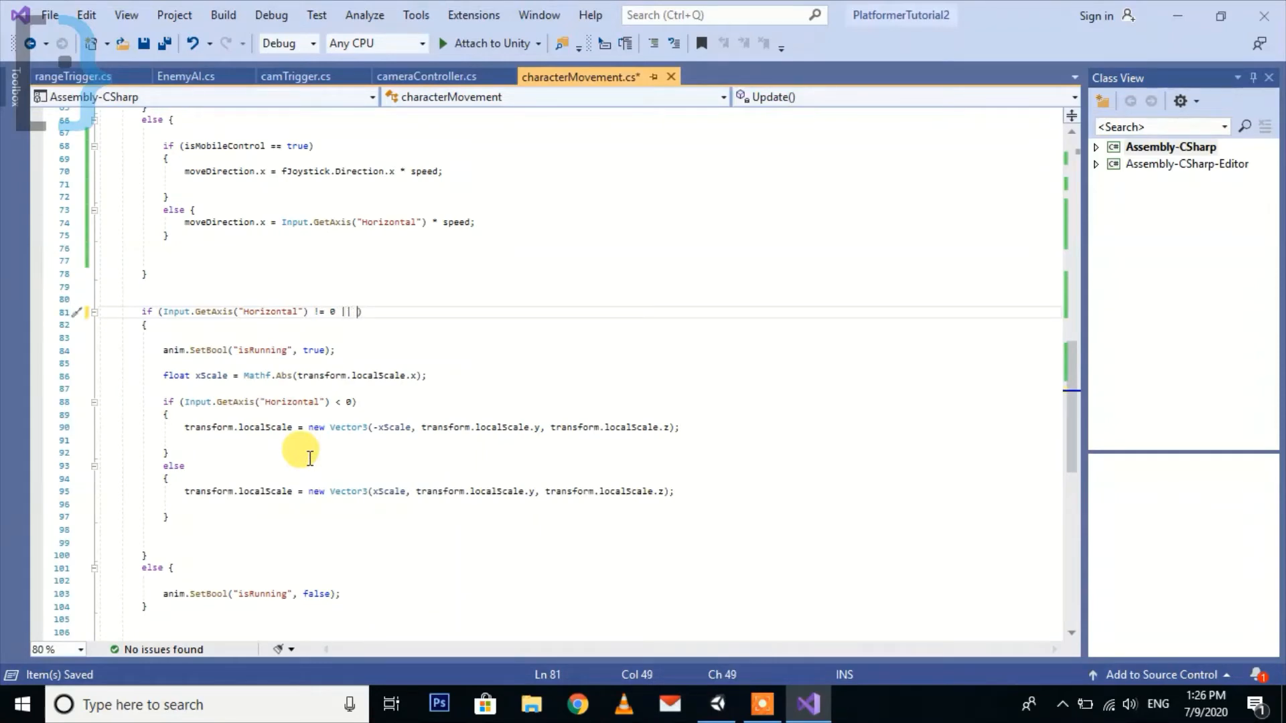
{"action": "type", "text": "fjo"}
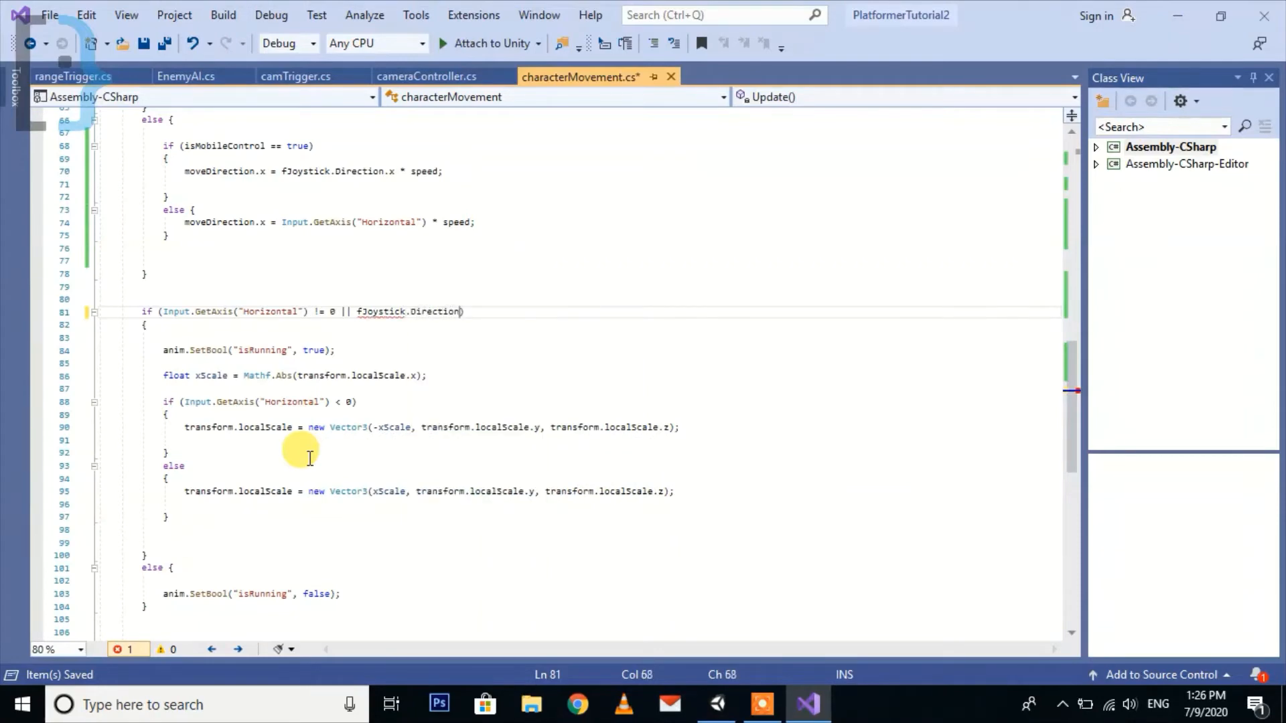
{"action": "type", "text": ".x"}
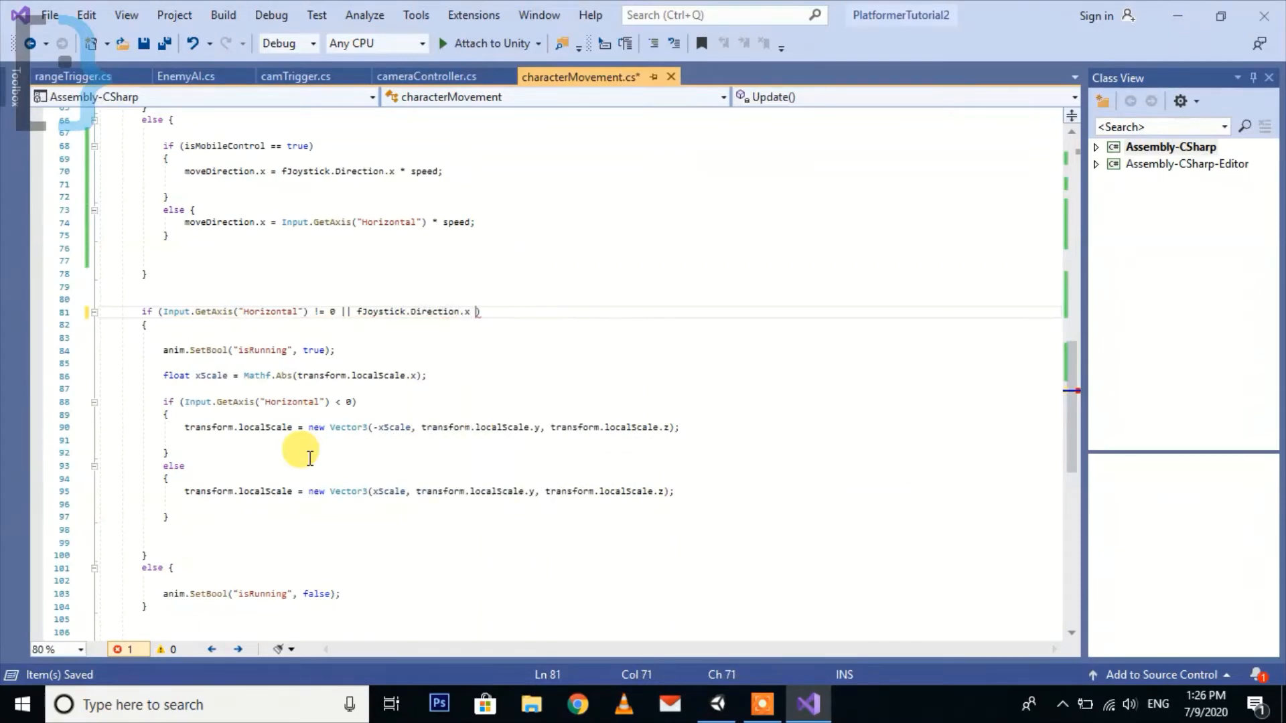
{"action": "type", "text": "!=0)"}
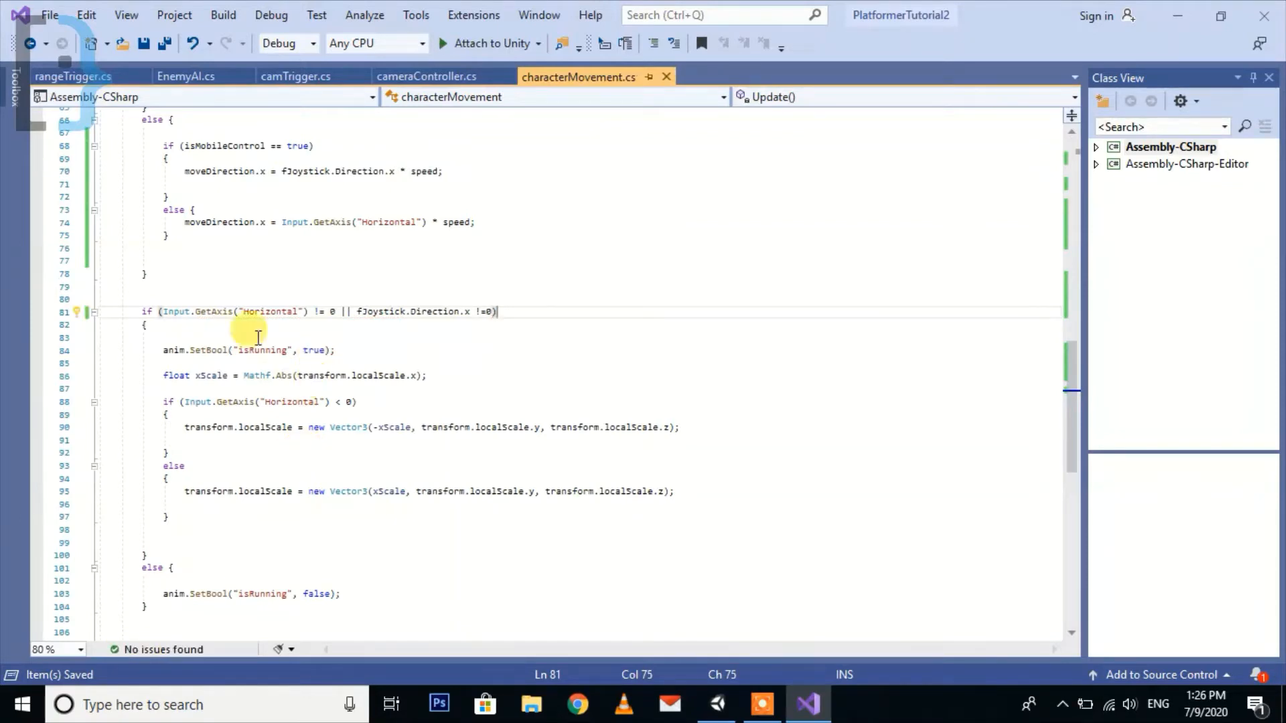
{"action": "scroll", "scroll_direction": "down", "scroll_amount": 3}
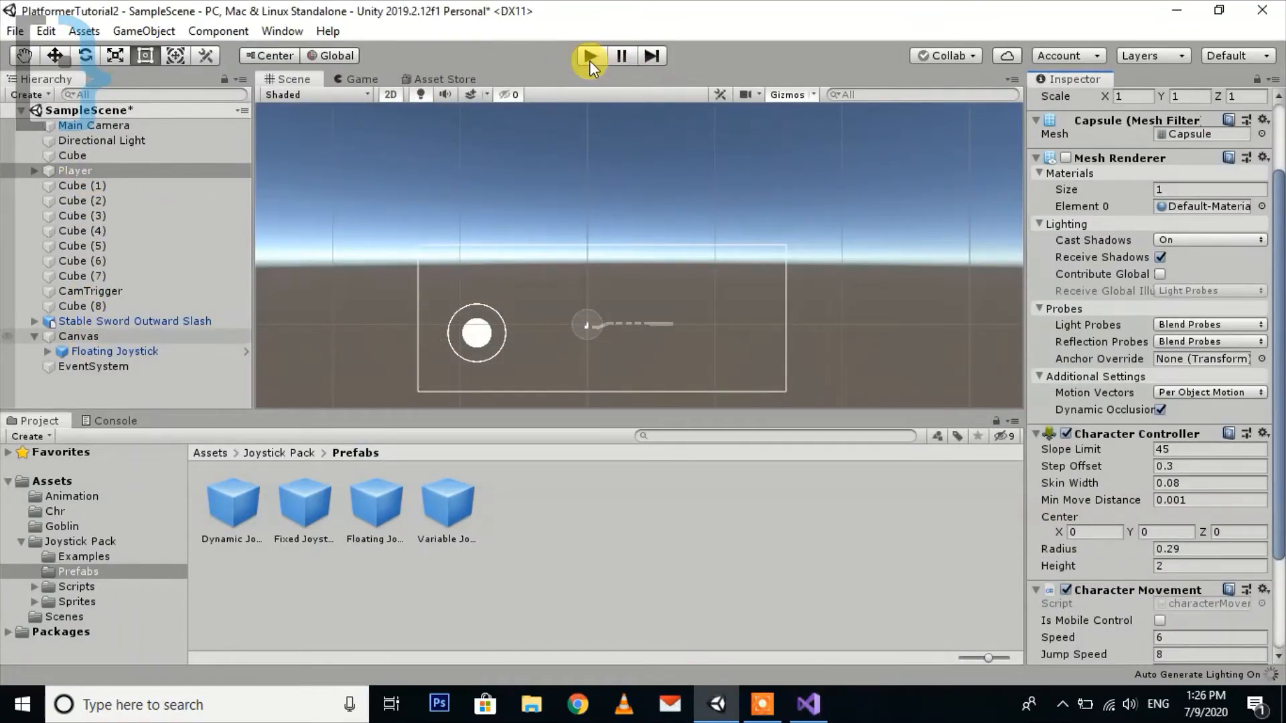
{"action": "left_click", "coordinate": [588, 55]}
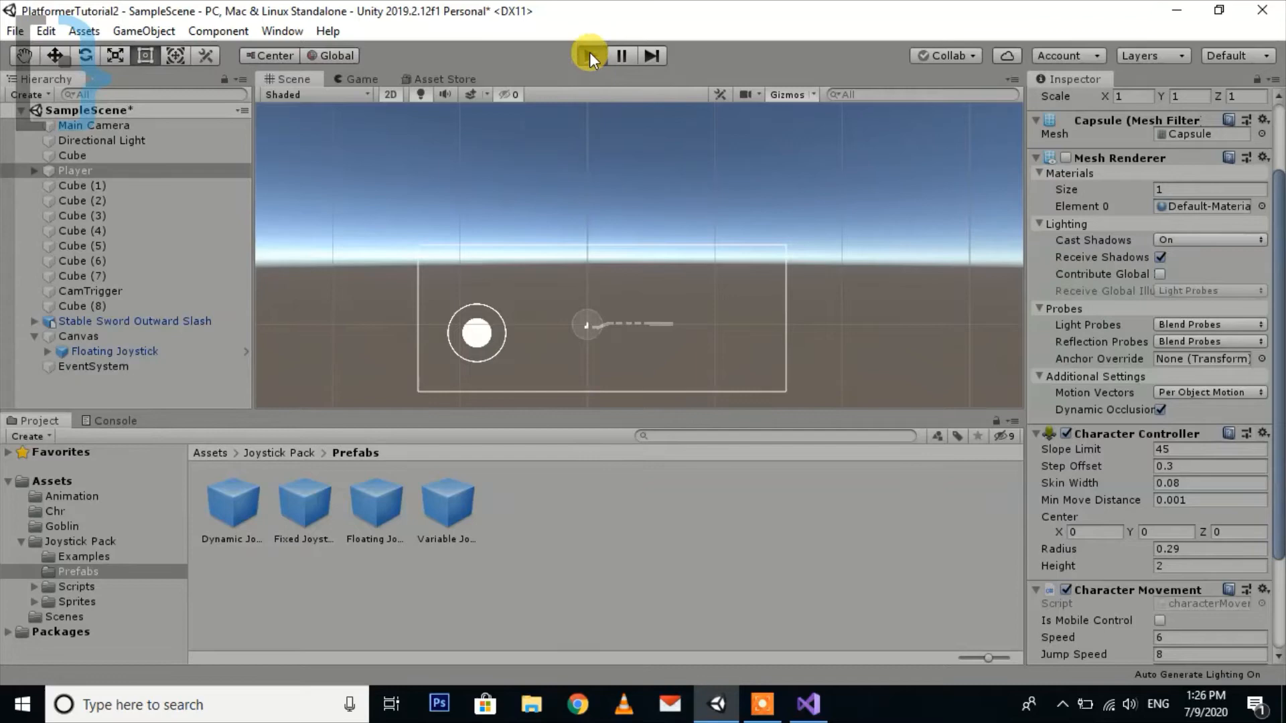
{"action": "left_click", "coordinate": [589, 55]}
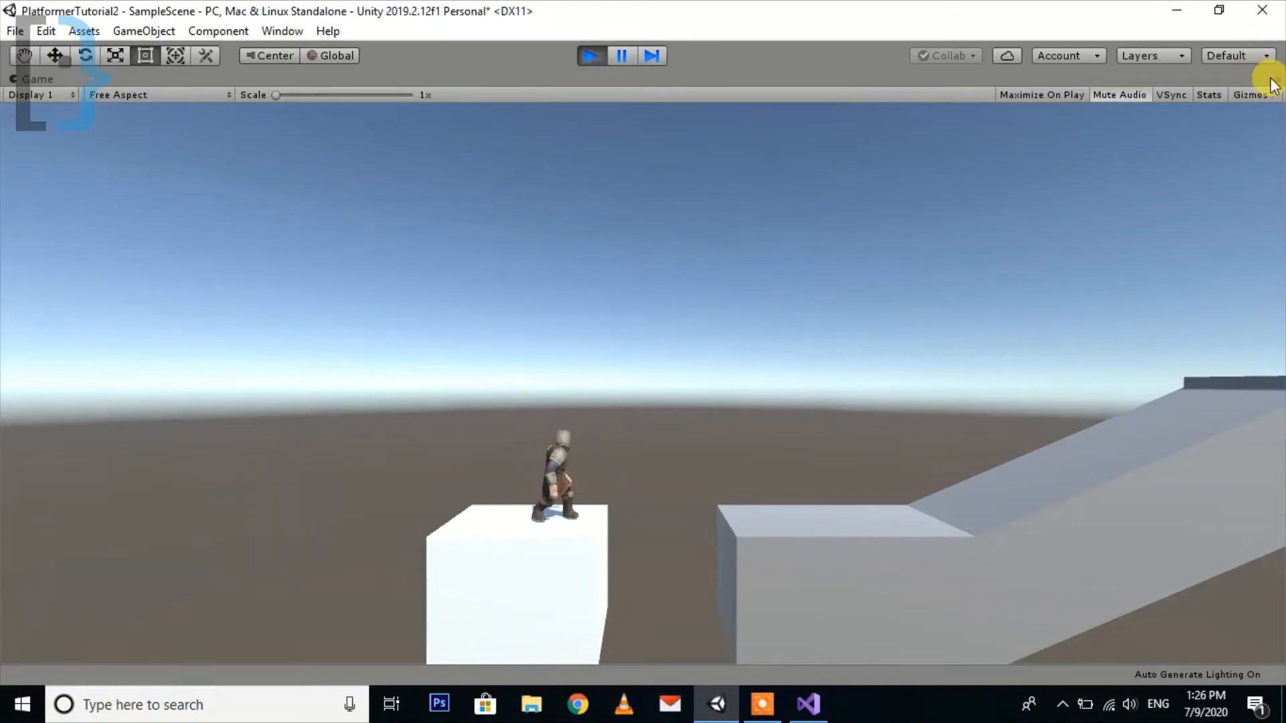
{"action": "left_click", "coordinate": [75, 170]}
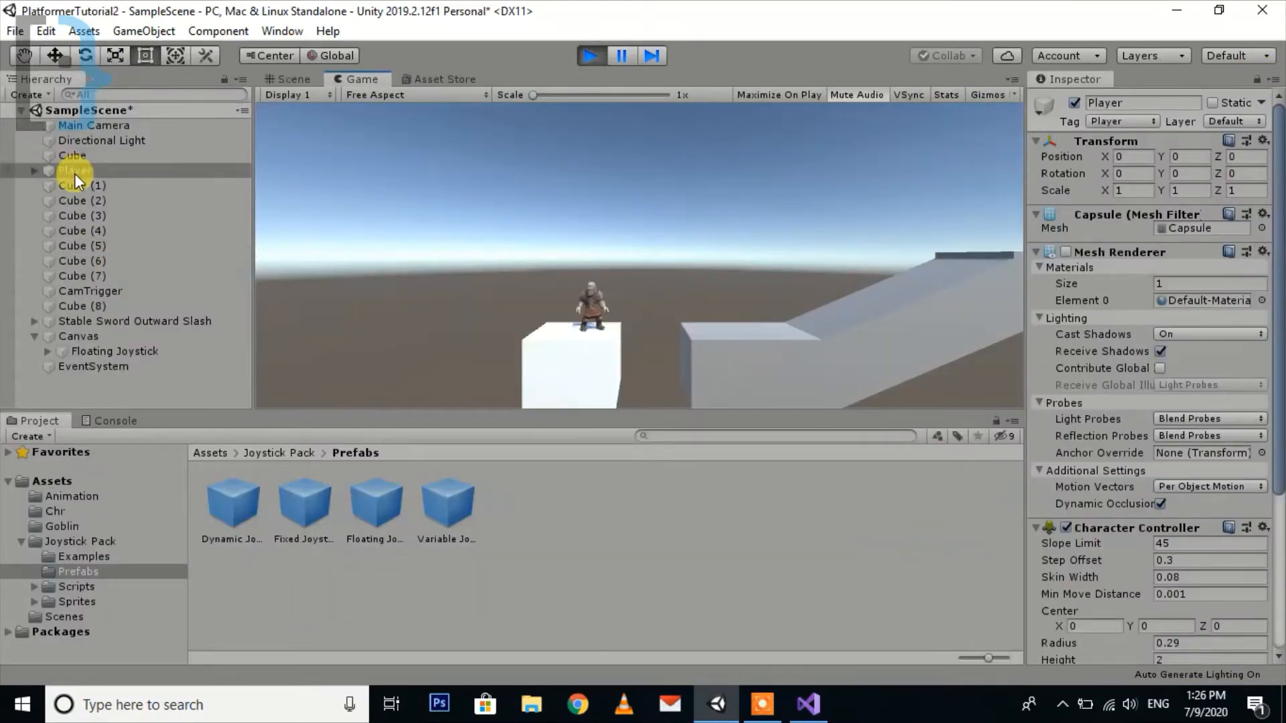
{"action": "scroll", "scroll_direction": "down", "scroll_amount": 3}
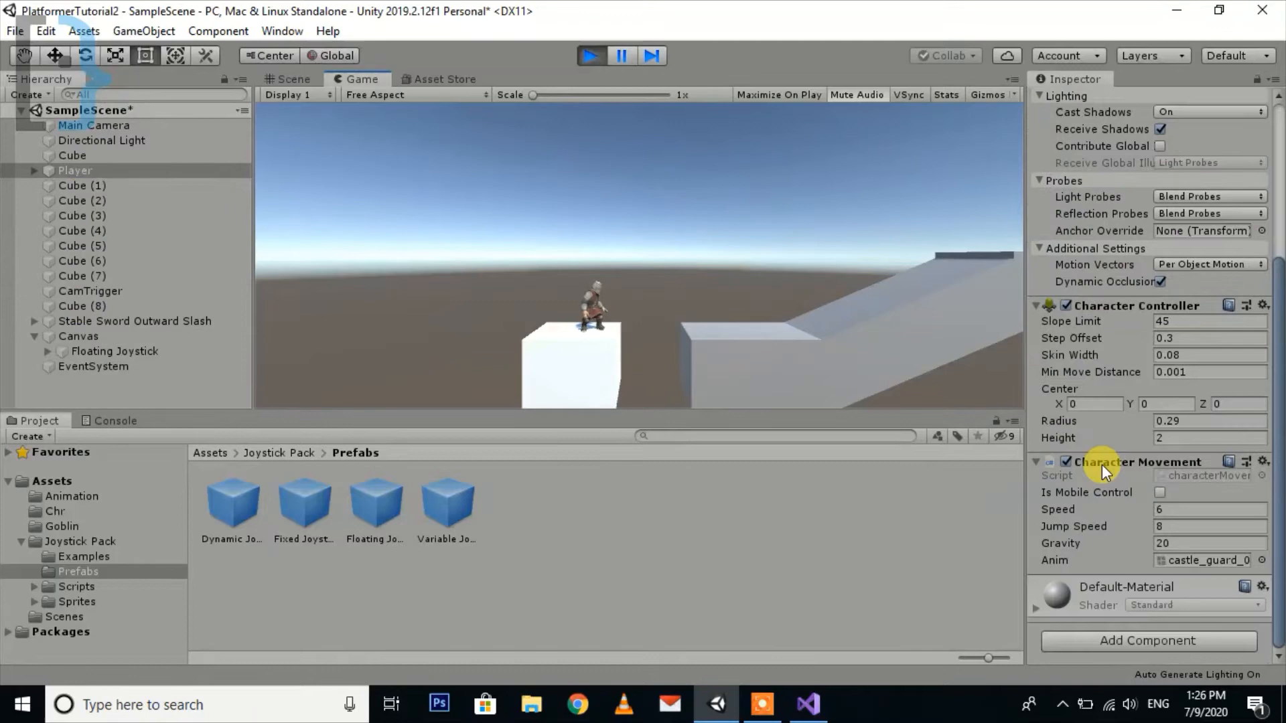
{"action": "left_click", "coordinate": [1161, 492]}
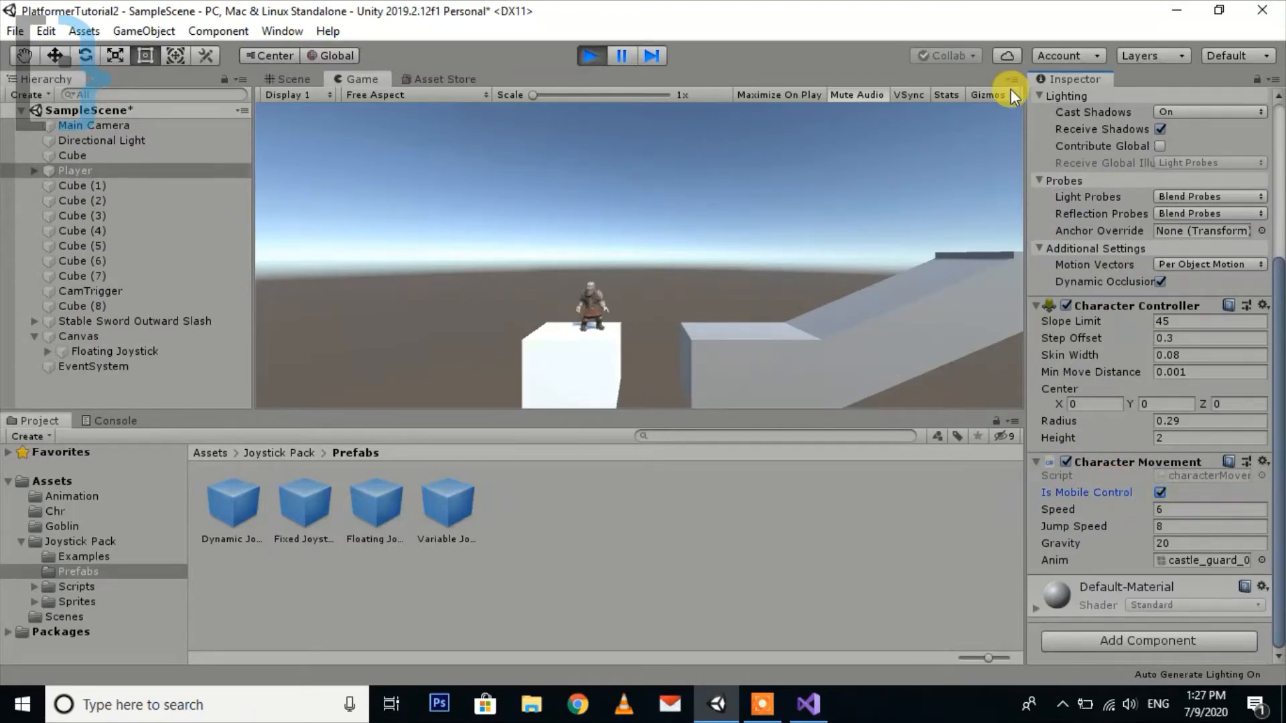
{"action": "left_click", "coordinate": [1015, 82]}
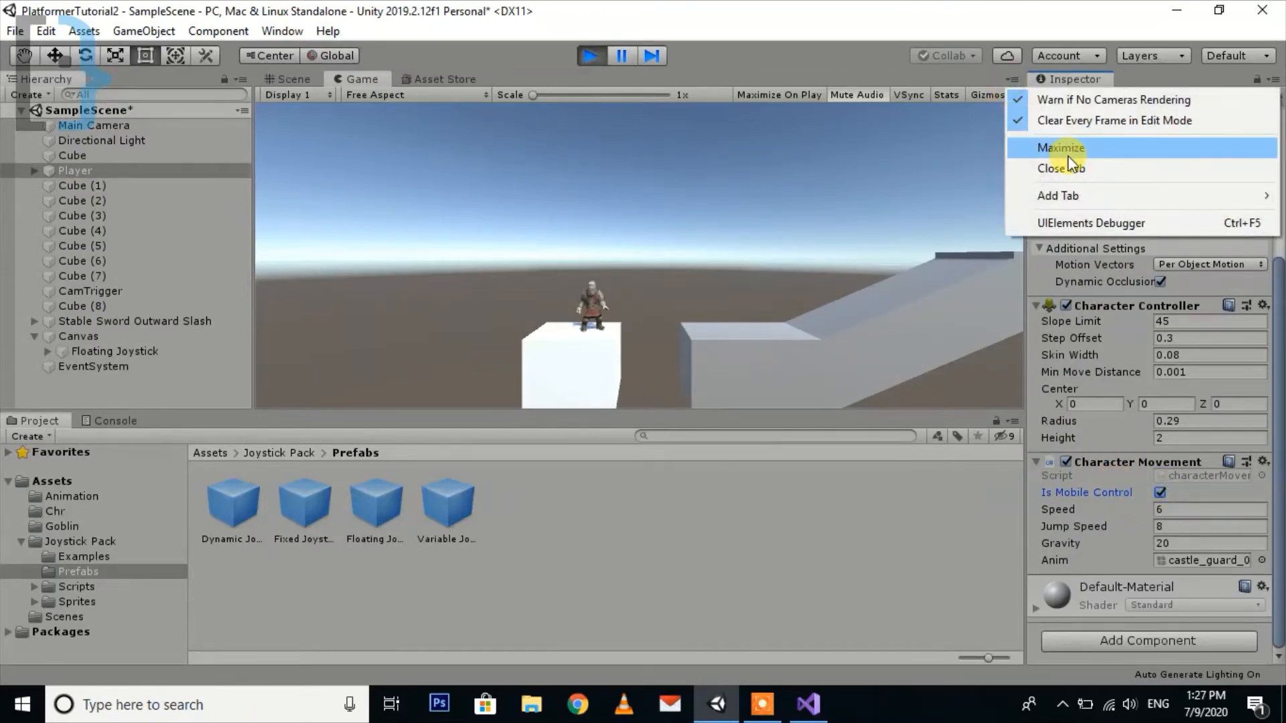
{"action": "left_click", "coordinate": [1061, 147]}
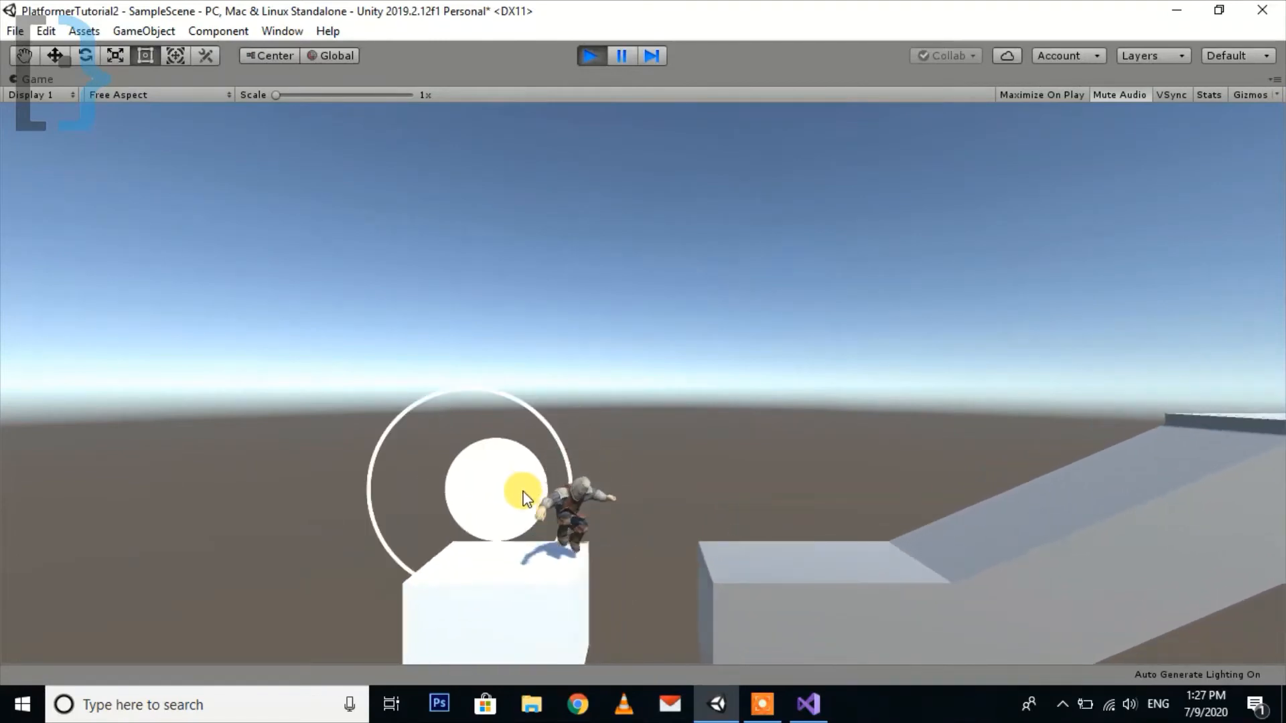
{"action": "left_click", "coordinate": [589, 55]}
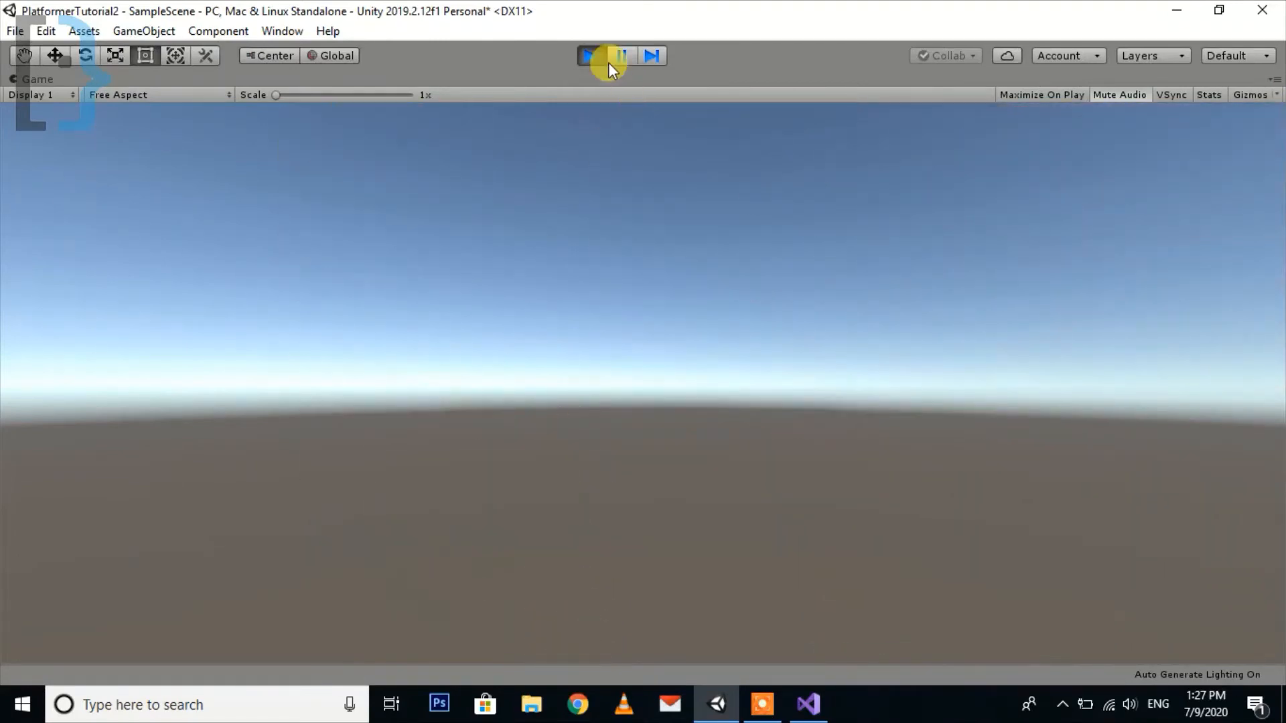
{"action": "left_click", "coordinate": [589, 56]}
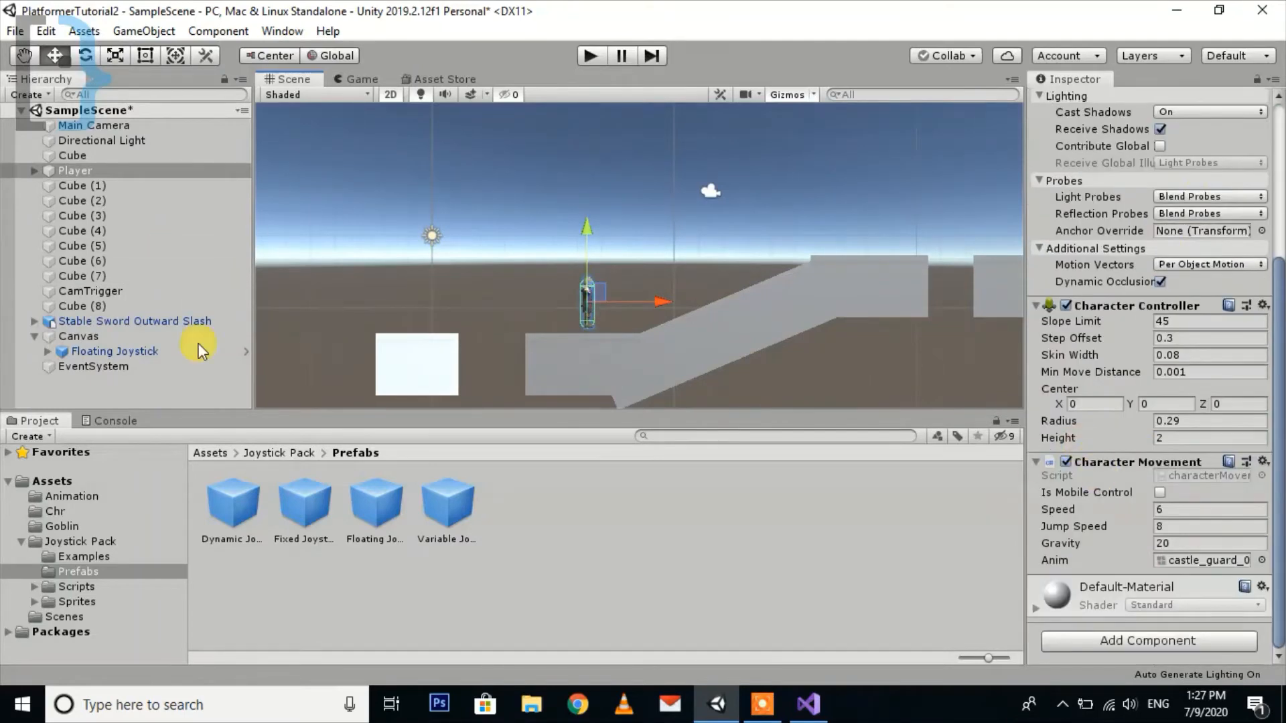
- Enable Snap X on the Floating Joystick and watch the running game
{"action": "left_click", "coordinate": [114, 351]}
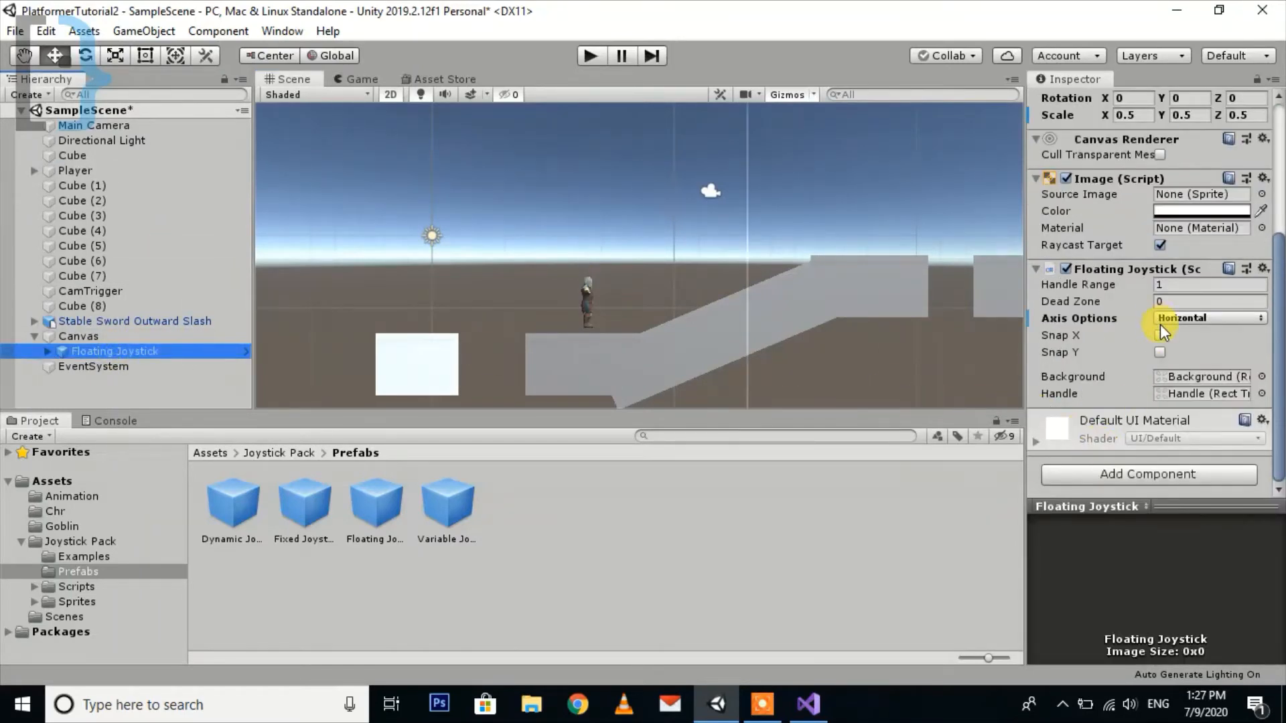
{"action": "left_click", "coordinate": [1160, 335]}
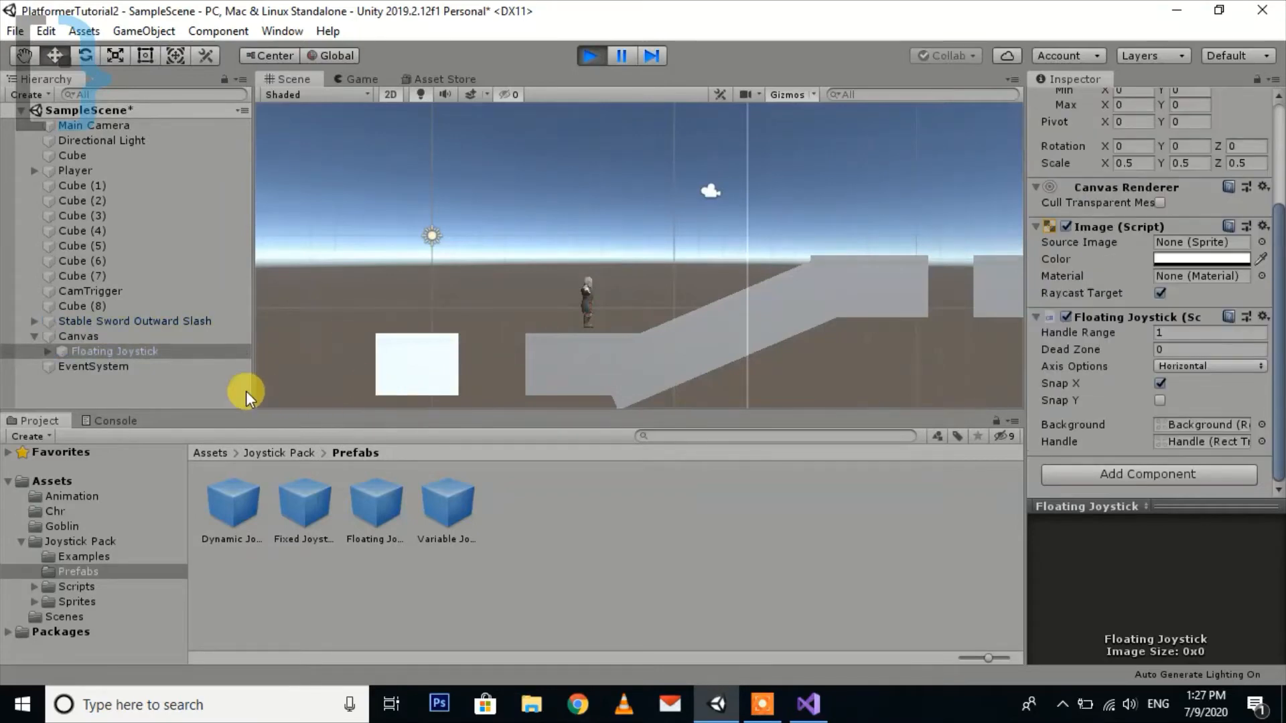
{"action": "left_click", "coordinate": [357, 79]}
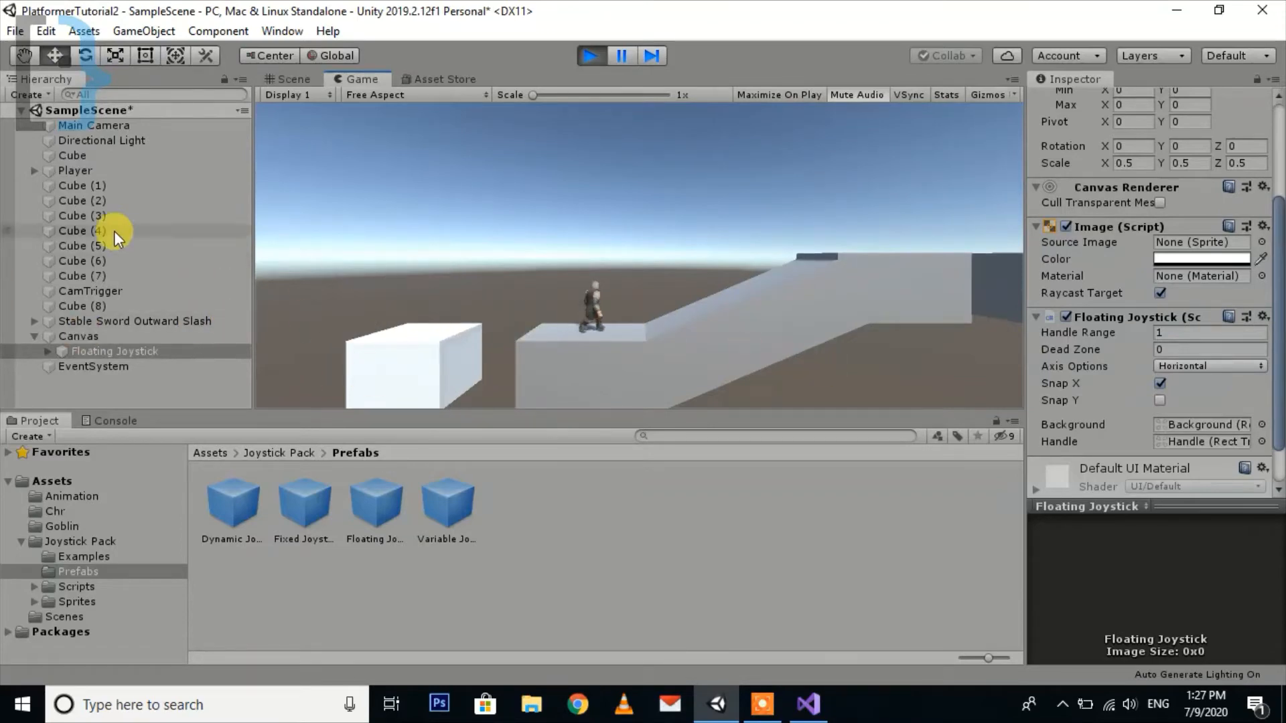
- Tick Is Mobile Control on the Player during play, then stop the test
{"action": "left_click", "coordinate": [75, 170]}
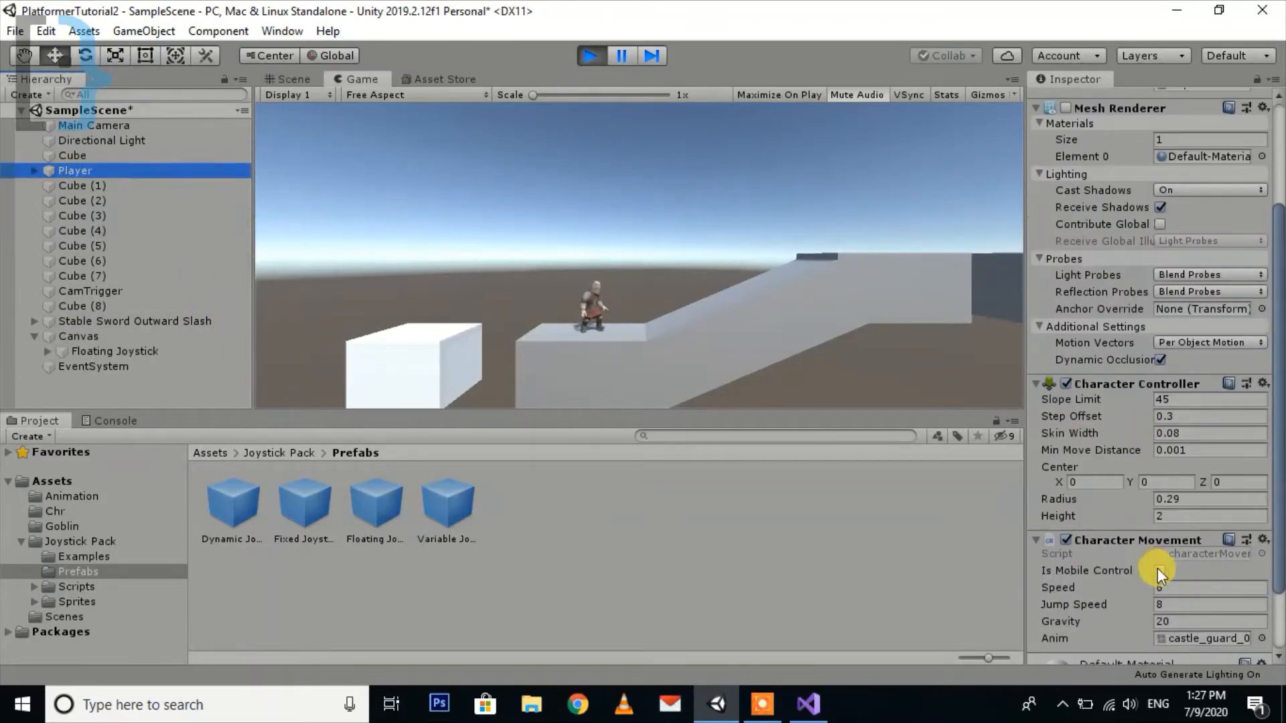
{"action": "left_click", "coordinate": [1160, 571]}
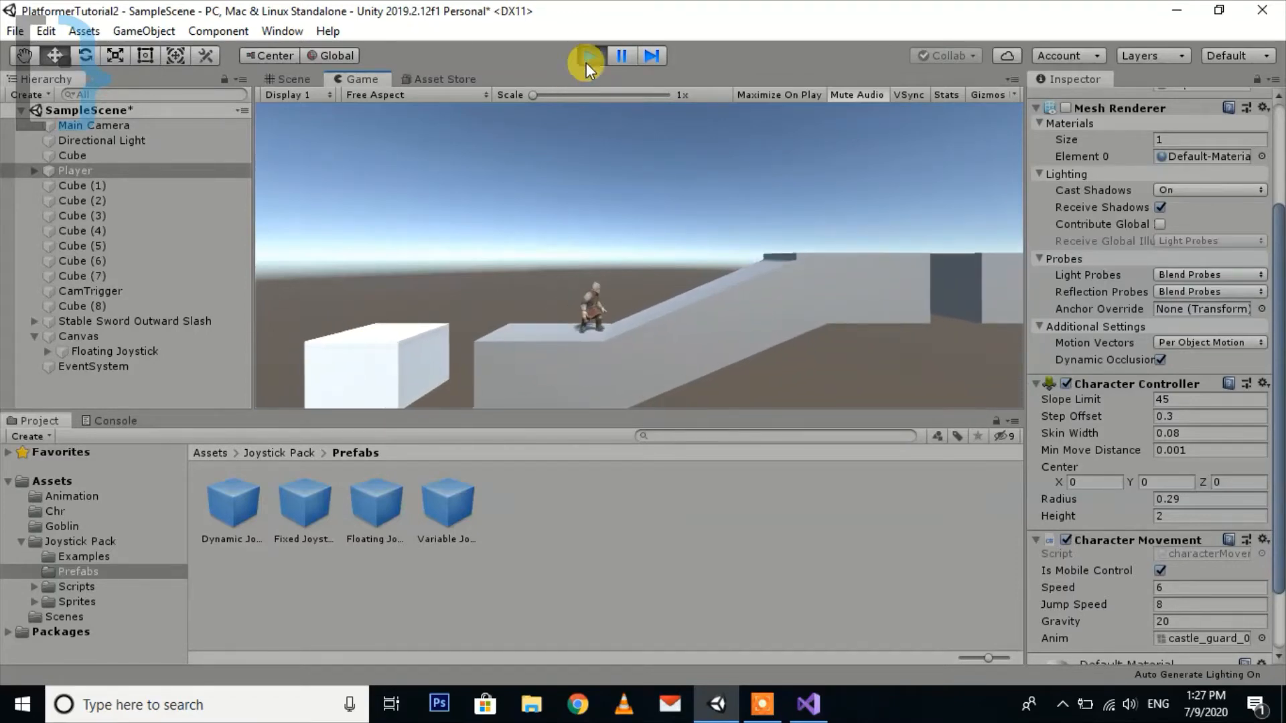
{"action": "left_click", "coordinate": [807, 704]}
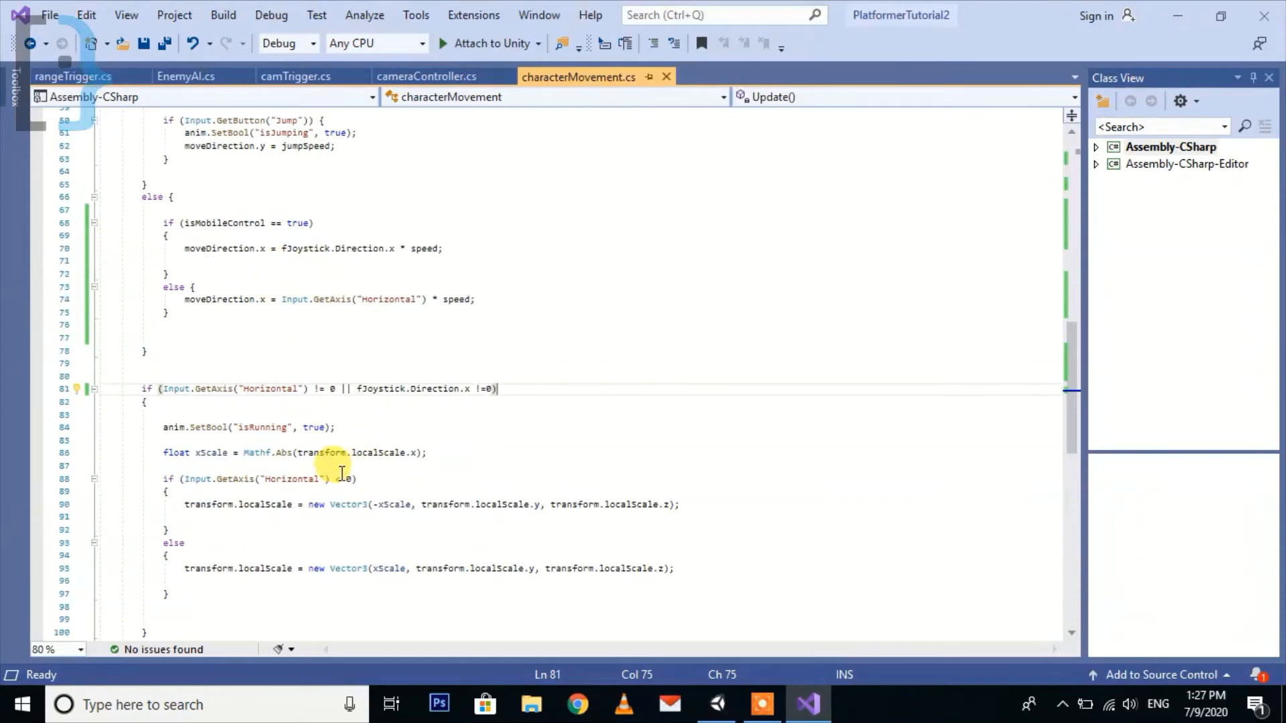
{"action": "double_click", "coordinate": [394, 505]}
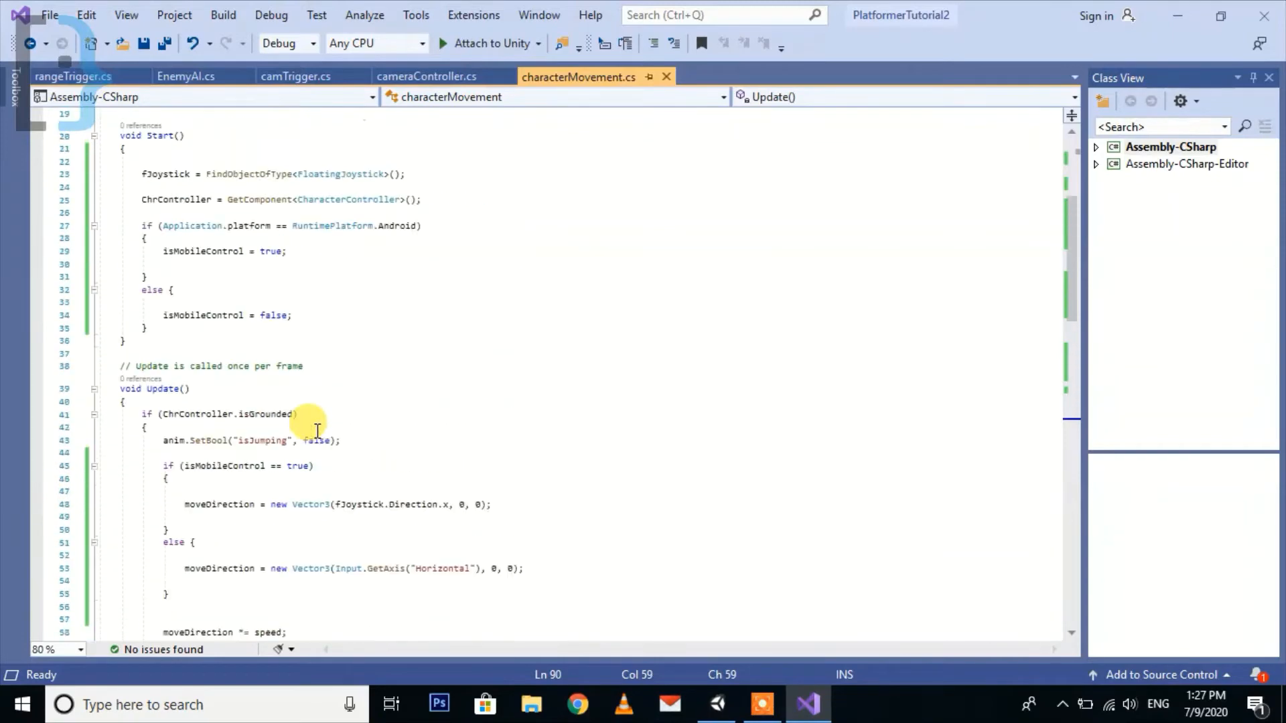
{"action": "scroll", "scroll_direction": "down", "scroll_amount": 3}
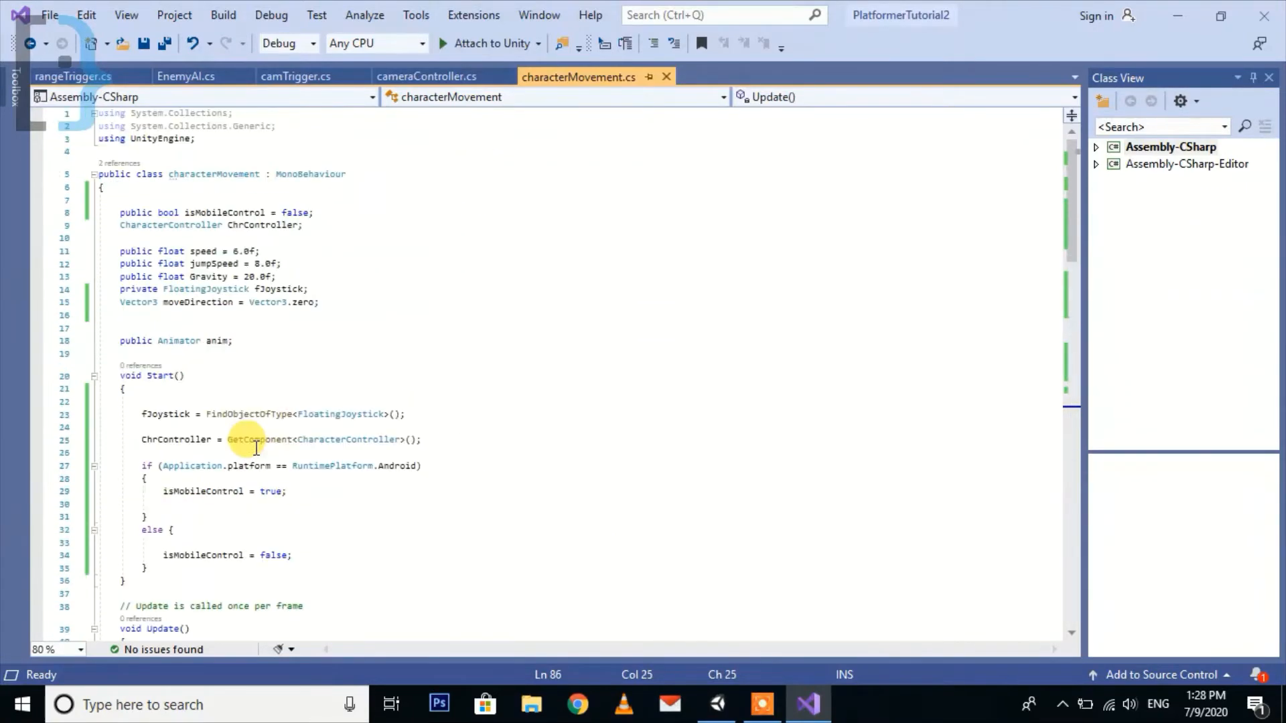
{"action": "scroll", "scroll_direction": "down", "scroll_amount": 3}
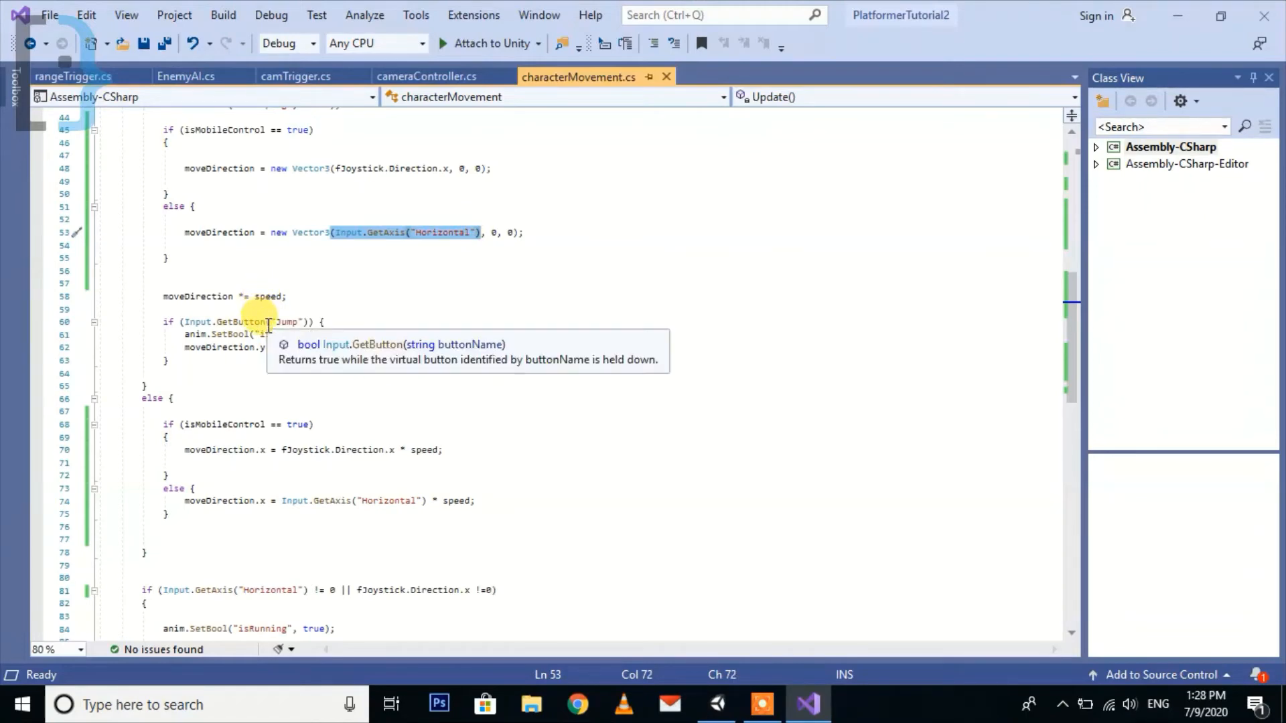
{"action": "mouse_move", "coordinate": [329, 185]}
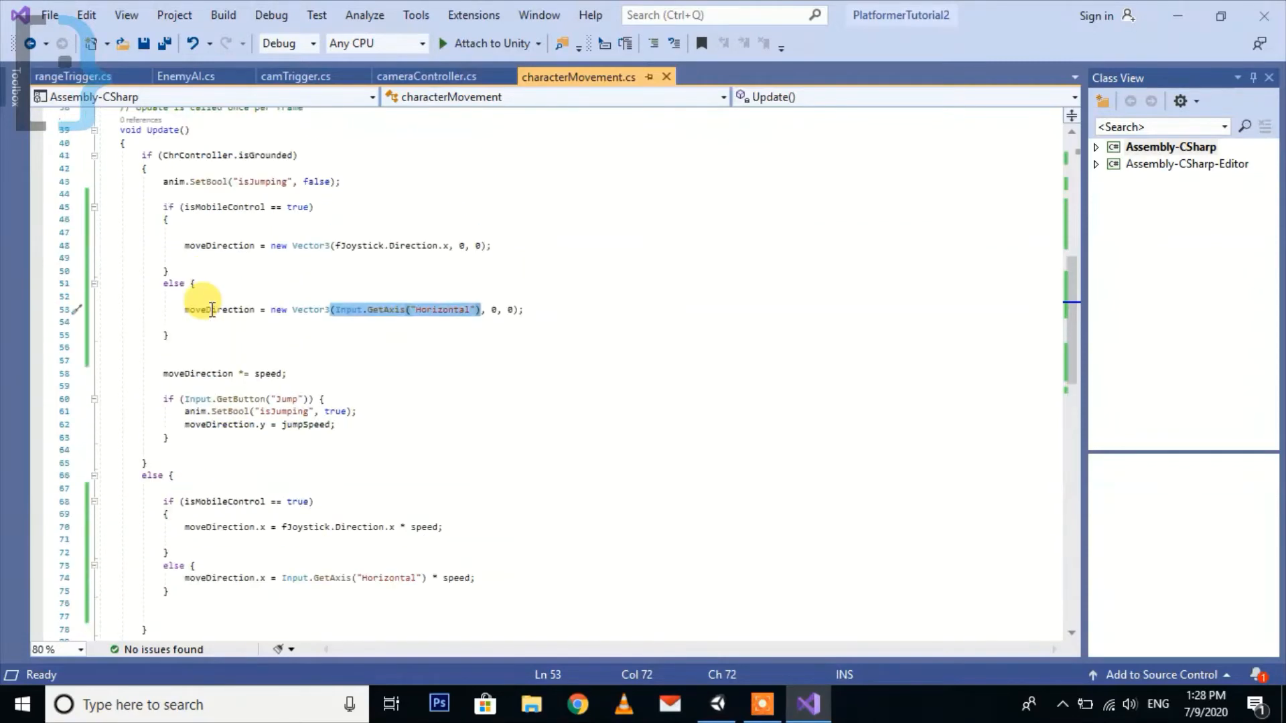
{"action": "scroll", "scroll_direction": "down", "scroll_amount": 3}
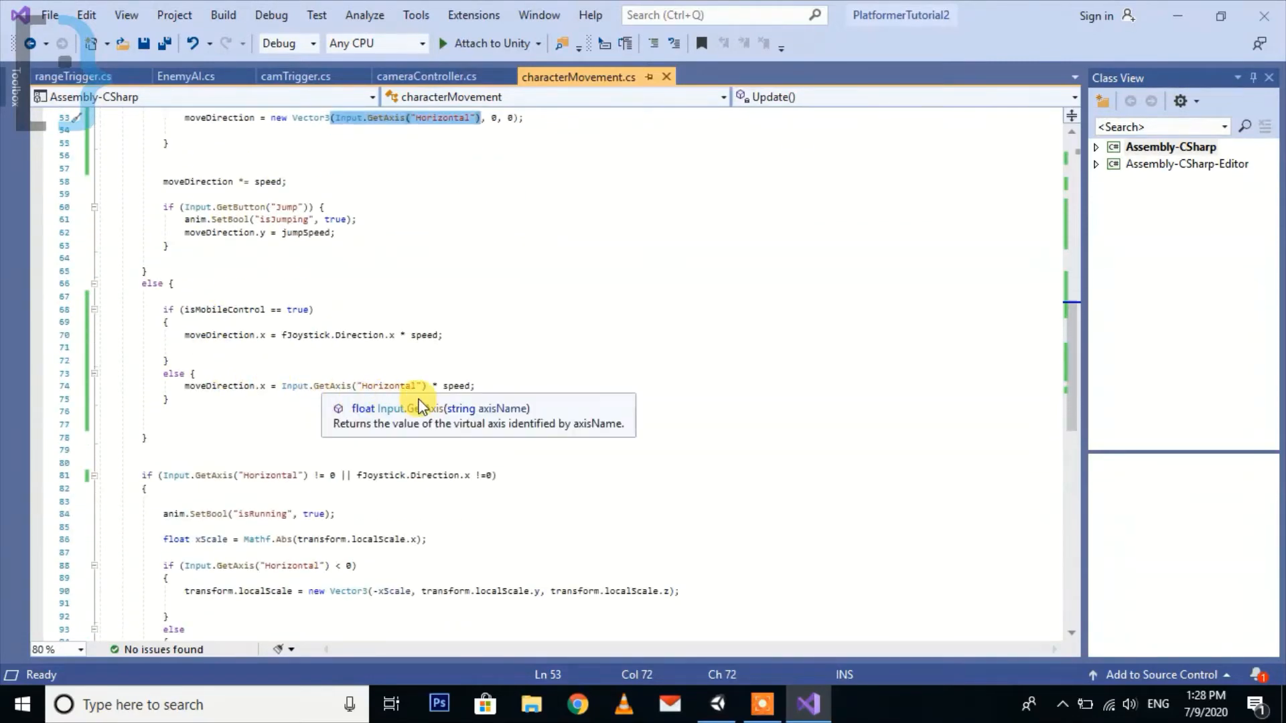
{"action": "mouse_move", "coordinate": [418, 402]}
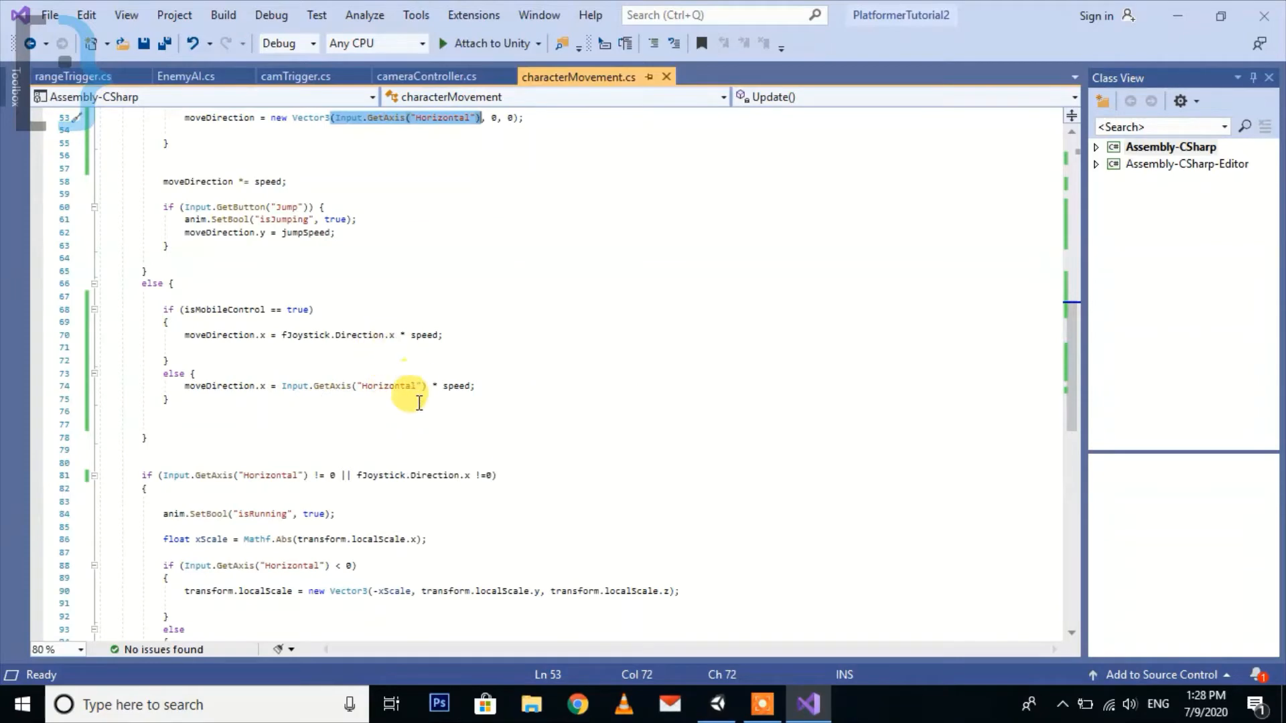
{"action": "scroll", "scroll_direction": "down", "scroll_amount": 3}
{"action": "type", "text": " || "}
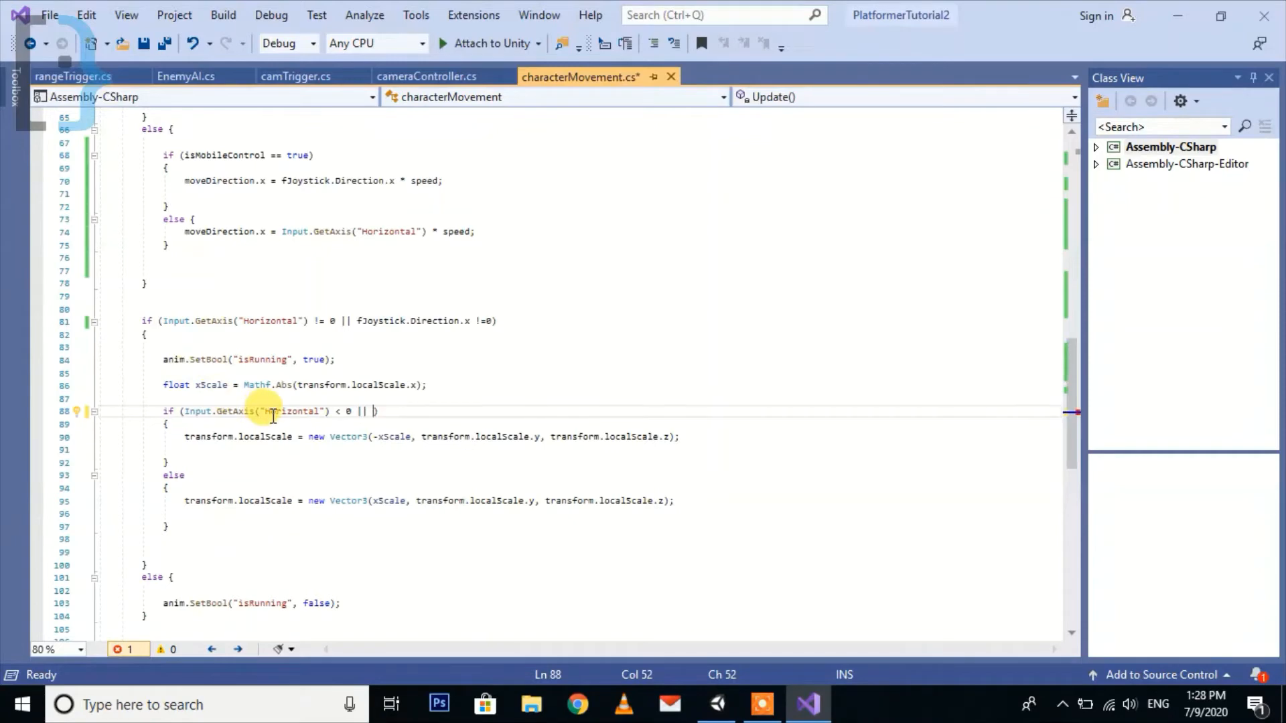
- Add || fJoystick.Direction.x to the flip condition, removing a mistyped > sign
{"action": "type", "text": "jo"}
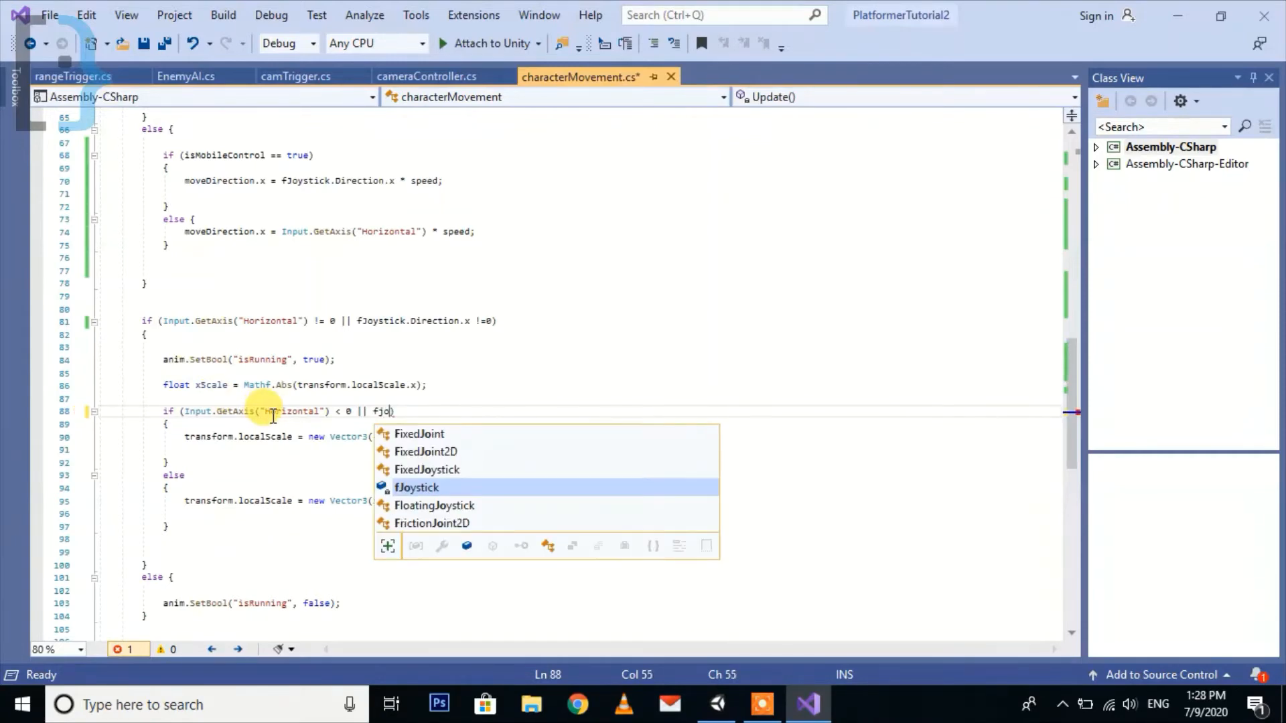
{"action": "type", "text": ".d"}
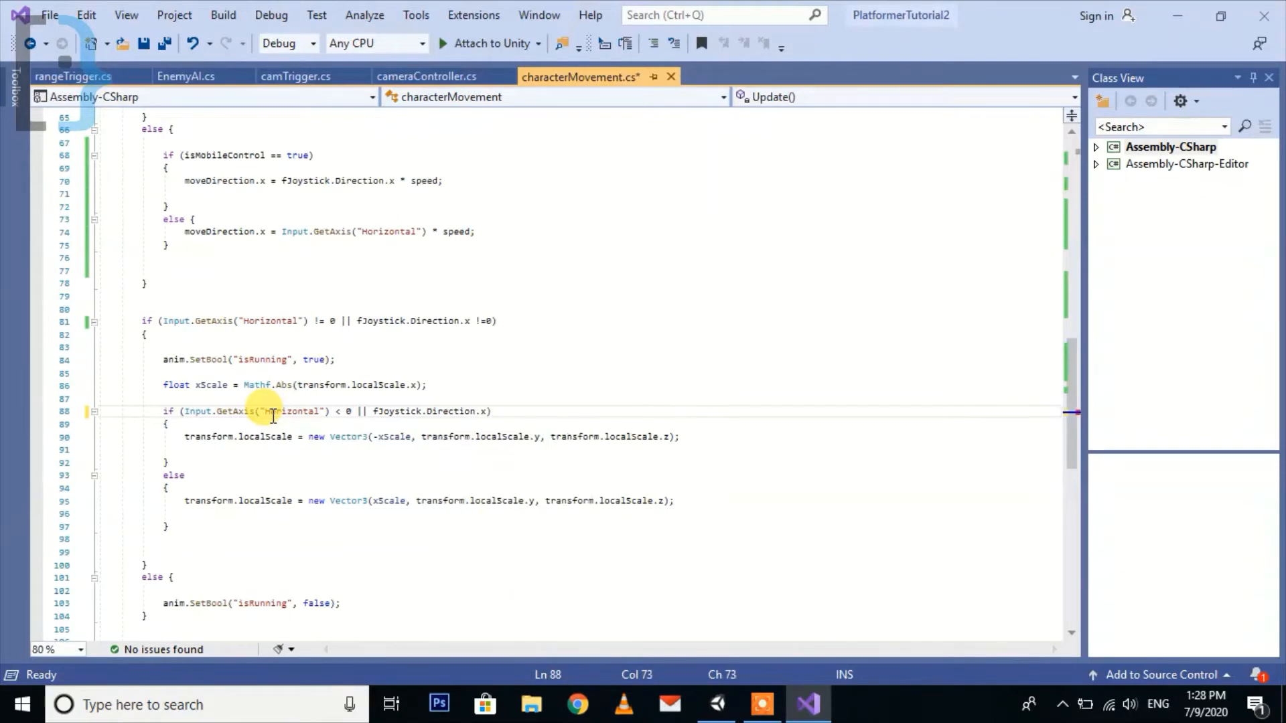
{"action": "type", "text": ">"}
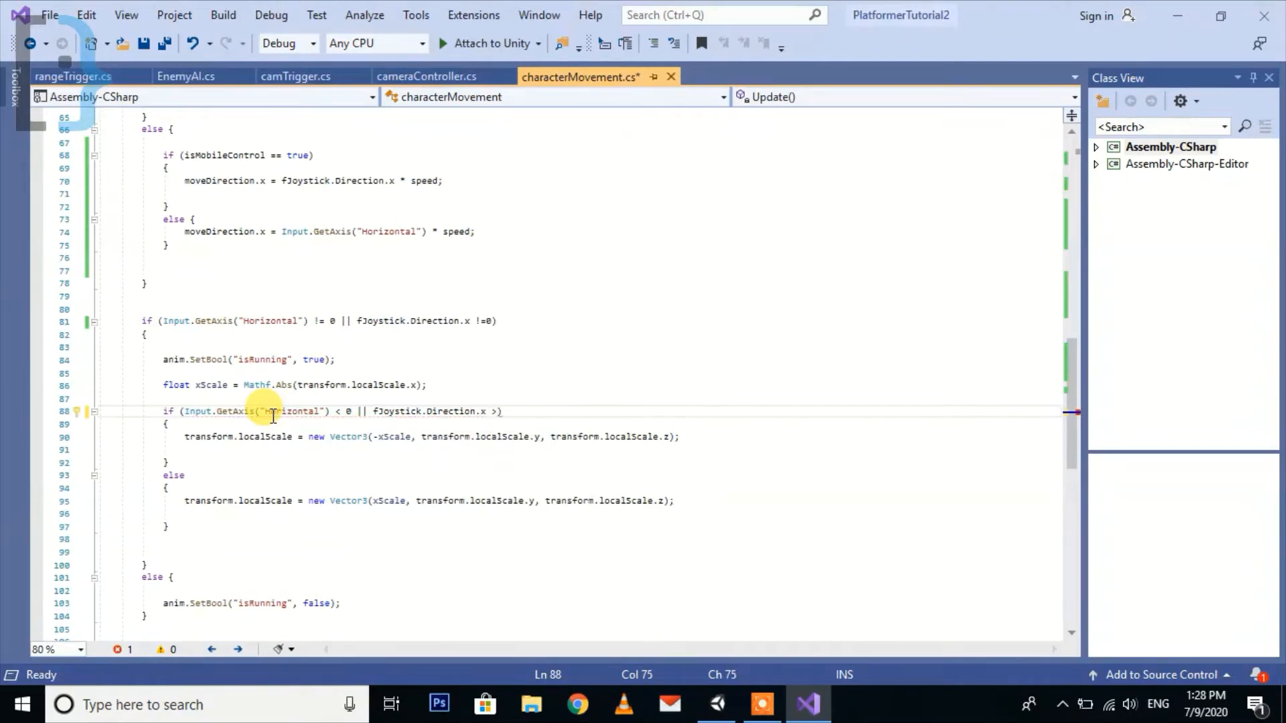
{"action": "key", "text": "Backspace"}
{"action": "type", "text": "< 0"}
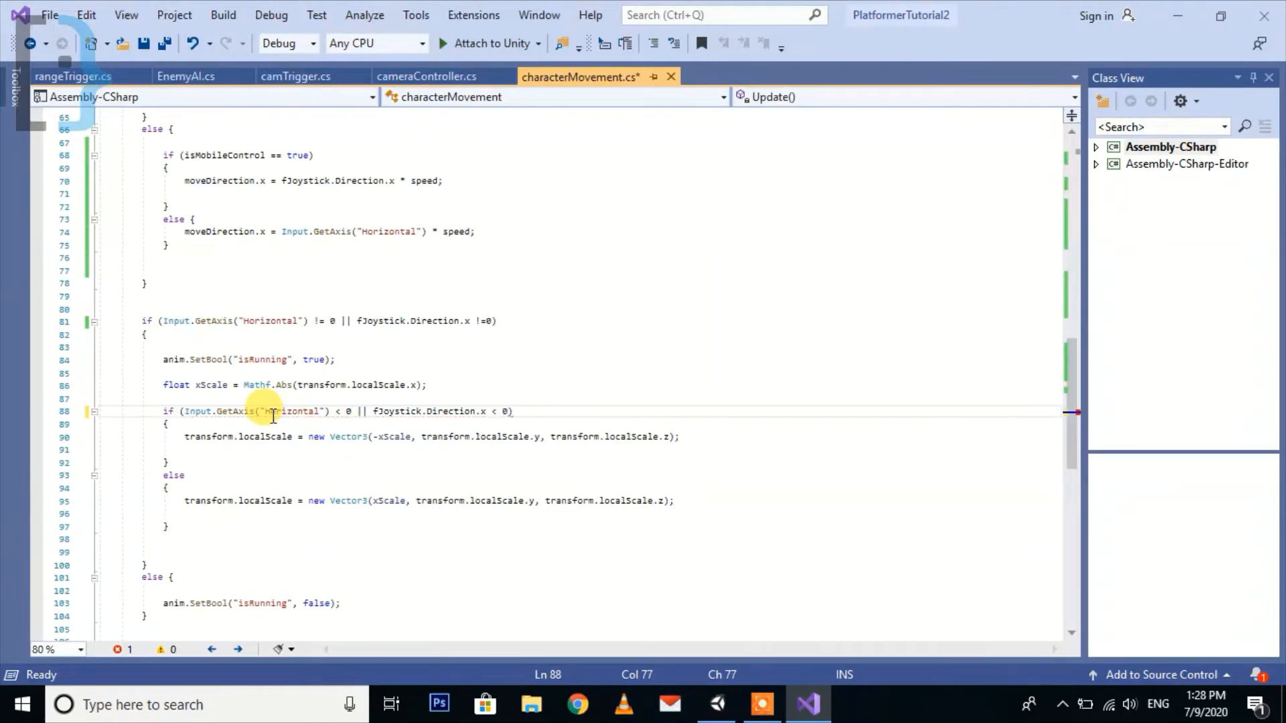
- Save the script with the completed fJoystick.Direction.x < 0 flip condition
{"action": "key", "text": "ctrl+s"}
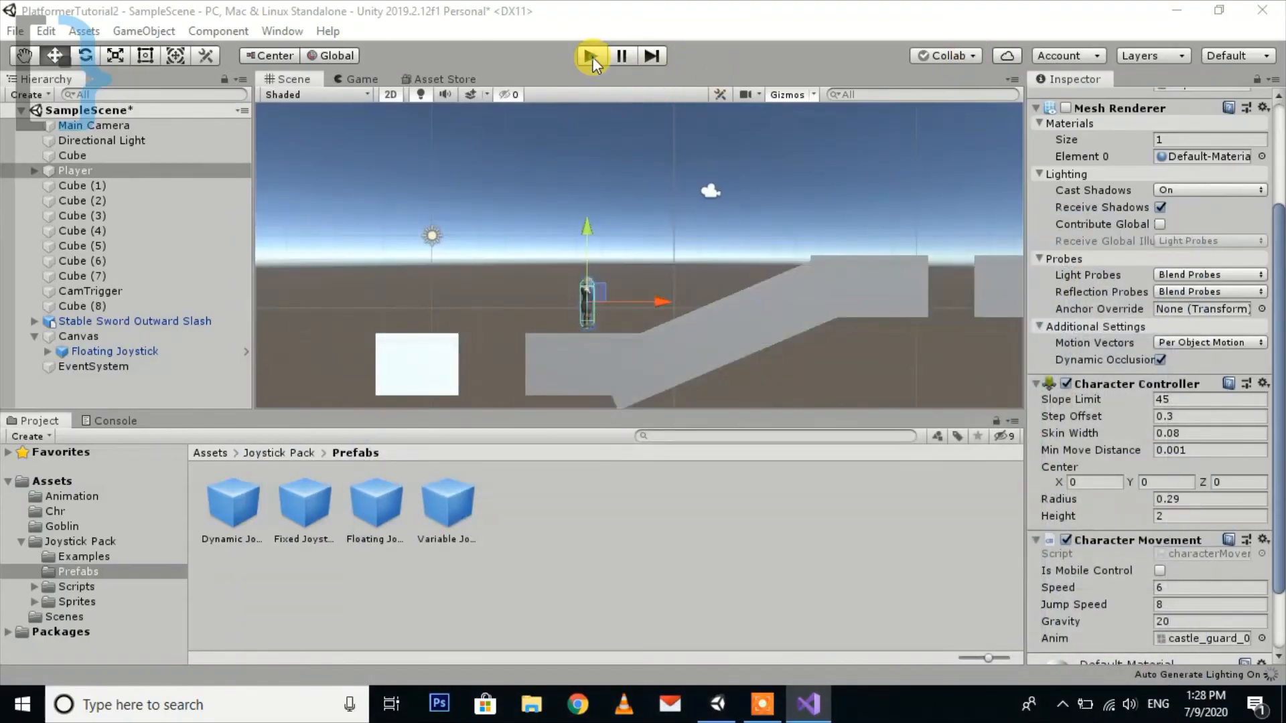
{"action": "left_click", "coordinate": [589, 55]}
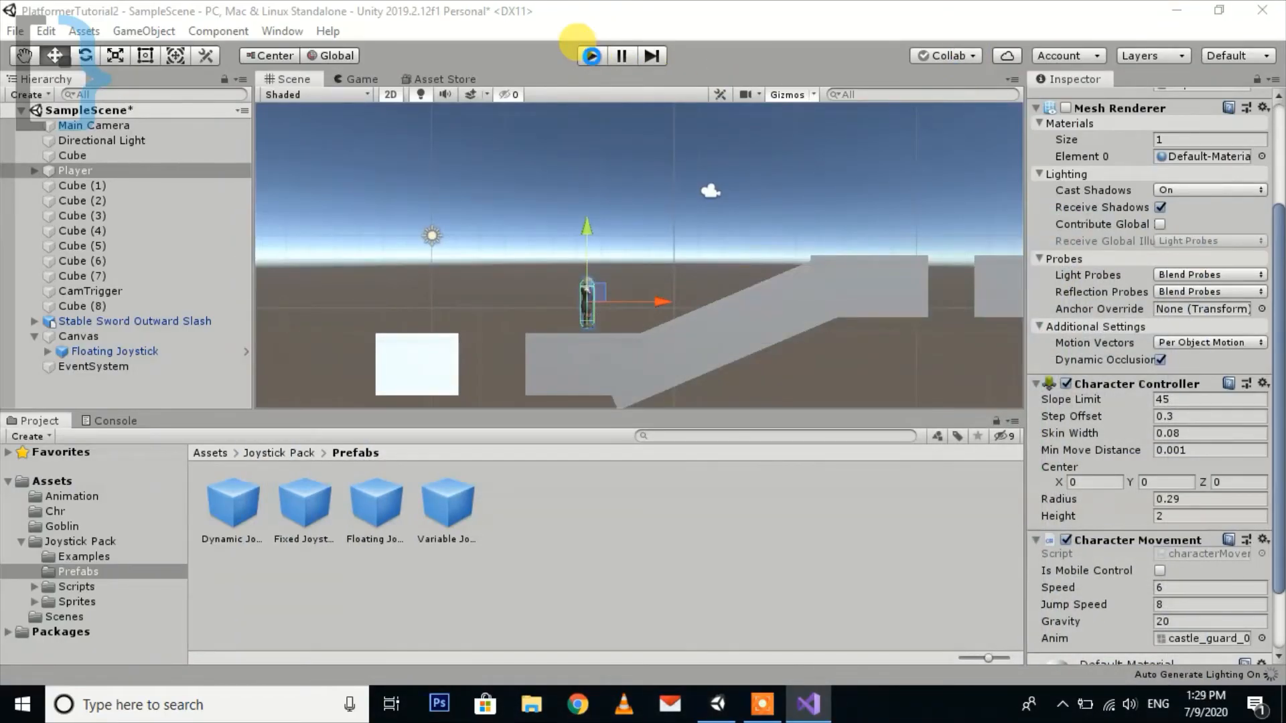
{"action": "left_click", "coordinate": [590, 55]}
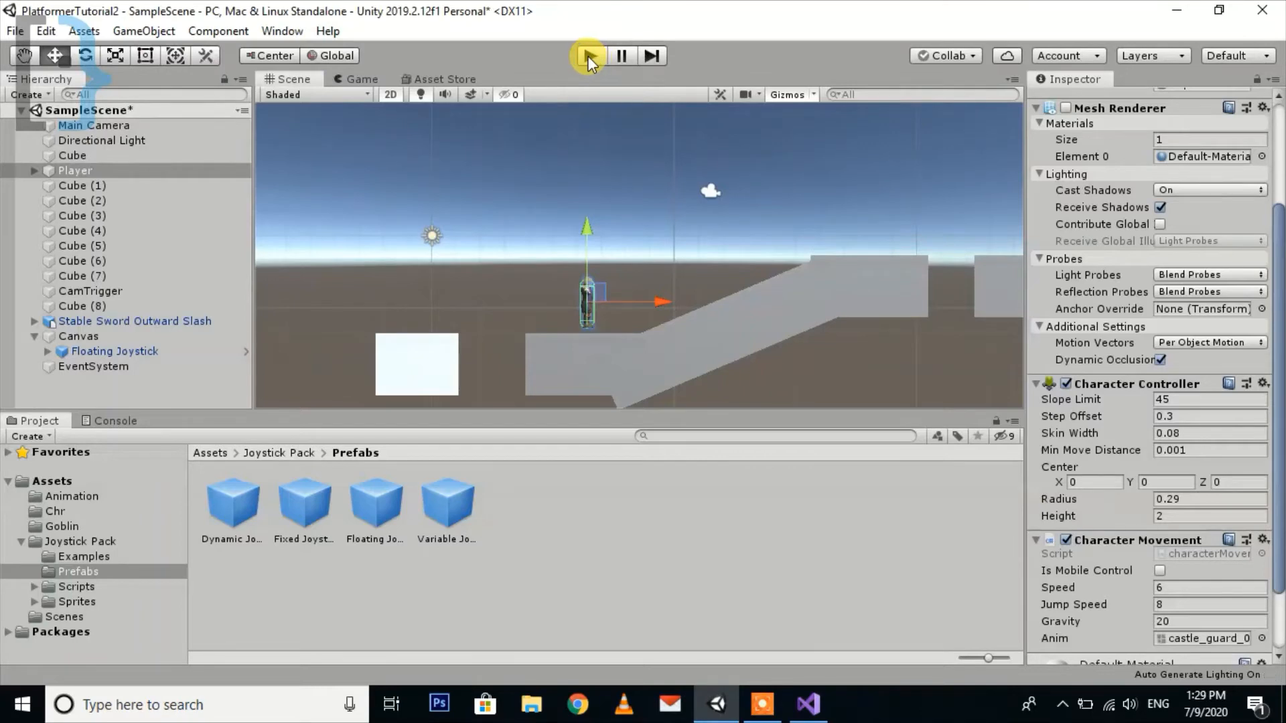
{"action": "left_click", "coordinate": [587, 55]}
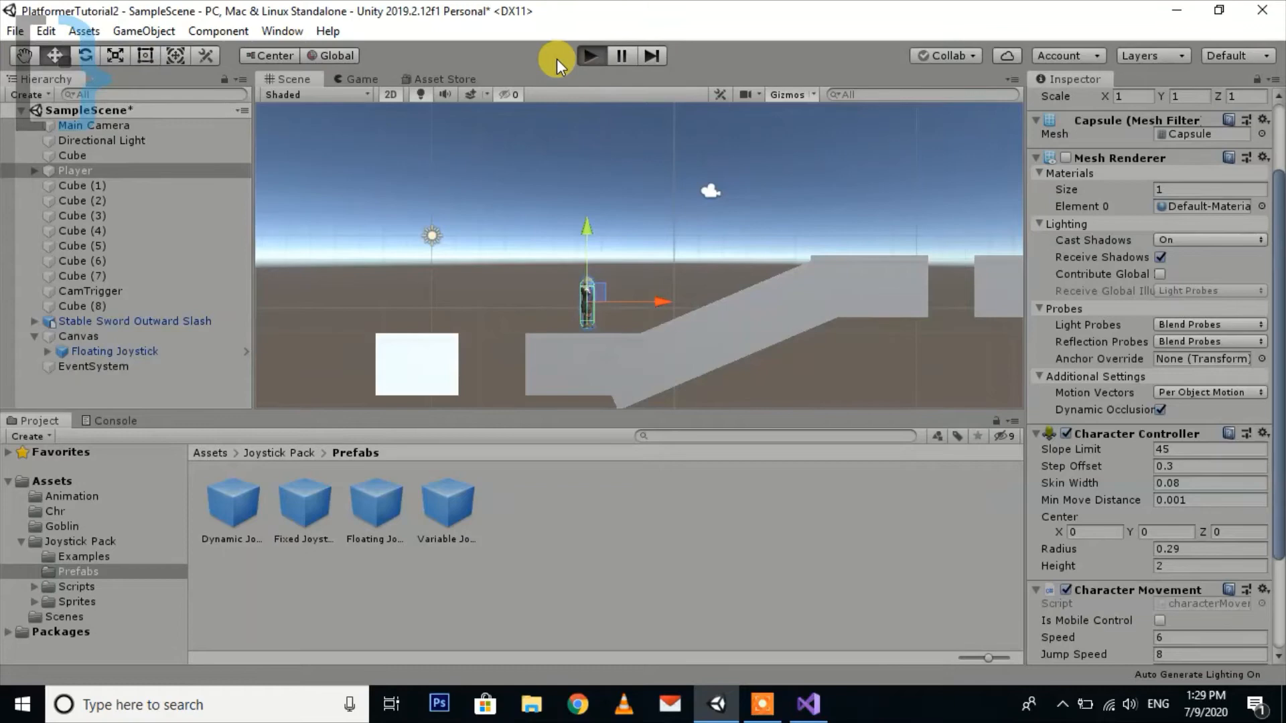
{"action": "left_click", "coordinate": [589, 55]}
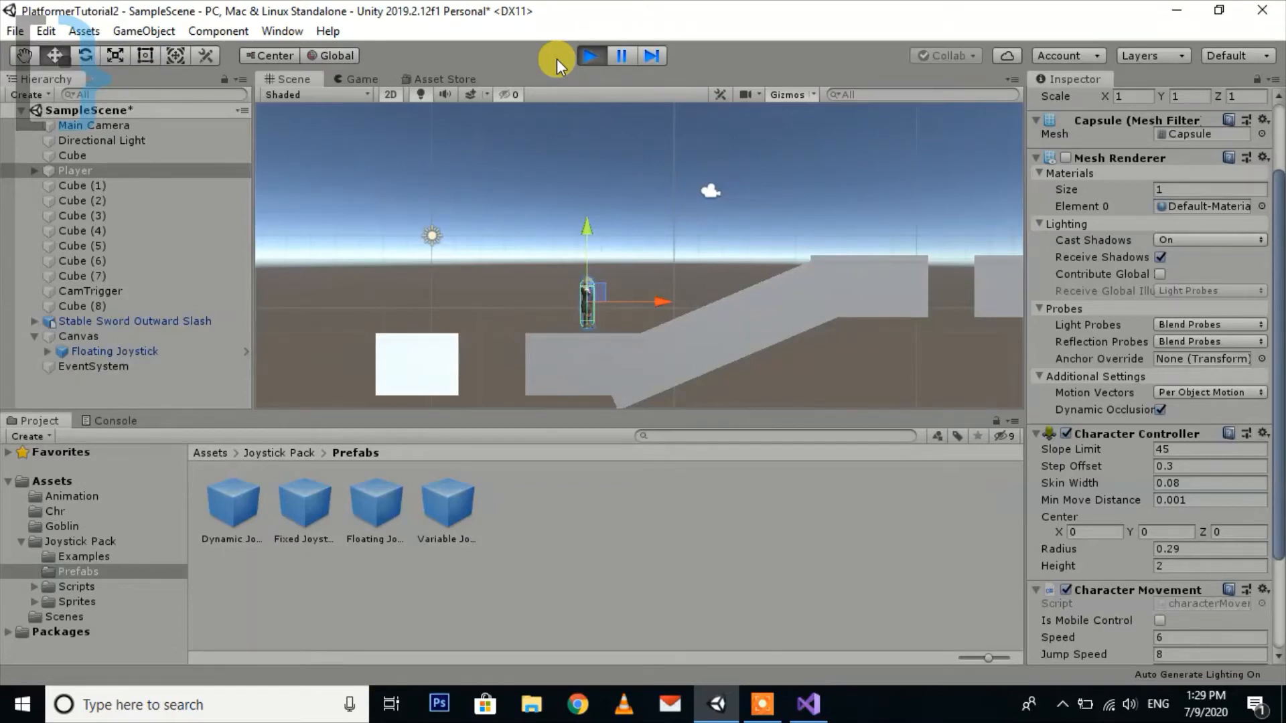
{"action": "left_click", "coordinate": [590, 55]}
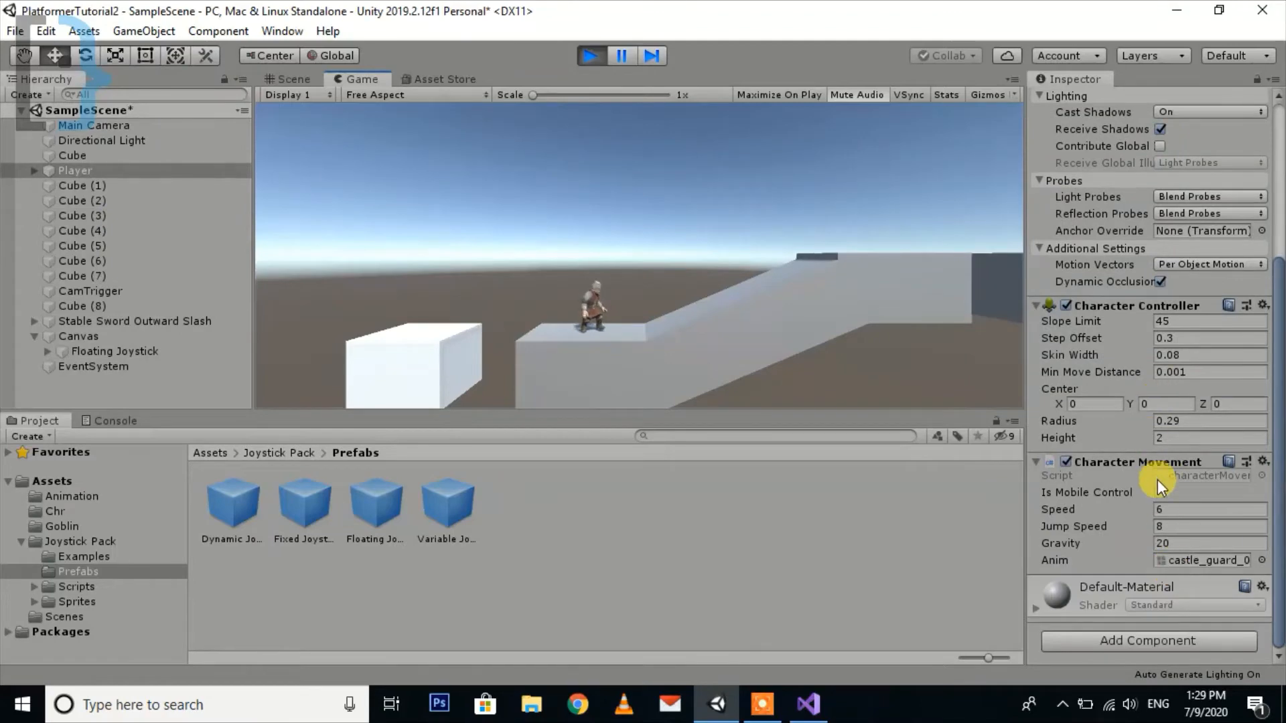
{"action": "left_click", "coordinate": [1160, 492]}
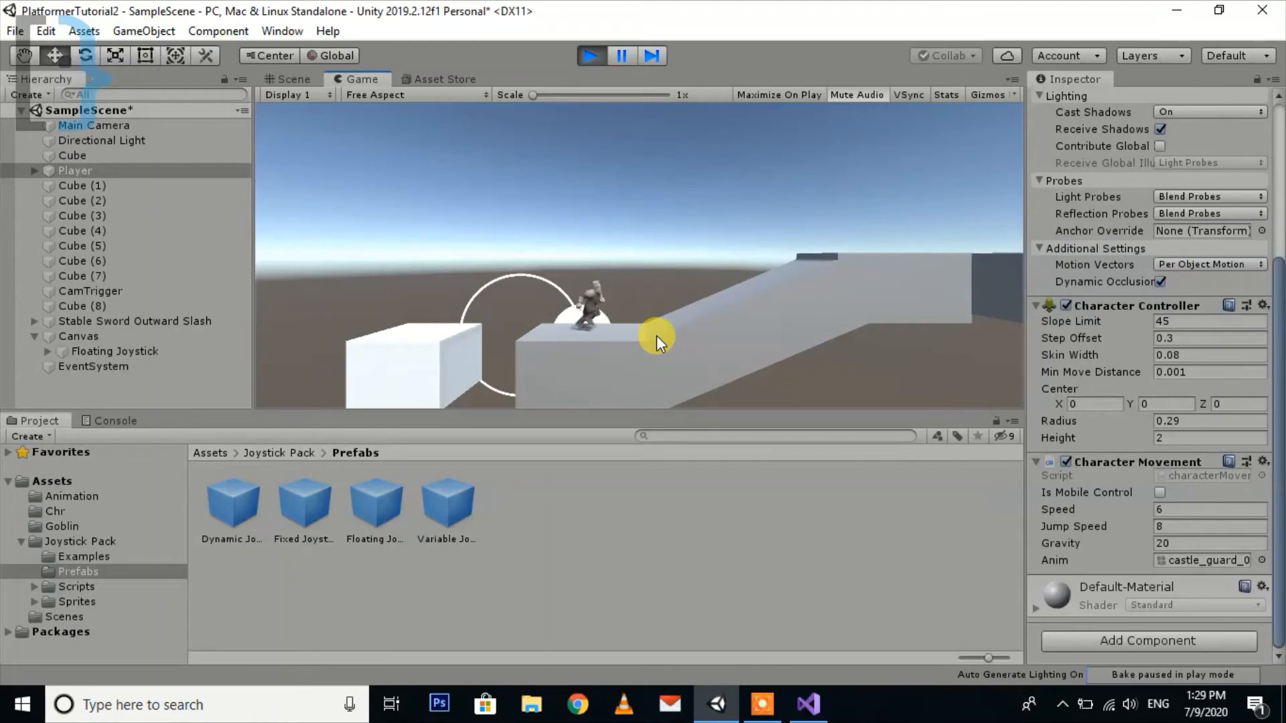
{"action": "left_click", "coordinate": [115, 351]}
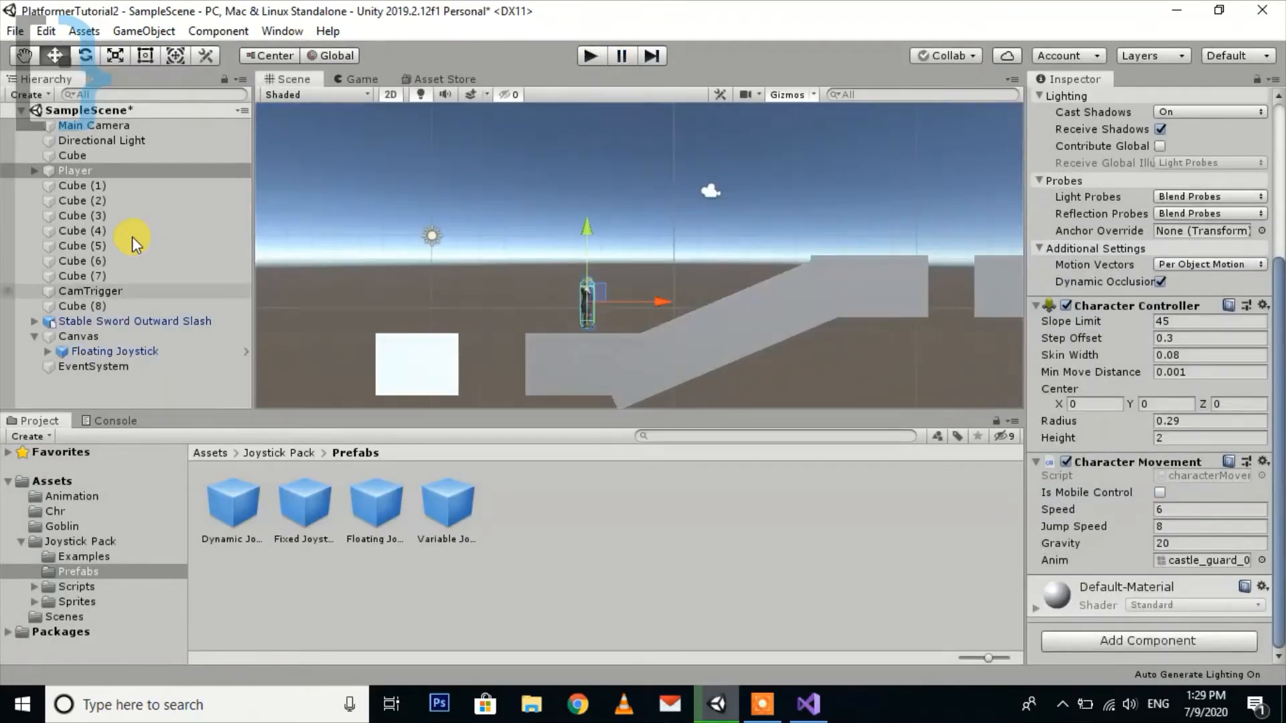
- Set the Canvas Plane Distance to 5 and start a play-test
{"action": "left_click", "coordinate": [78, 336]}
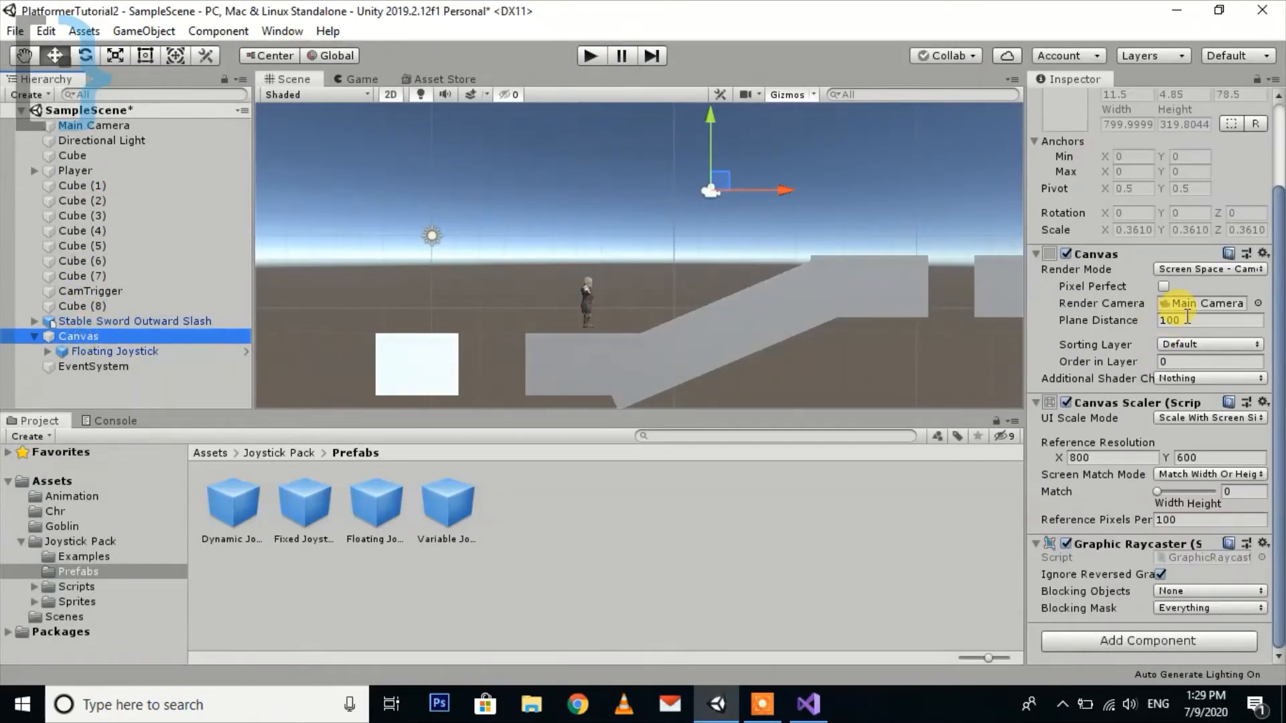
{"action": "type", "text": "5"}
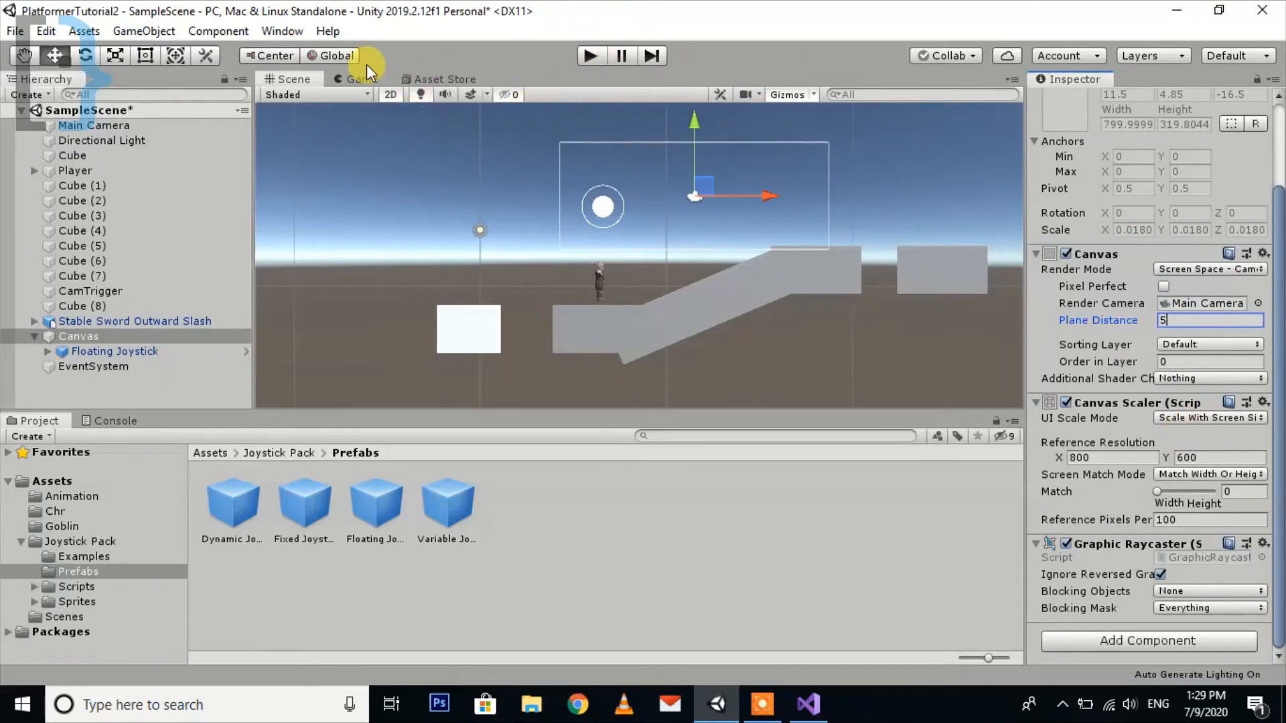
{"action": "left_click", "coordinate": [590, 55]}
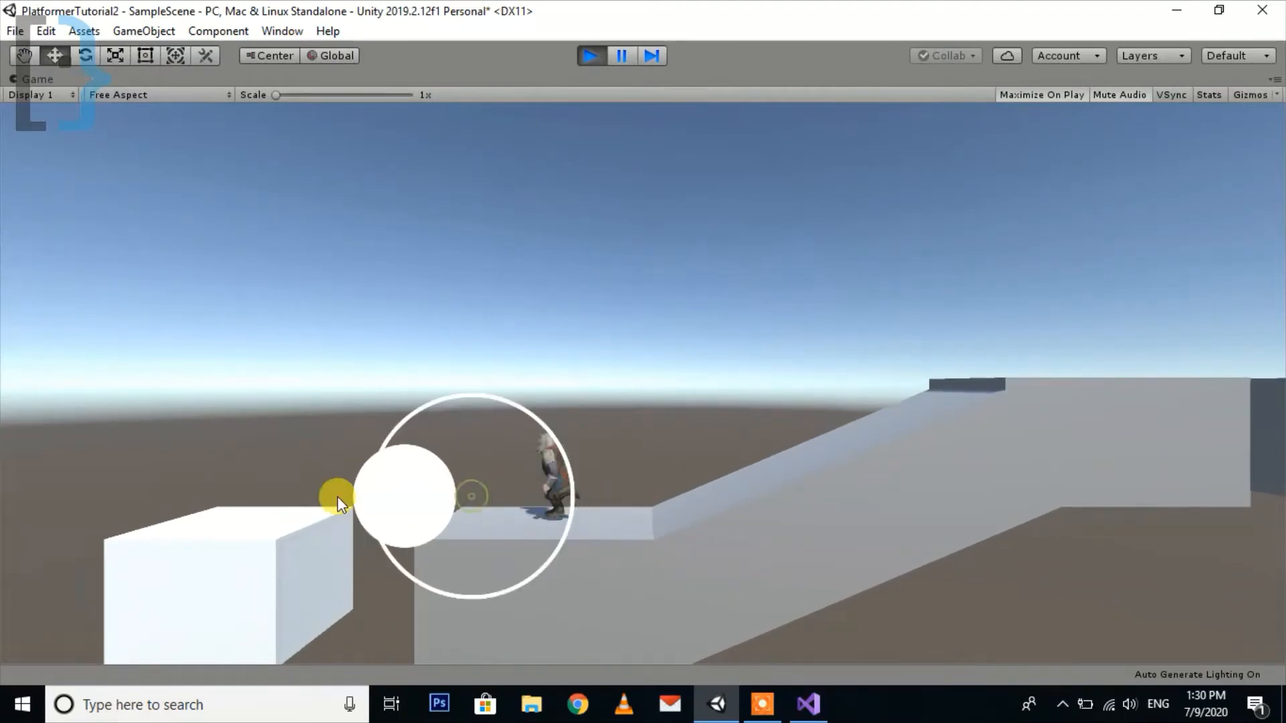
- Un-maximize the Game view, select the Player for mobile control, and maximize again to test
{"action": "left_click", "coordinate": [1274, 93]}
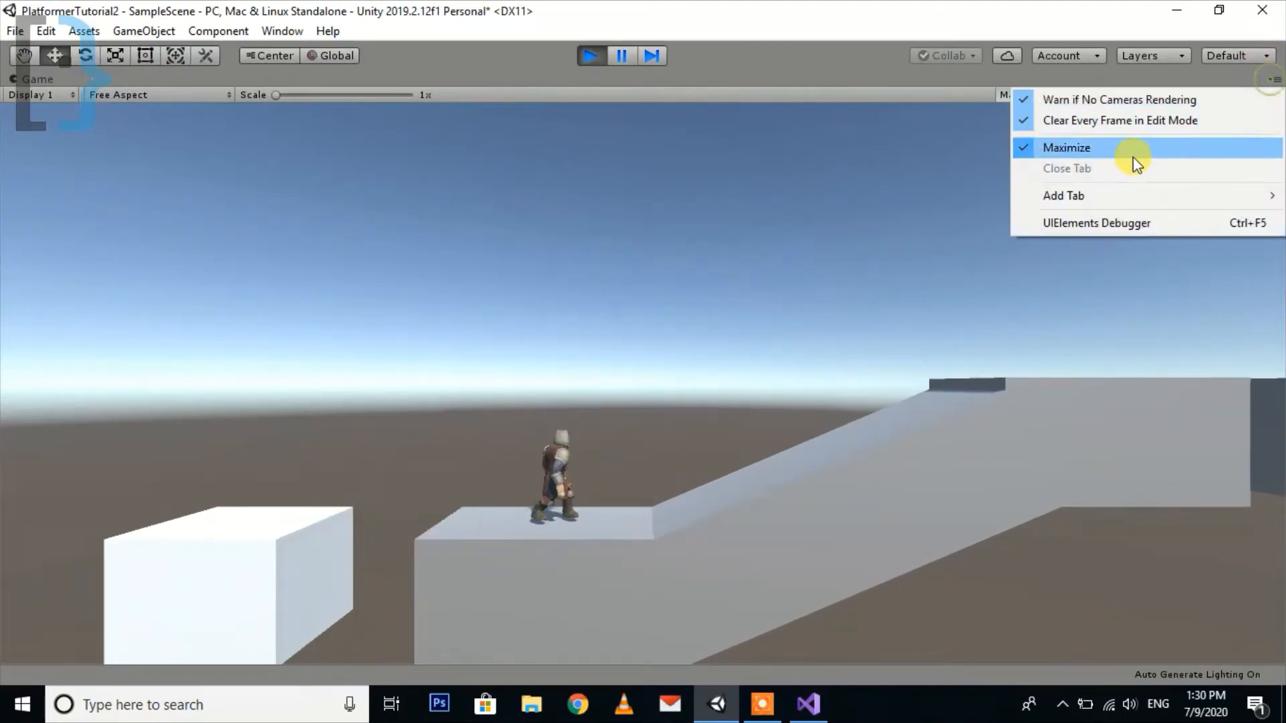
{"action": "left_click", "coordinate": [1067, 148]}
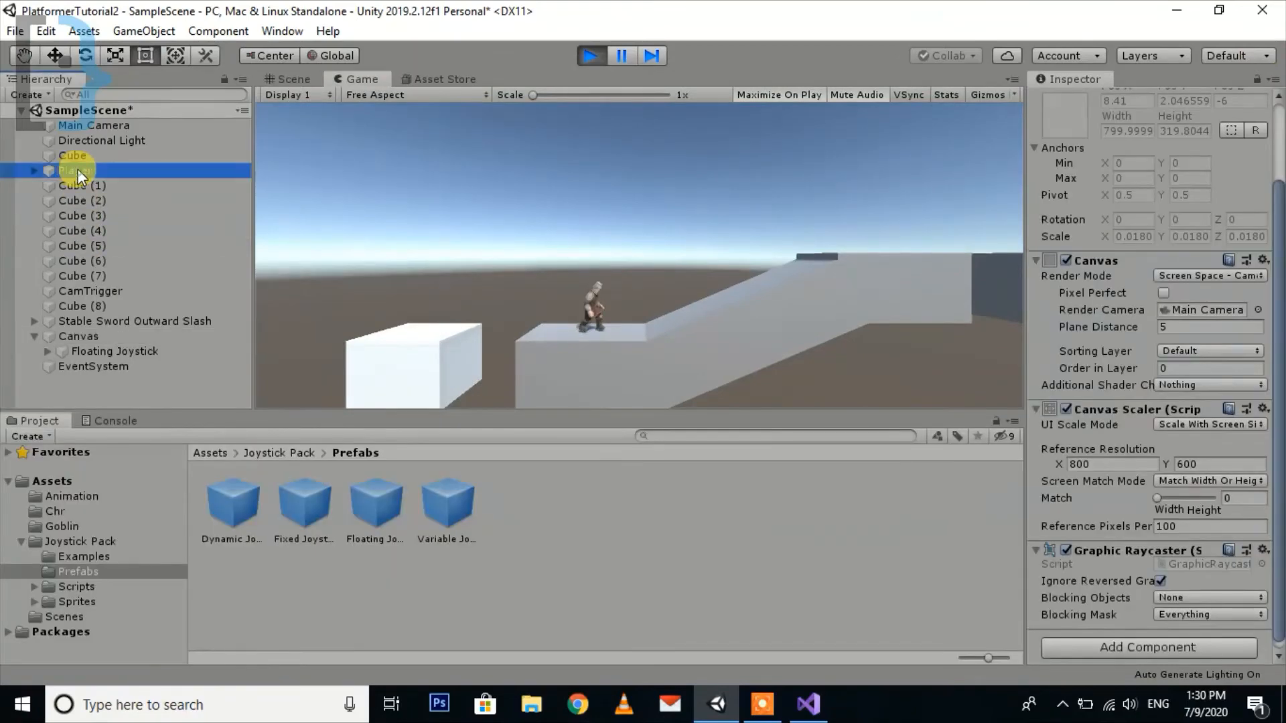
{"action": "left_click", "coordinate": [75, 170]}
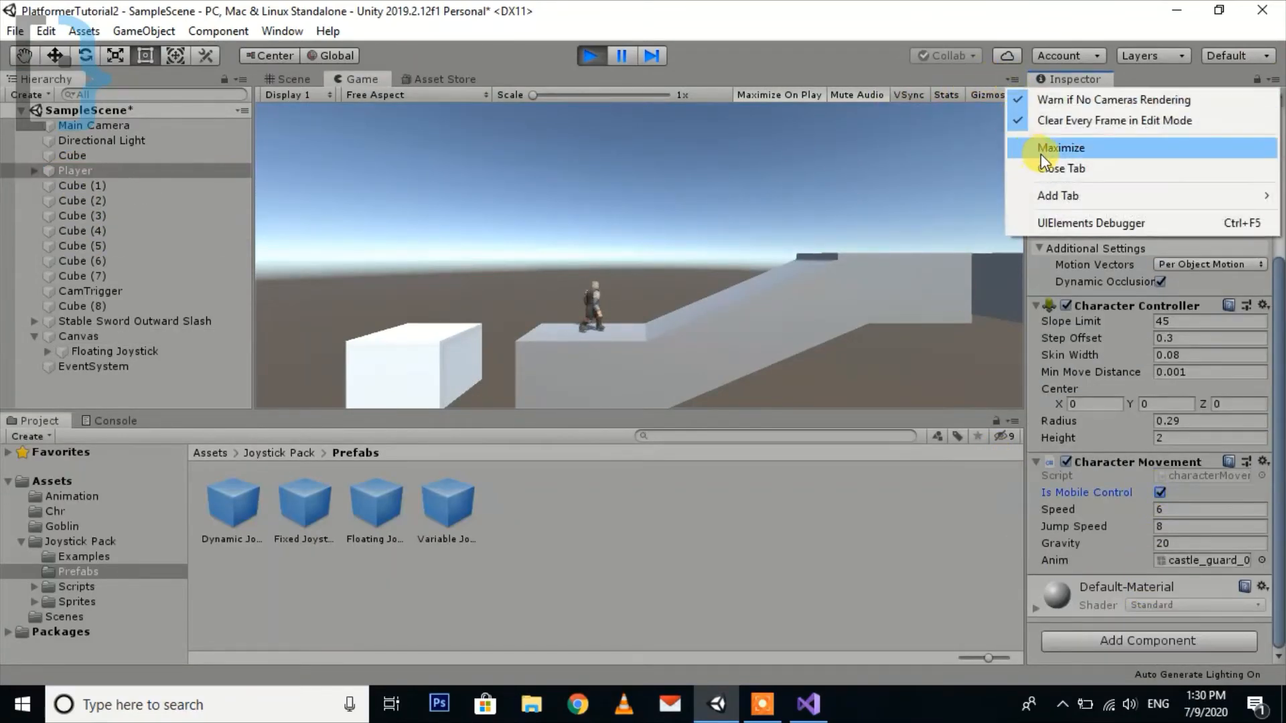
{"action": "left_click", "coordinate": [1061, 147]}
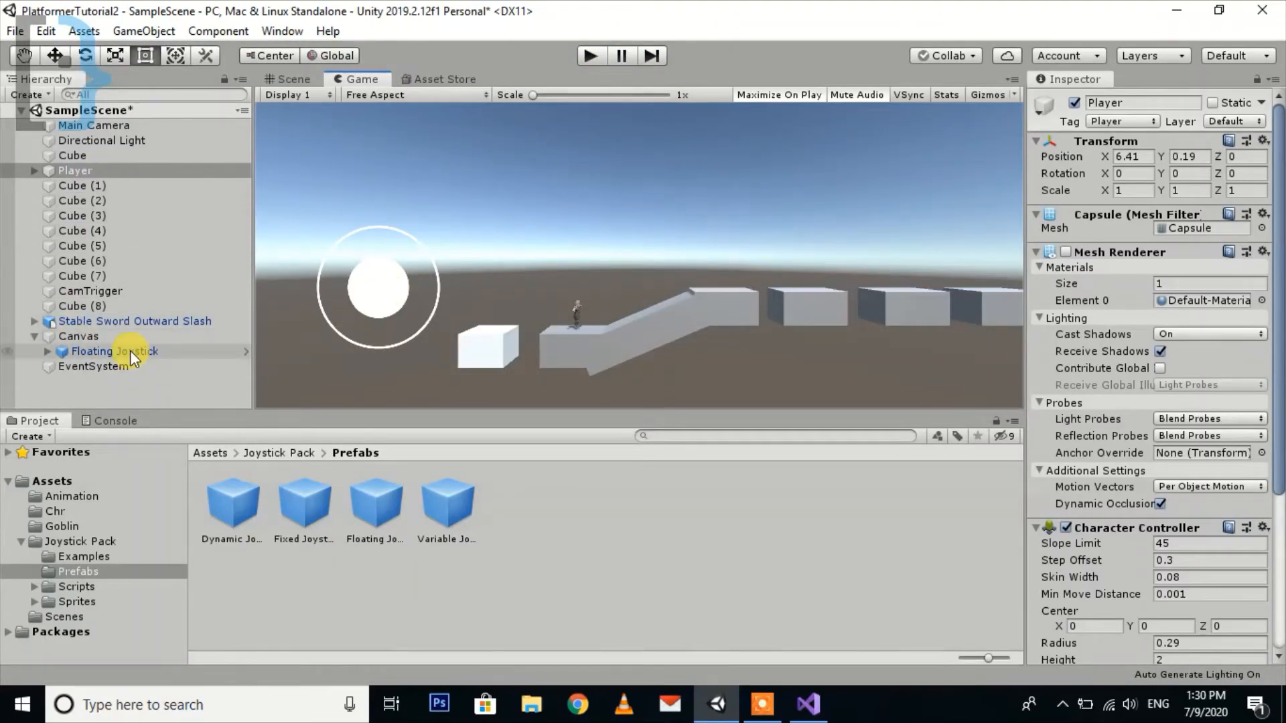
- Scale the joystick Background to 0.7, collapse the Canvas, and go to the Asset Store
{"action": "left_click", "coordinate": [60, 351]}
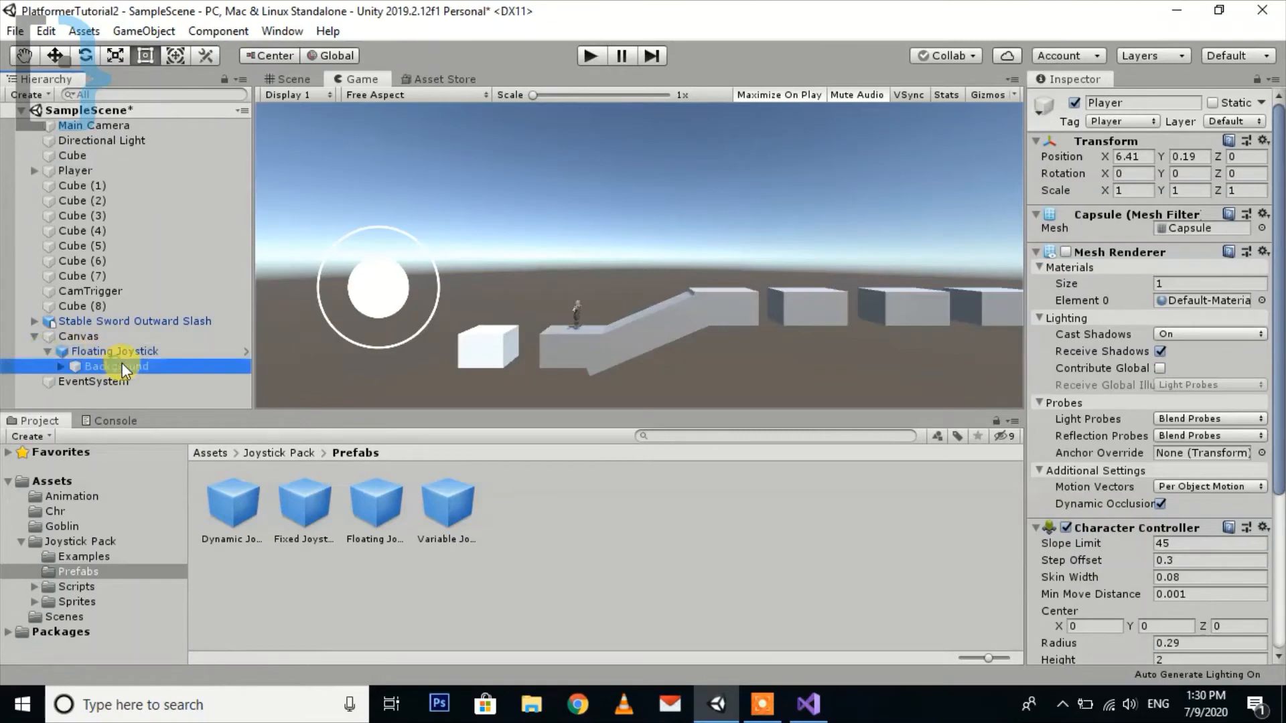
{"action": "left_click", "coordinate": [115, 365]}
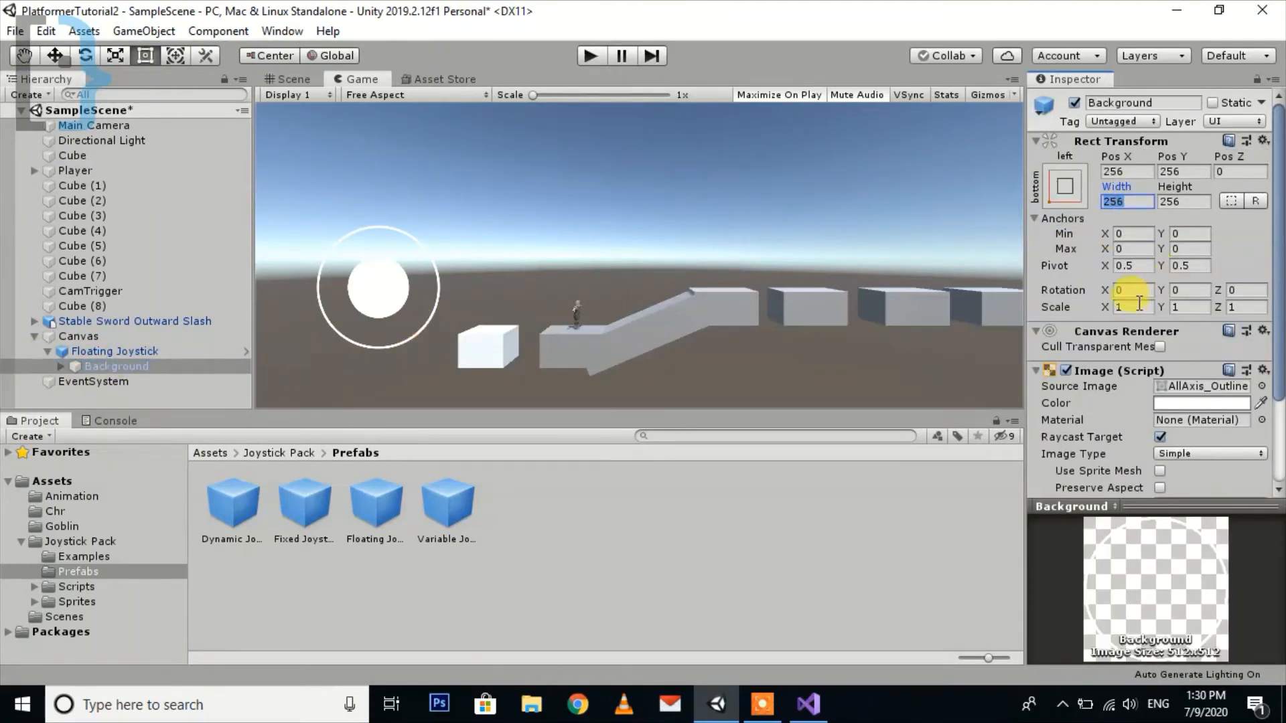
{"action": "type", "text": "0.7"}
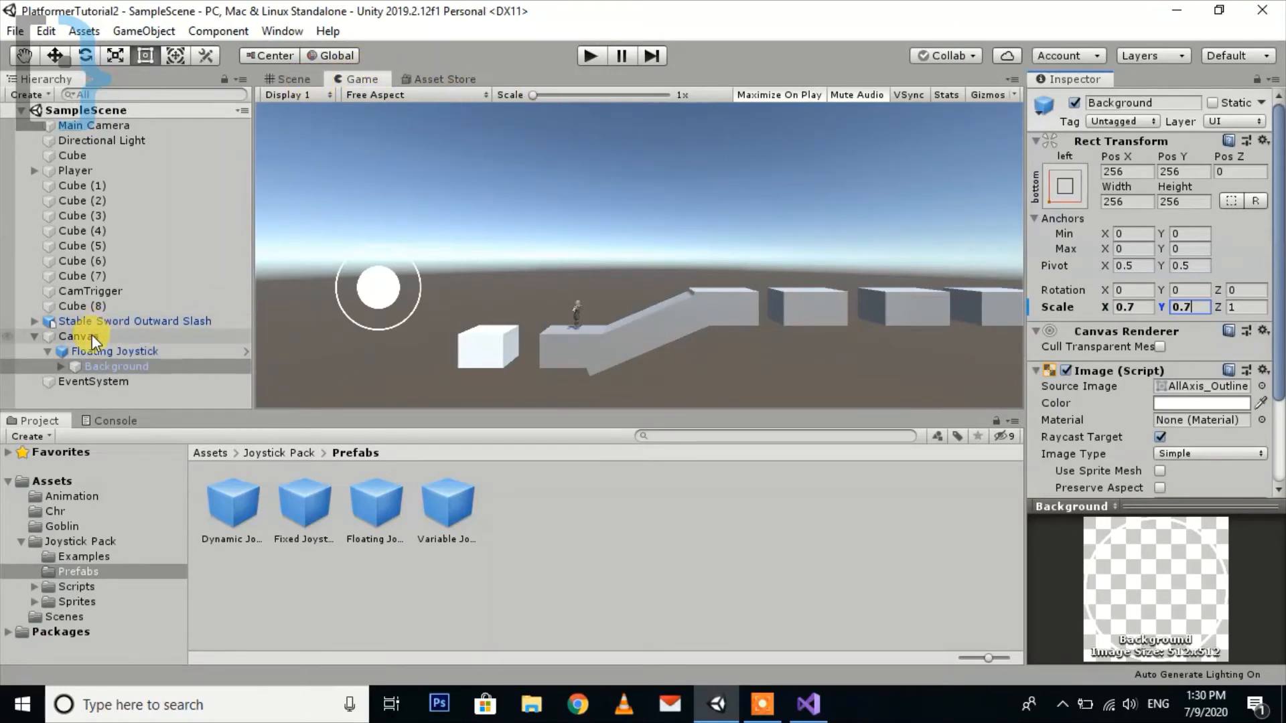
{"action": "left_click", "coordinate": [79, 337]}
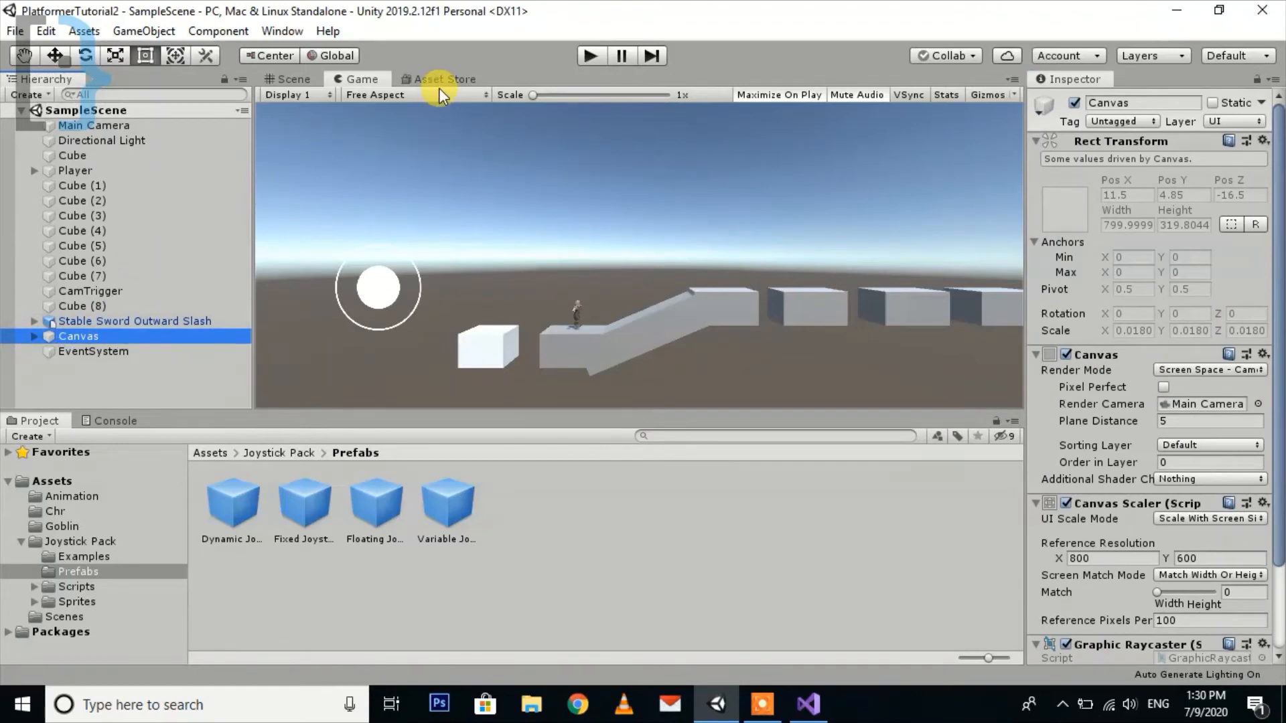
{"action": "left_click", "coordinate": [443, 79]}
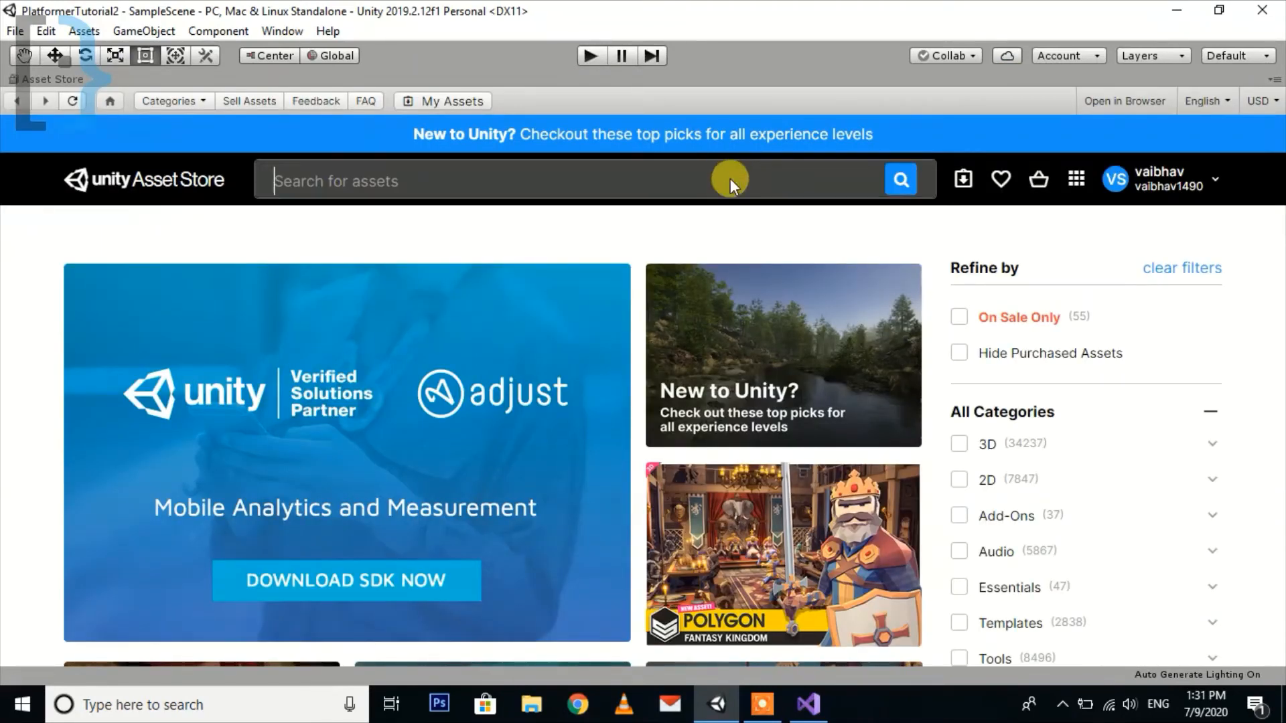
- Search the Asset Store for 'button' and browse down through the results
{"action": "type", "text": "b"}
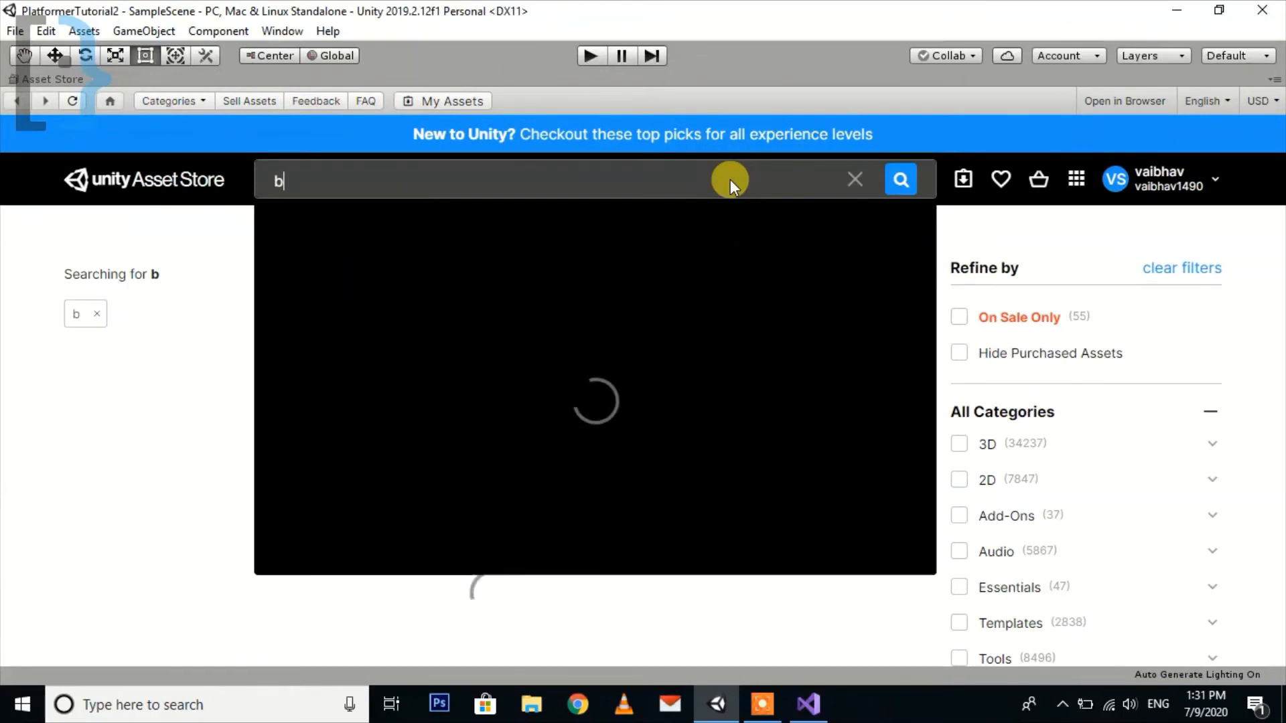
{"action": "type", "text": "utton"}
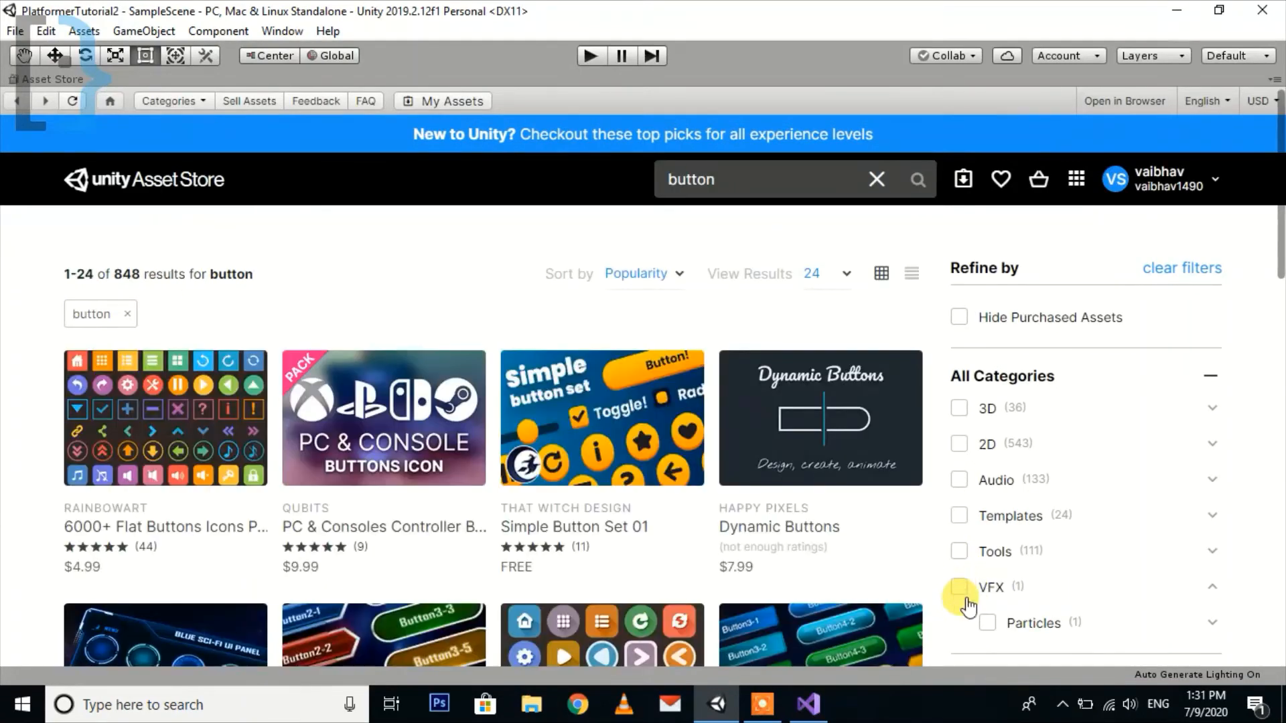
{"action": "scroll", "scroll_direction": "down", "scroll_amount": 3}
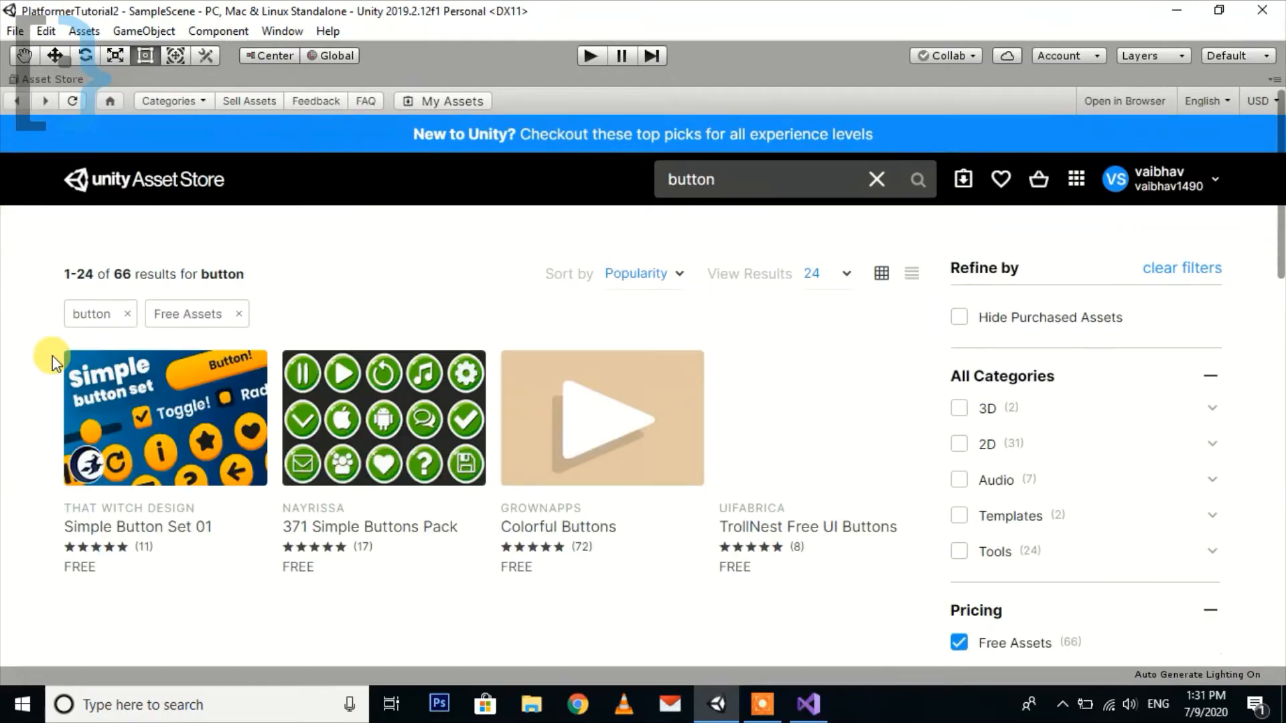
{"action": "scroll", "scroll_direction": "down", "scroll_amount": 3}
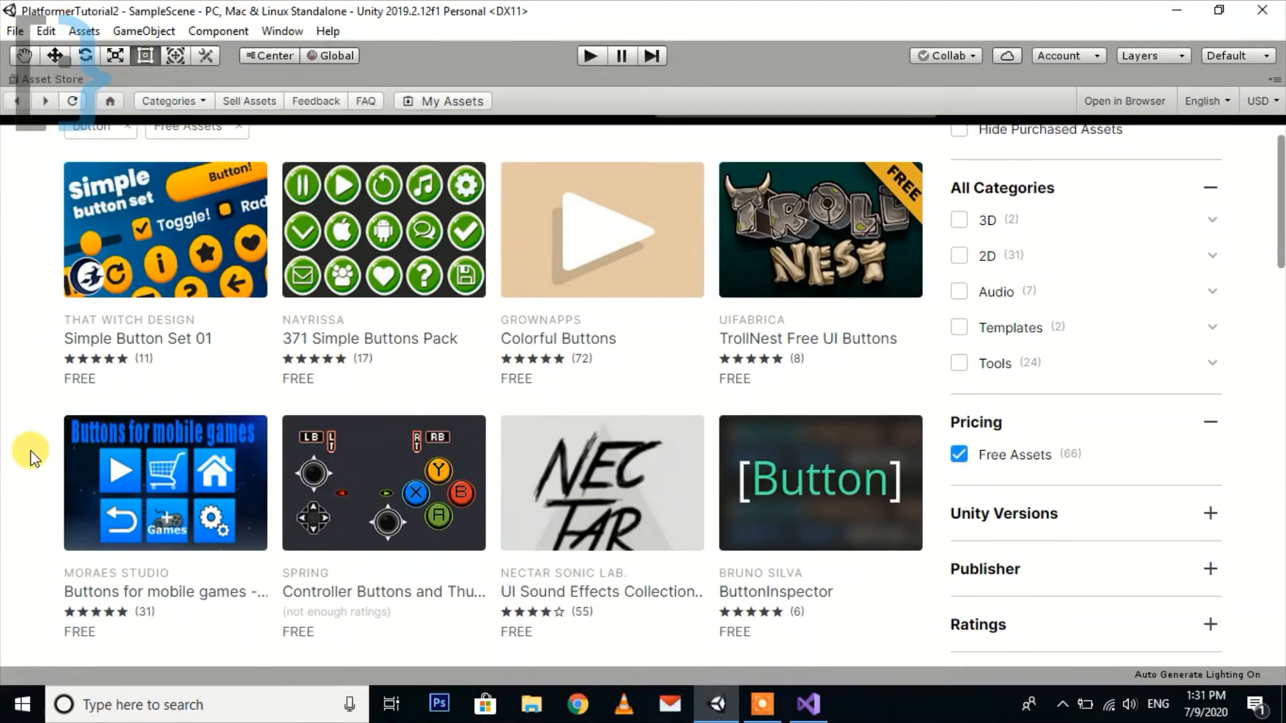
{"action": "scroll", "scroll_direction": "down", "scroll_amount": 3}
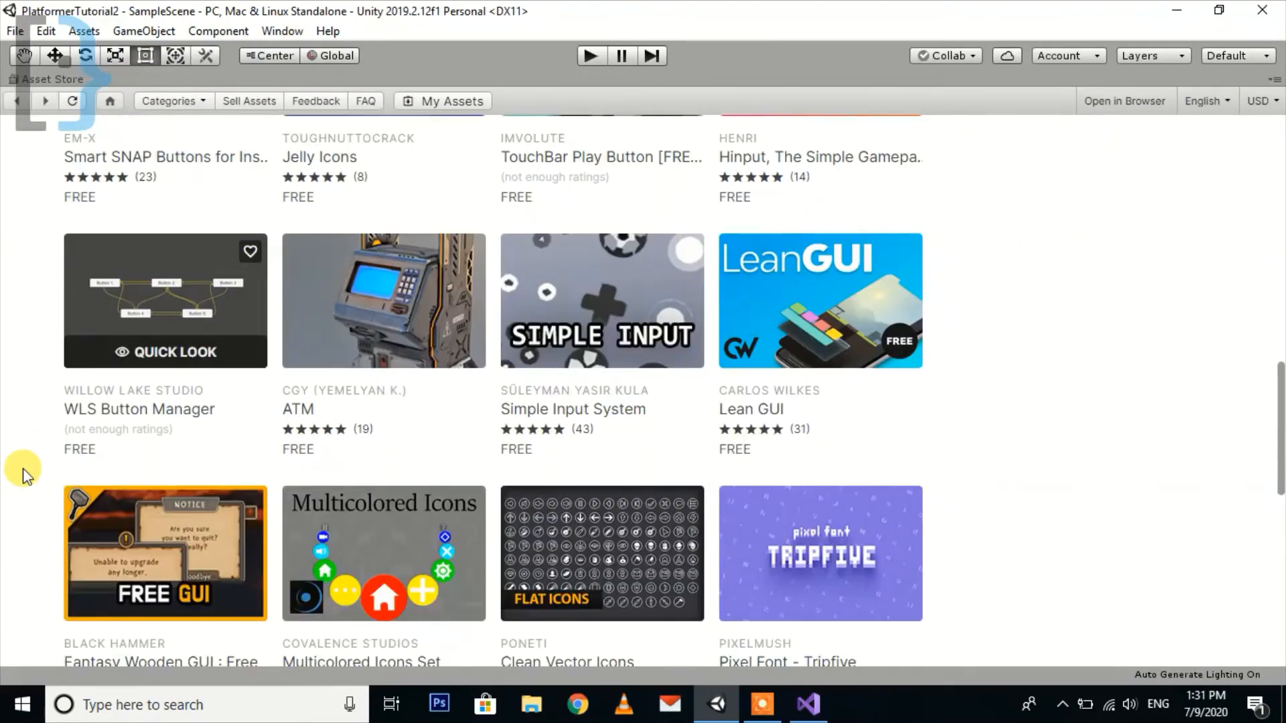
{"action": "scroll", "scroll_direction": "down", "scroll_amount": 3}
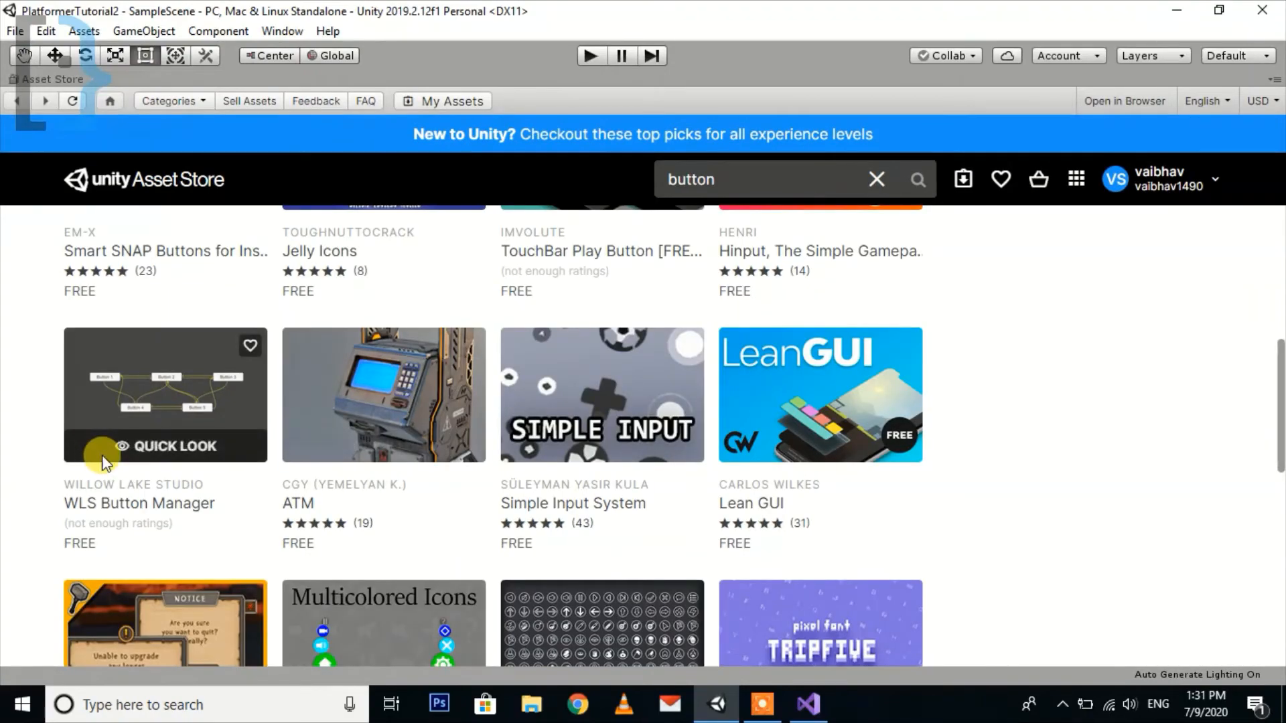
{"action": "scroll", "scroll_direction": "down", "scroll_amount": 3}
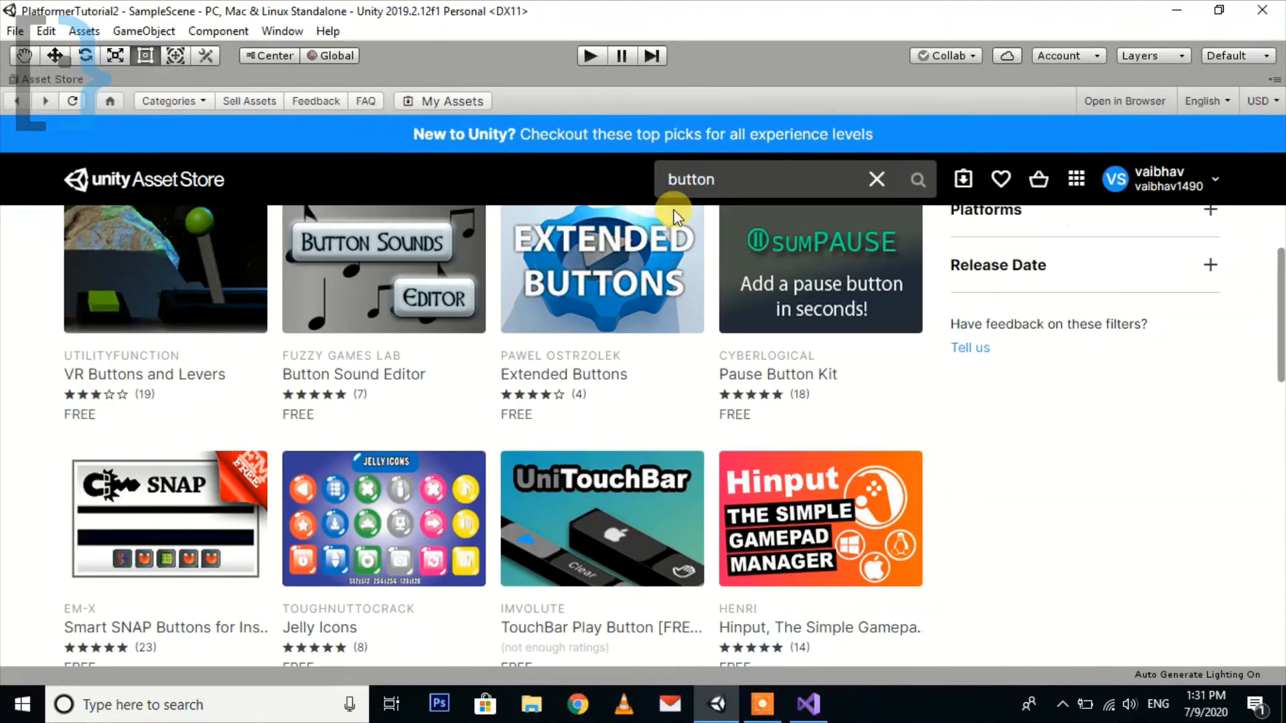
- Search for 'bubble' instead, filter to Free Assets, and choose the Glossy Bubbles pack
{"action": "left_click", "coordinate": [738, 180]}
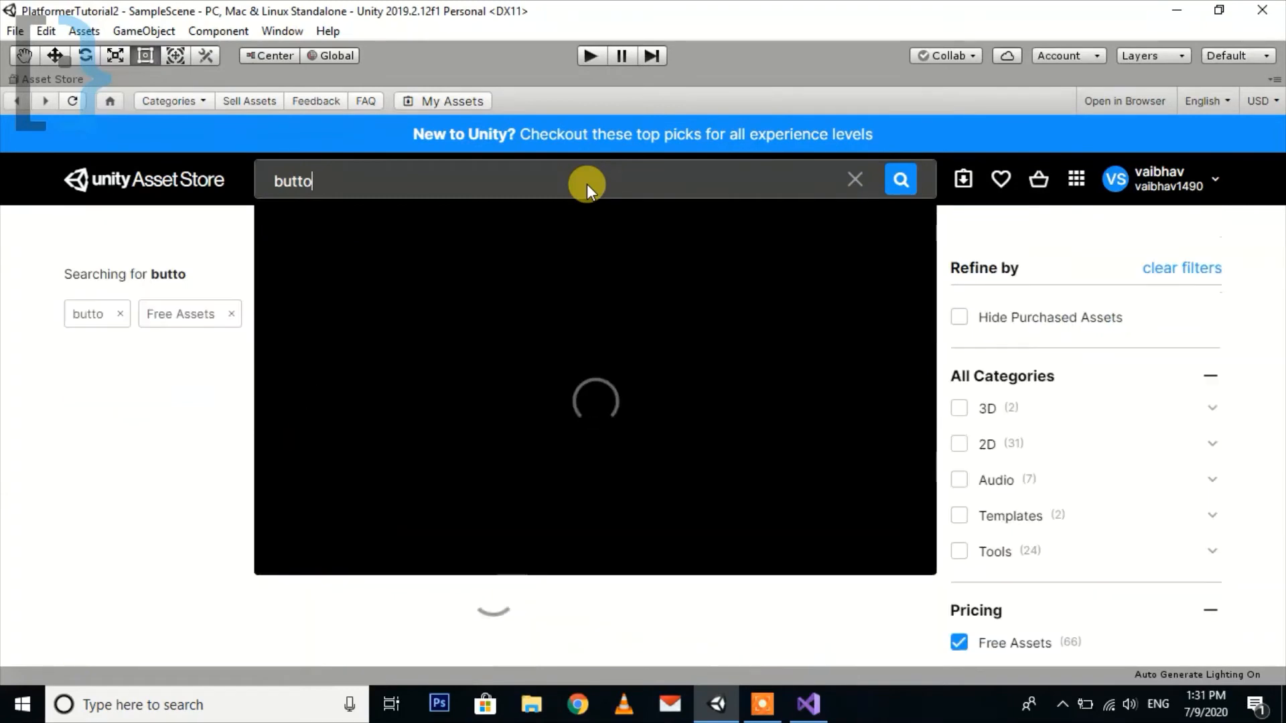
{"action": "key", "text": "BackSpace"}
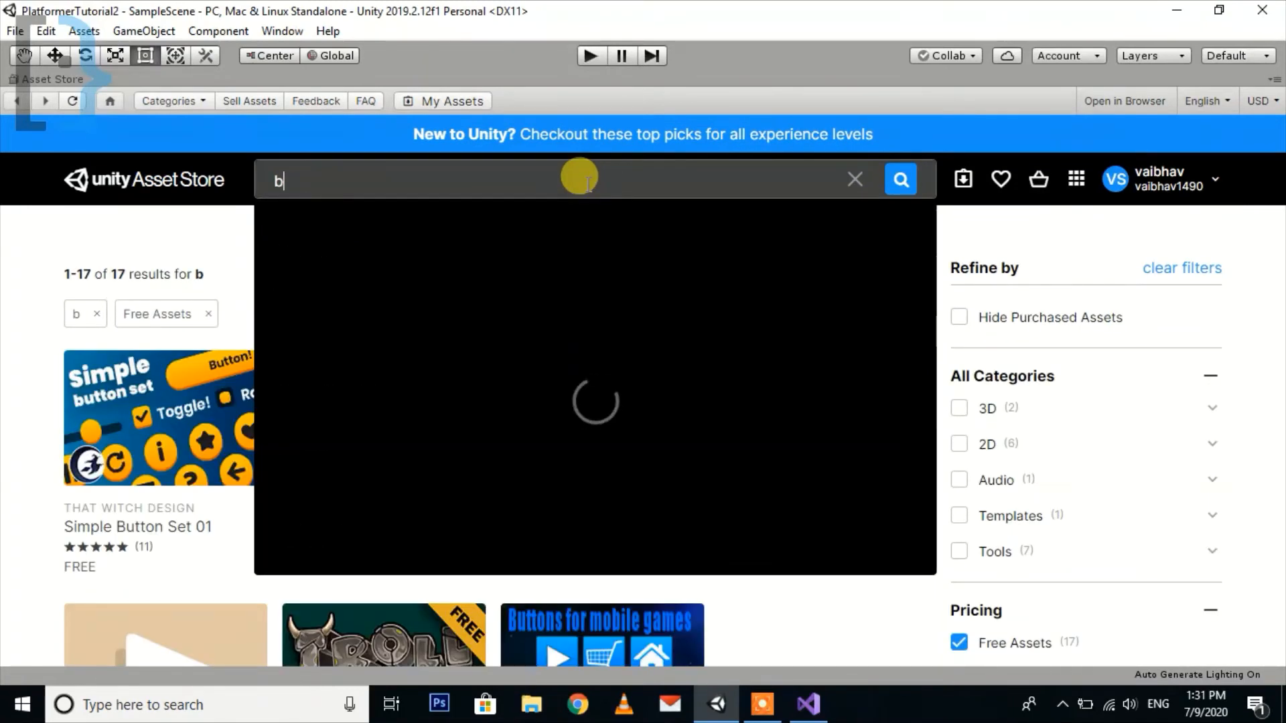
{"action": "type", "text": "ubble"}
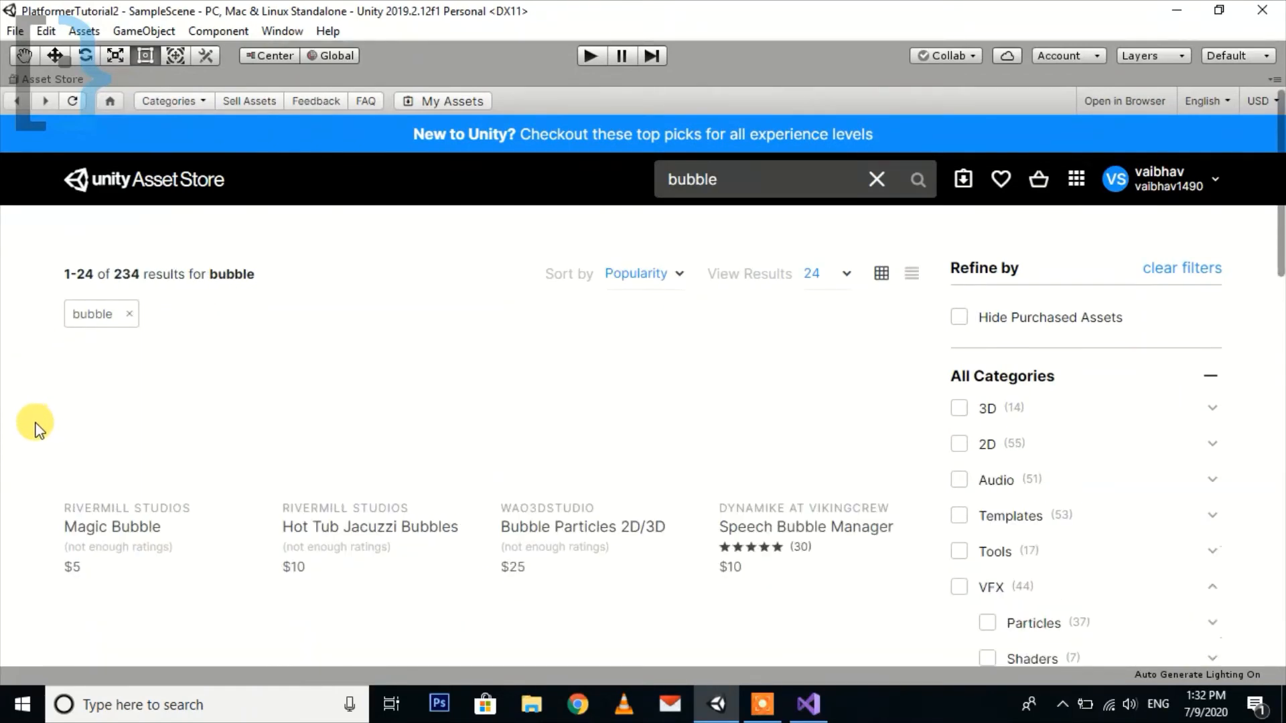
{"action": "scroll", "scroll_direction": "down", "scroll_amount": 3}
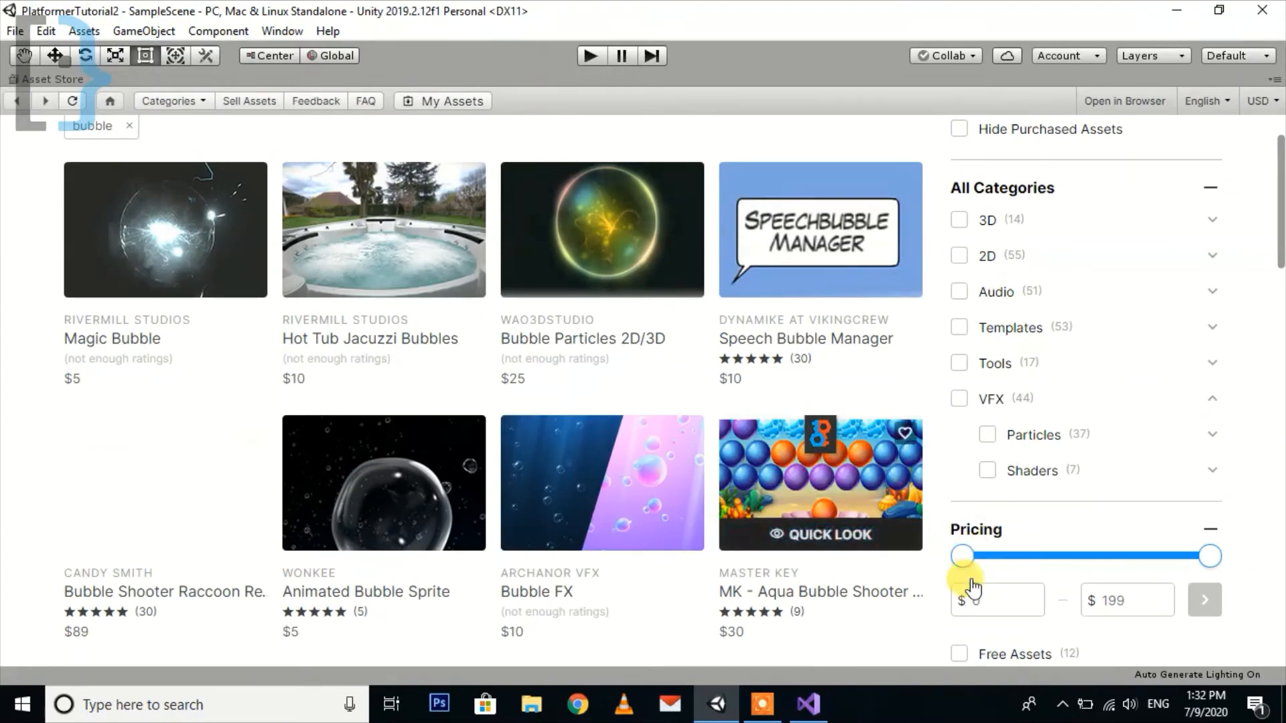
{"action": "left_click", "coordinate": [959, 654]}
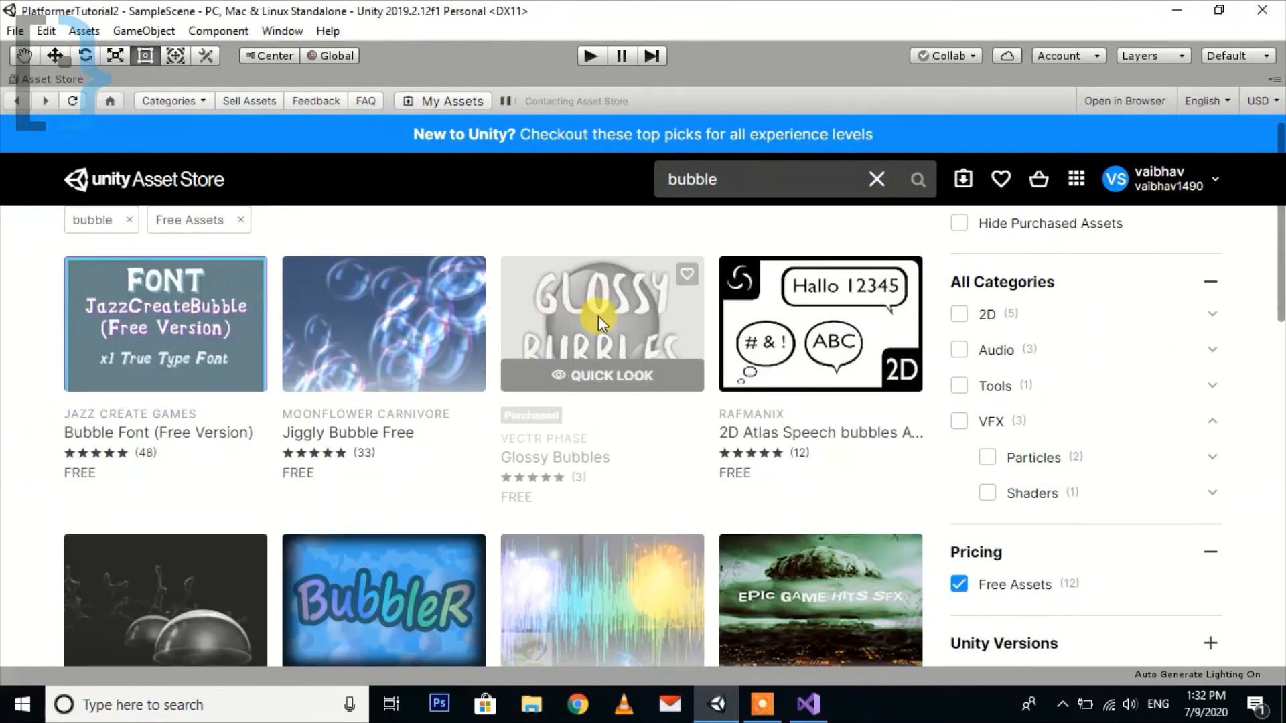
{"action": "left_click", "coordinate": [601, 324]}
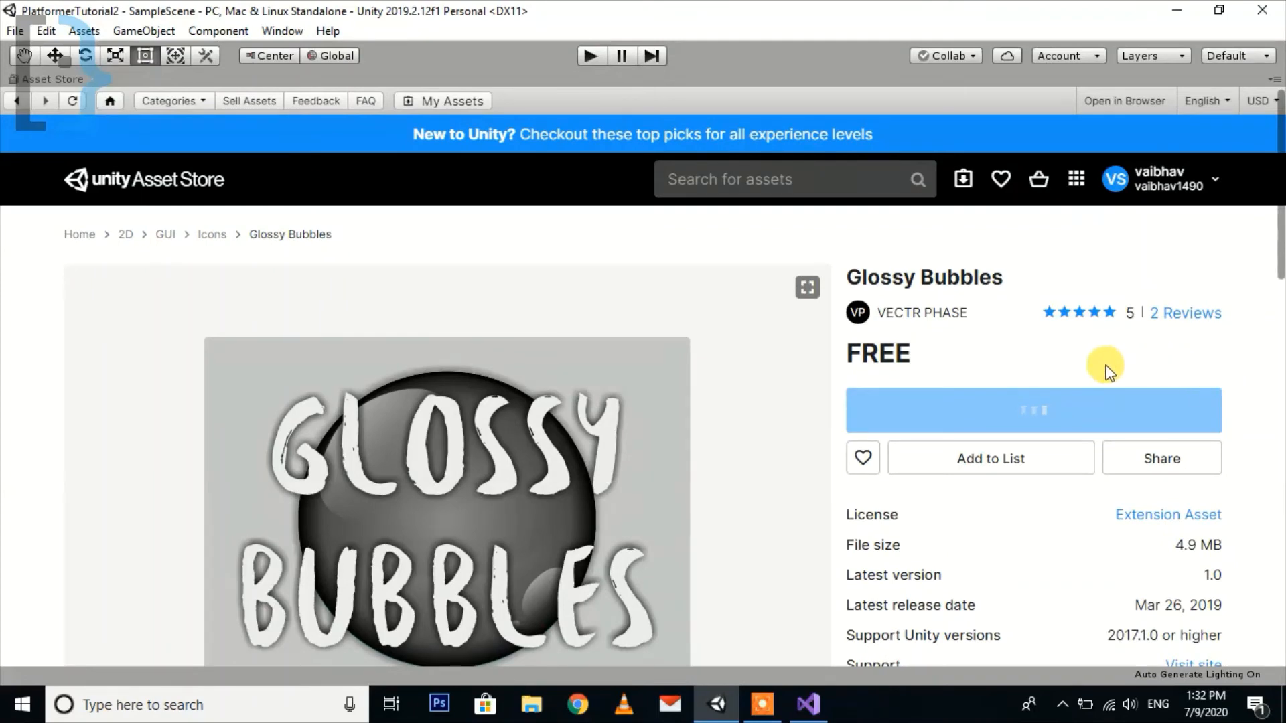
{"action": "mouse_move", "coordinate": [1036, 370]}
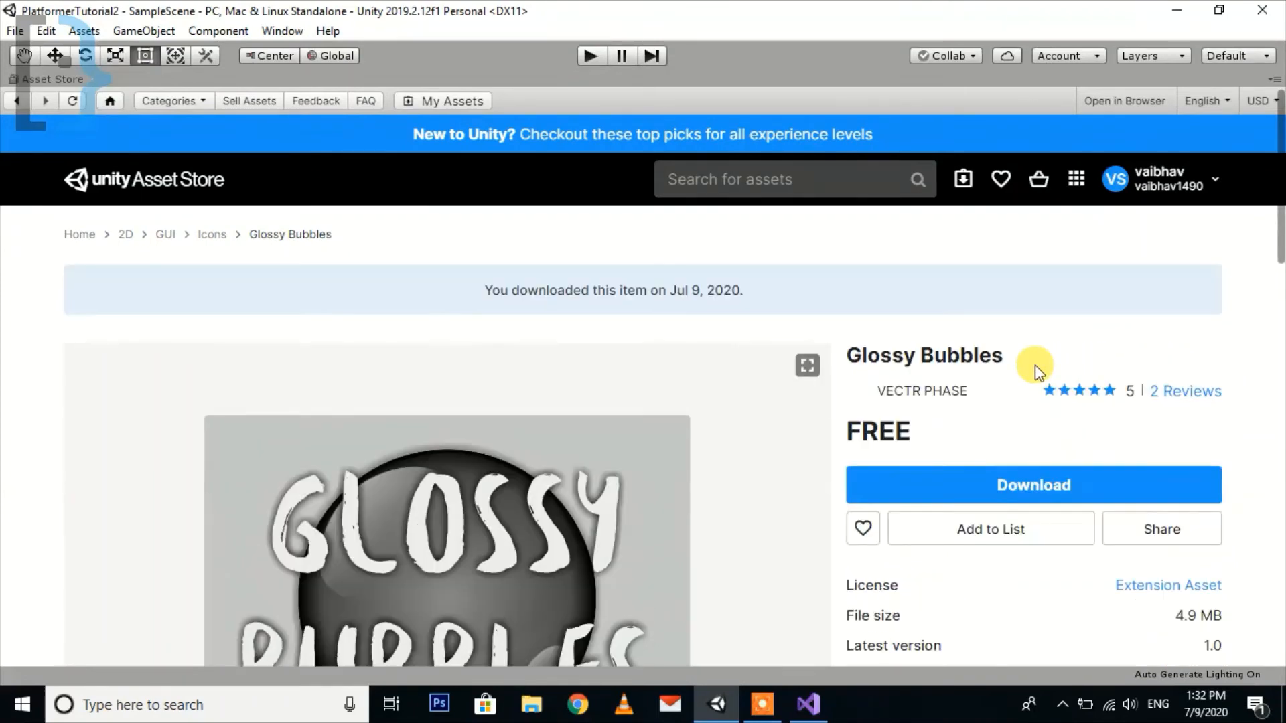
- Download the Glossy Bubbles pack and import all its files into the project
{"action": "left_click", "coordinate": [1033, 485]}
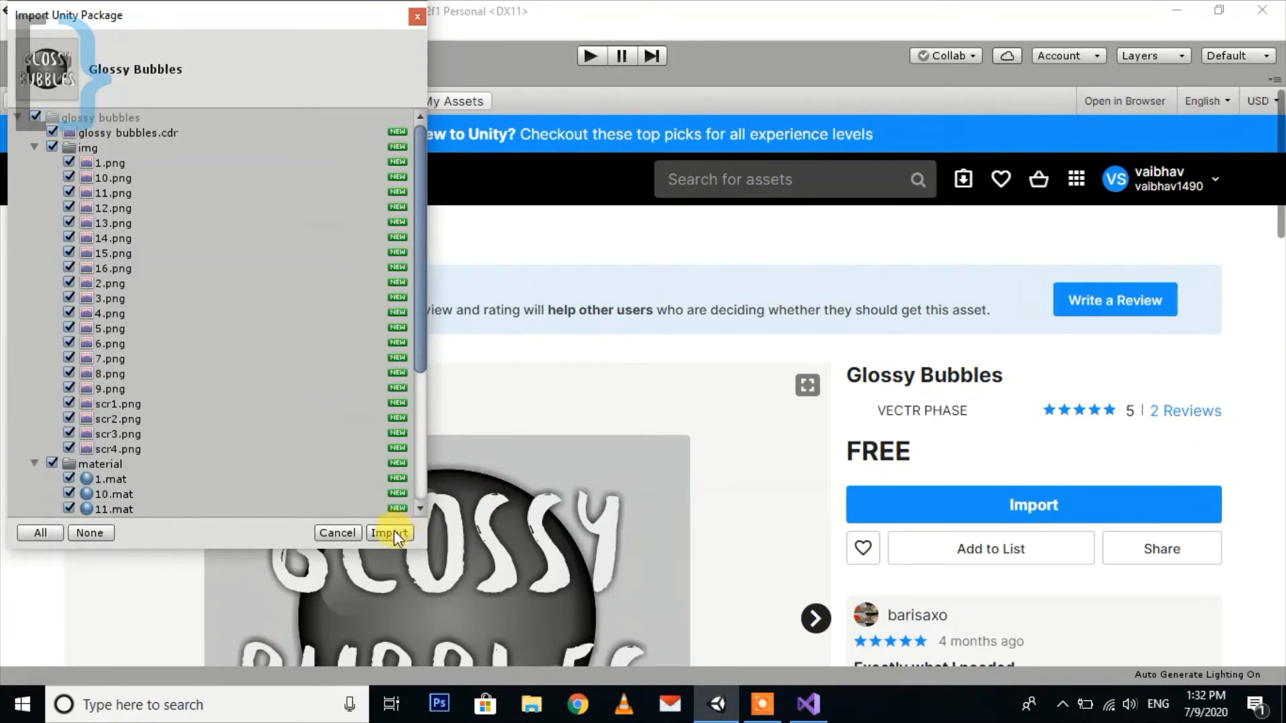
{"action": "left_click", "coordinate": [390, 533]}
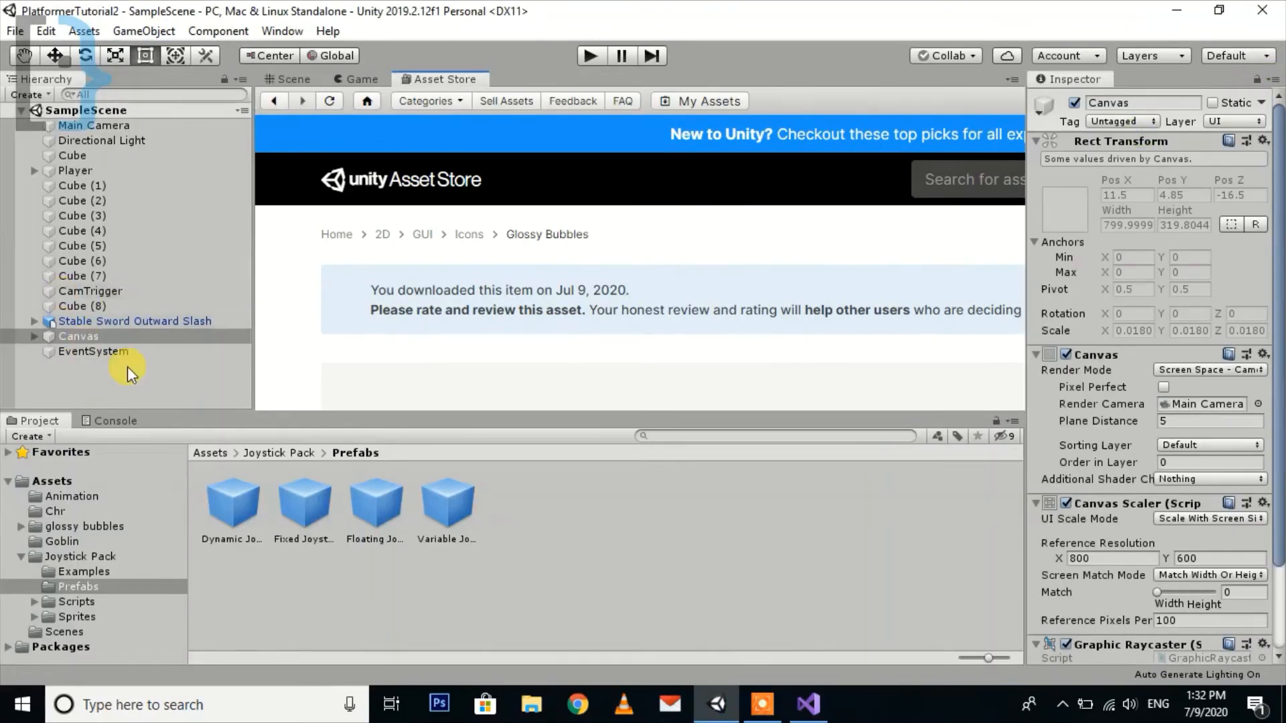
- Create a UI Button under the Canvas next to the Floating Joystick in the Scene view
{"action": "left_click", "coordinate": [294, 79]}
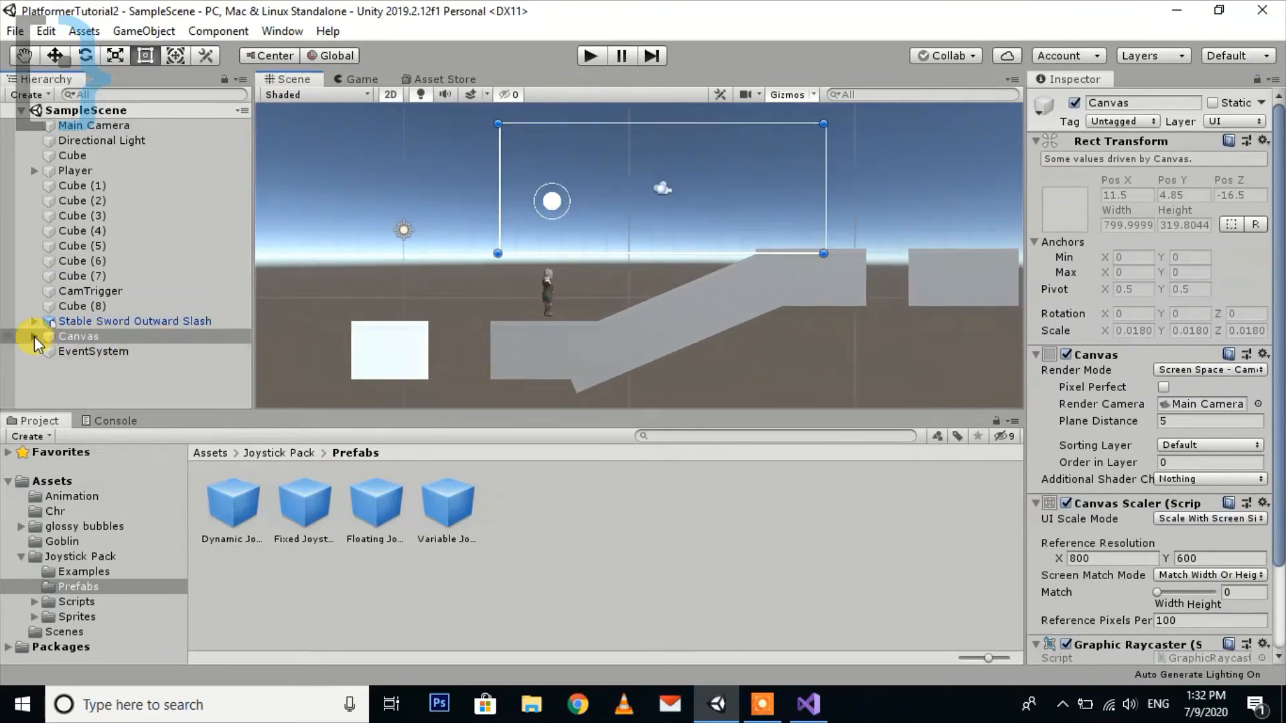
{"action": "left_click", "coordinate": [32, 336]}
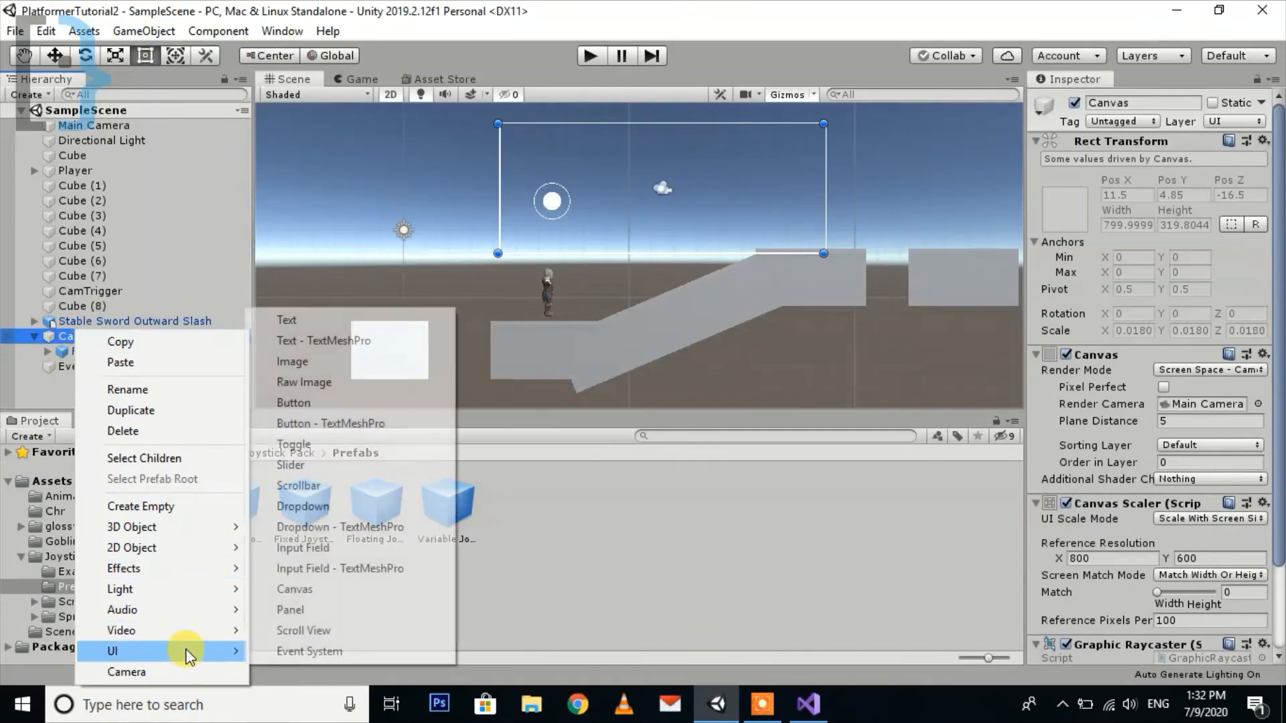
{"action": "left_click", "coordinate": [293, 404]}
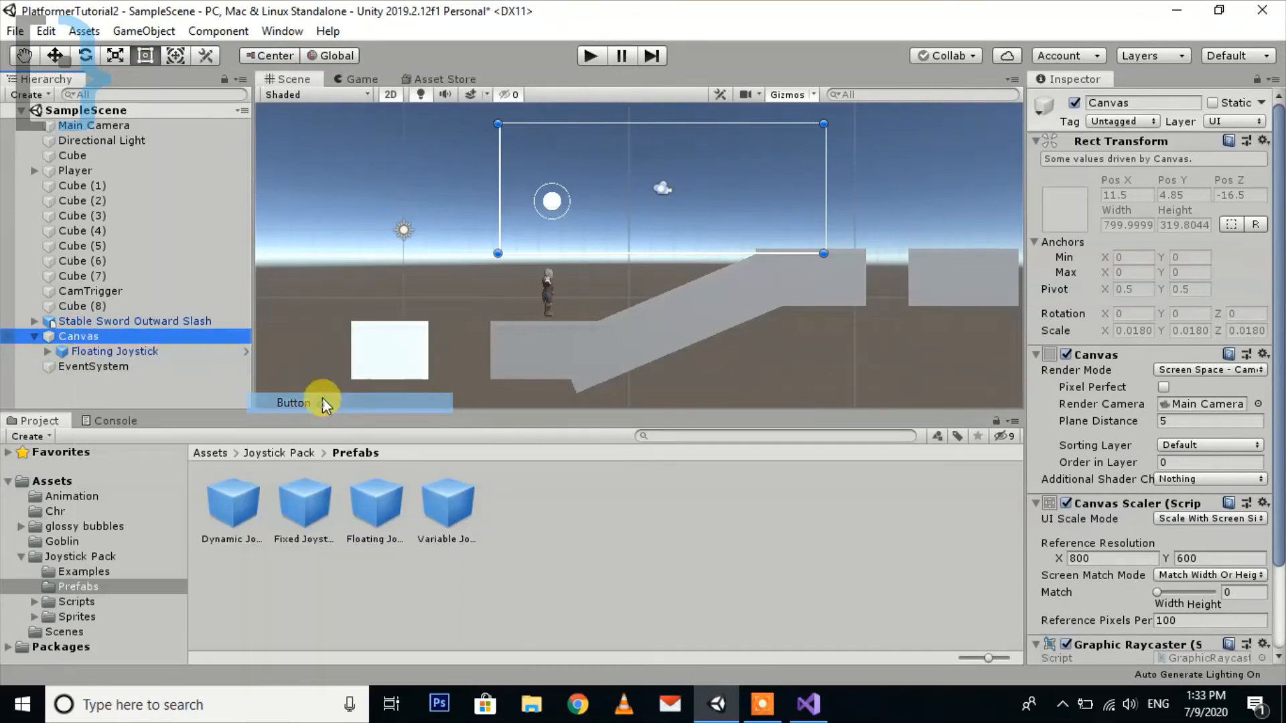
{"action": "left_click", "coordinate": [292, 404]}
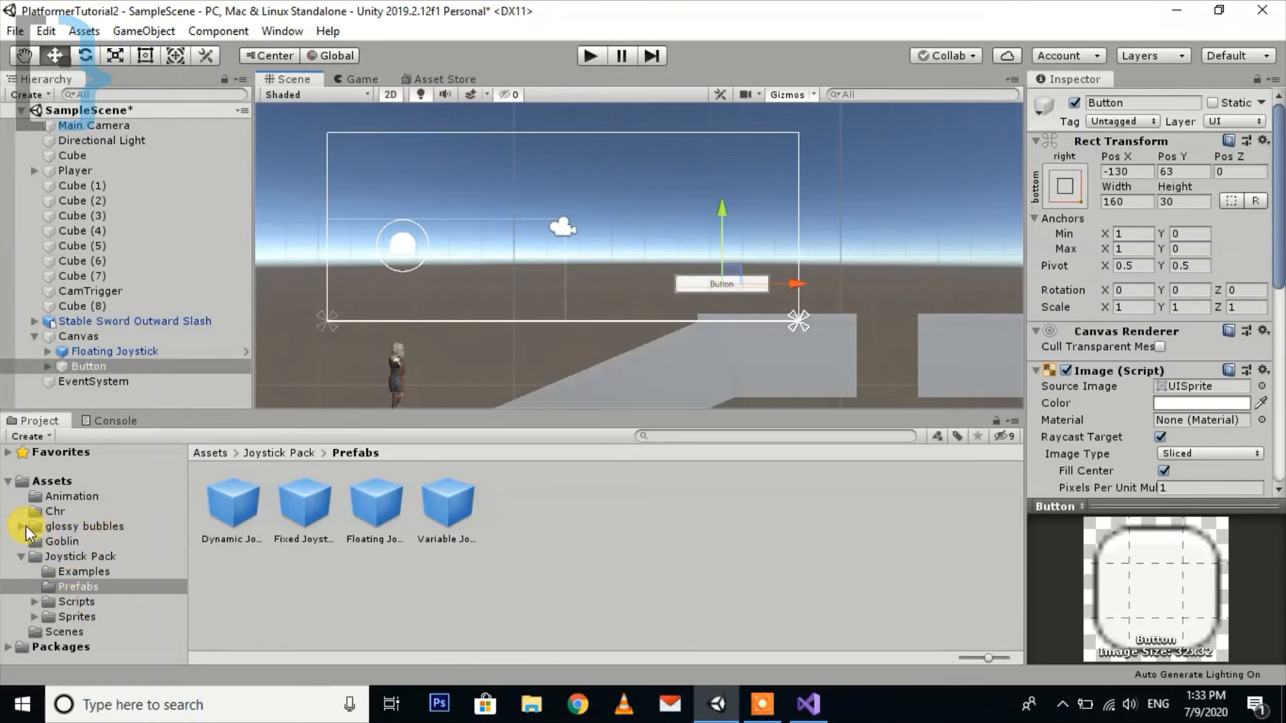
- Assign bubble sprite 5 from glossy bubbles/img as the Button's Source Image at native size
{"action": "left_click", "coordinate": [84, 526]}
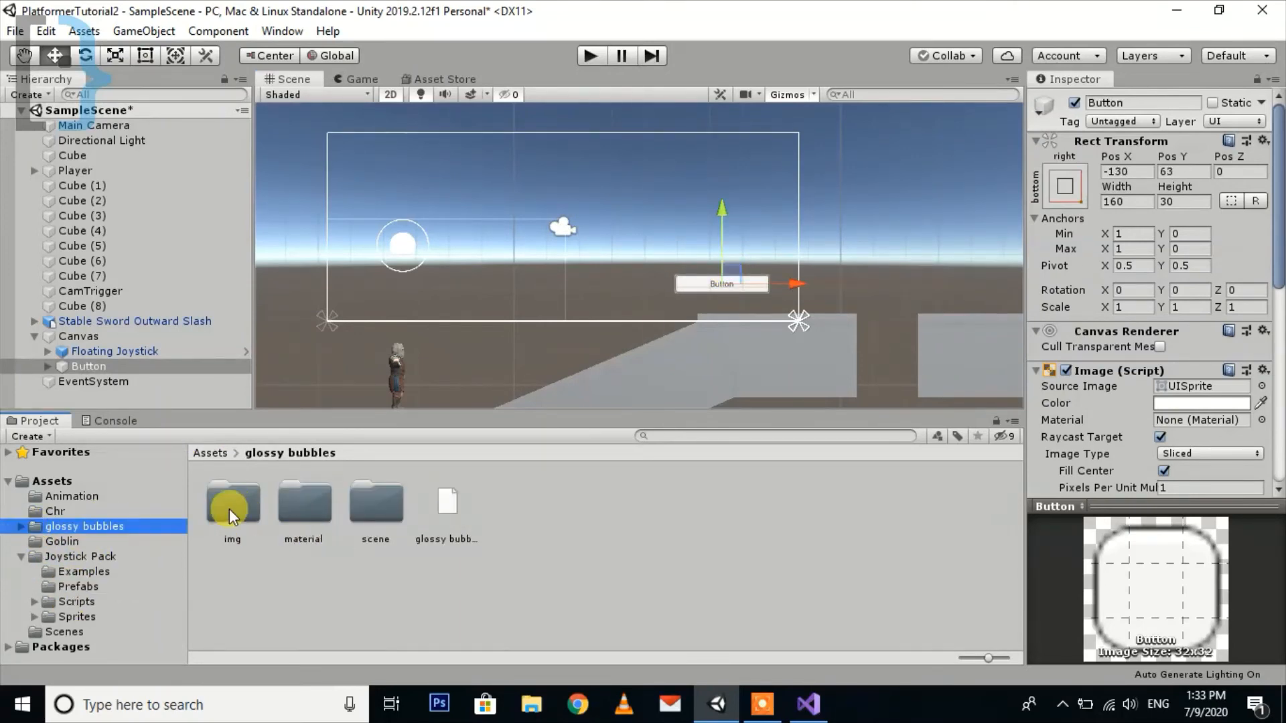
{"action": "double_click", "coordinate": [232, 505]}
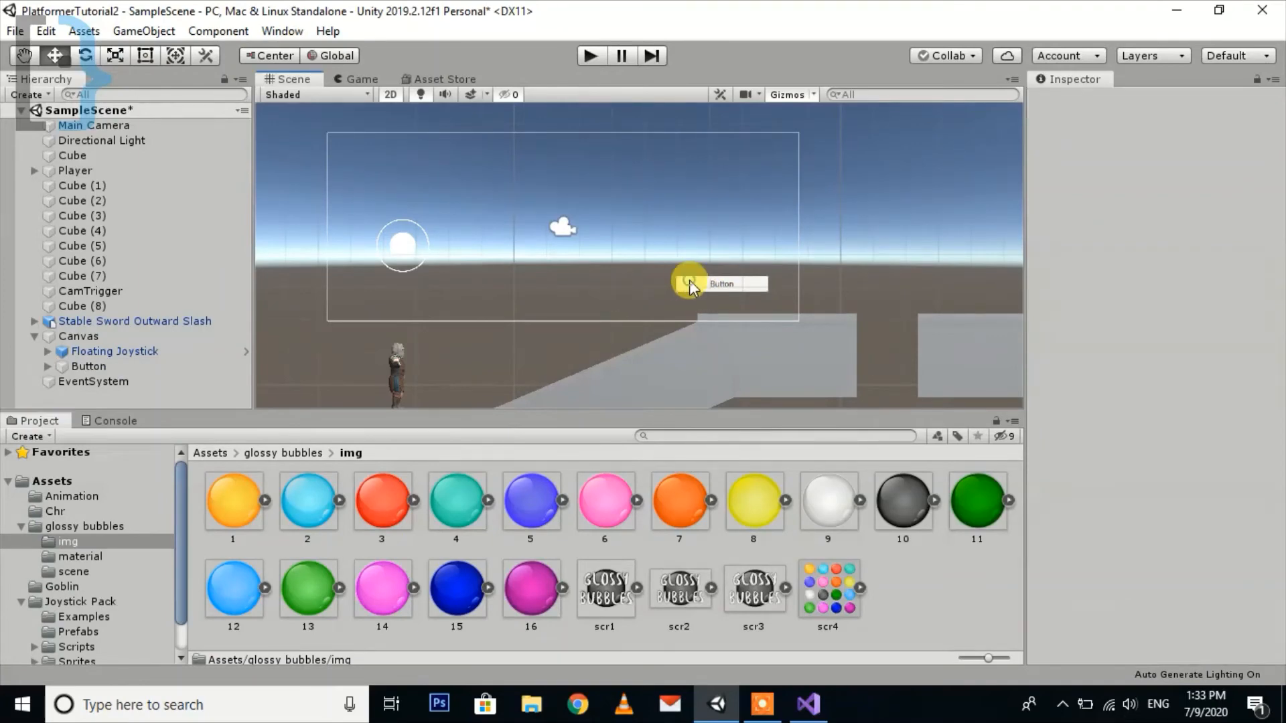
{"action": "left_click", "coordinate": [89, 367]}
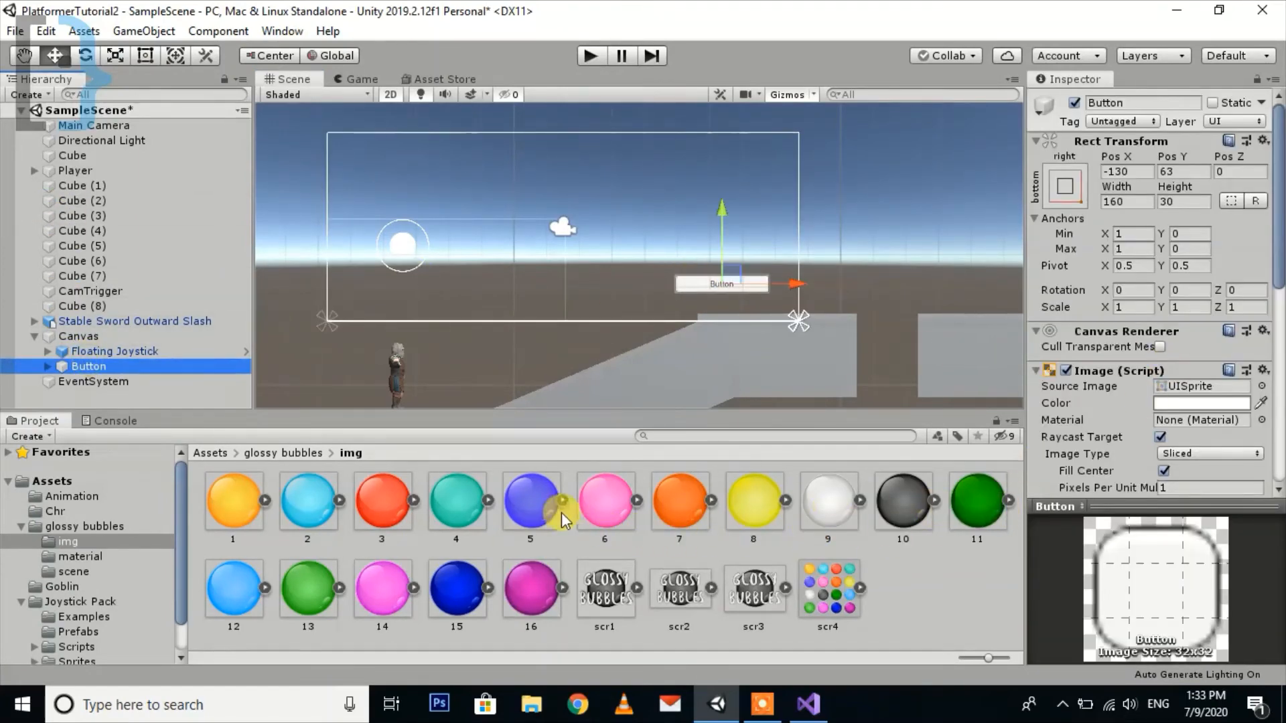
{"action": "left_click", "coordinate": [530, 500]}
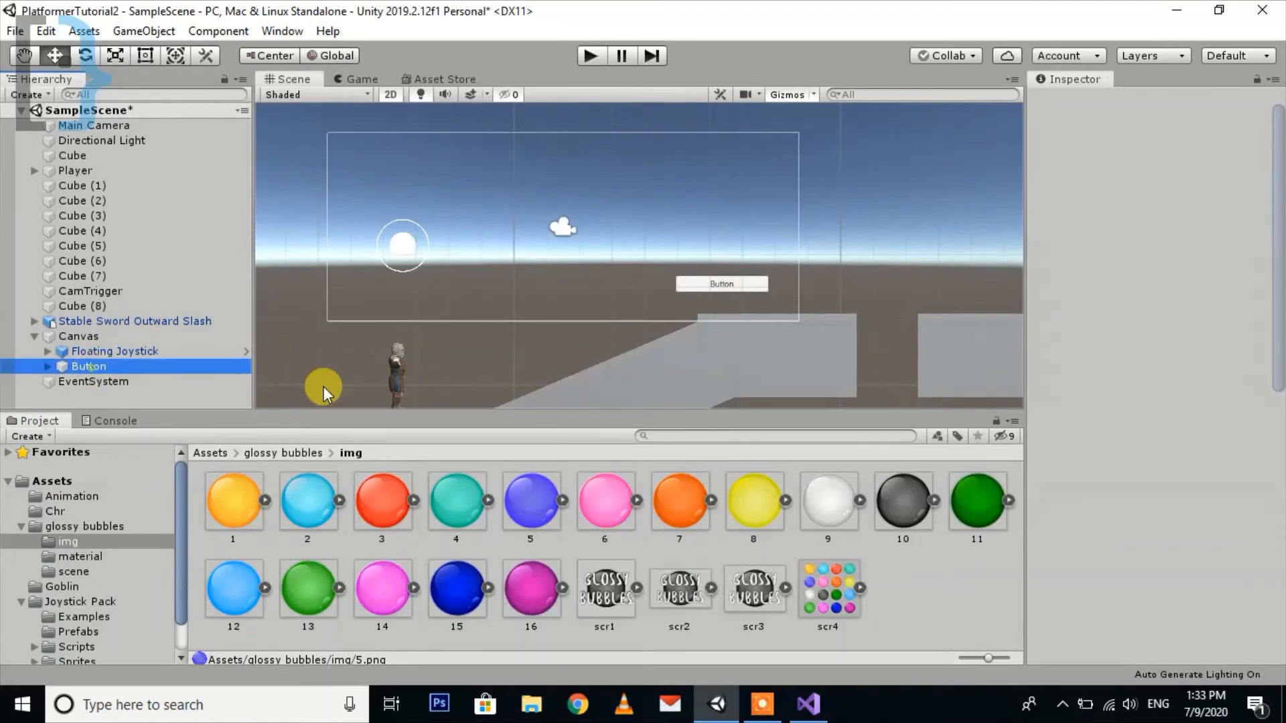
{"action": "left_click", "coordinate": [89, 367]}
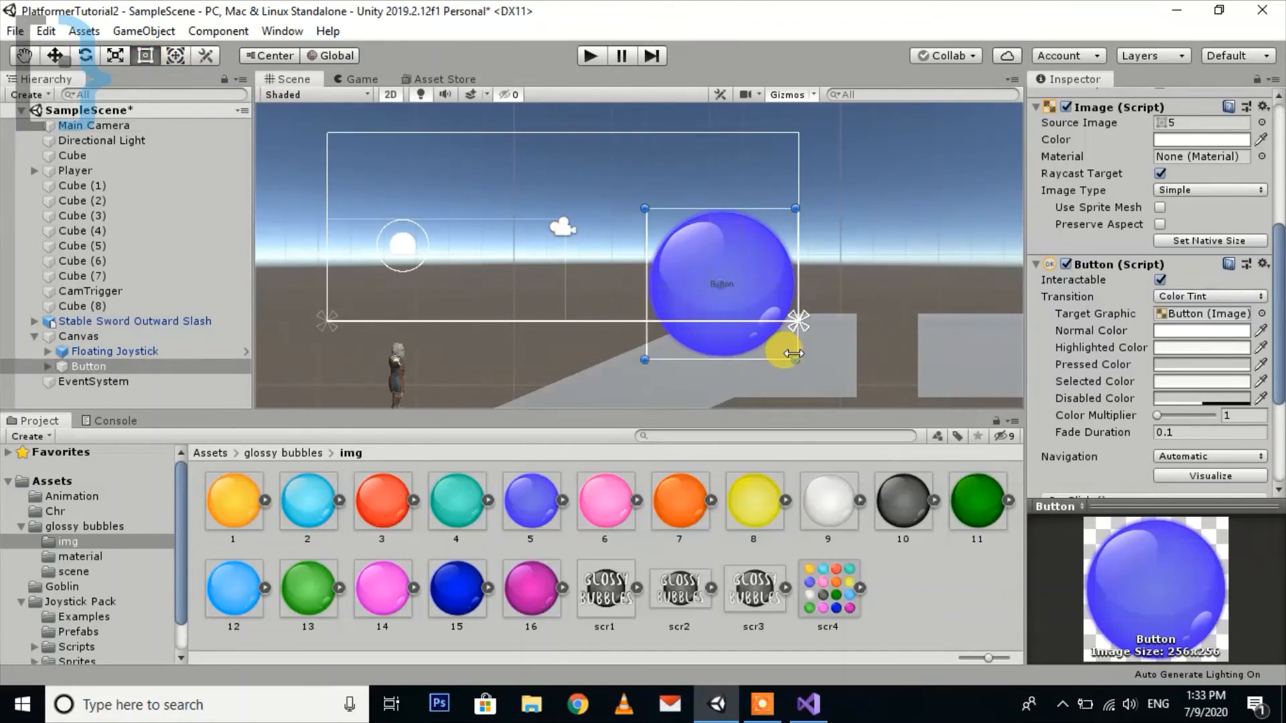
- Shrink the bubble button to a small round size with the Rect tool
{"action": "left_click_drag", "start_coordinate": [793, 359], "coordinate": [761, 325]}
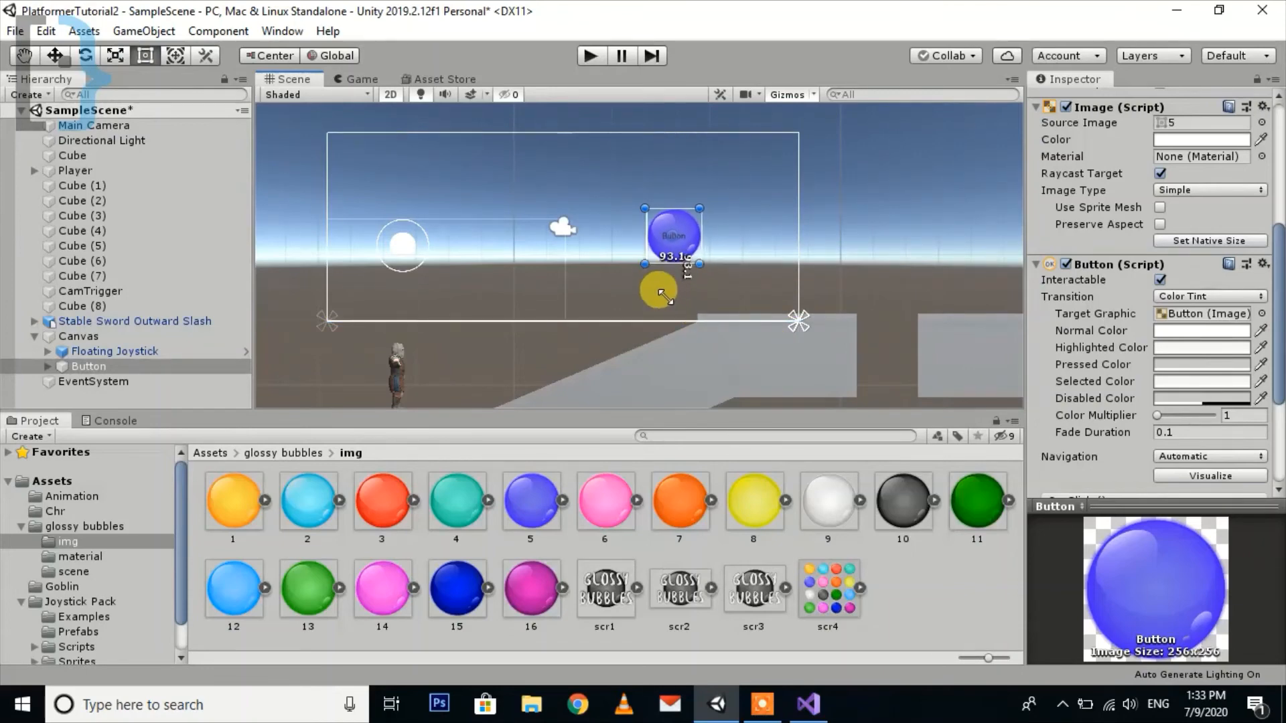
{"action": "left_click_drag", "start_coordinate": [657, 291], "coordinate": [294, 178]}
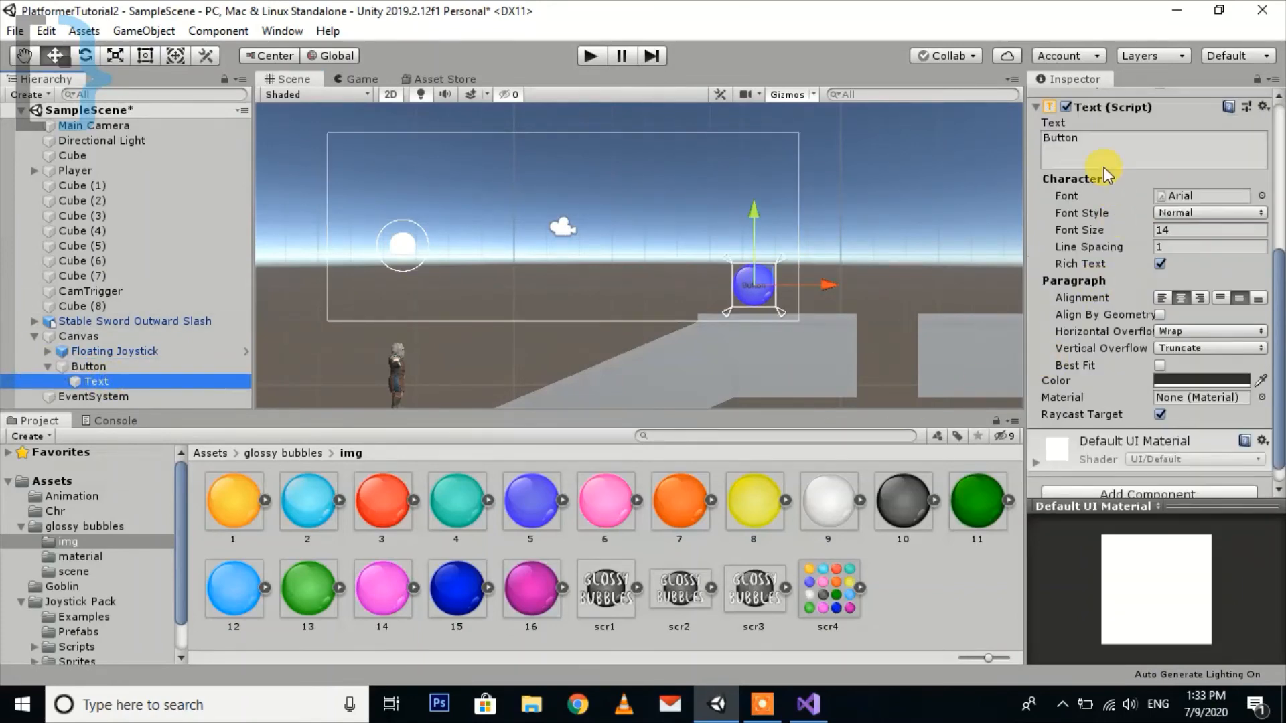
- Set the button's Text to 'Jump' in white with a larger font size
{"action": "type", "text": "Jump"}
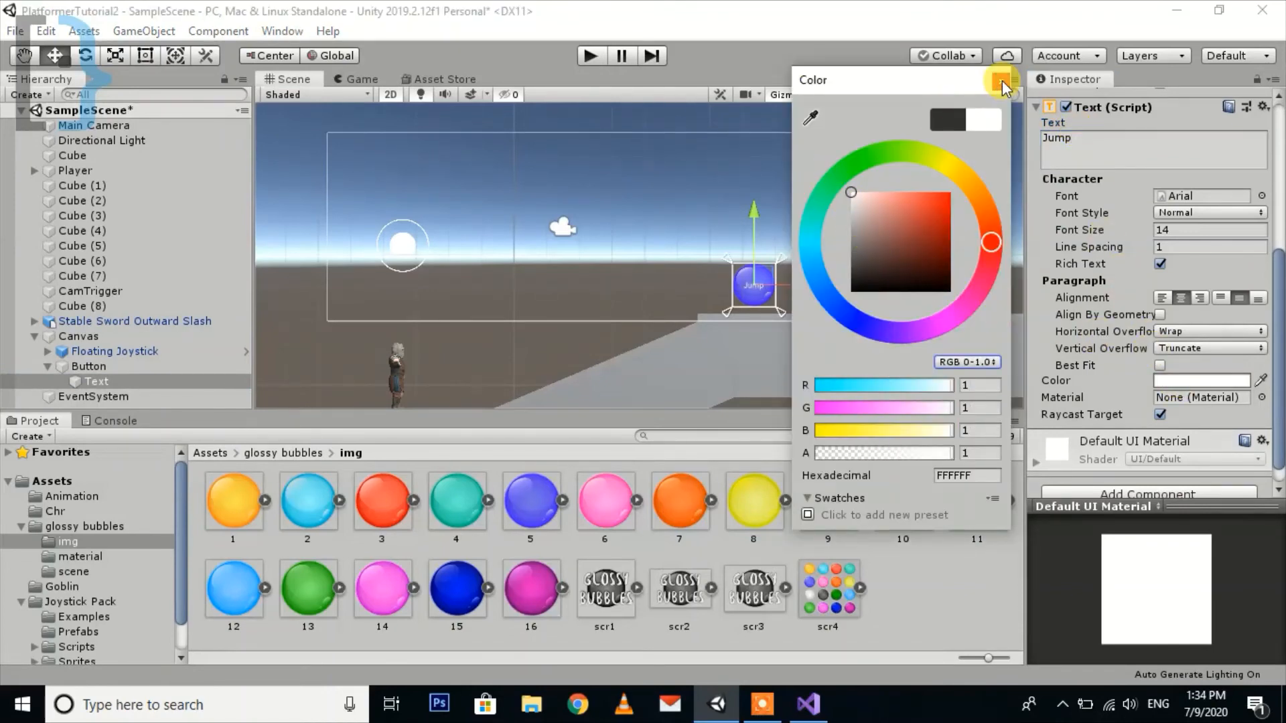
{"action": "left_click", "coordinate": [1002, 89]}
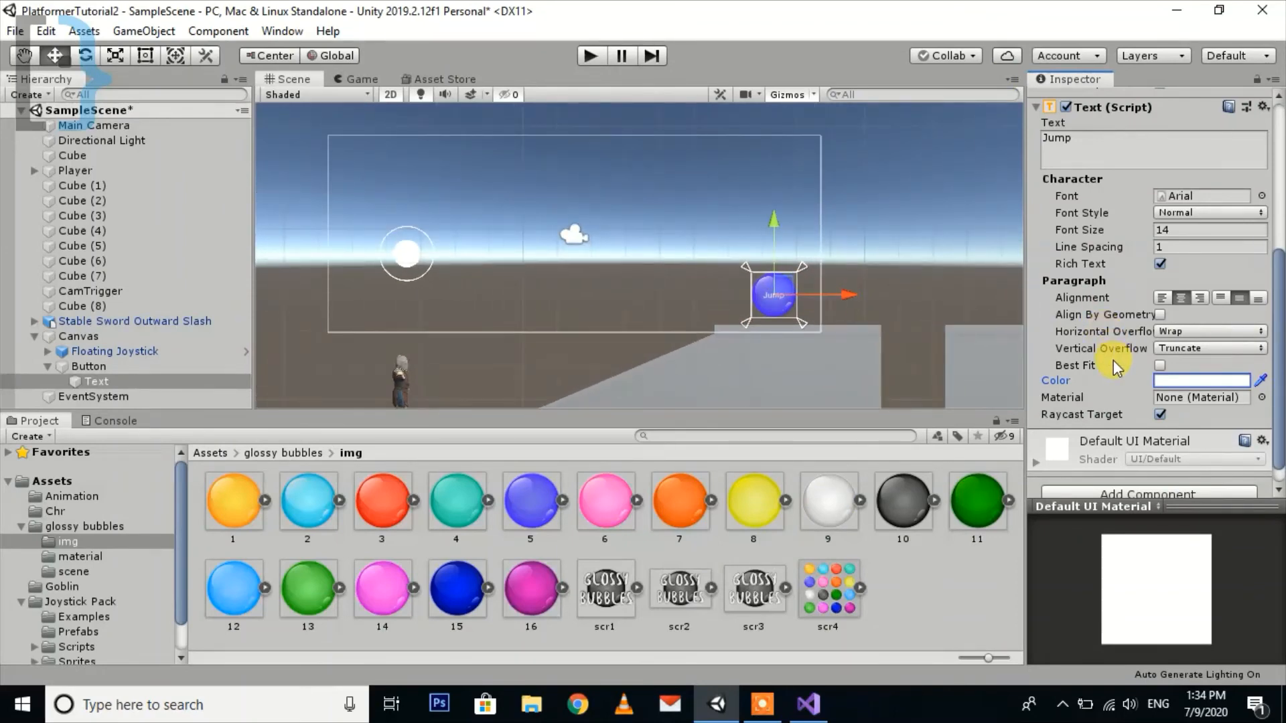
{"action": "type", "text": "26"}
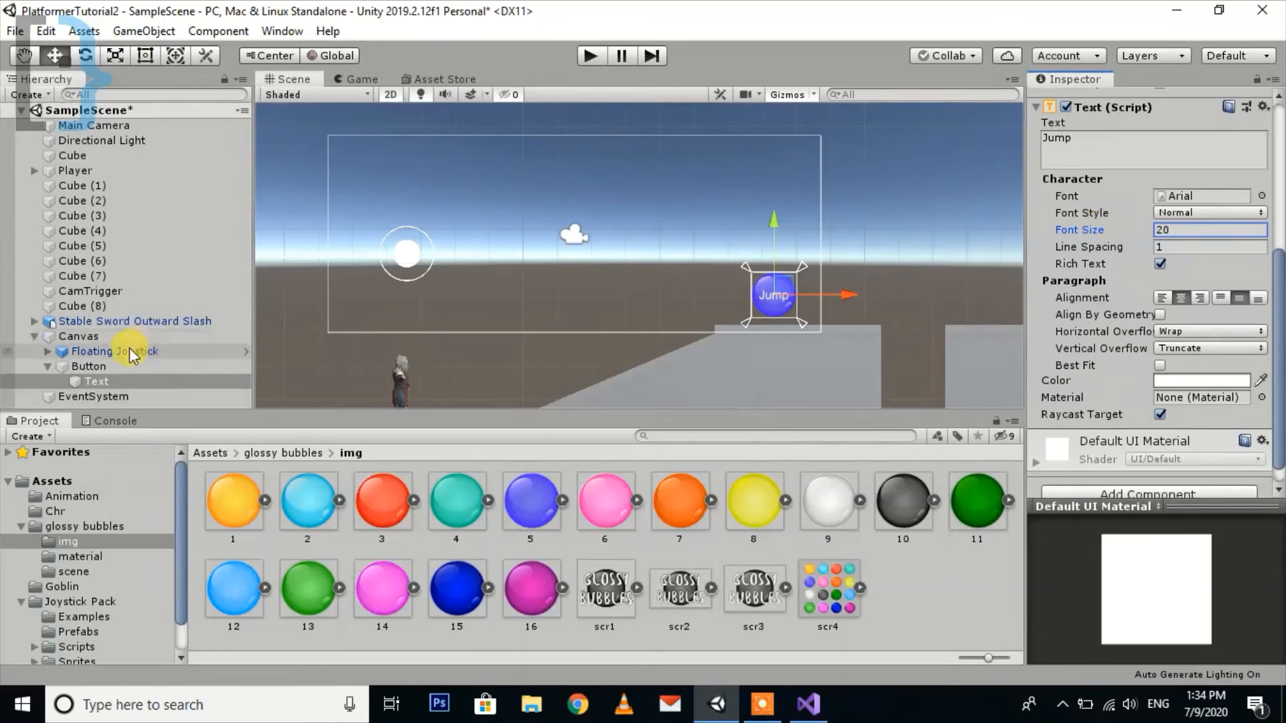
- Rename the Button object to Jump and return to the movement script
{"action": "left_click", "coordinate": [88, 367]}
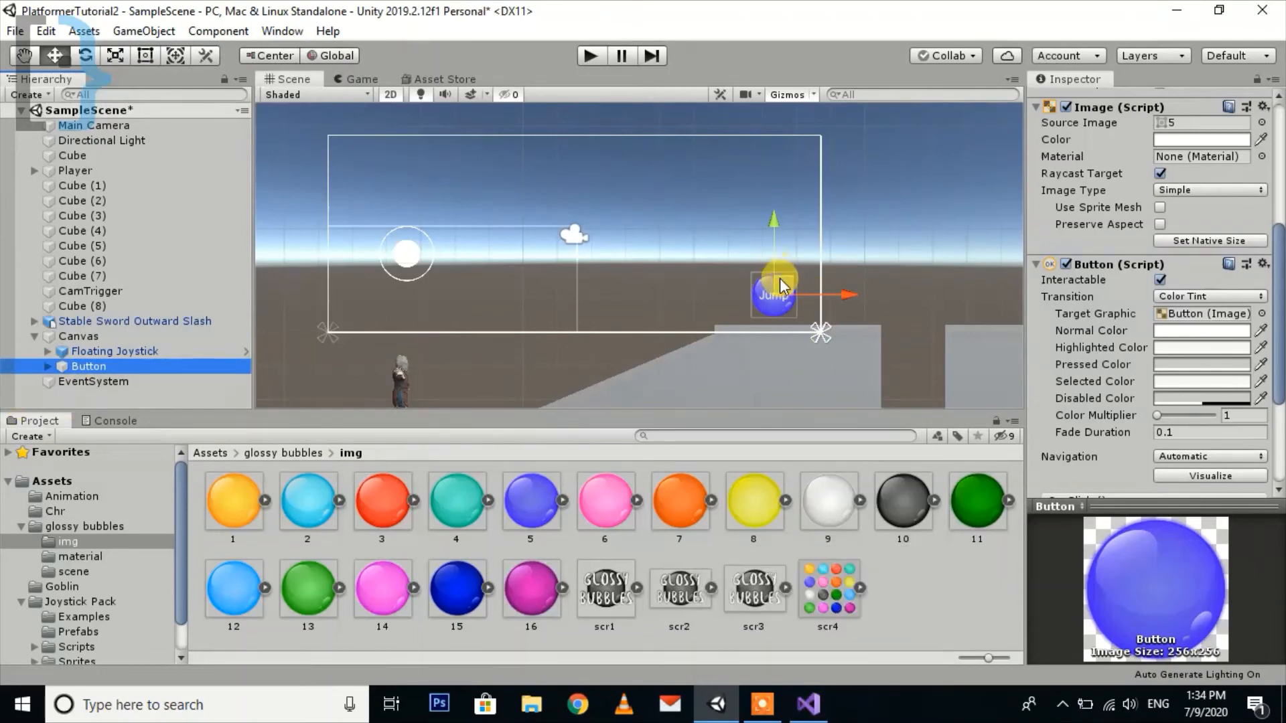
{"action": "left_click", "coordinate": [88, 367]}
{"action": "type", "text": "Jump"}
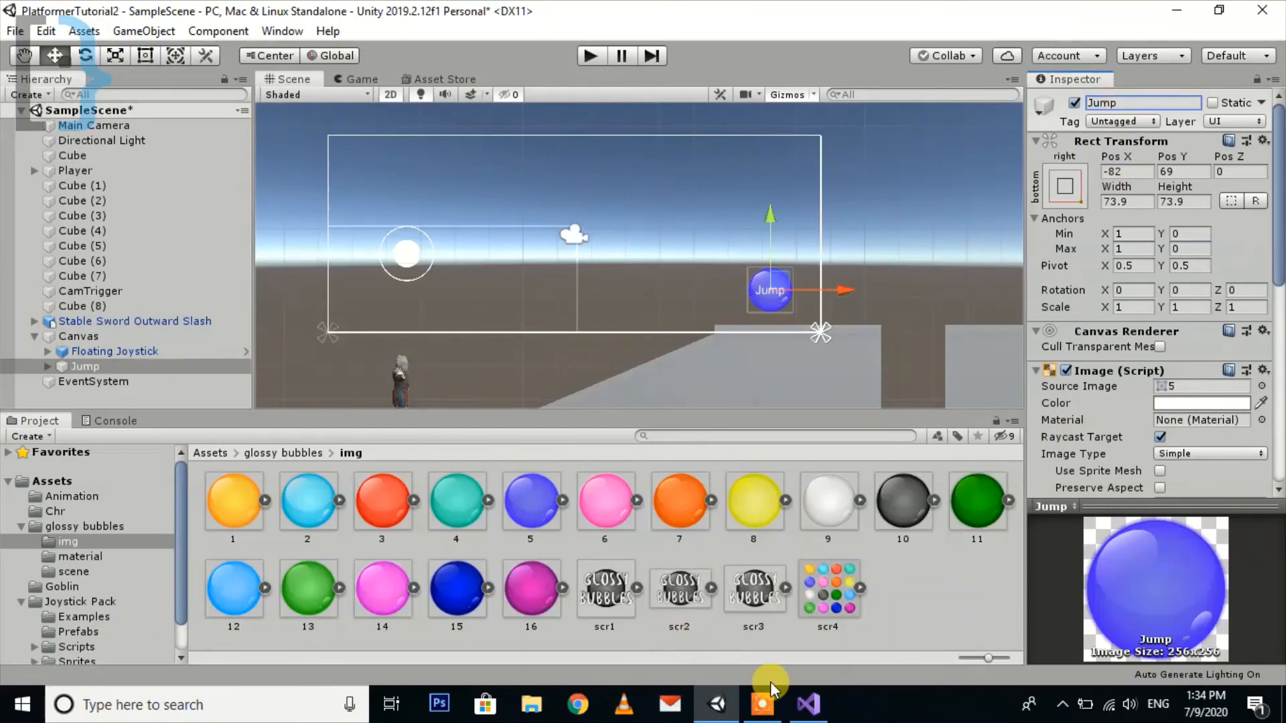
{"action": "left_click", "coordinate": [806, 704]}
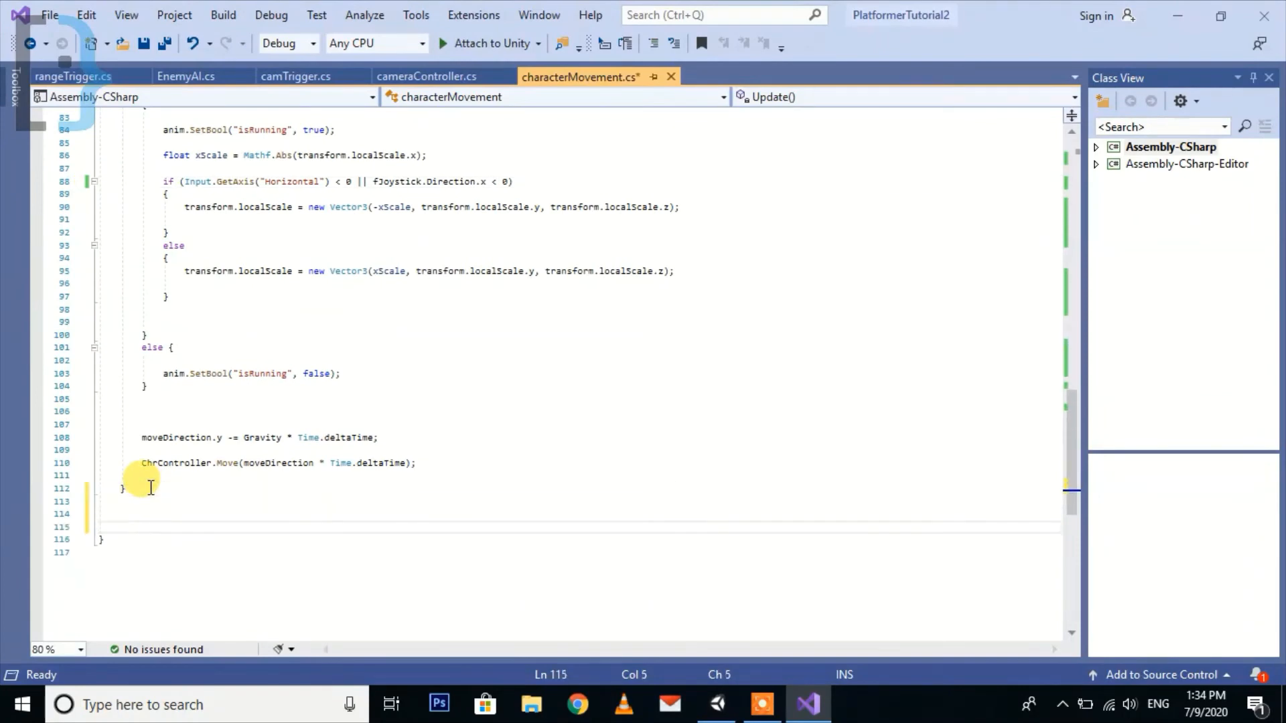
- Start a public jumpButton() method and declare private bool isJumping = false in characterMovement
{"action": "type", "text": "public void jumpBu"}
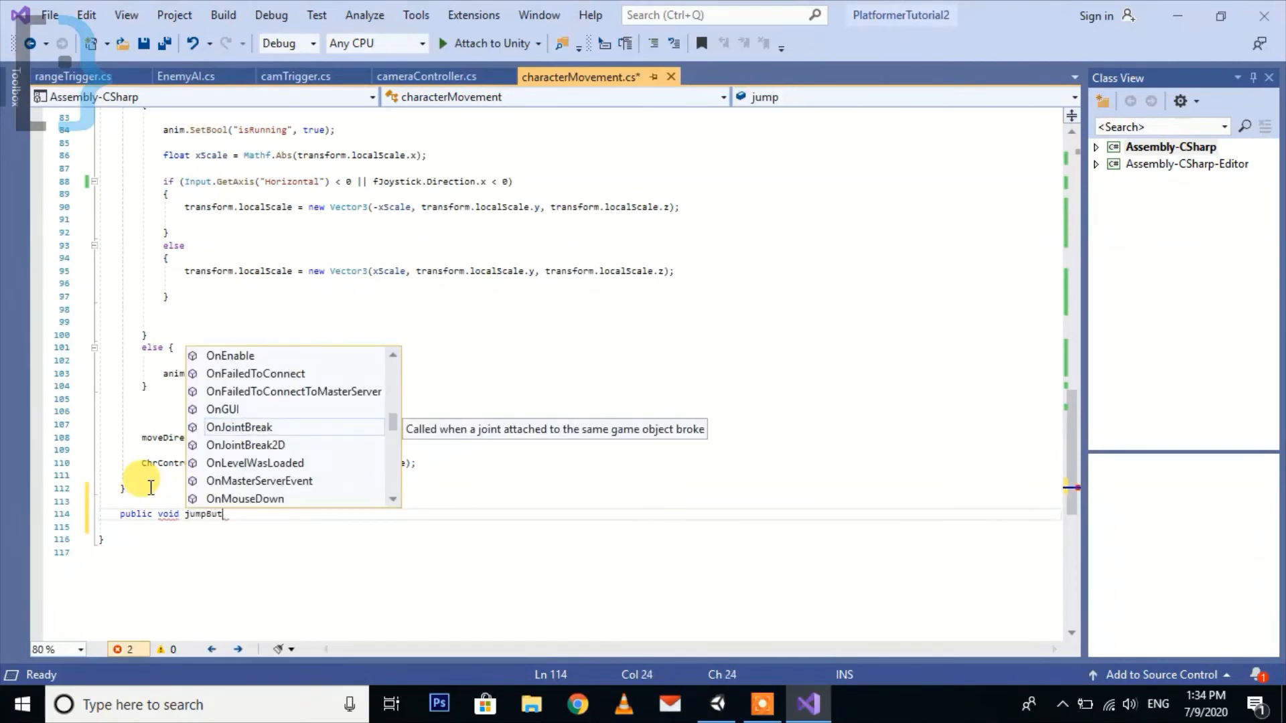
{"action": "type", "text": "ton() {"}
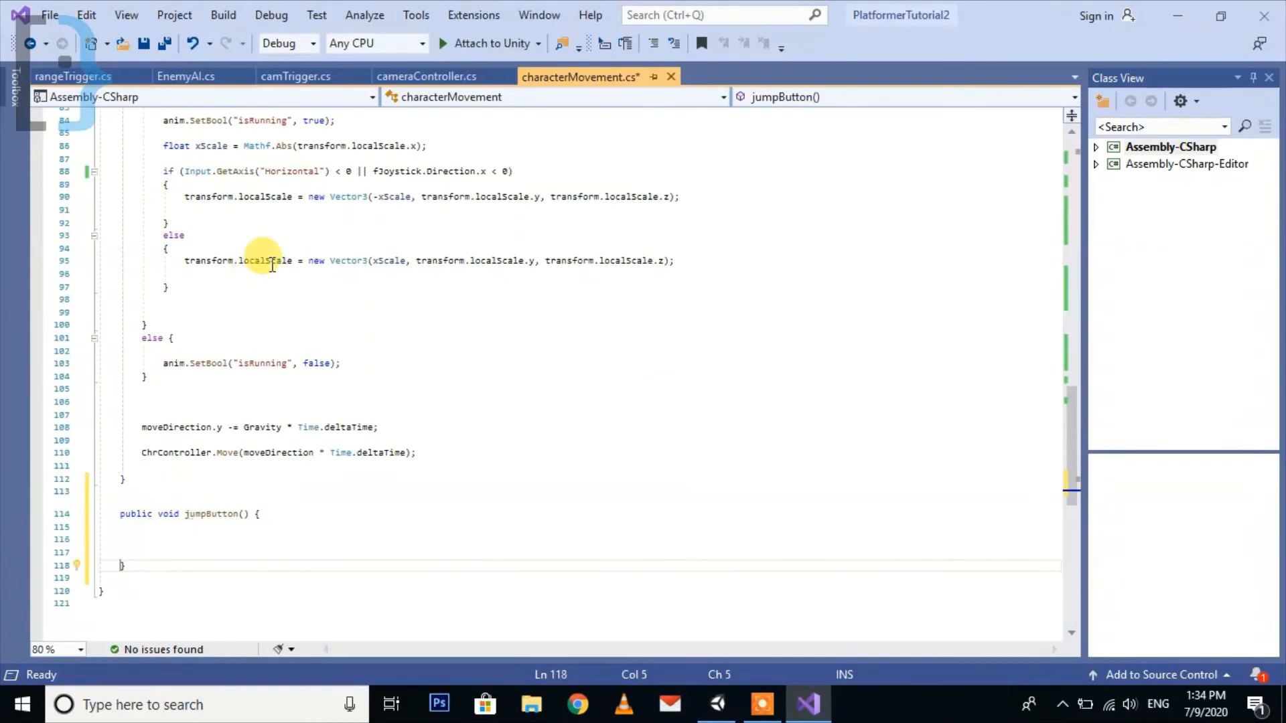
{"action": "scroll", "scroll_direction": "up", "scroll_amount": 3}
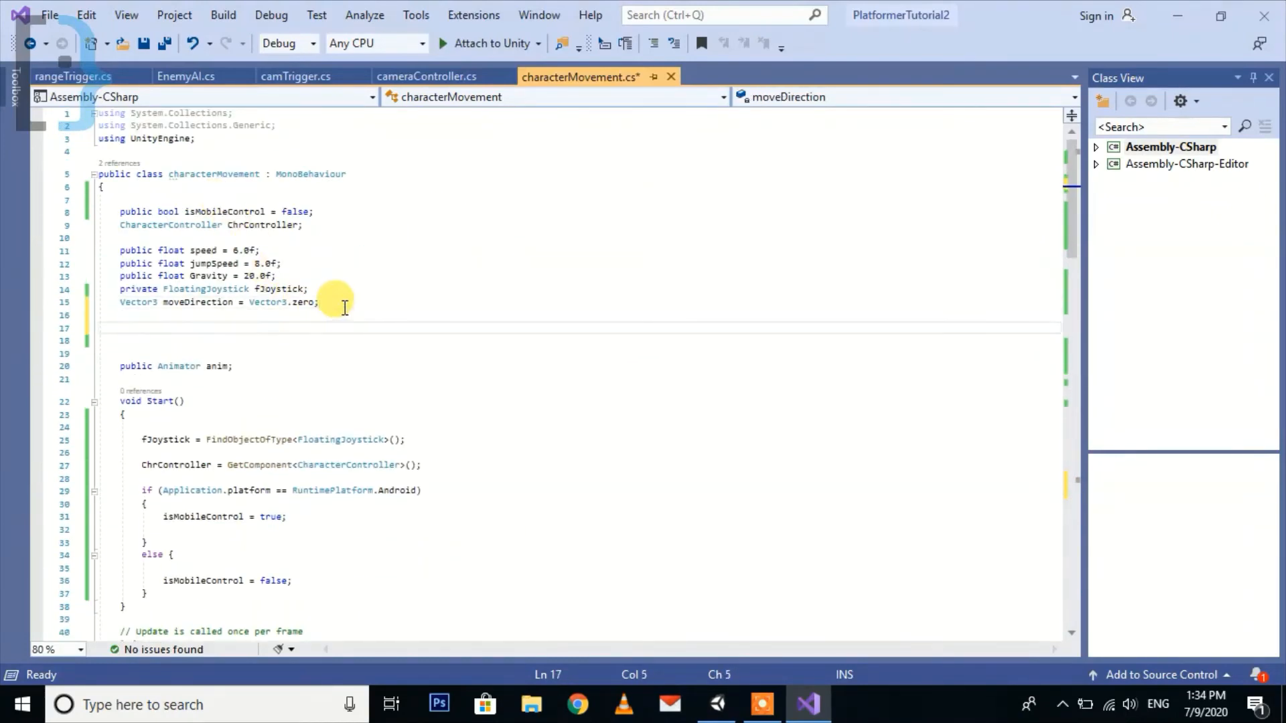
{"action": "type", "text": "private"}
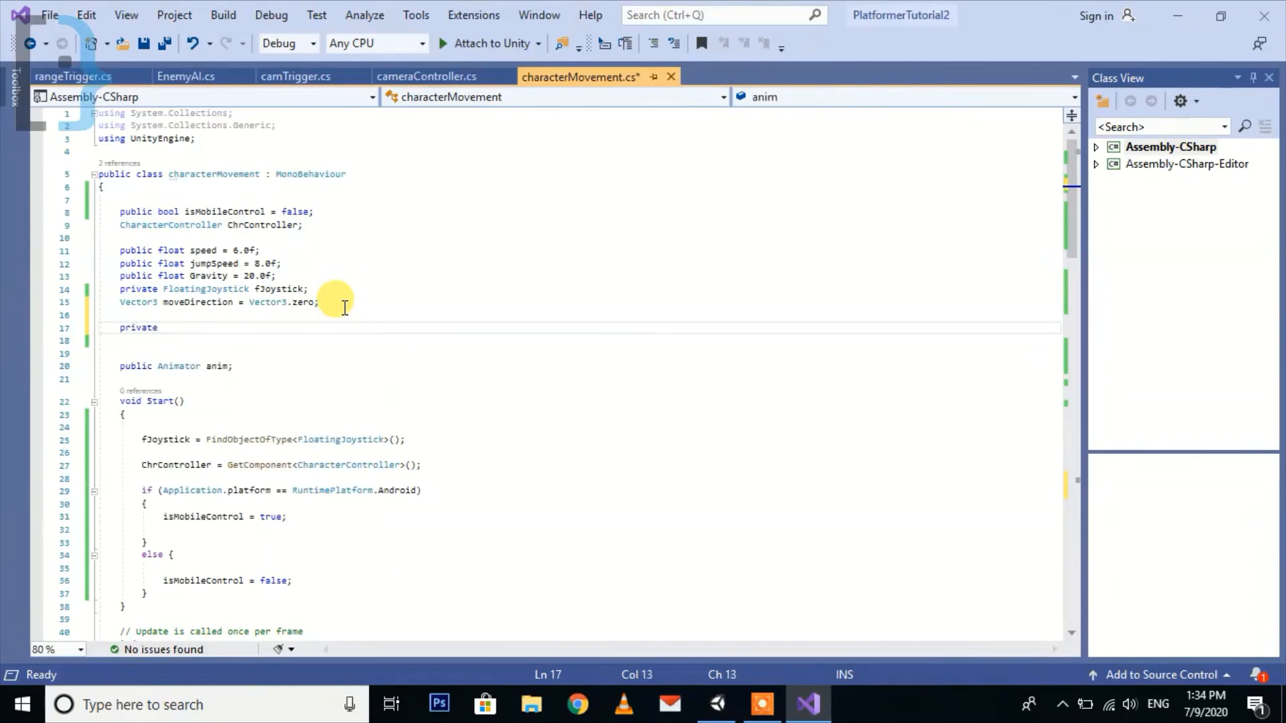
{"action": "type", "text": "bool is"}
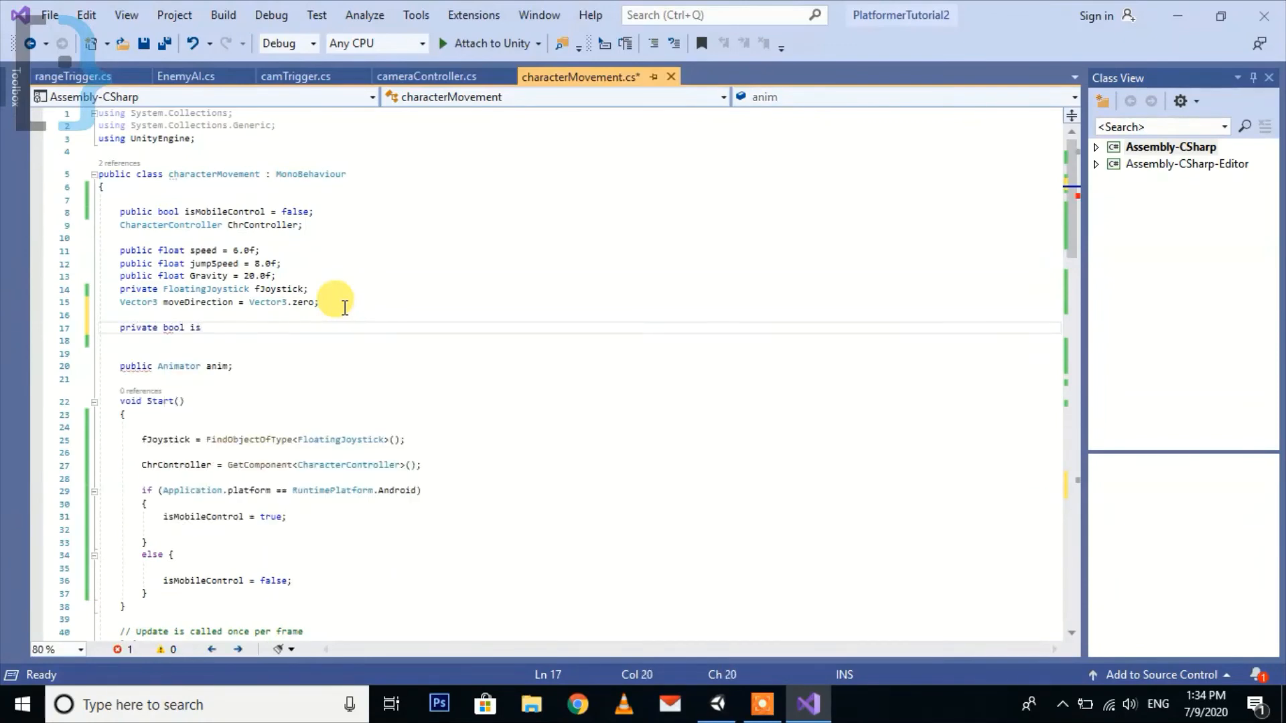
{"action": "type", "text": "Jumping"}
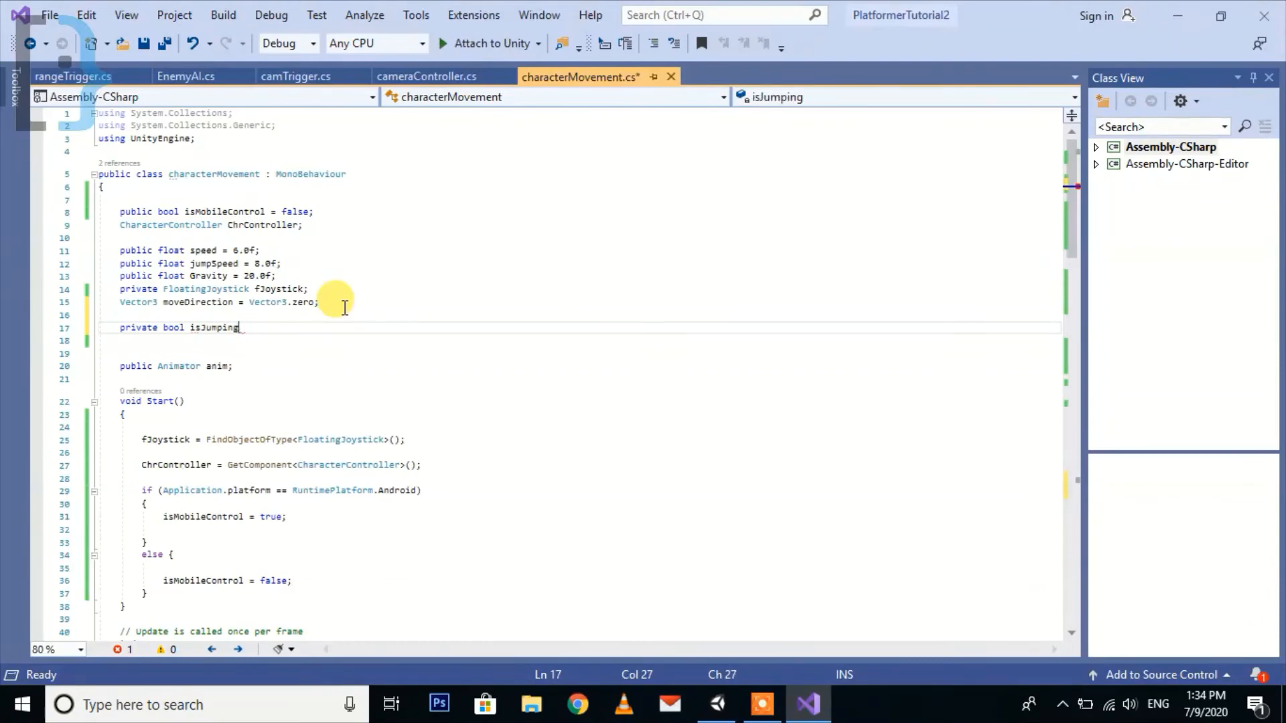
{"action": "type", "text": "= false;"}
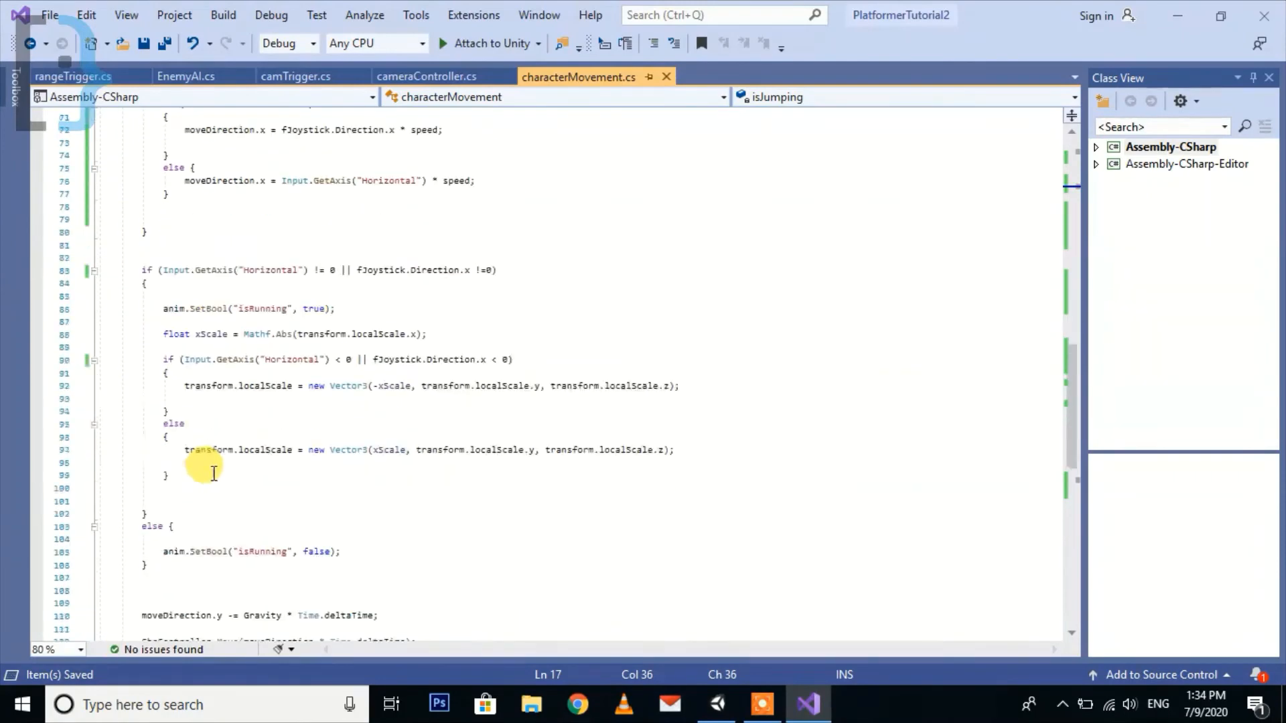
- Make jumpButton() set isJumping = true
{"action": "scroll", "scroll_direction": "down", "scroll_amount": 3}
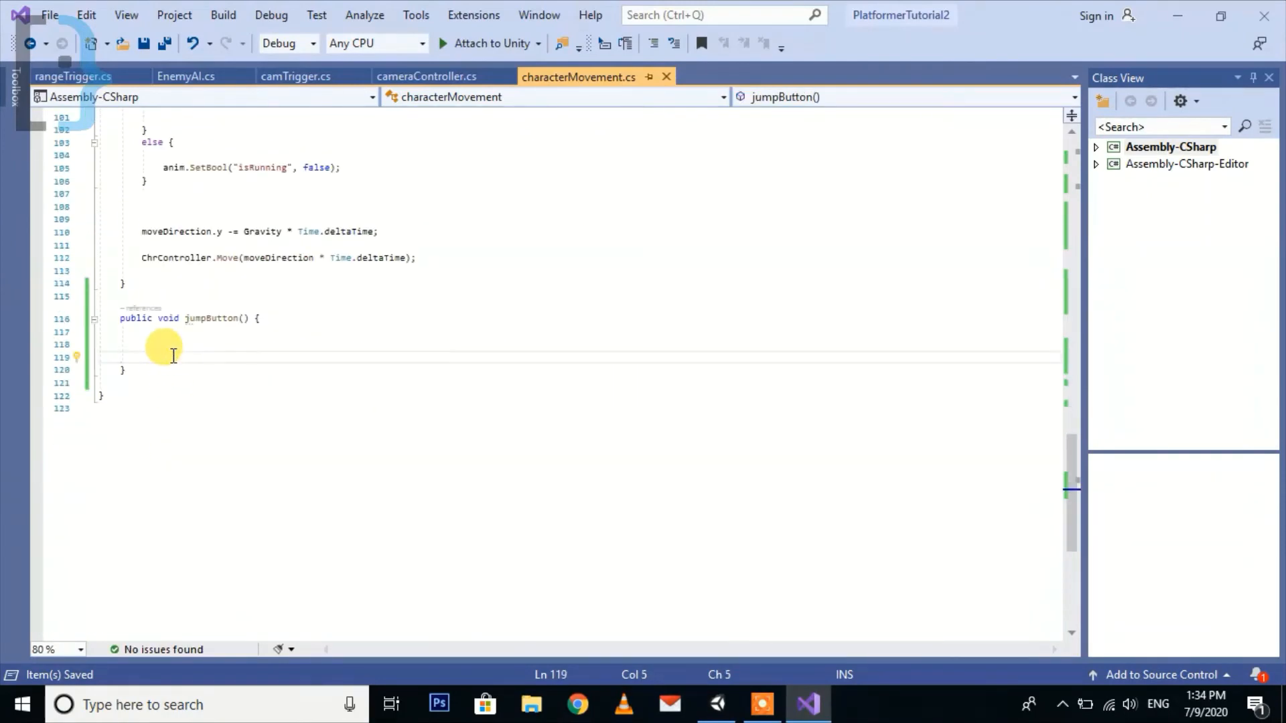
{"action": "type", "text": "isj"}
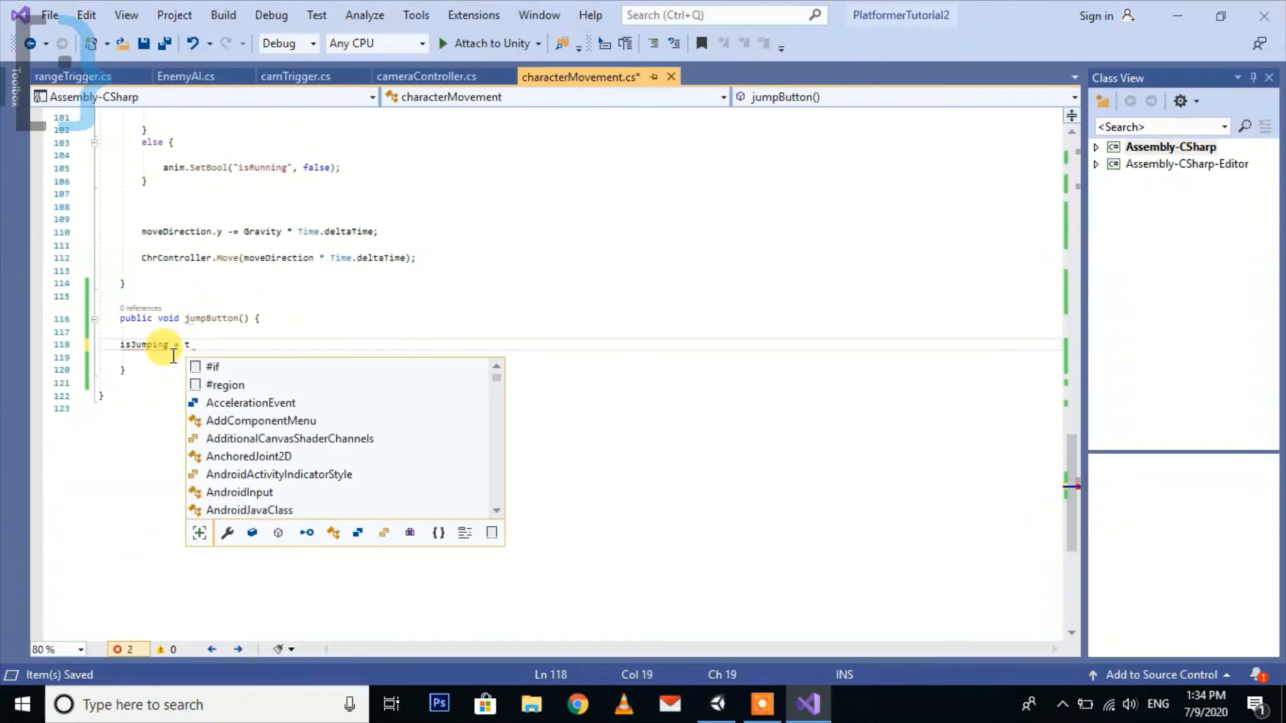
{"action": "type", "text": "rue"}
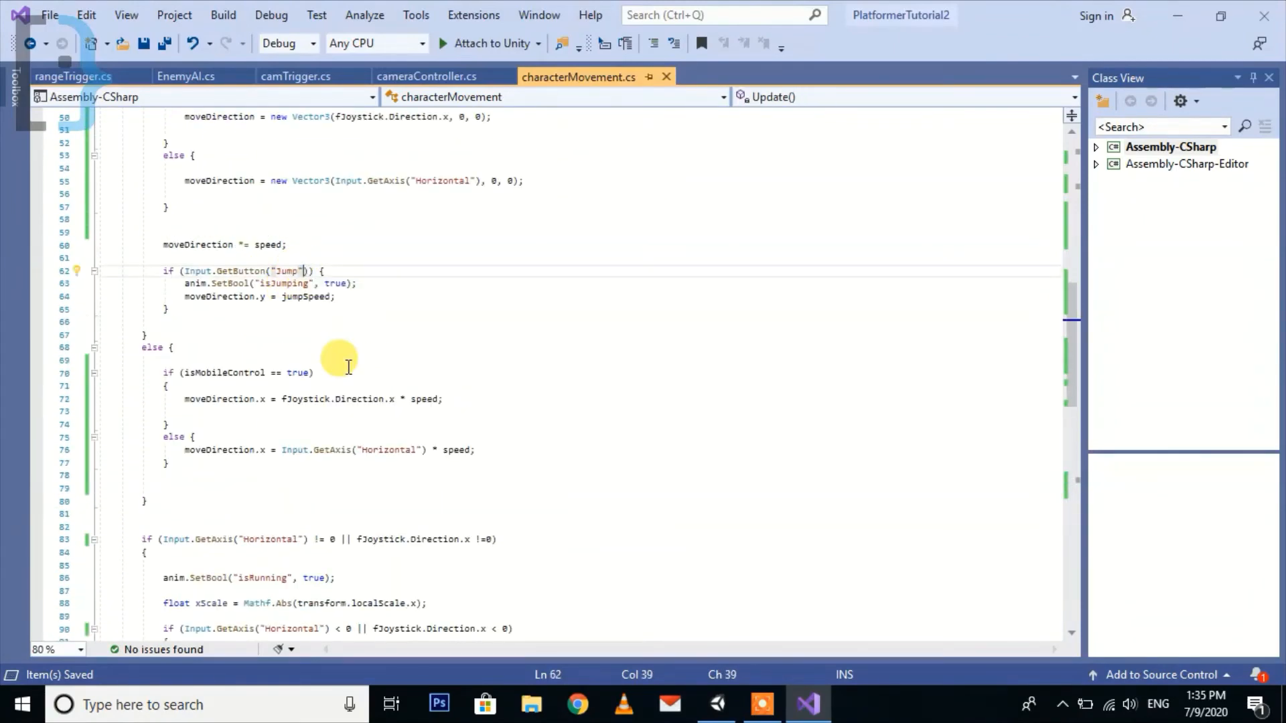
- Extend the jump check to if (Input.GetButton("Jump") == true || isJumping == true)
{"action": "type", "text": "=="}
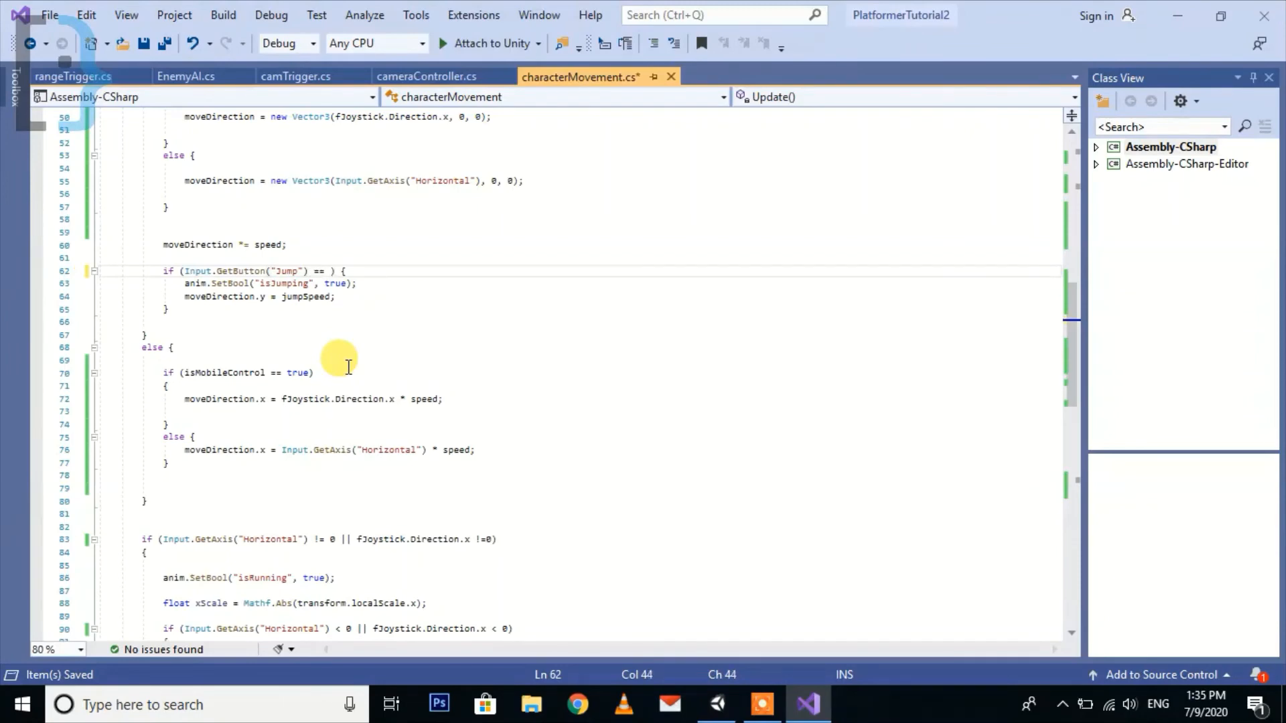
{"action": "type", "text": "true"}
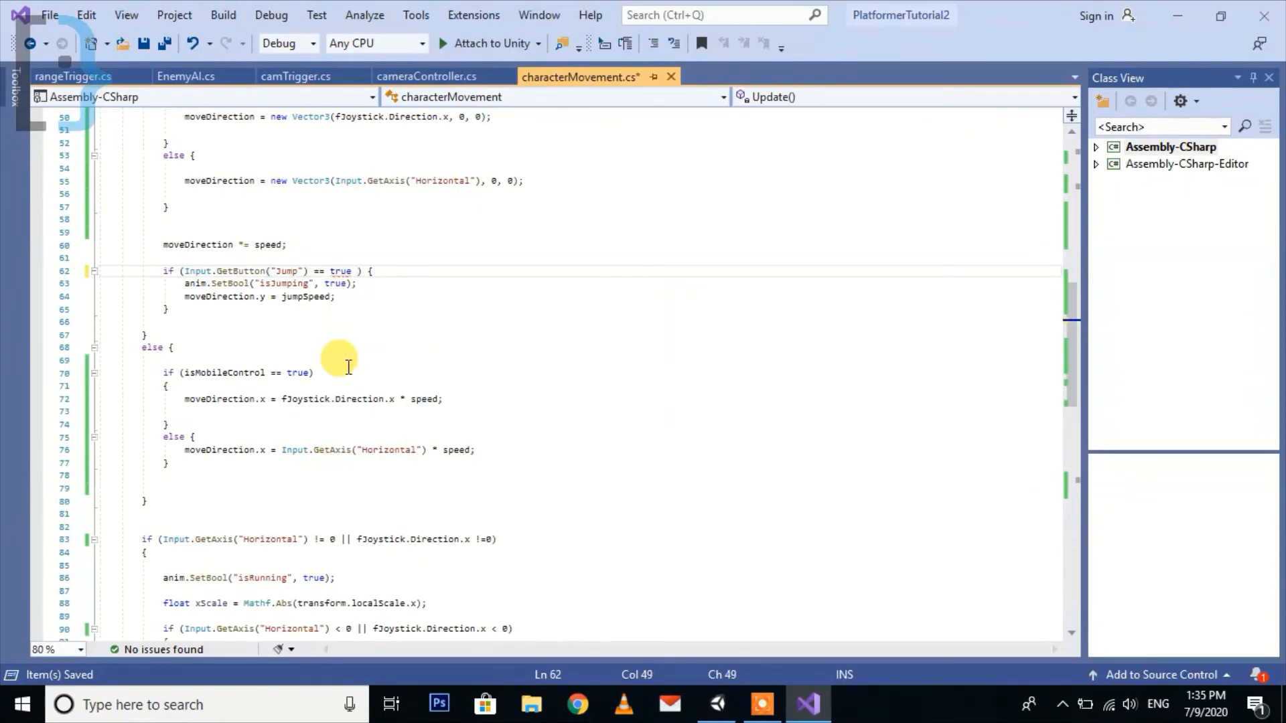
{"action": "type", "text": "|| isJumping"}
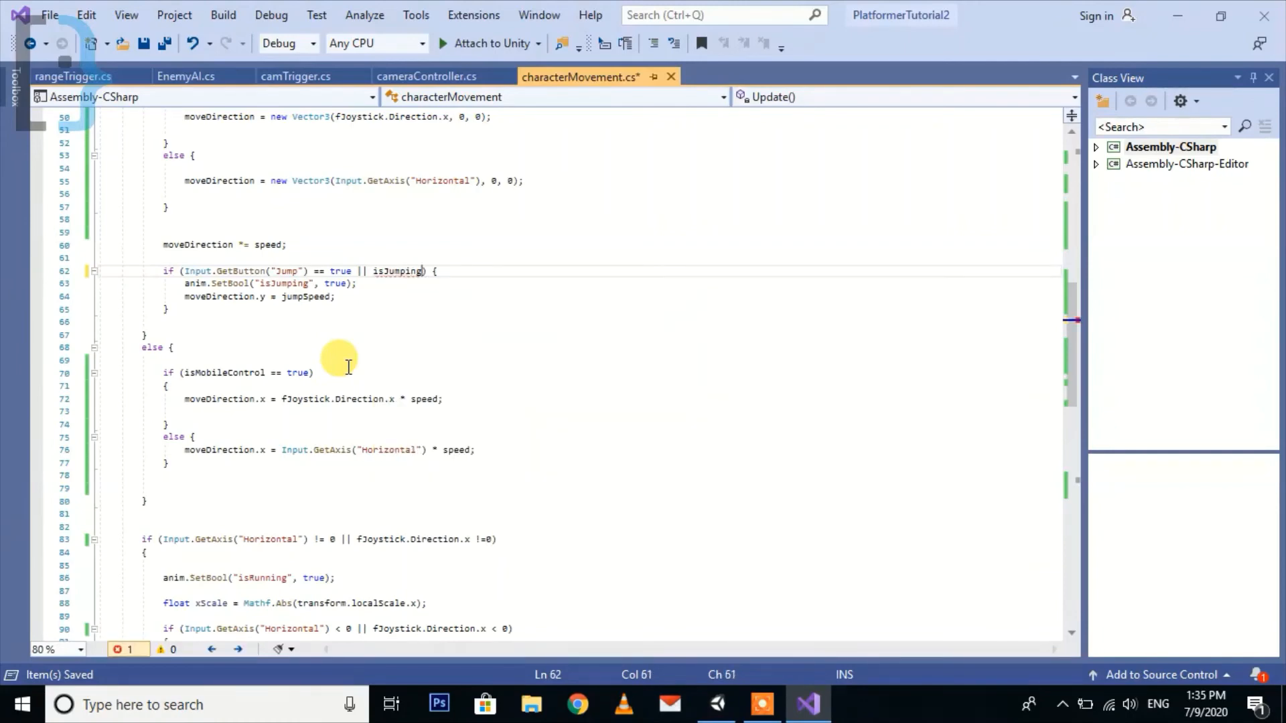
{"action": "type", "text": "== true"}
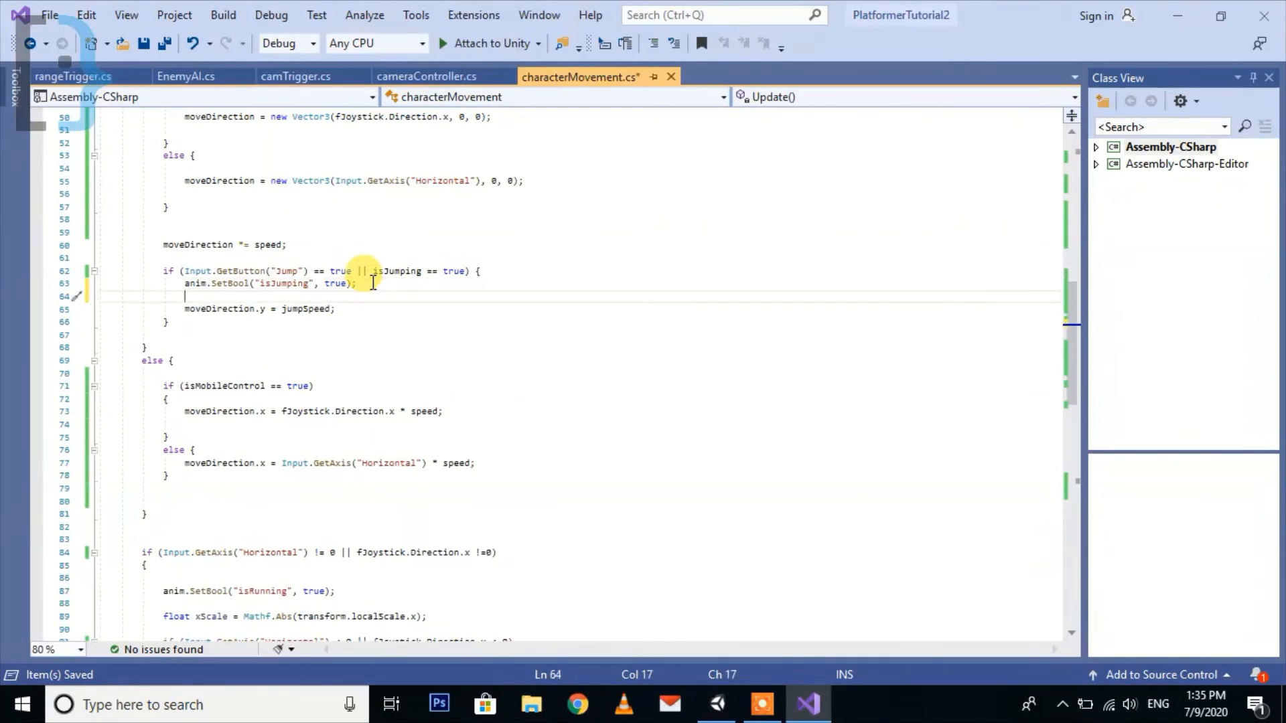
- Reset isJumping = false right after moveDirection.y = jumpSpeed
{"action": "key", "text": "Backspace"}
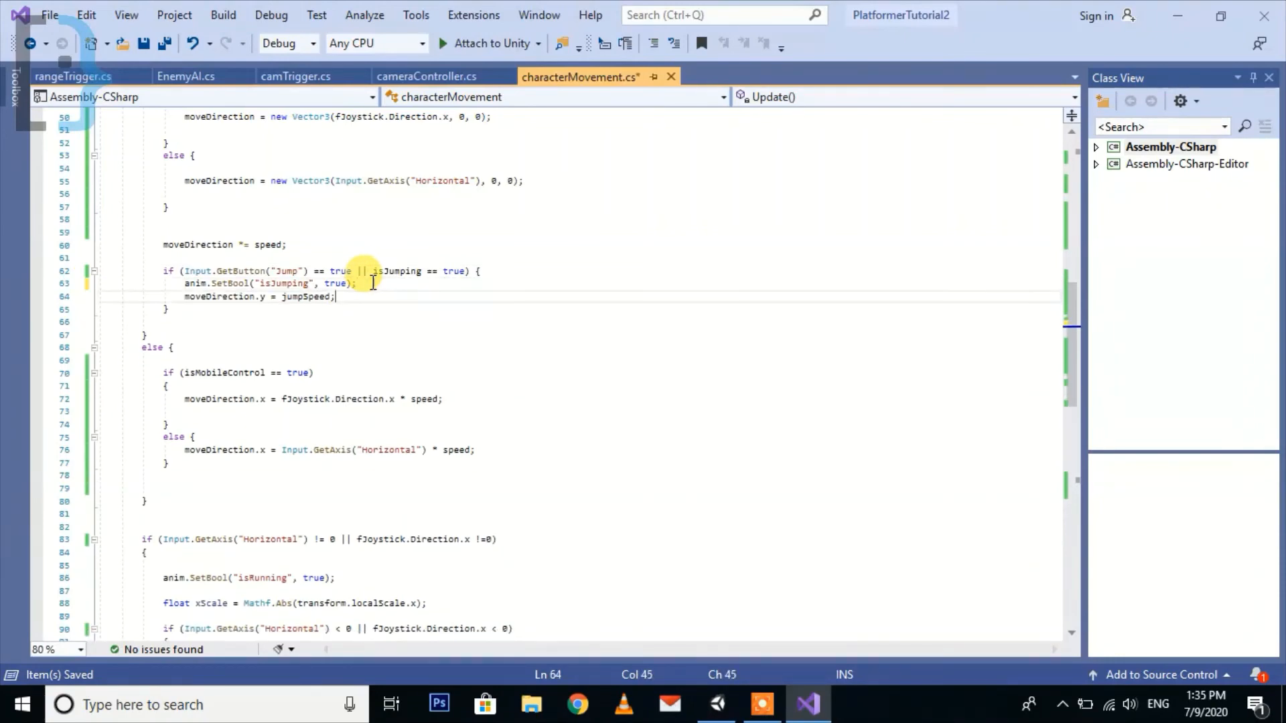
{"action": "type", "text": "i"}
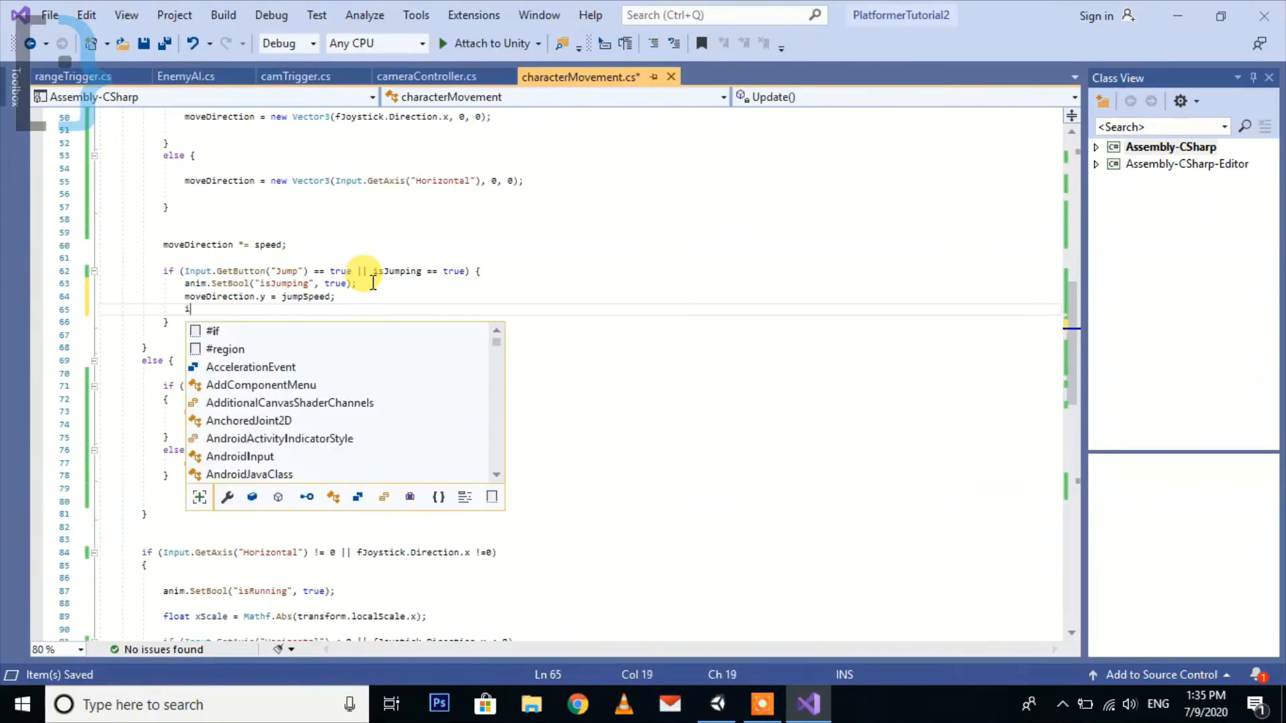
{"action": "type", "text": "isJumping ="}
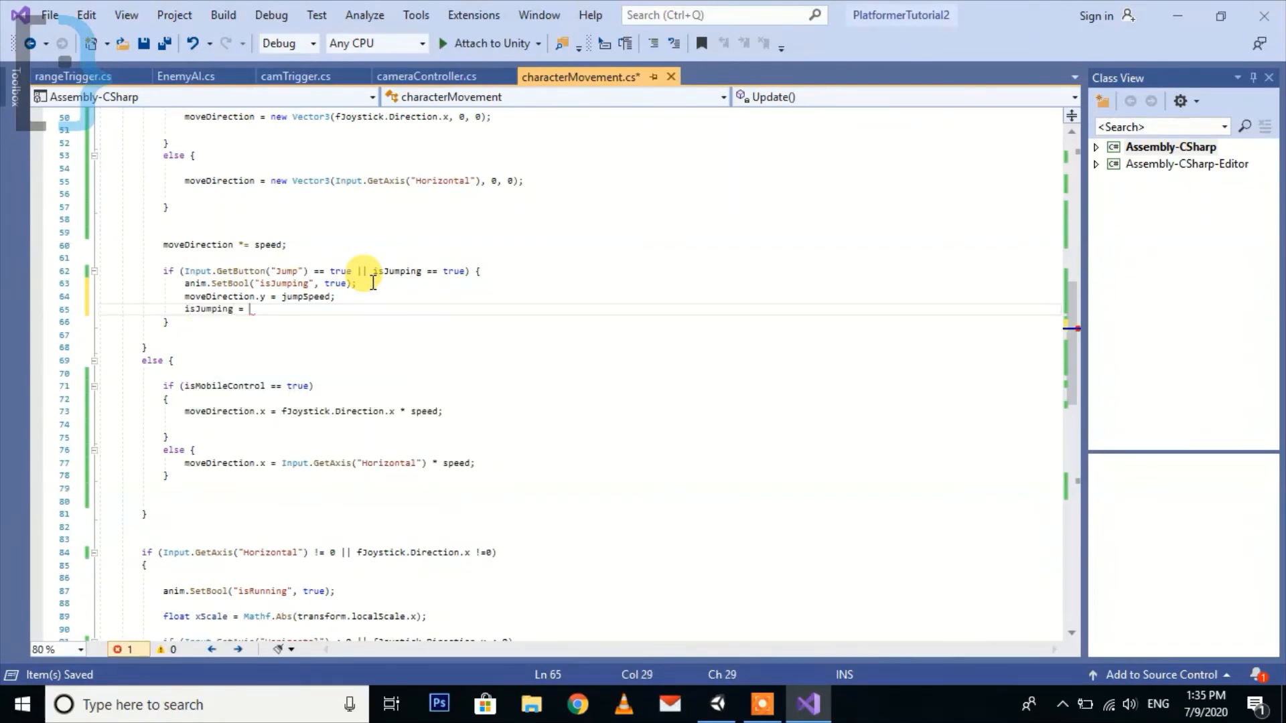
{"action": "type", "text": "false;"}
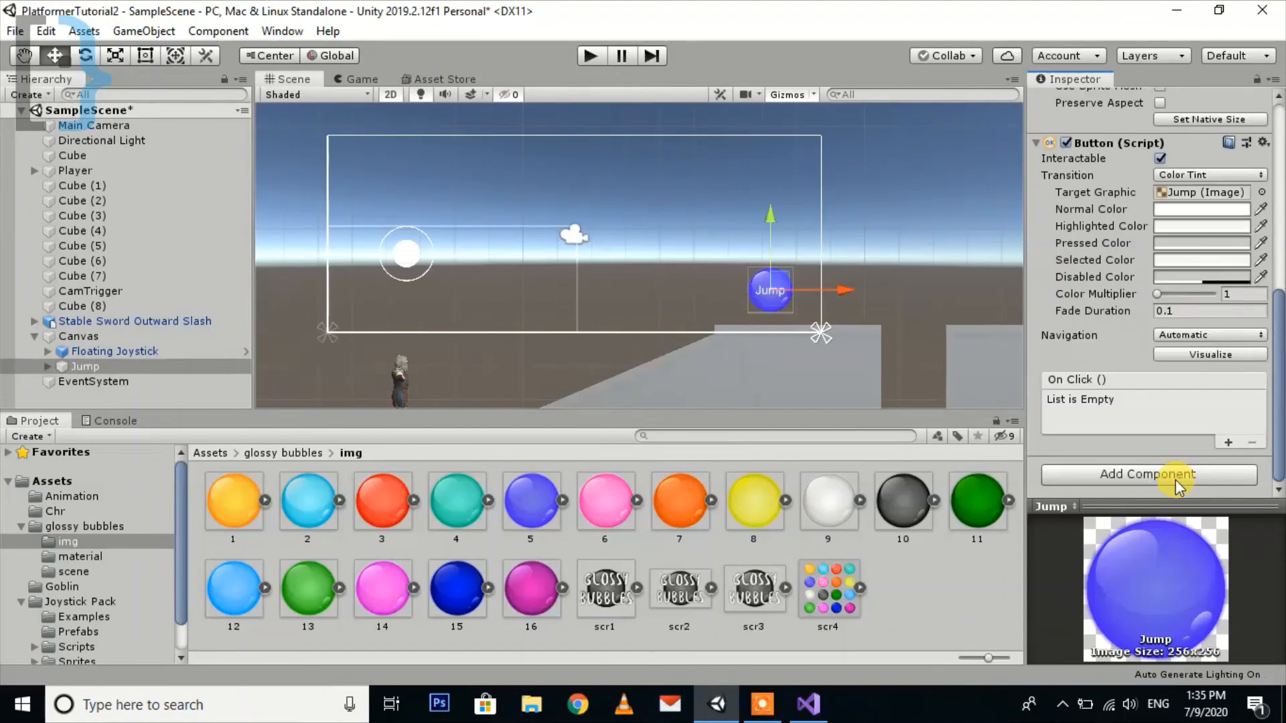
- Add an Event Trigger to Jump with a PointerDown event calling the Player's characterMovement.jumpButton
{"action": "scroll", "scroll_direction": "down", "scroll_amount": 3}
{"action": "type", "text": "trigg"}
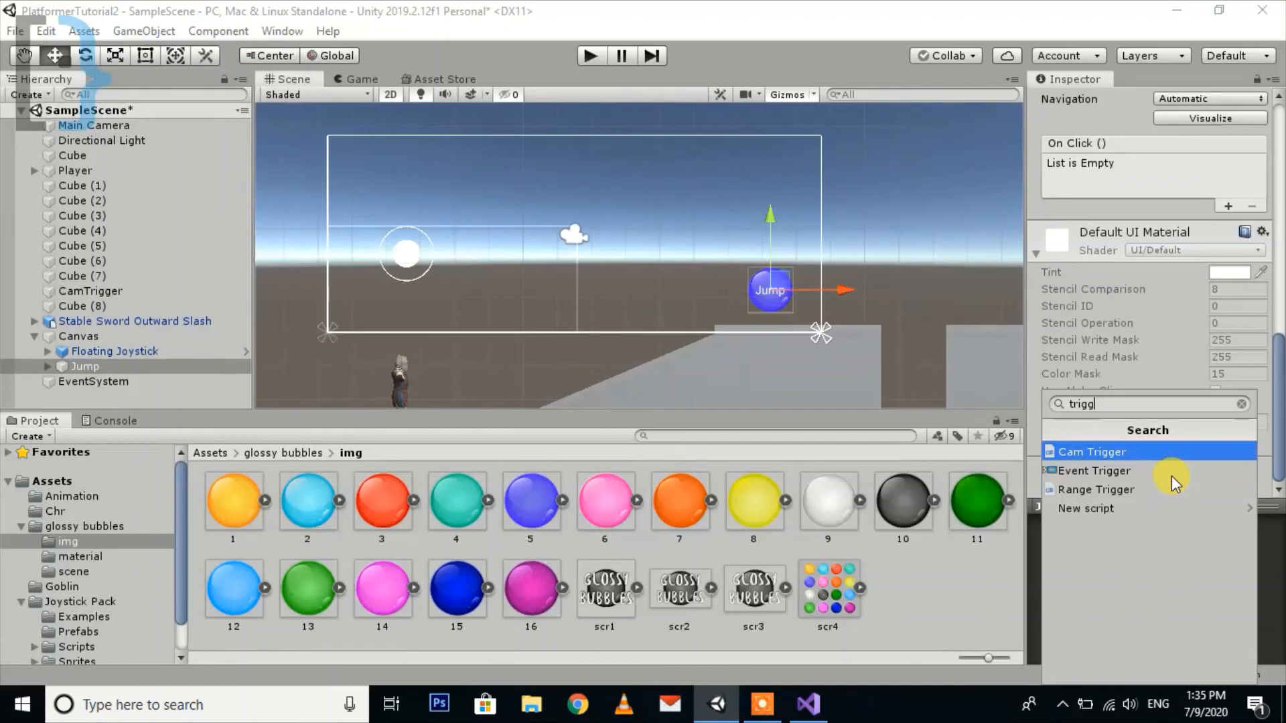
{"action": "left_click", "coordinate": [1094, 470]}
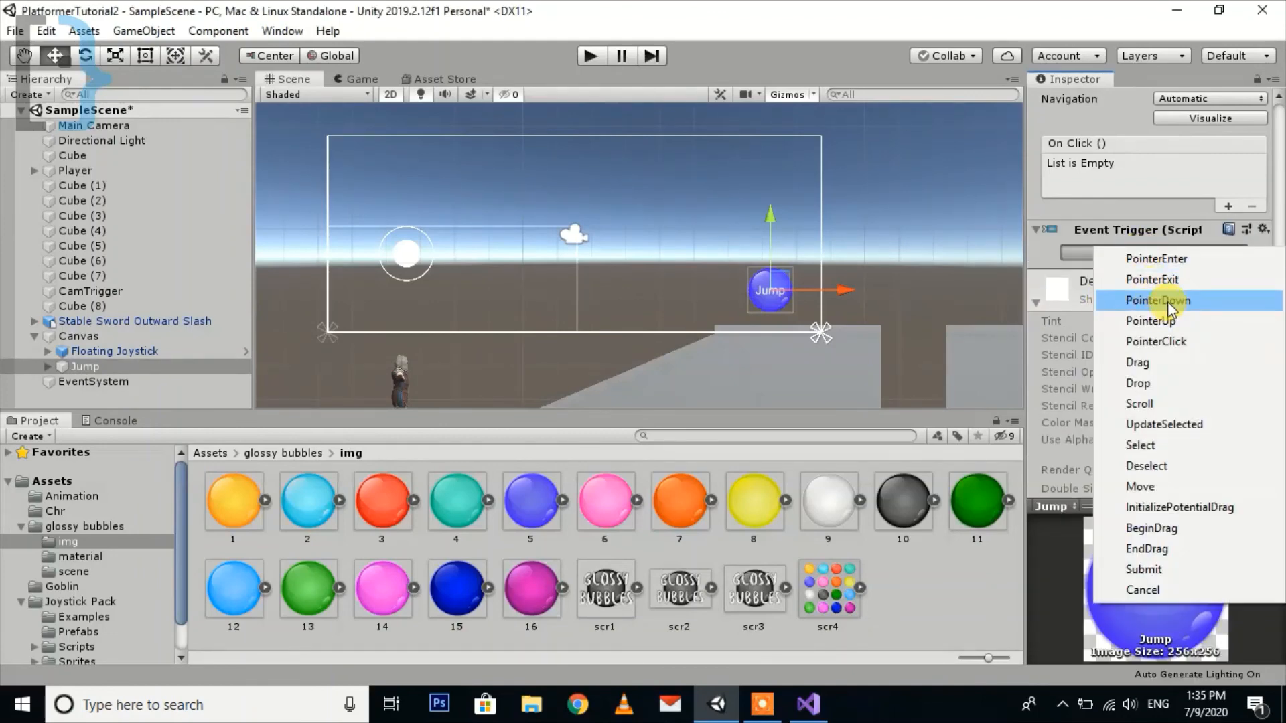
{"action": "left_click", "coordinate": [1157, 300]}
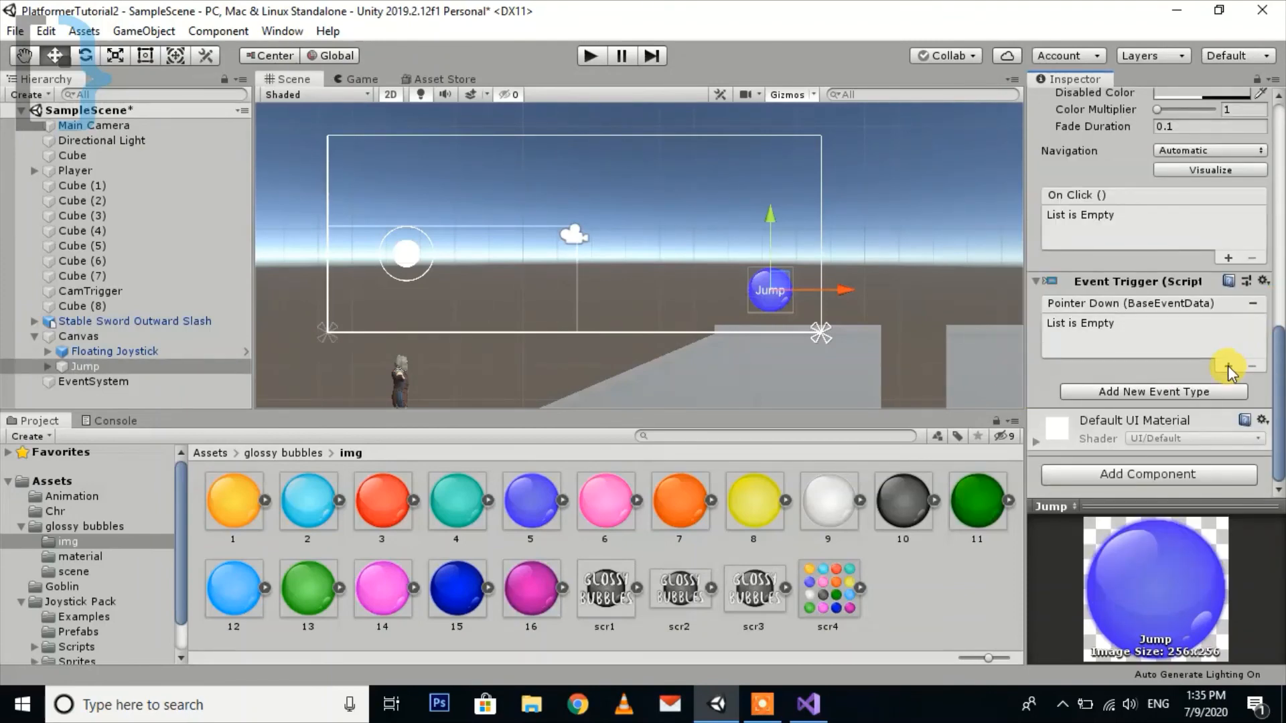
{"action": "left_click", "coordinate": [1230, 367]}
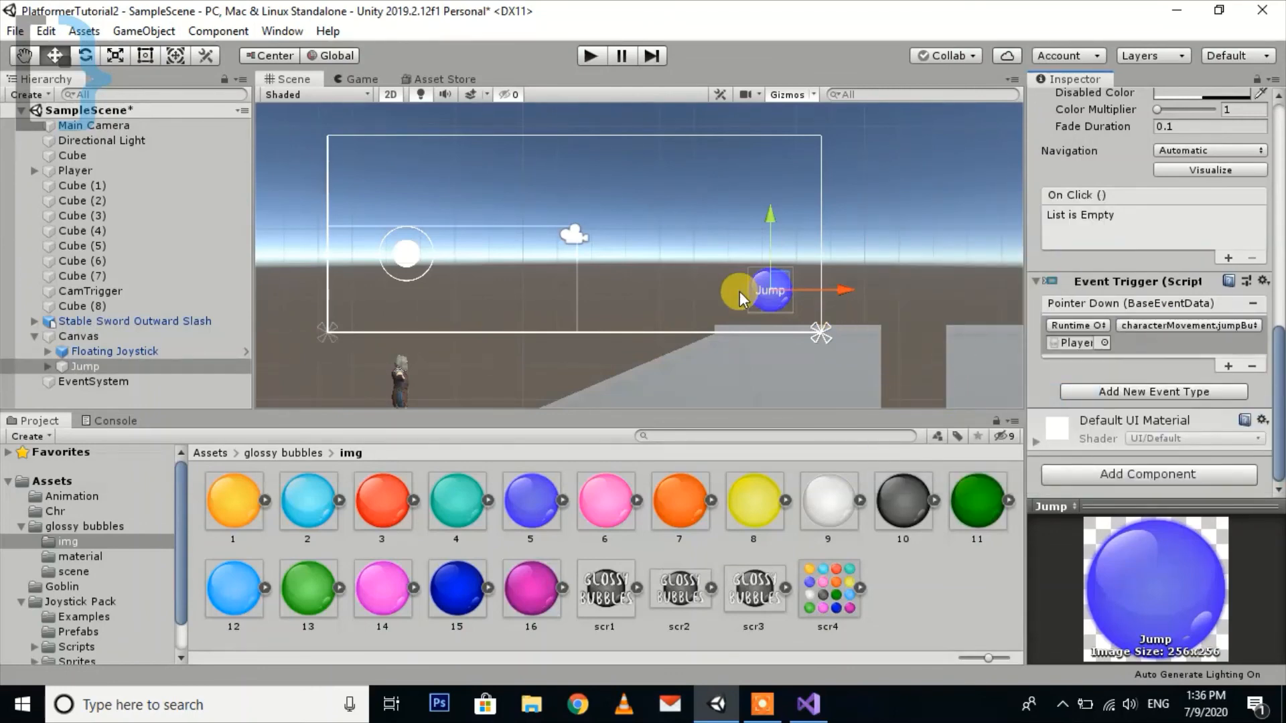
{"action": "left_click_drag", "start_coordinate": [734, 290], "coordinate": [902, 199]}
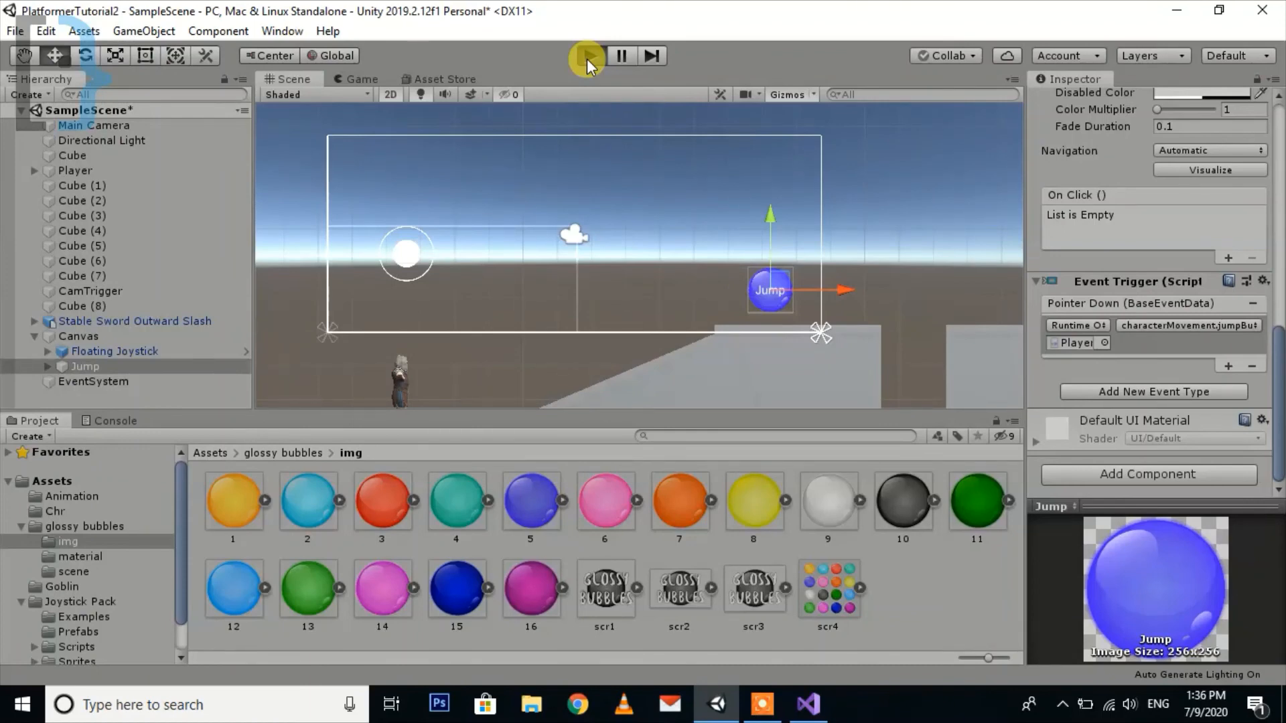
- Play the game and tap the Jump bubble to make the character hop between blocks
{"action": "left_click", "coordinate": [585, 55]}
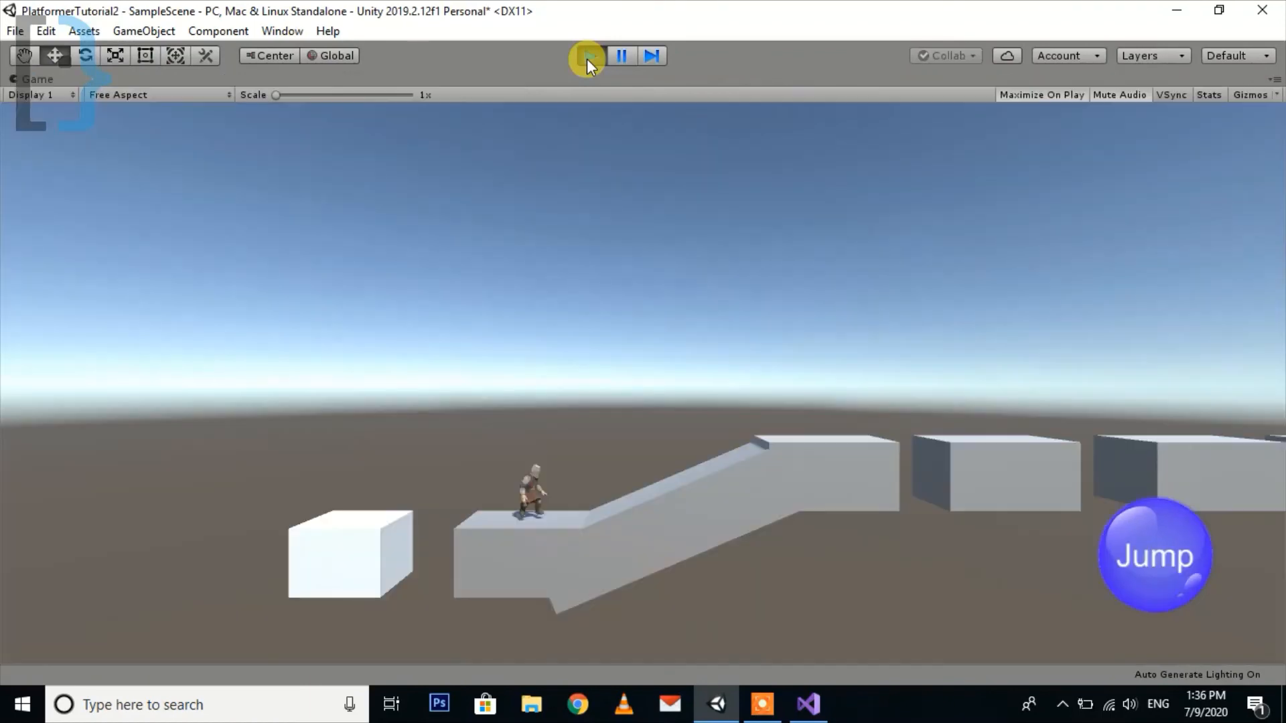
{"action": "left_click", "coordinate": [590, 55]}
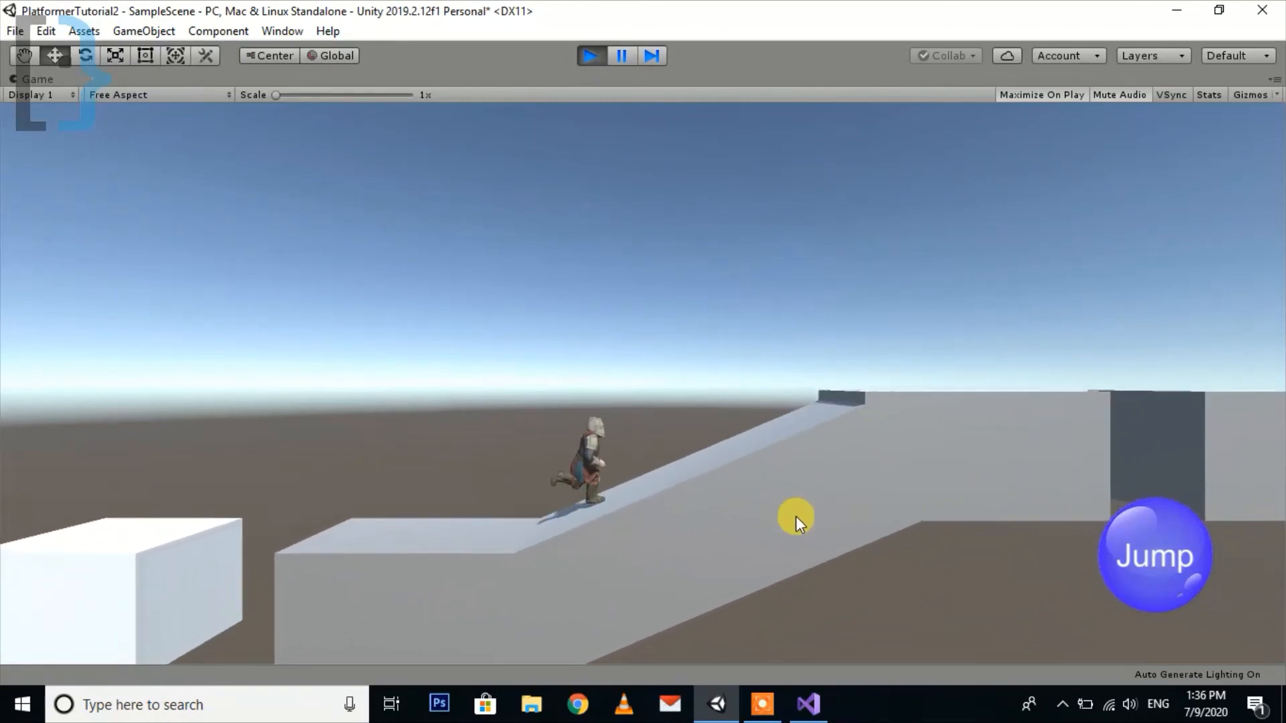
{"action": "left_click", "coordinate": [1155, 556]}
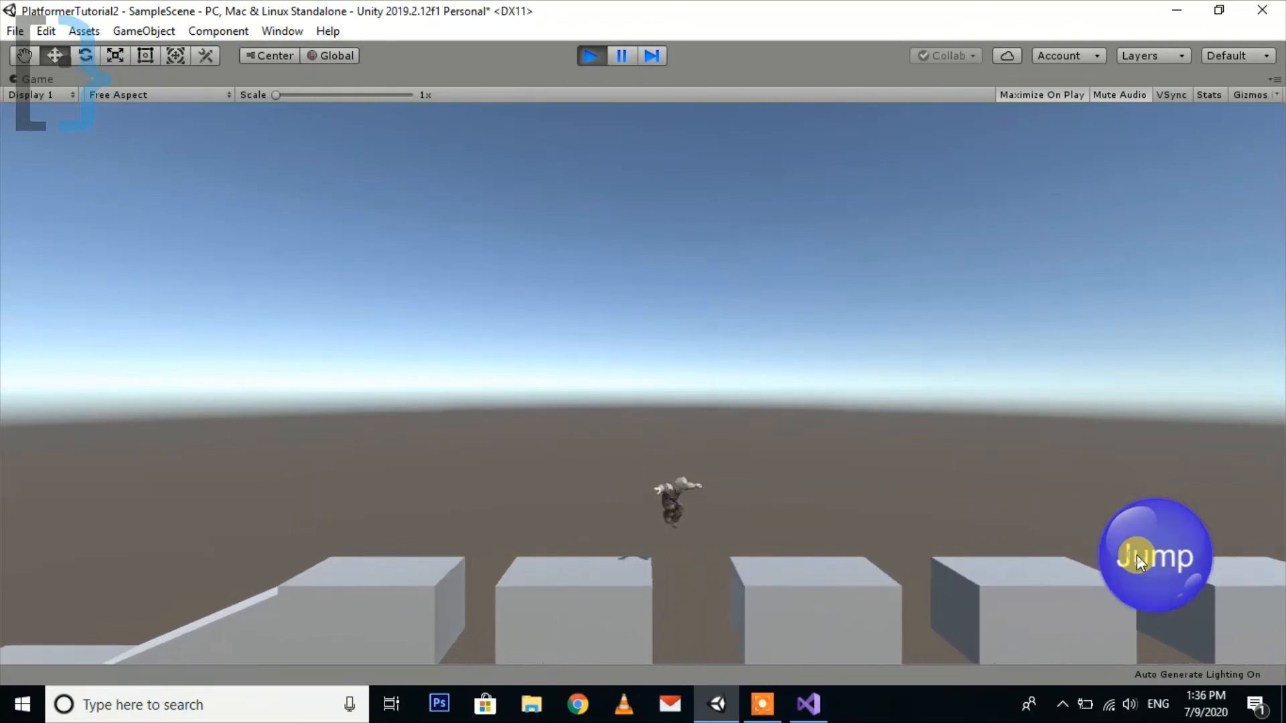
{"action": "left_click", "coordinate": [1270, 94]}
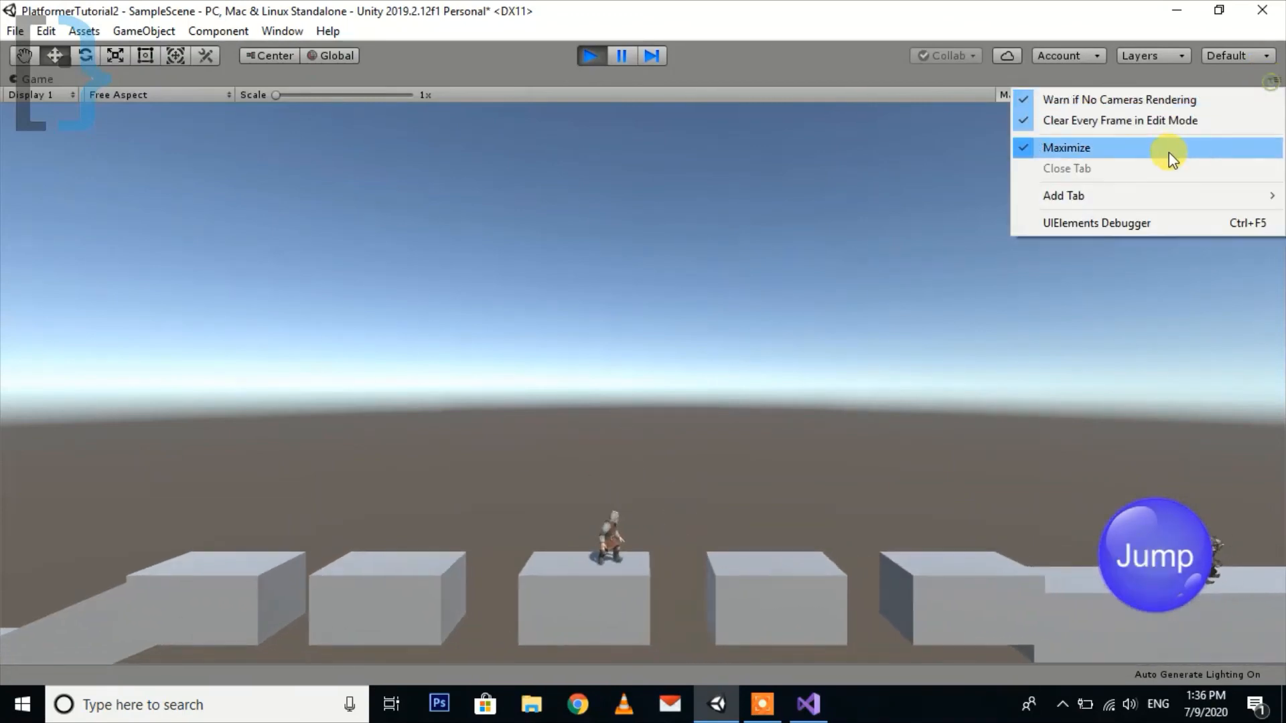
{"action": "left_click", "coordinate": [1067, 147]}
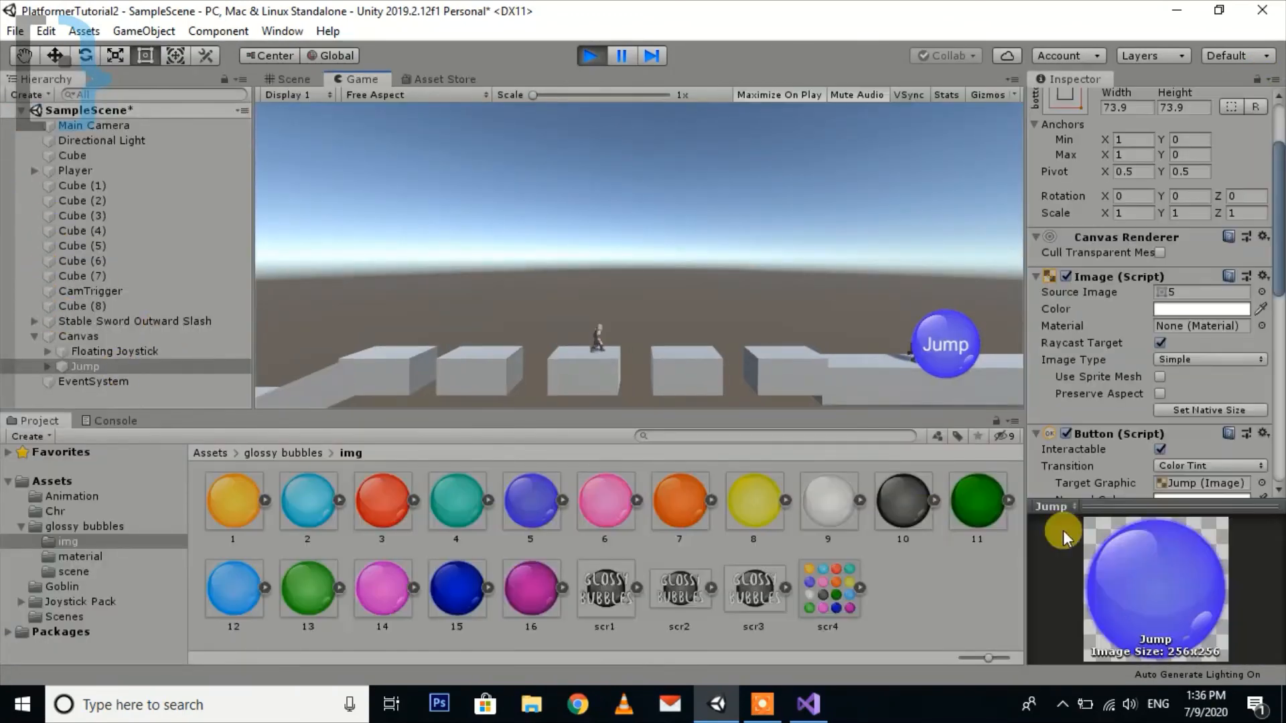
- Check the Player's movement settings, maximize the Game view, then stop play mode
{"action": "left_click", "coordinate": [75, 170]}
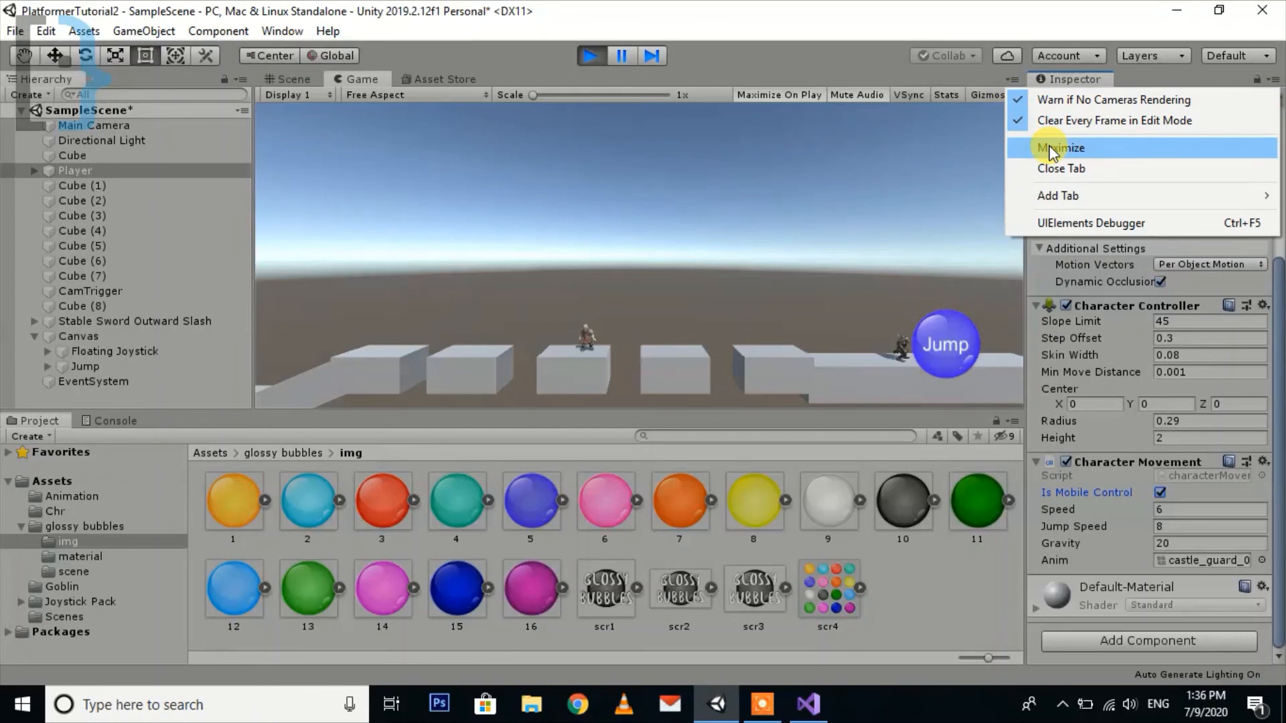
{"action": "left_click", "coordinate": [1063, 147]}
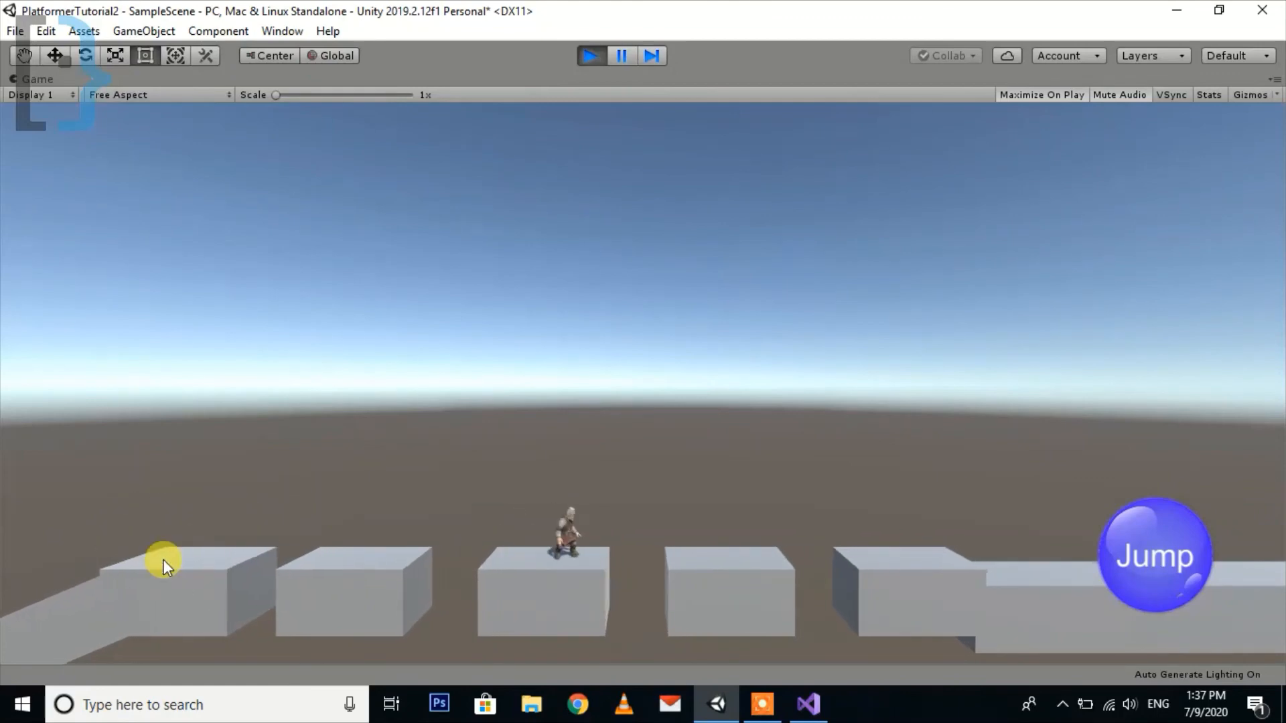
{"action": "left_click", "coordinate": [163, 560]}
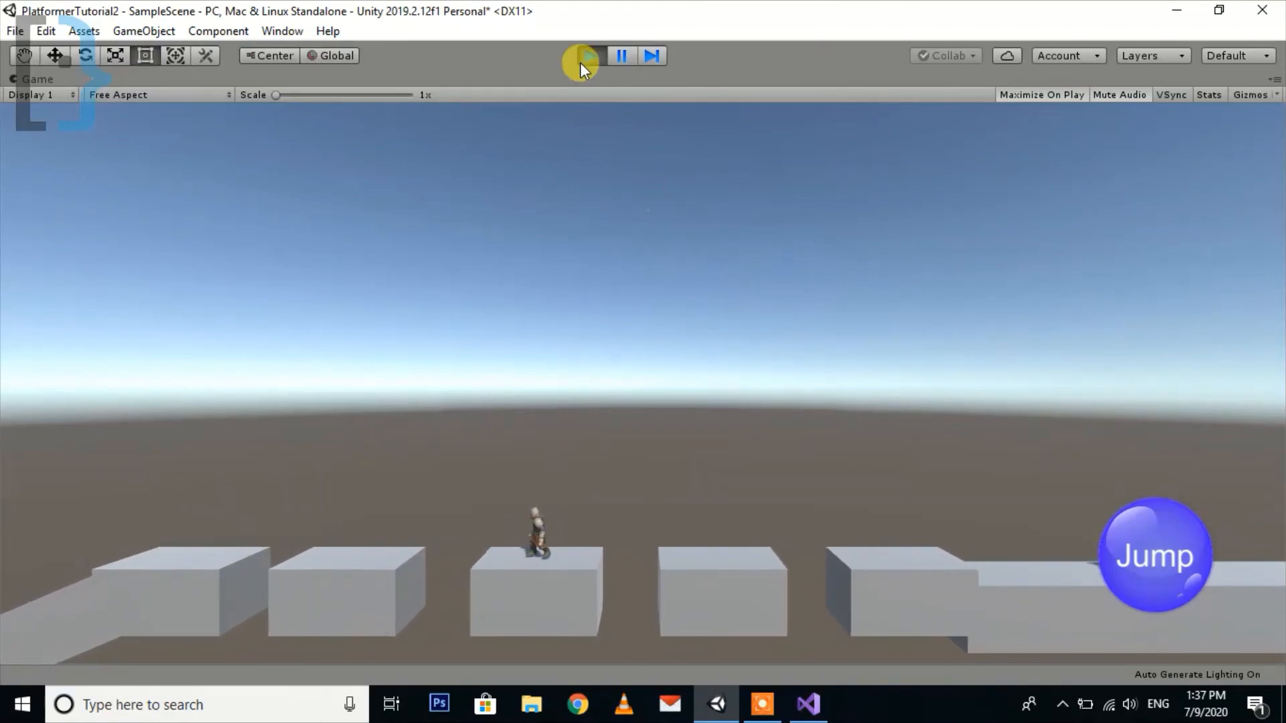
{"action": "left_click", "coordinate": [589, 55]}
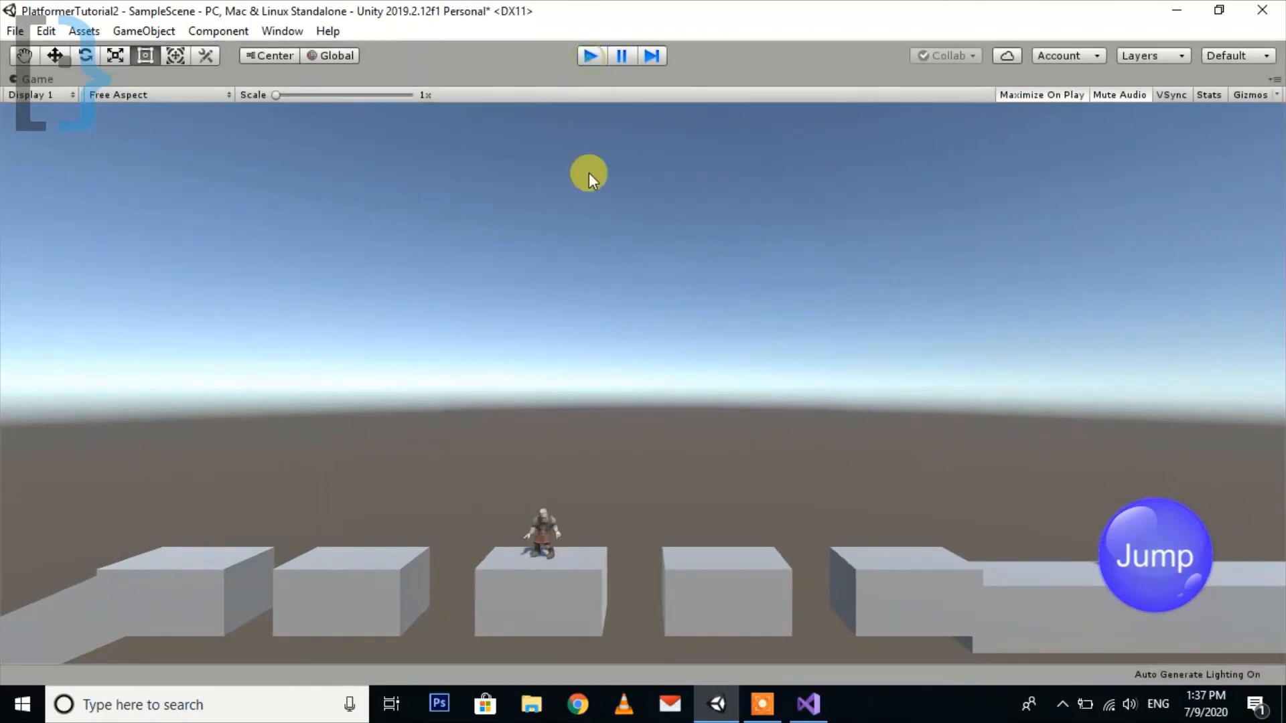